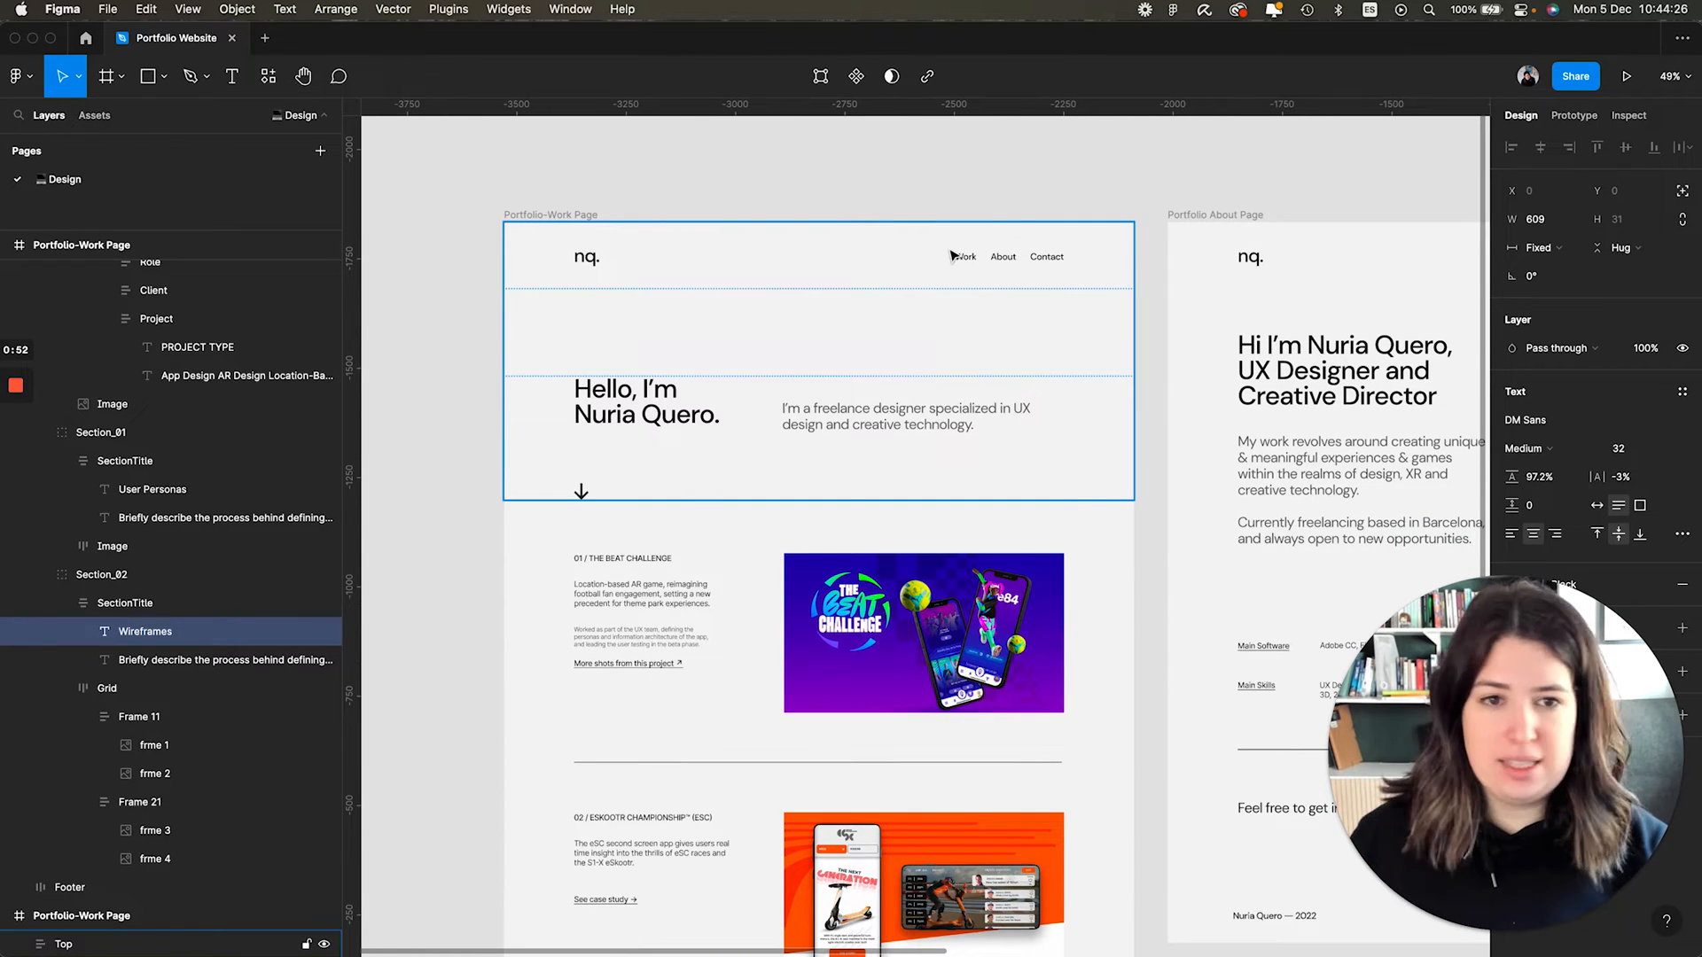
Browse the Figma portfolio frames and select the About page footer.
{"action": "scroll", "scroll_direction": "up", "scroll_amount": 3}
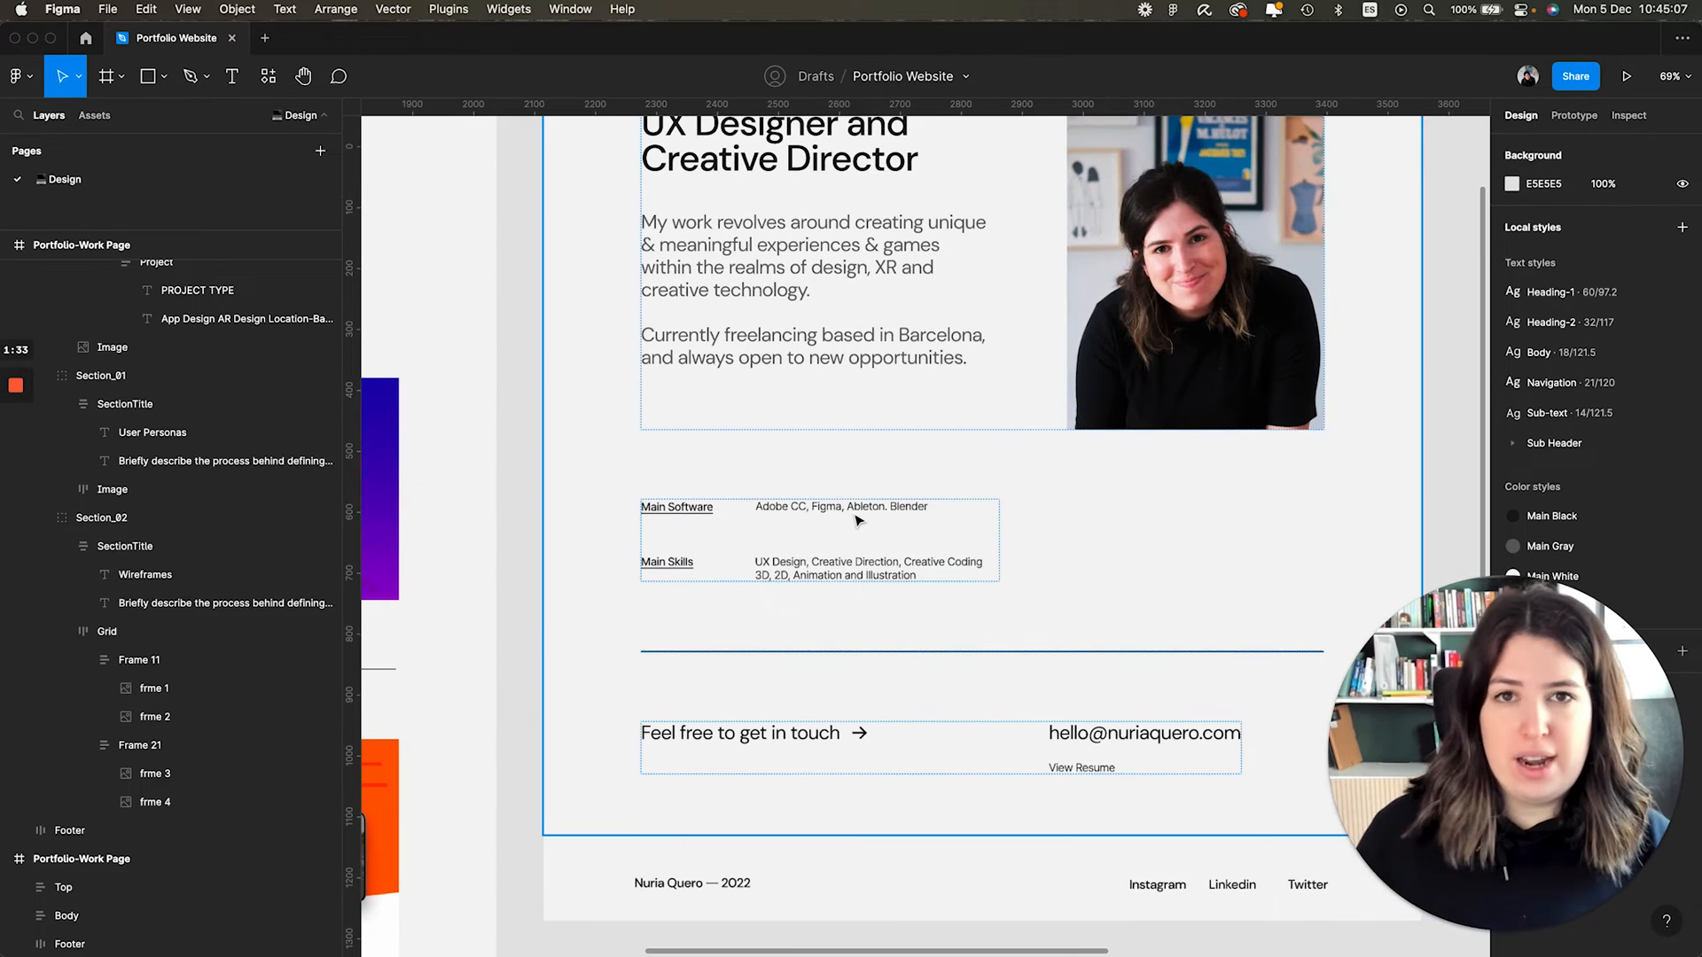
{"action": "scroll", "scroll_direction": "down", "scroll_amount": 3}
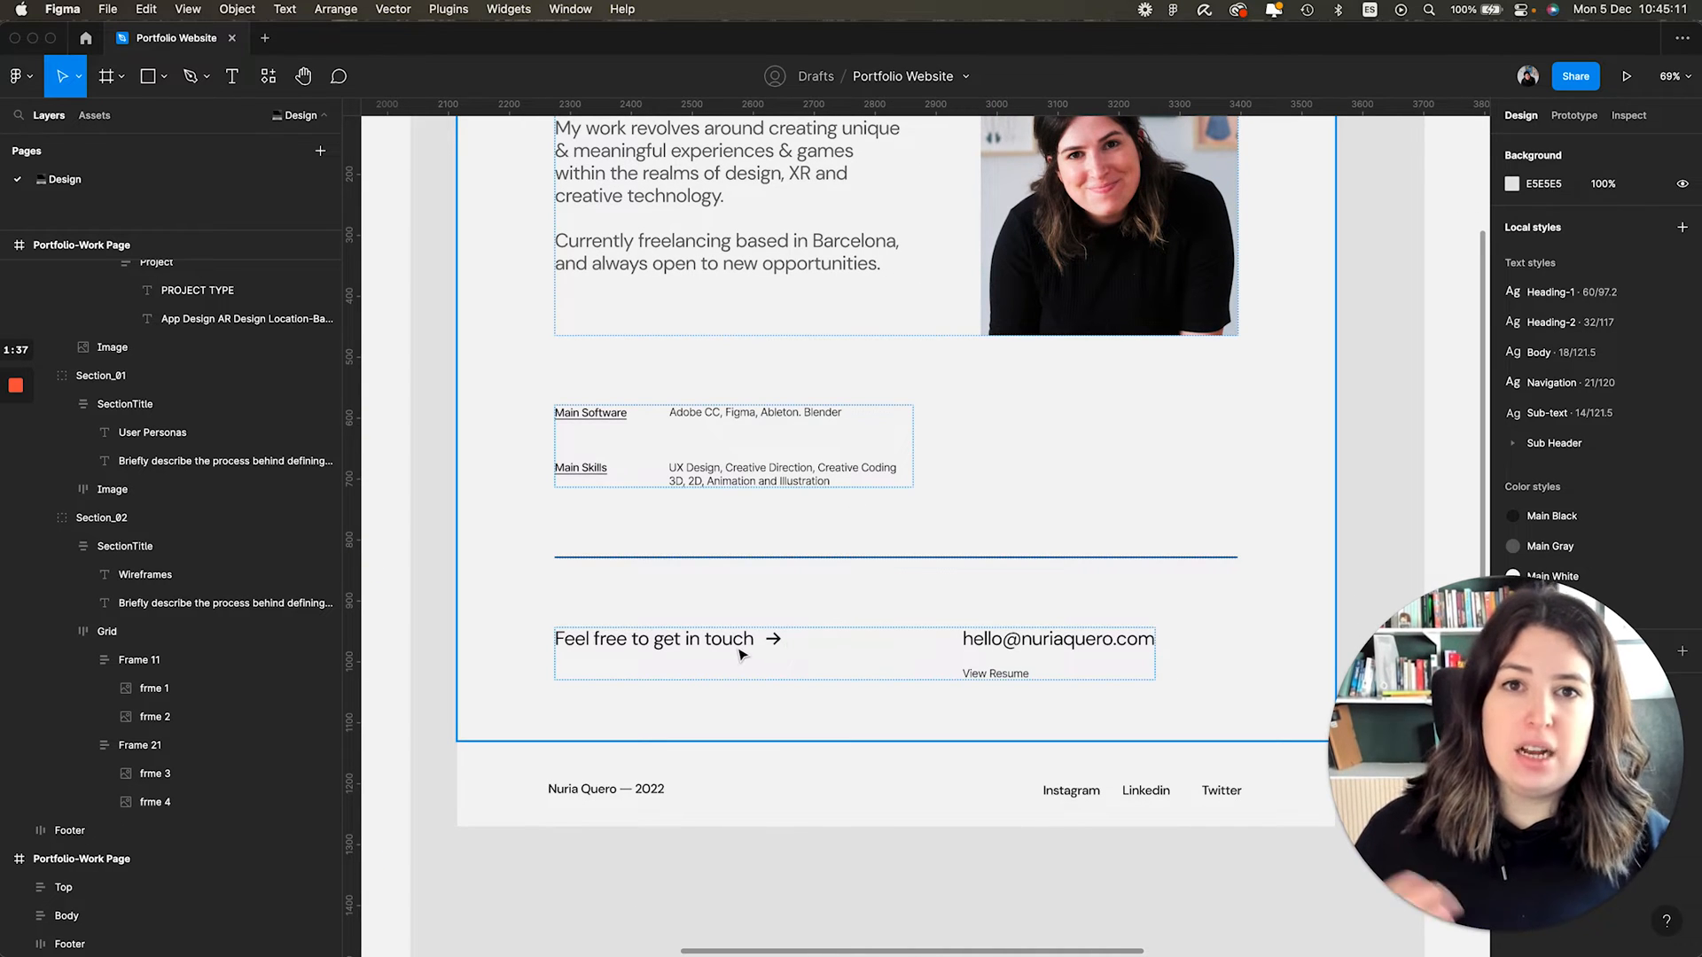
{"action": "mouse_move", "coordinate": [1029, 671]}
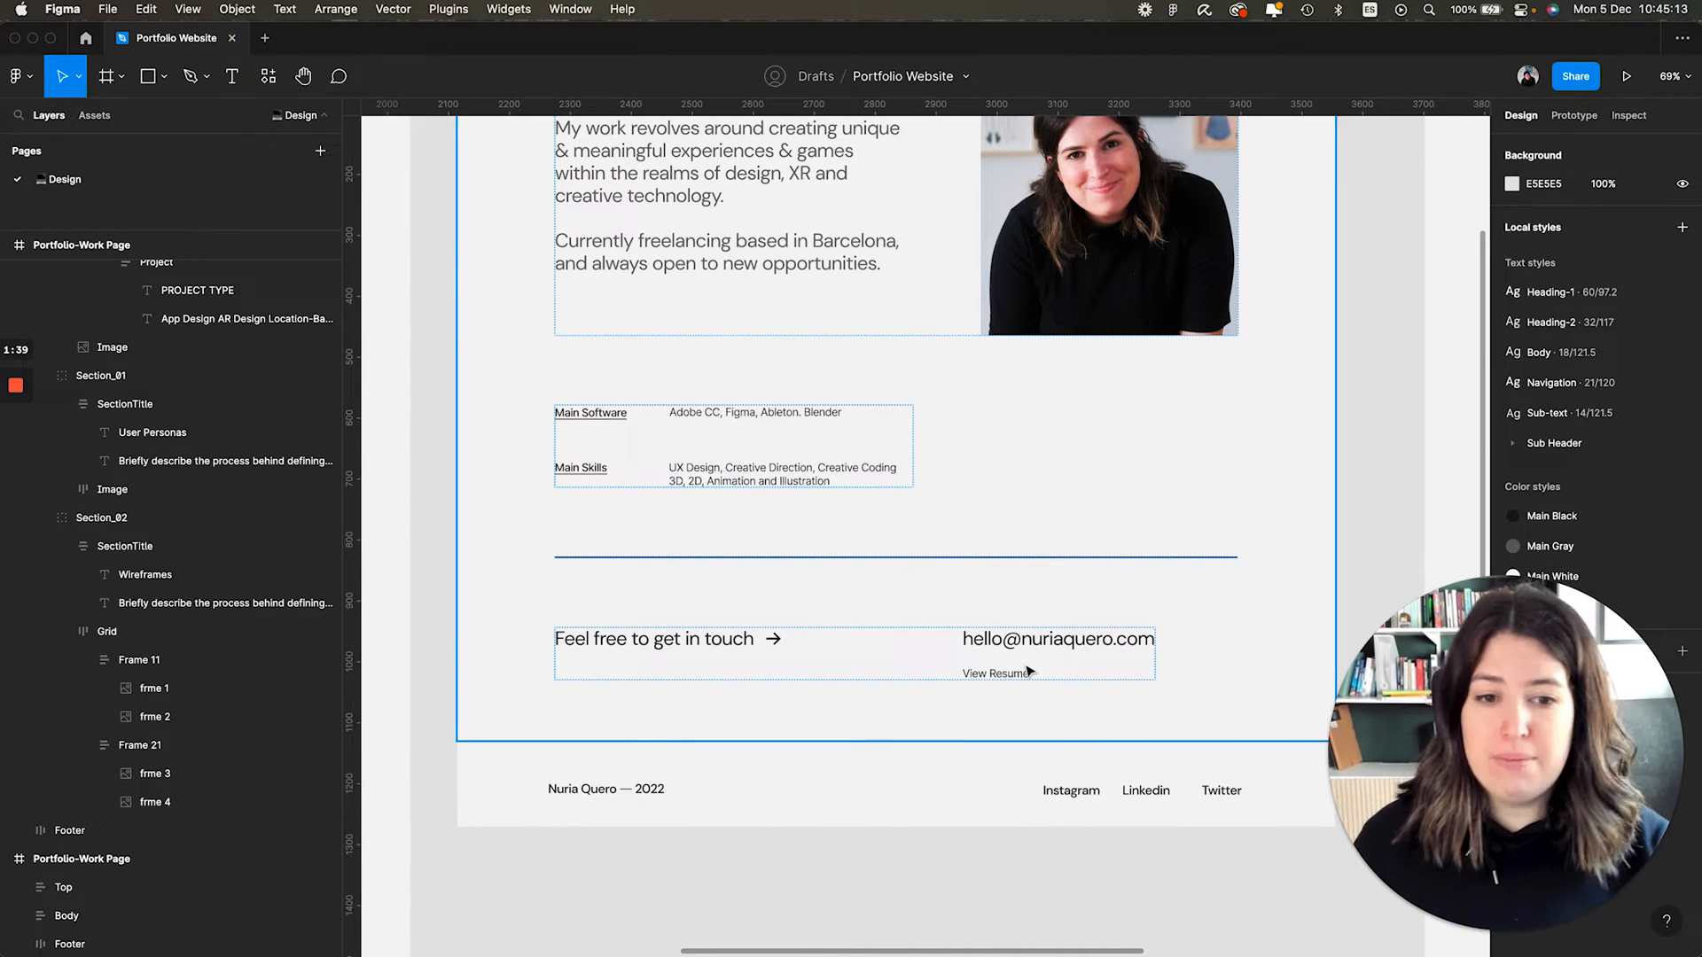
{"action": "left_click", "coordinate": [860, 775]}
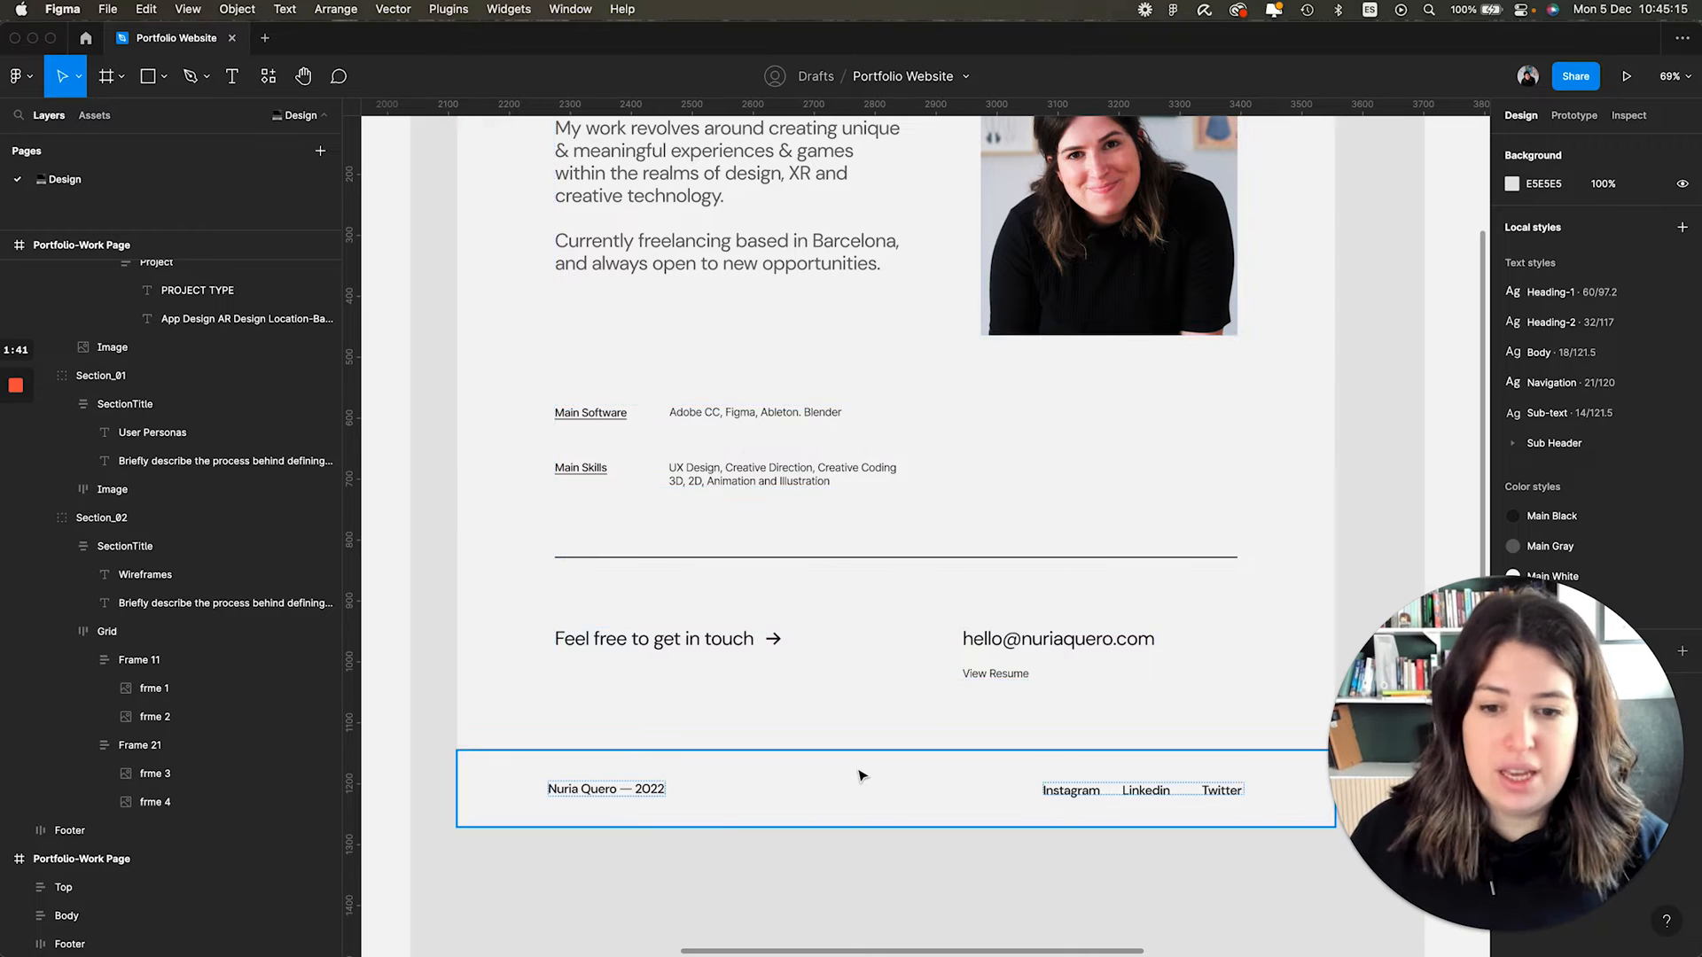
{"action": "scroll", "scroll_direction": "right", "scroll_amount": 3}
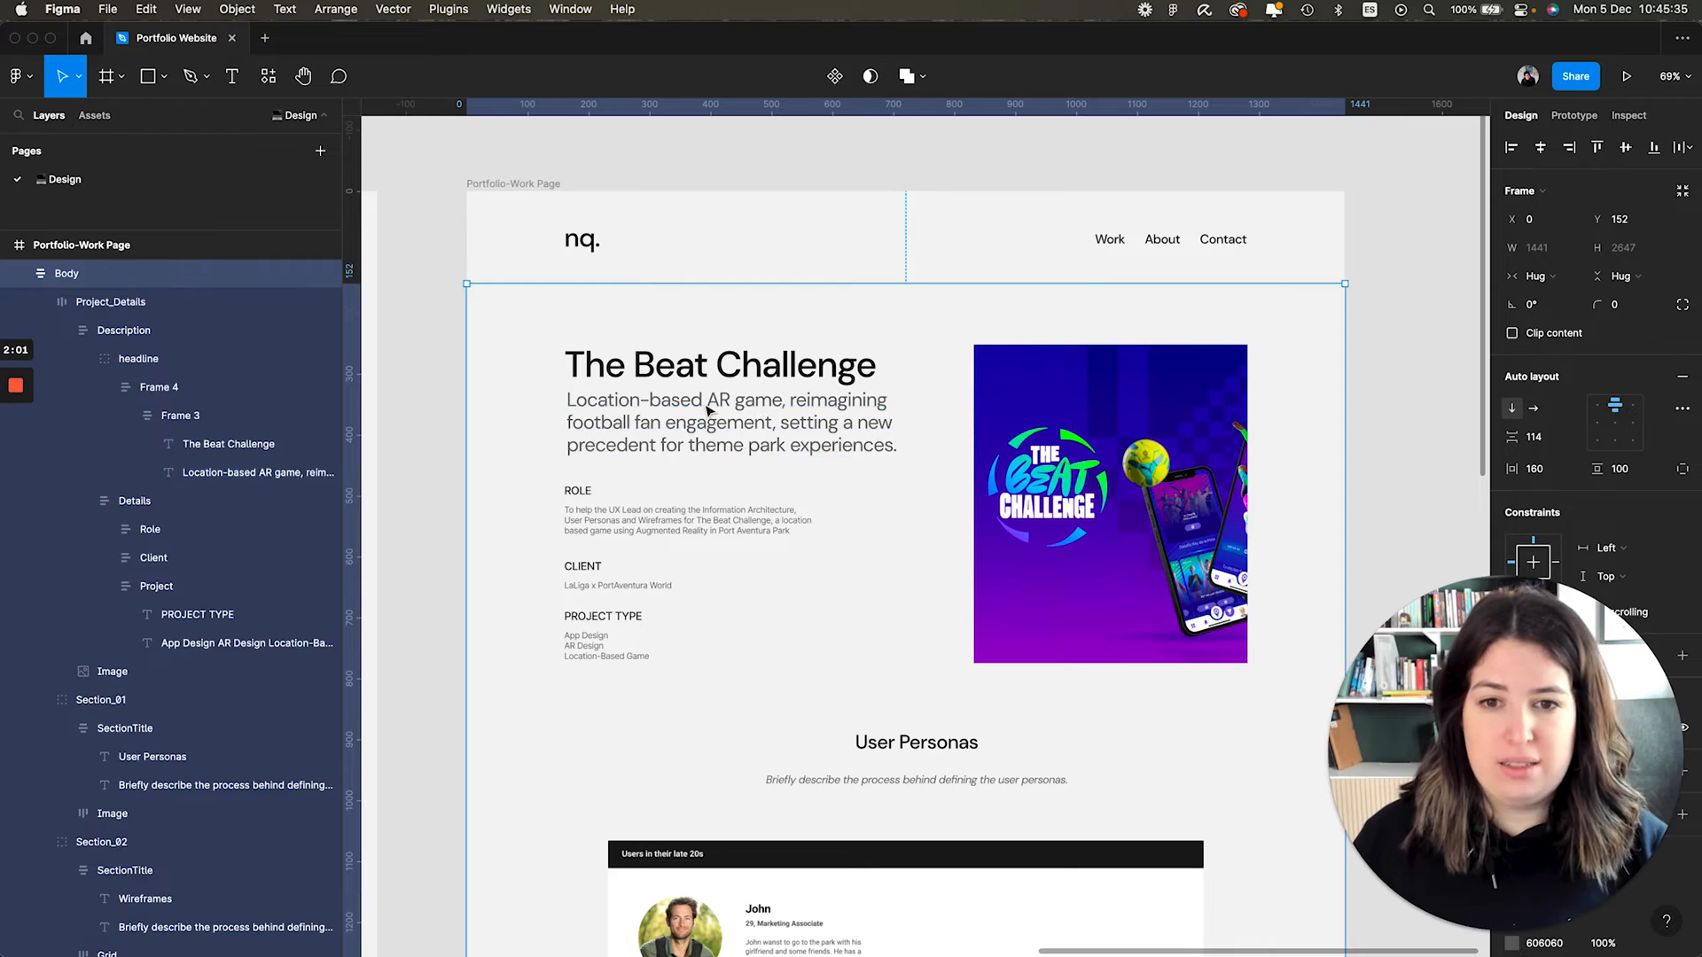
{"action": "left_click", "coordinate": [727, 421]}
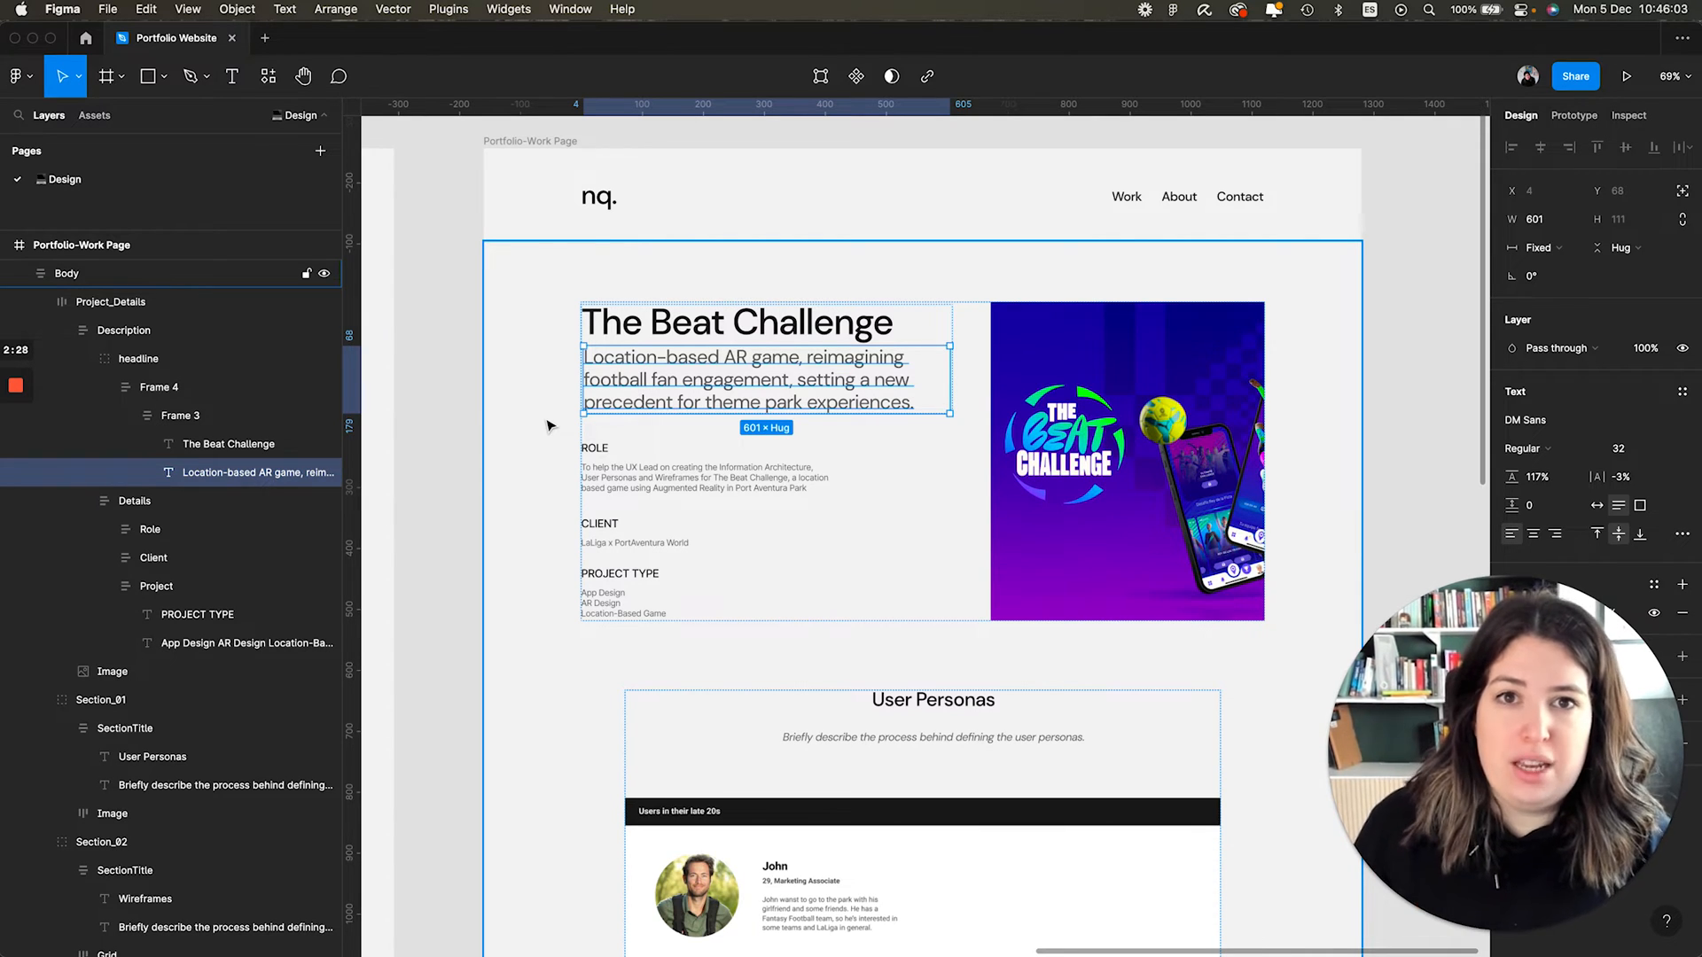
Change the PROJECT TYPE label on the project page to YEAR.
{"action": "scroll", "scroll_direction": "up", "scroll_amount": 3}
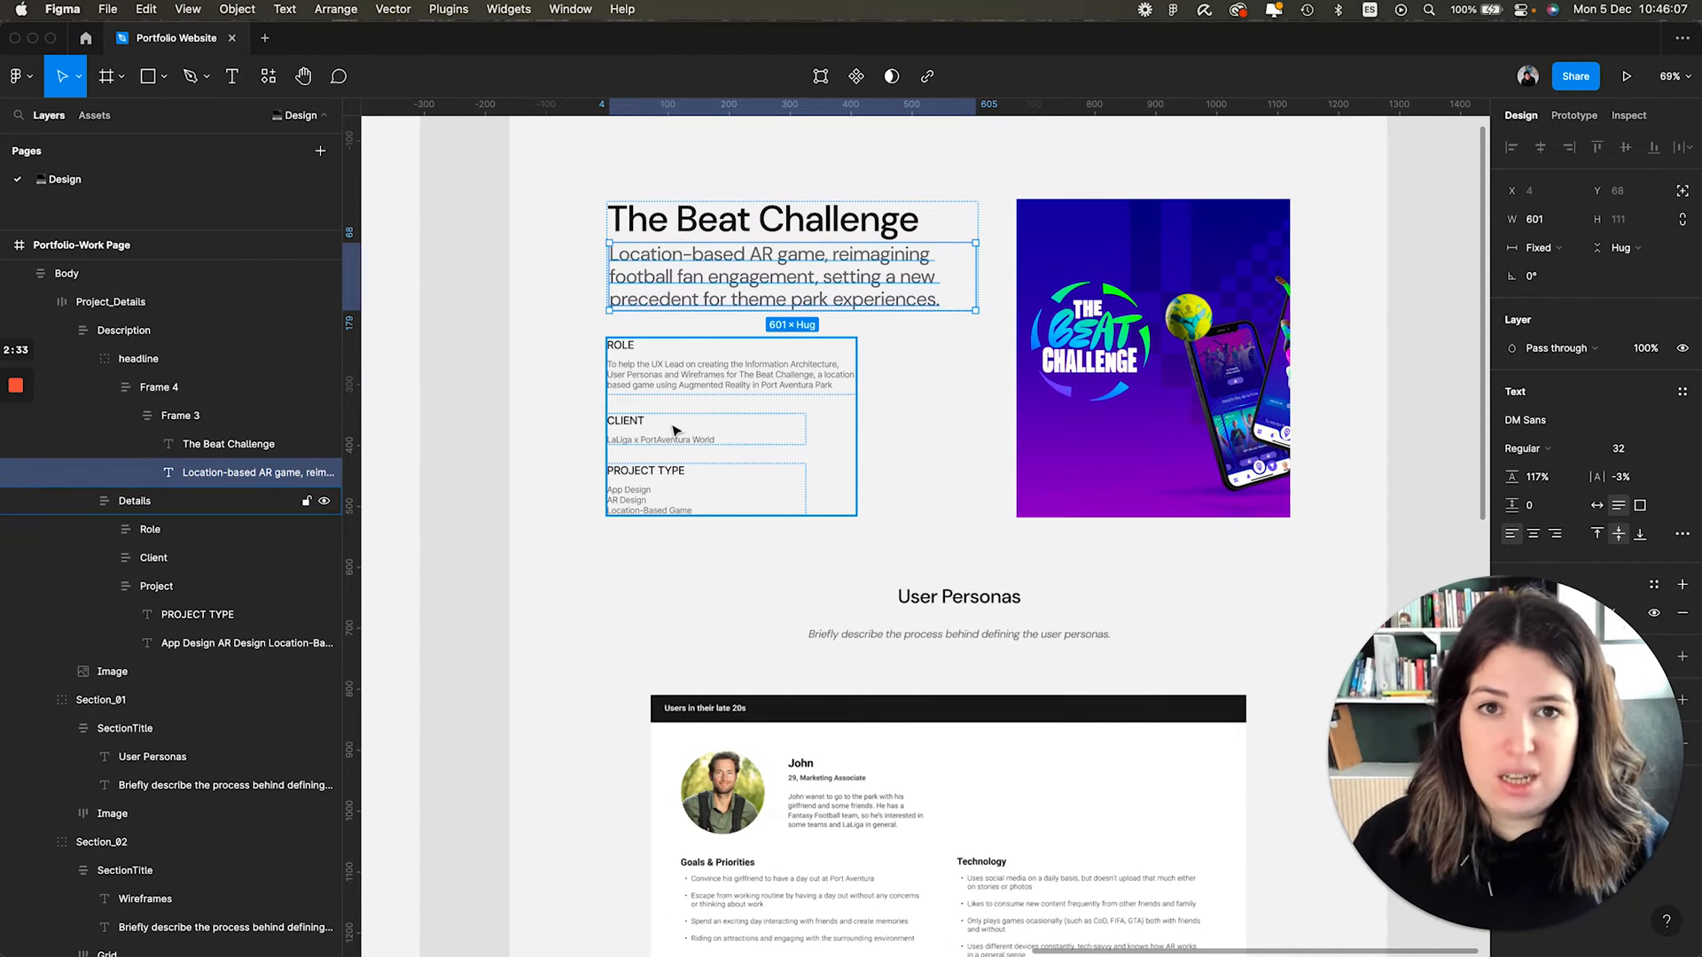
{"action": "scroll", "scroll_direction": "down", "scroll_amount": 3}
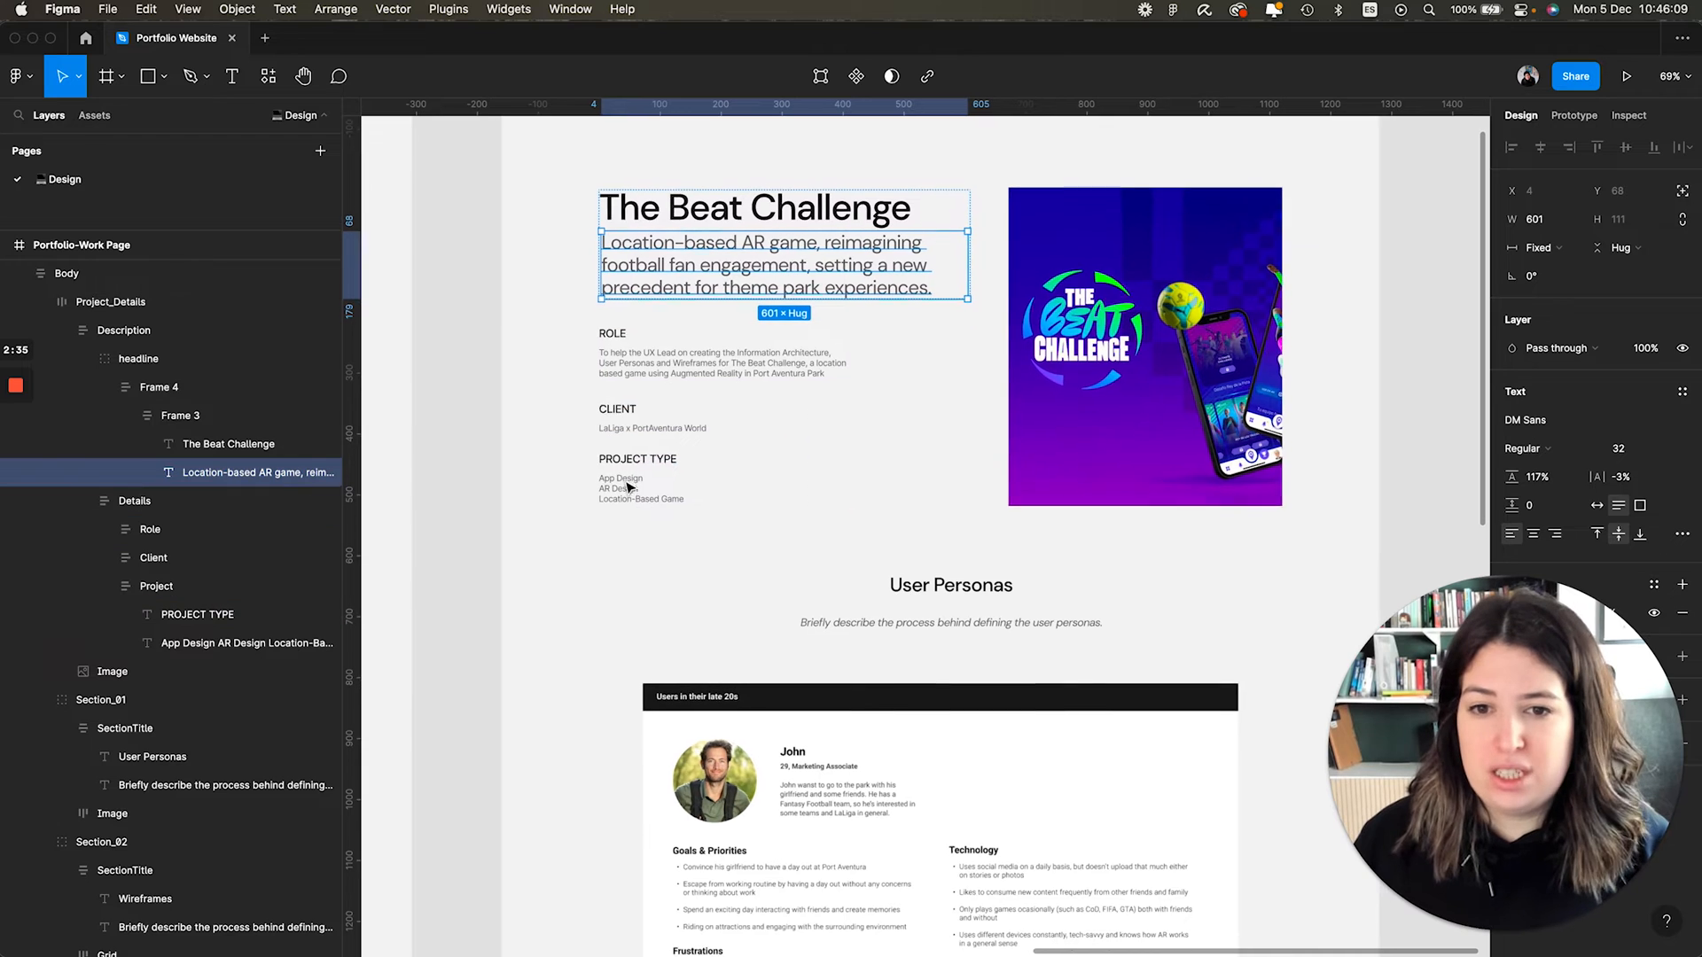
{"action": "left_click", "coordinate": [634, 453]}
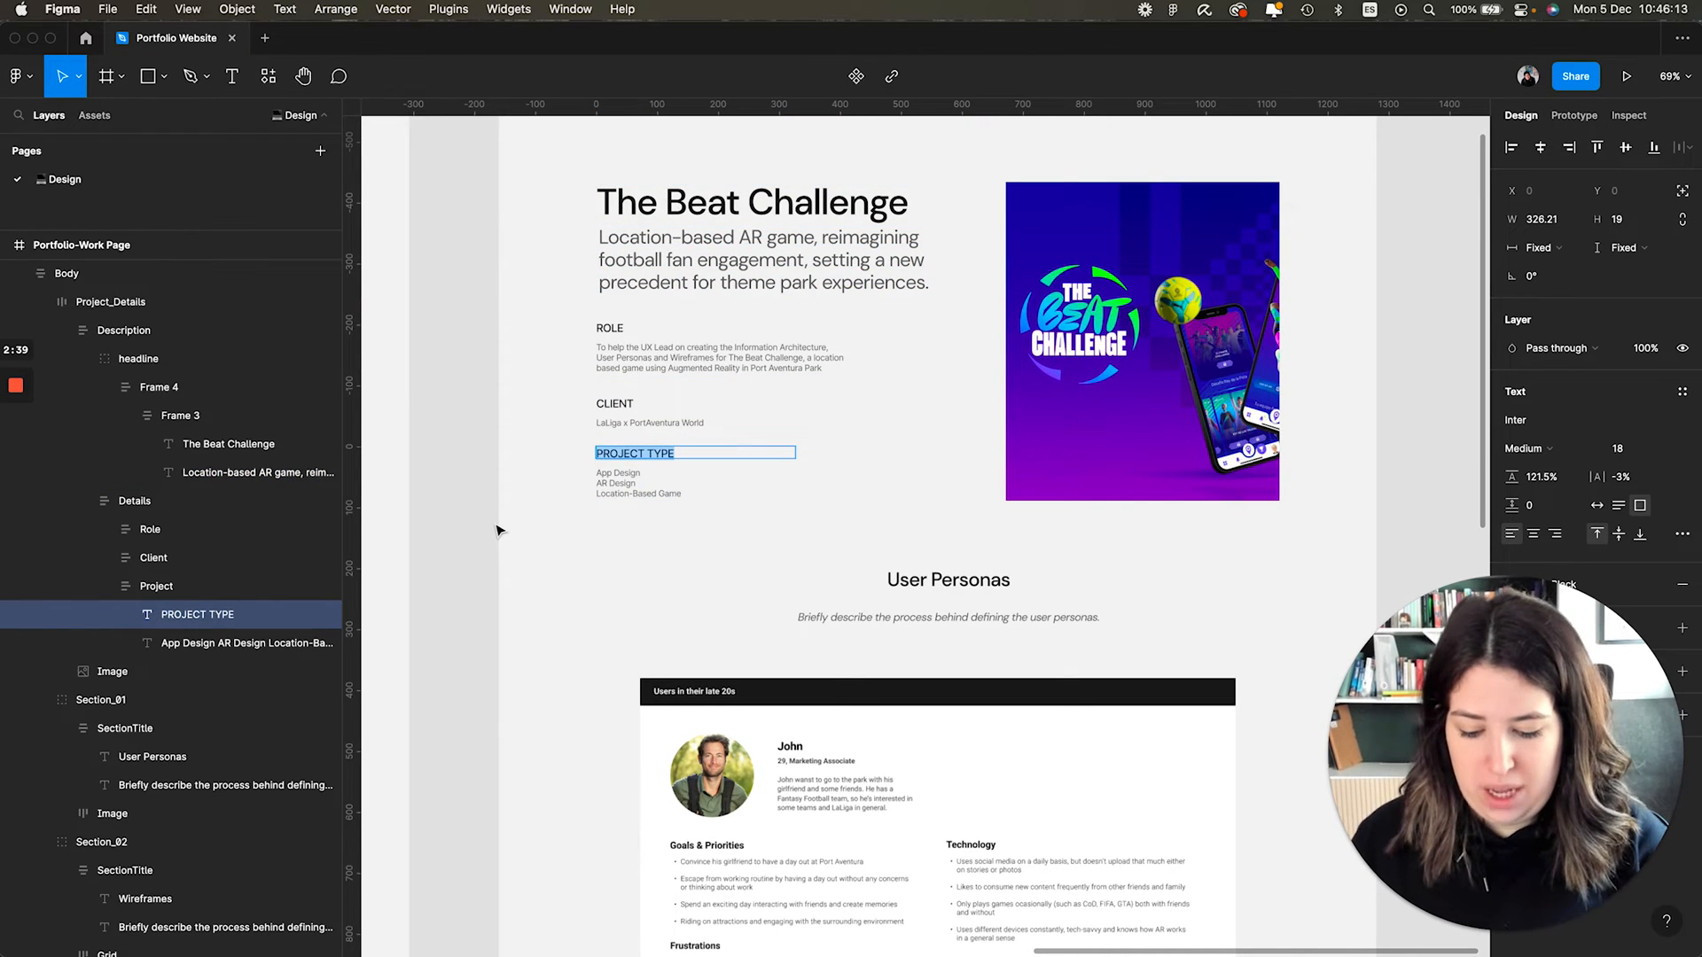
{"action": "type", "text": "YEAR"}
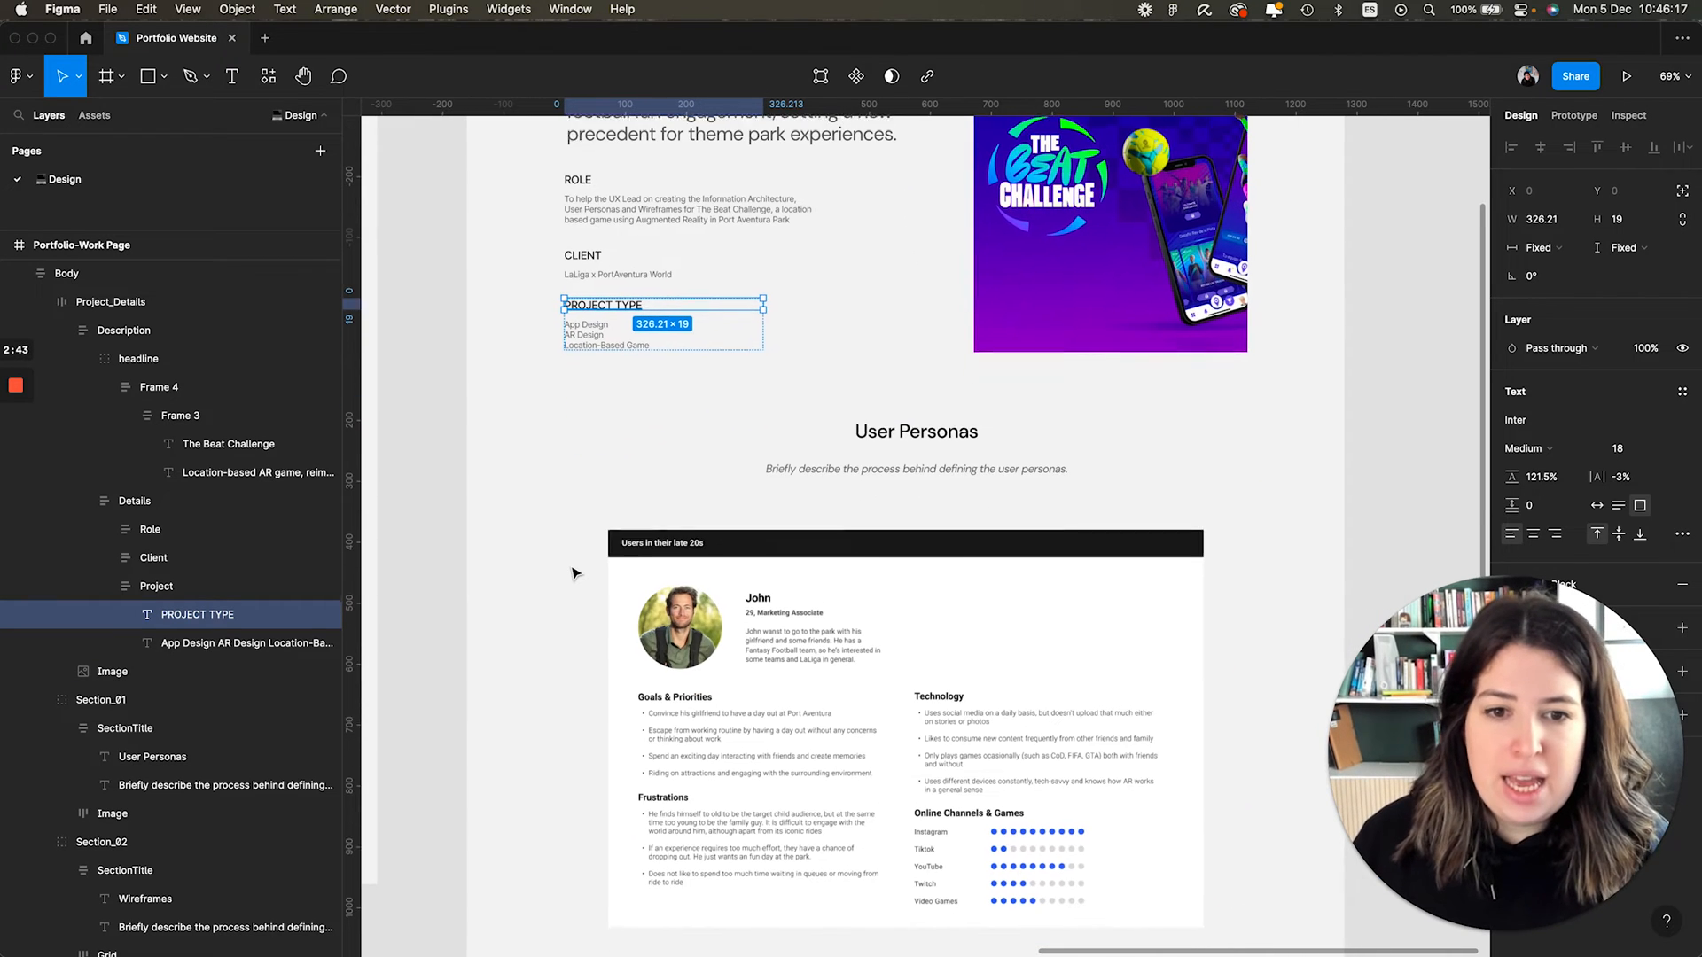
Rename the Wireframes heading to 'User Flows', review the frames, then switch to framer.com.
{"action": "scroll", "scroll_direction": "down", "scroll_amount": 3}
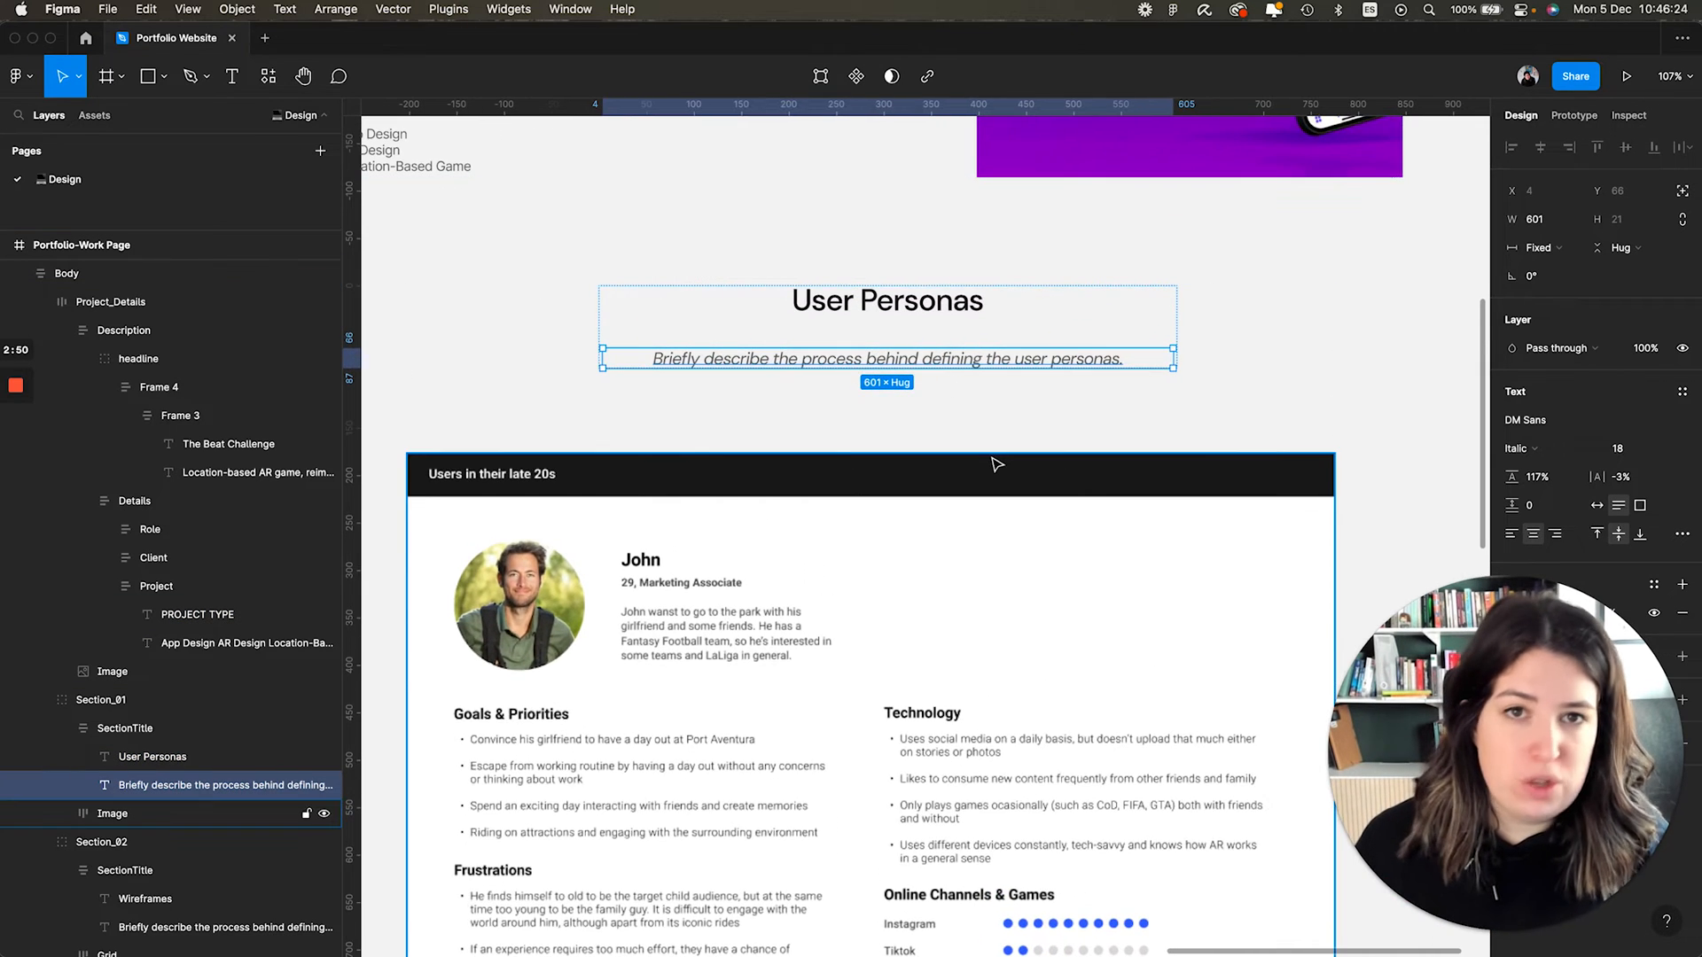
{"action": "scroll", "scroll_direction": "down", "scroll_amount": 3}
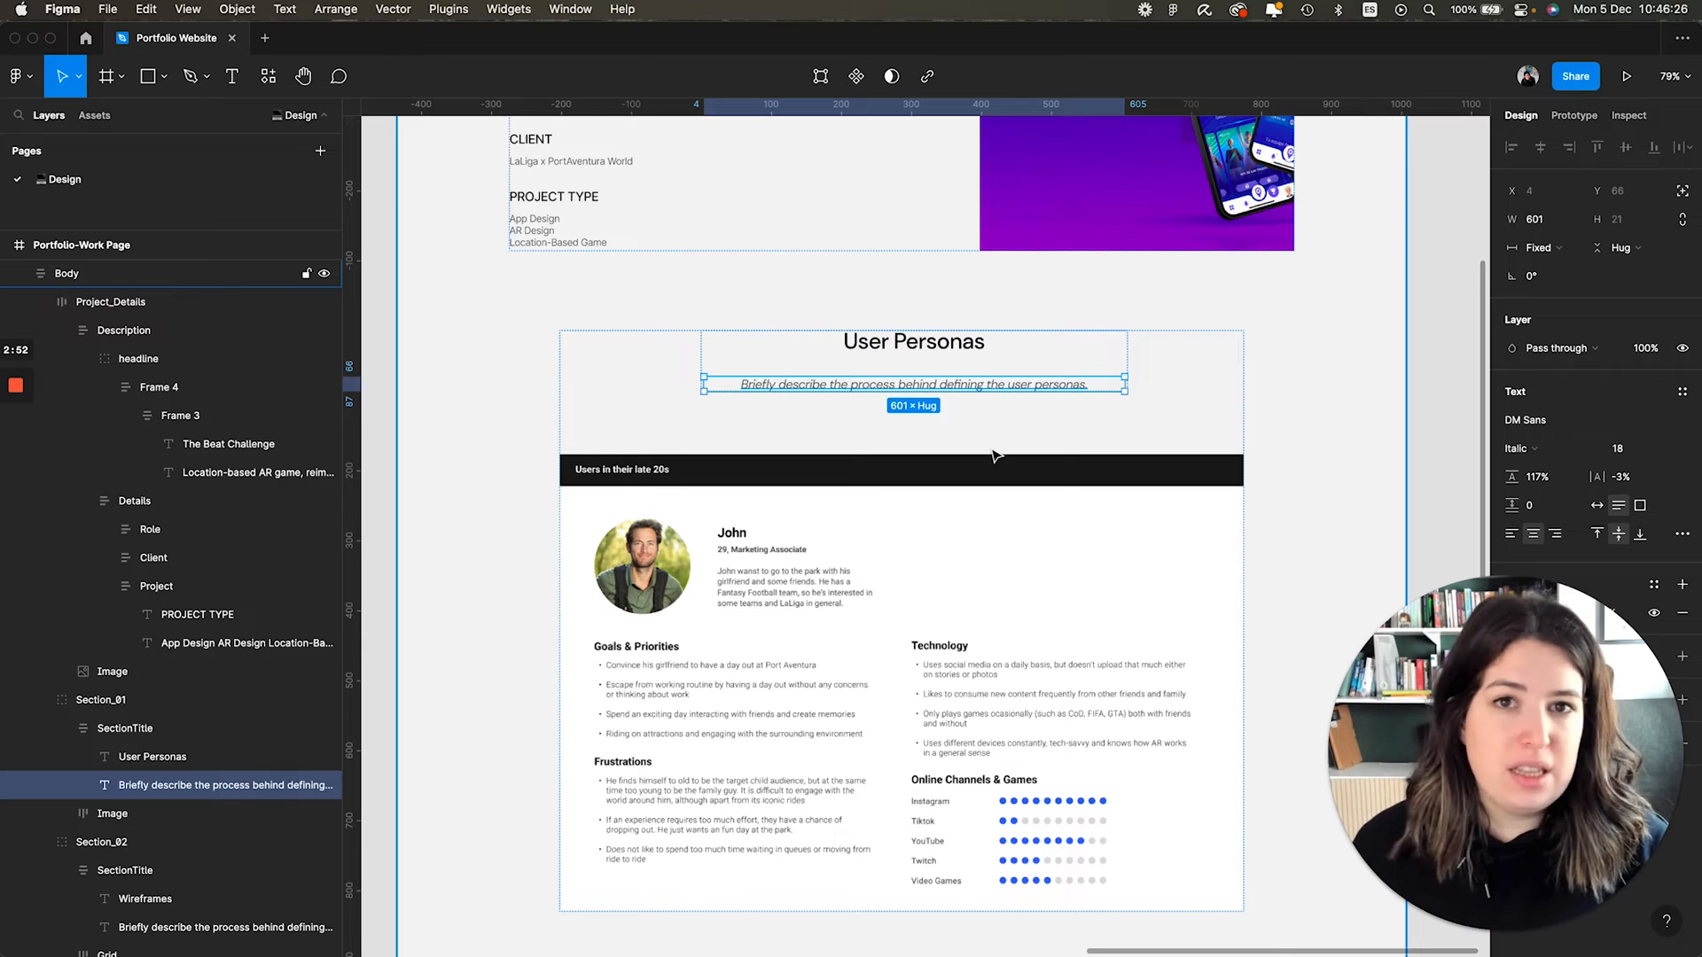
{"action": "mouse_move", "coordinate": [1067, 432]}
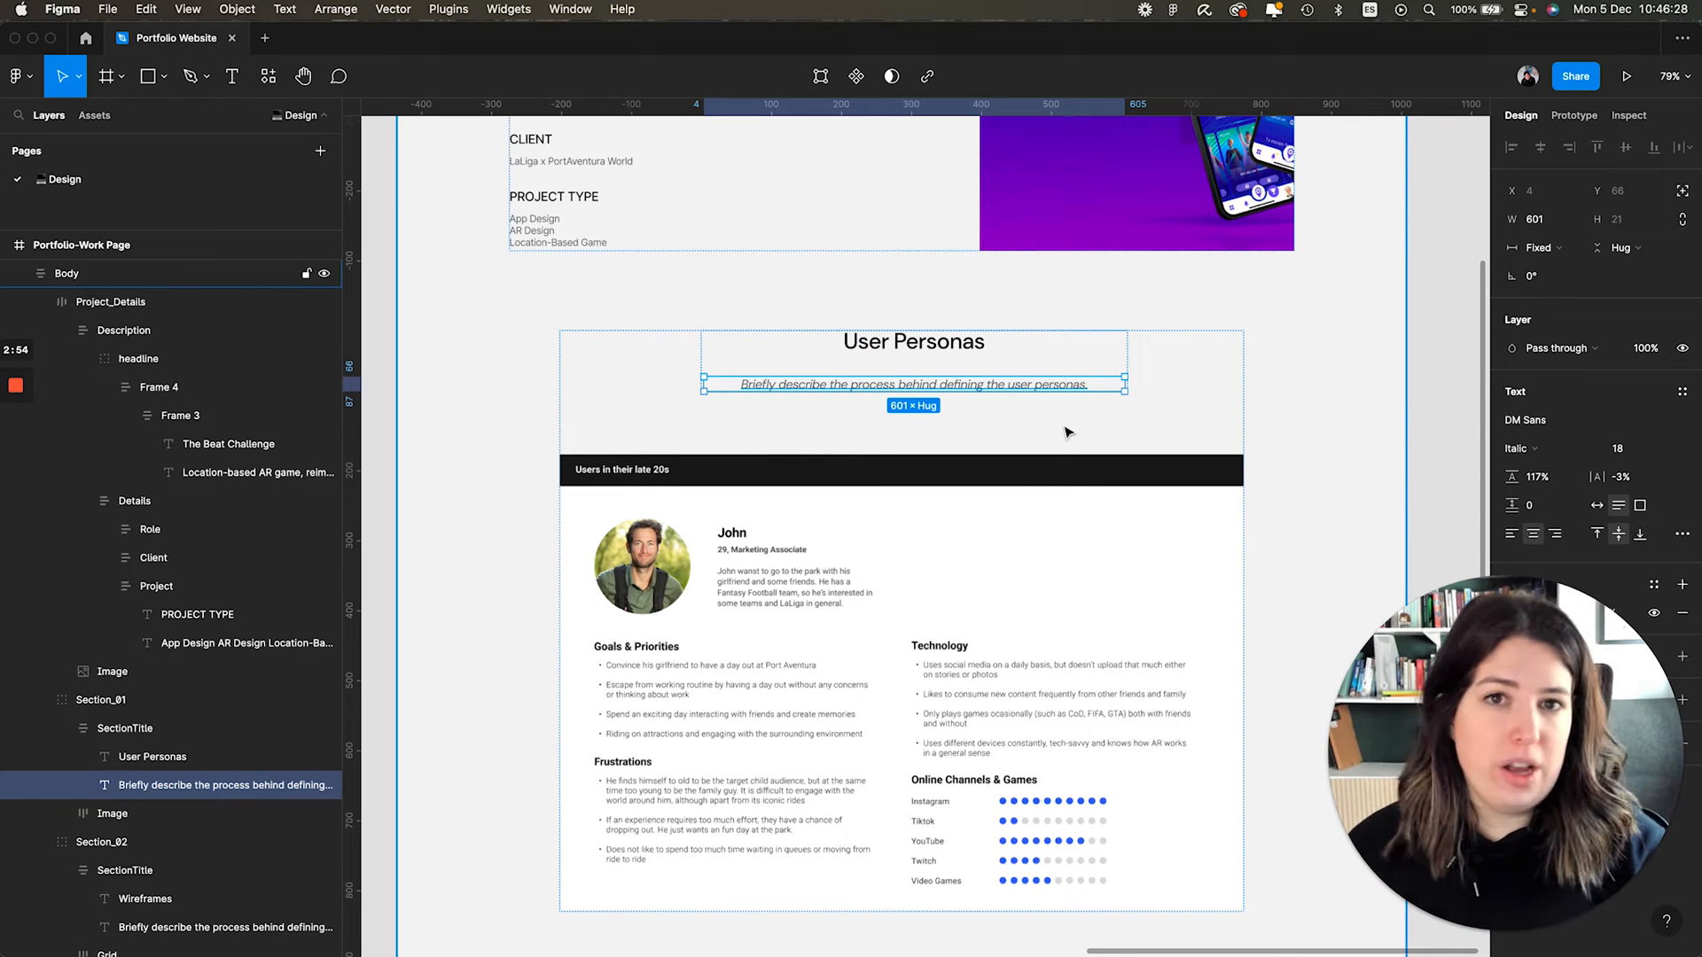
{"action": "scroll", "scroll_direction": "down", "scroll_amount": 3}
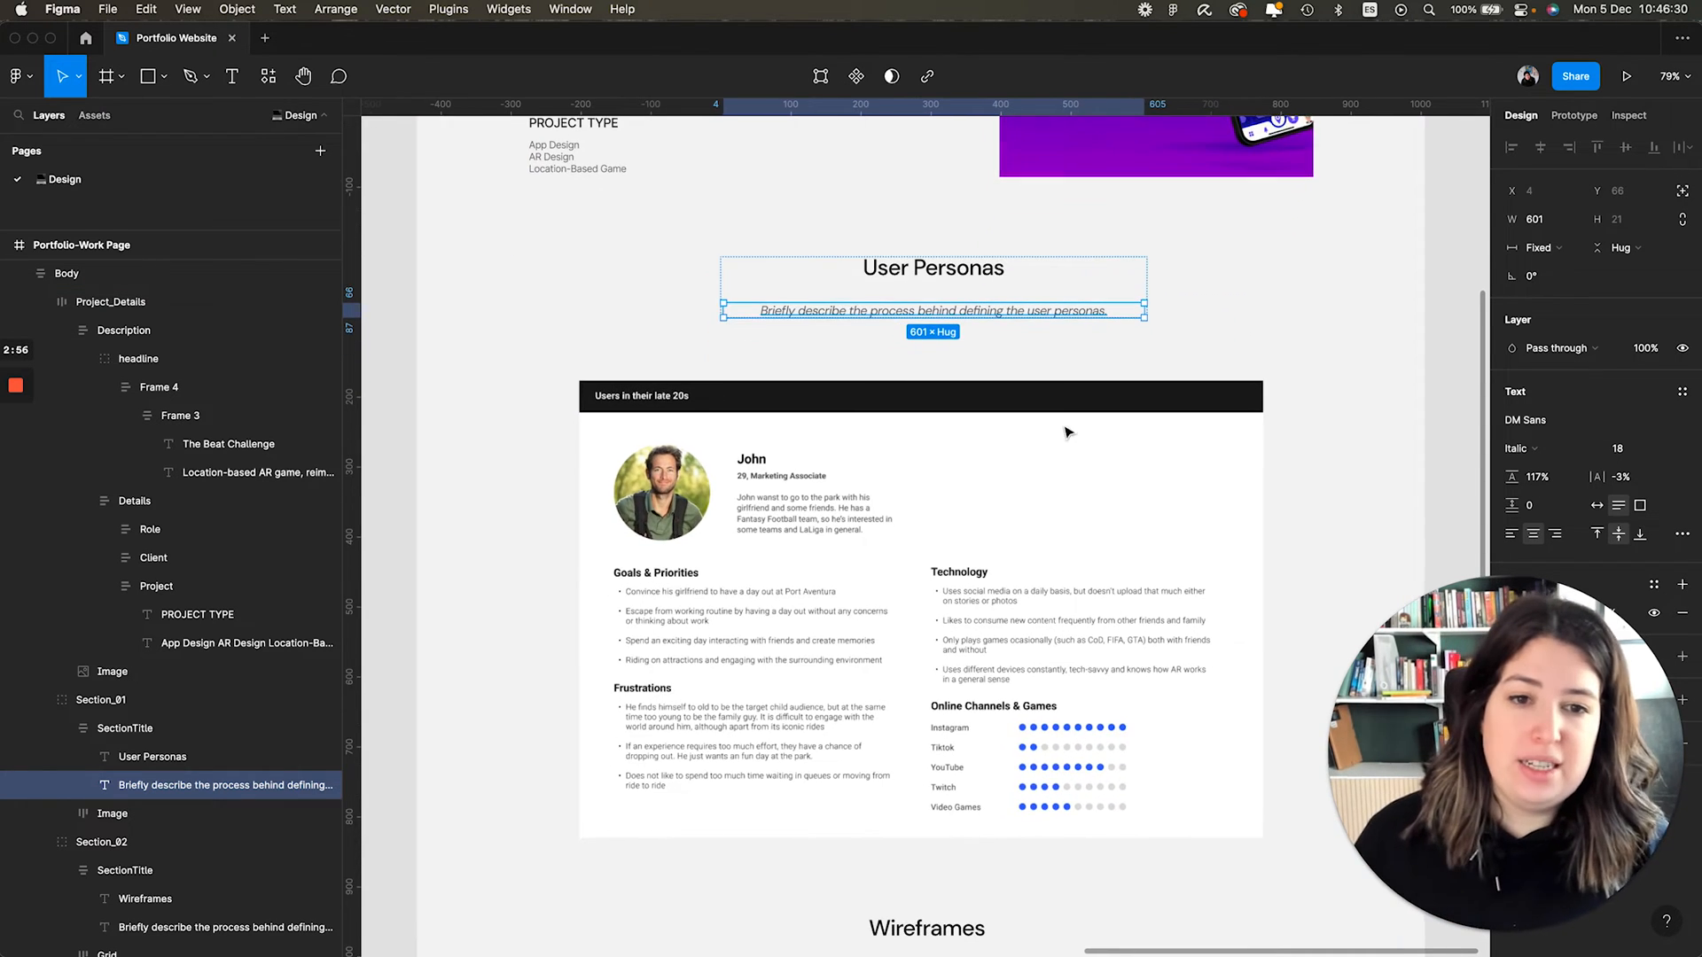
{"action": "left_click", "coordinate": [112, 813]}
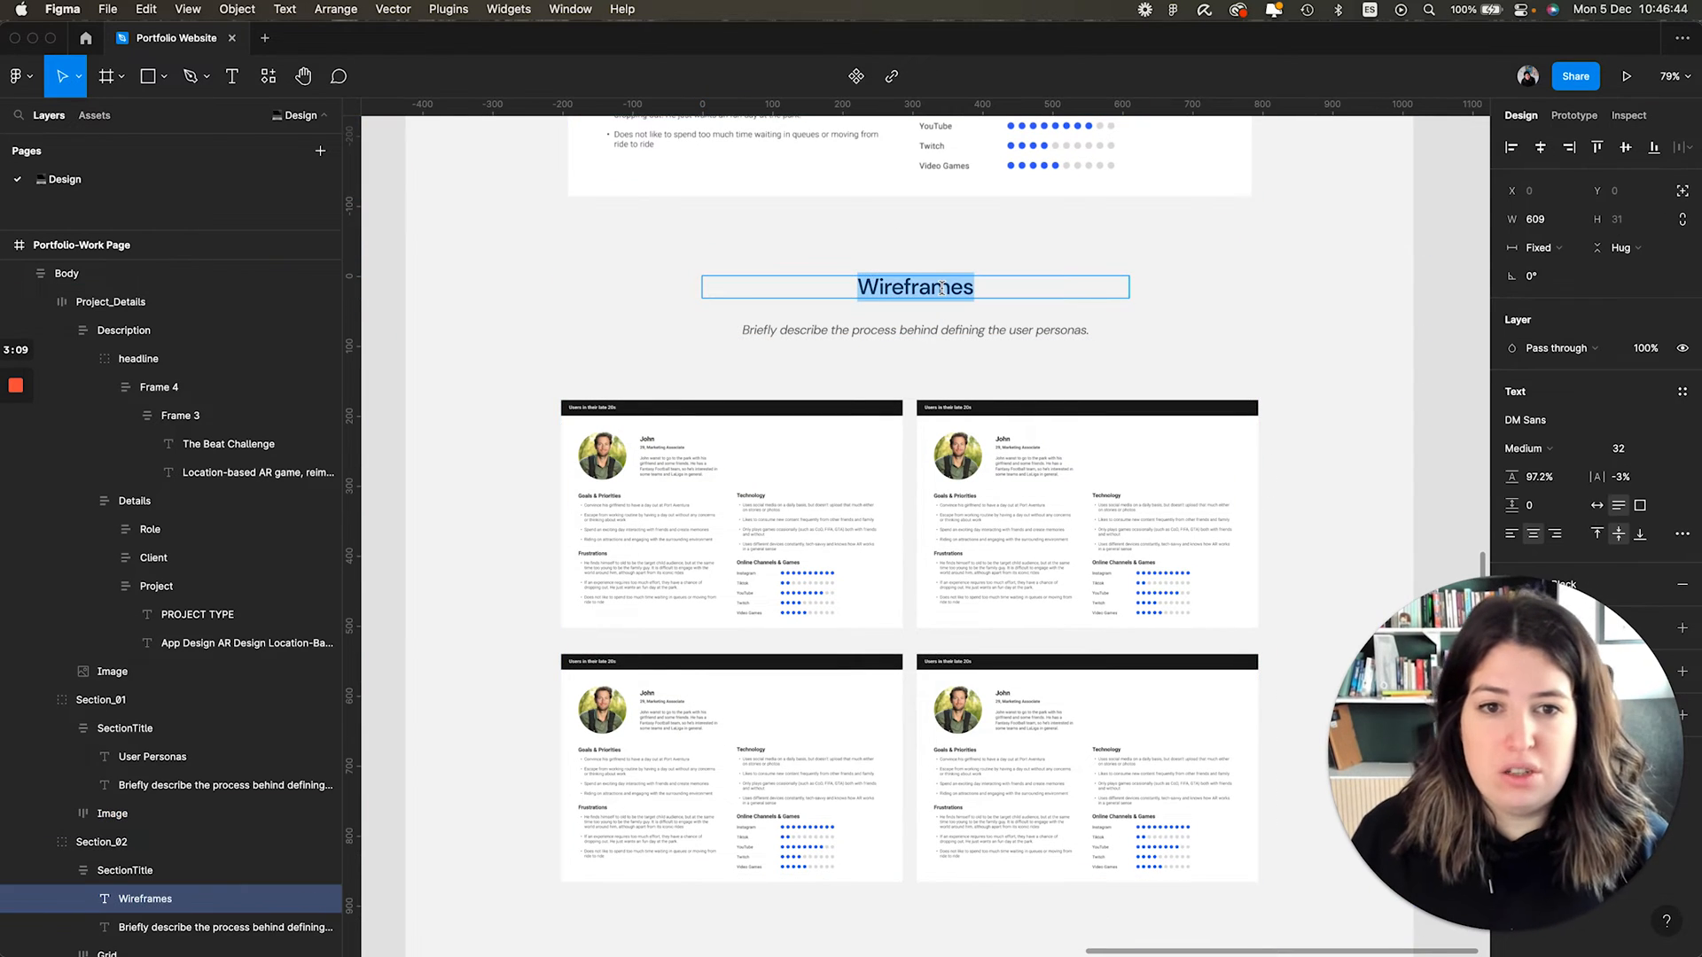
{"action": "type", "text": "User Flows"}
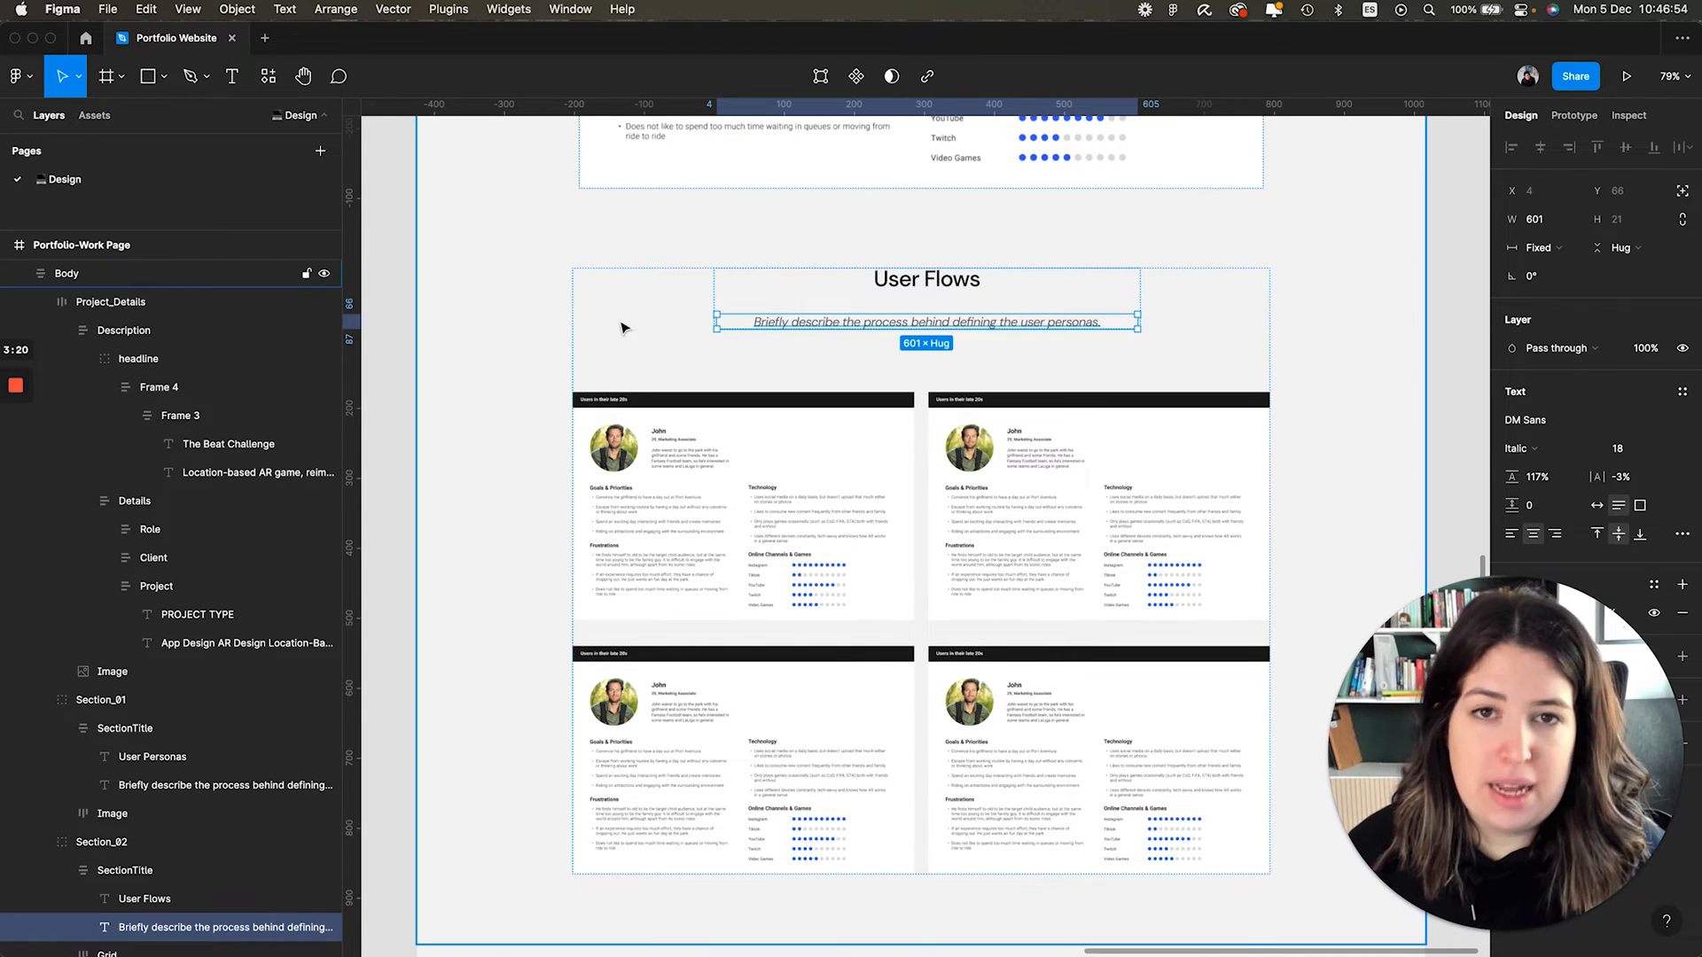
{"action": "scroll", "scroll_direction": "down", "scroll_amount": 3}
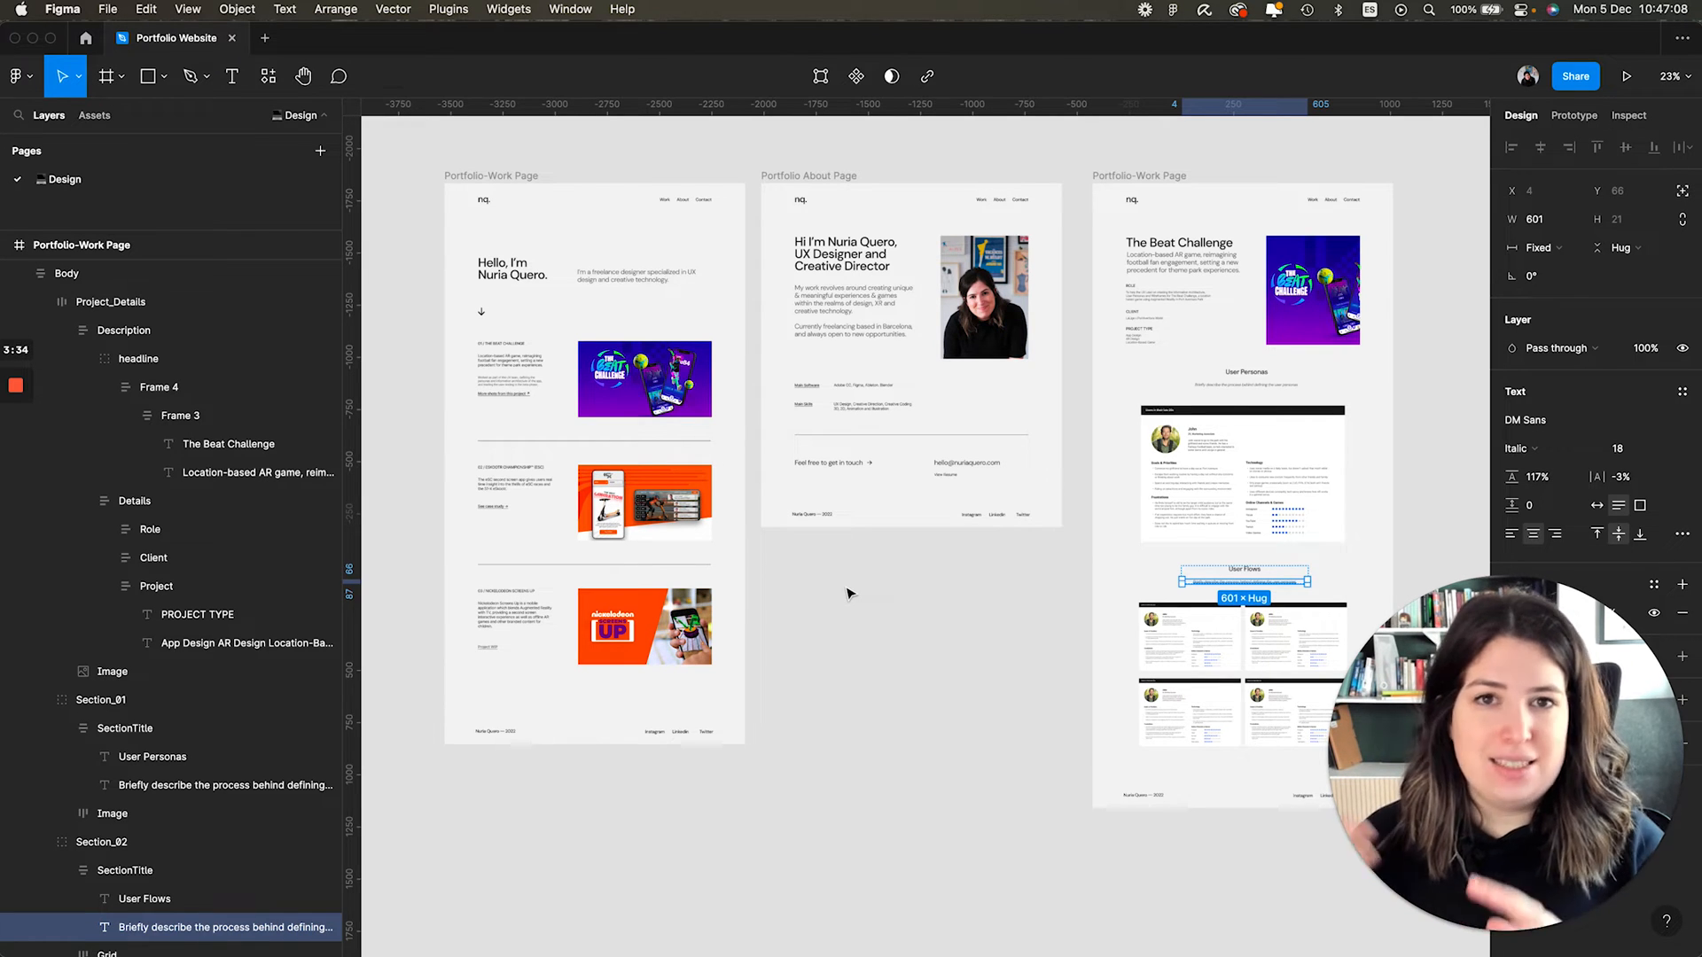
{"action": "left_click", "coordinate": [850, 594]}
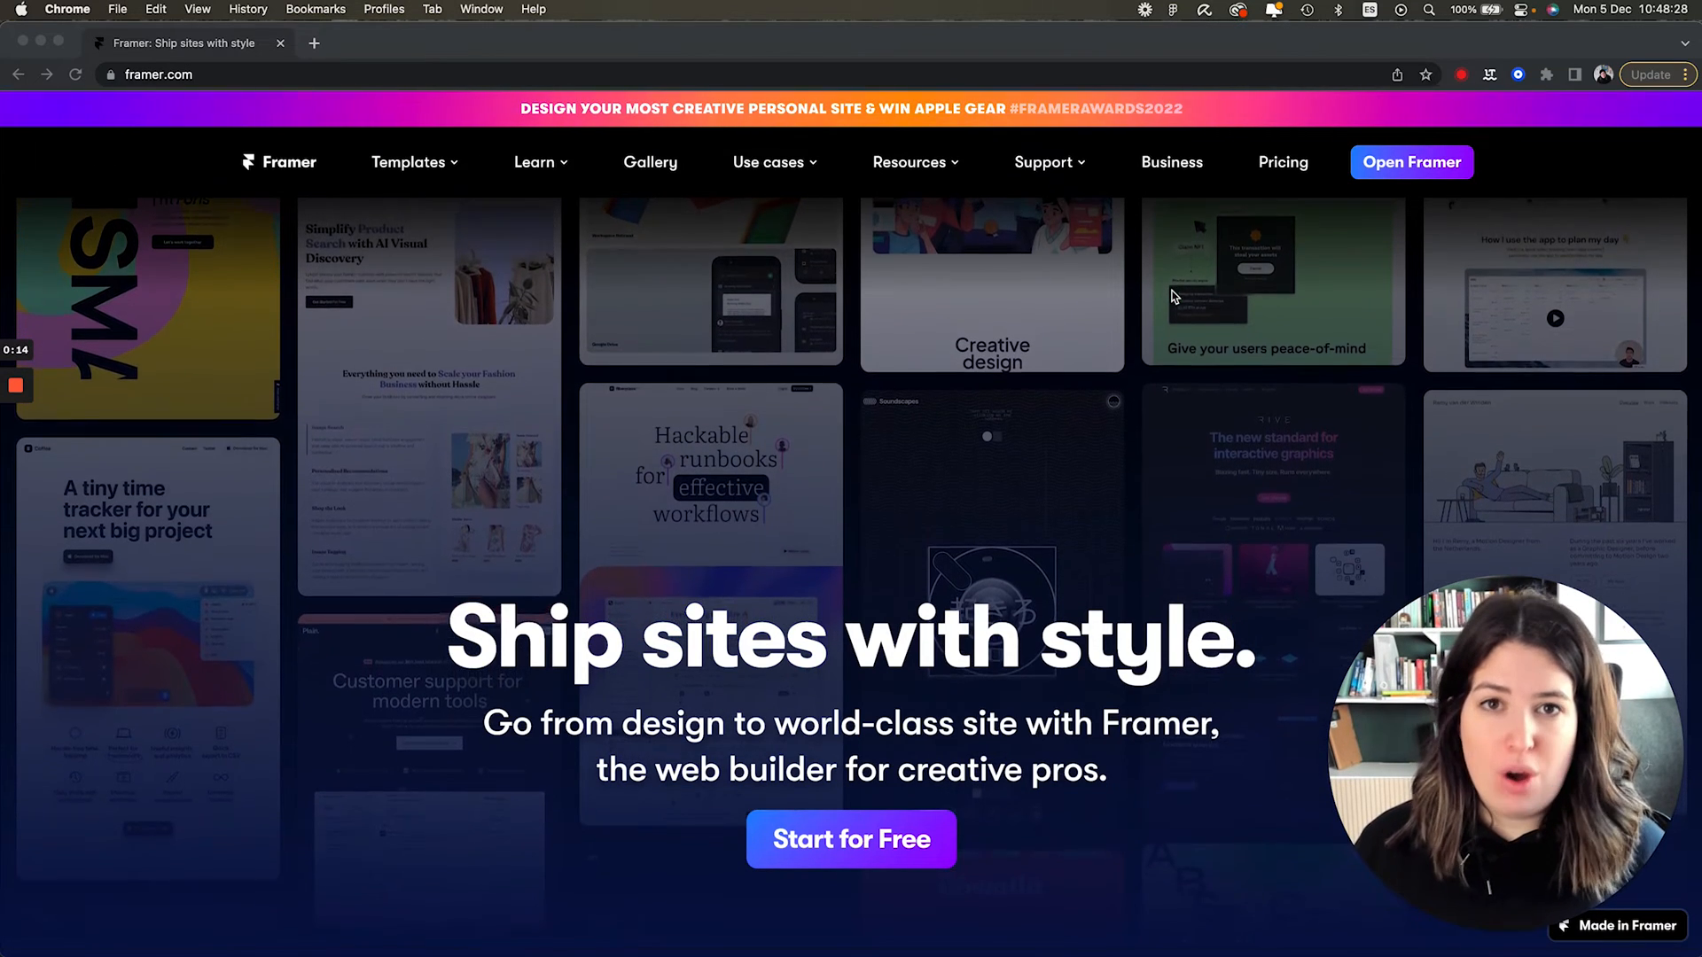
{"action": "scroll", "scroll_direction": "down", "scroll_amount": 3}
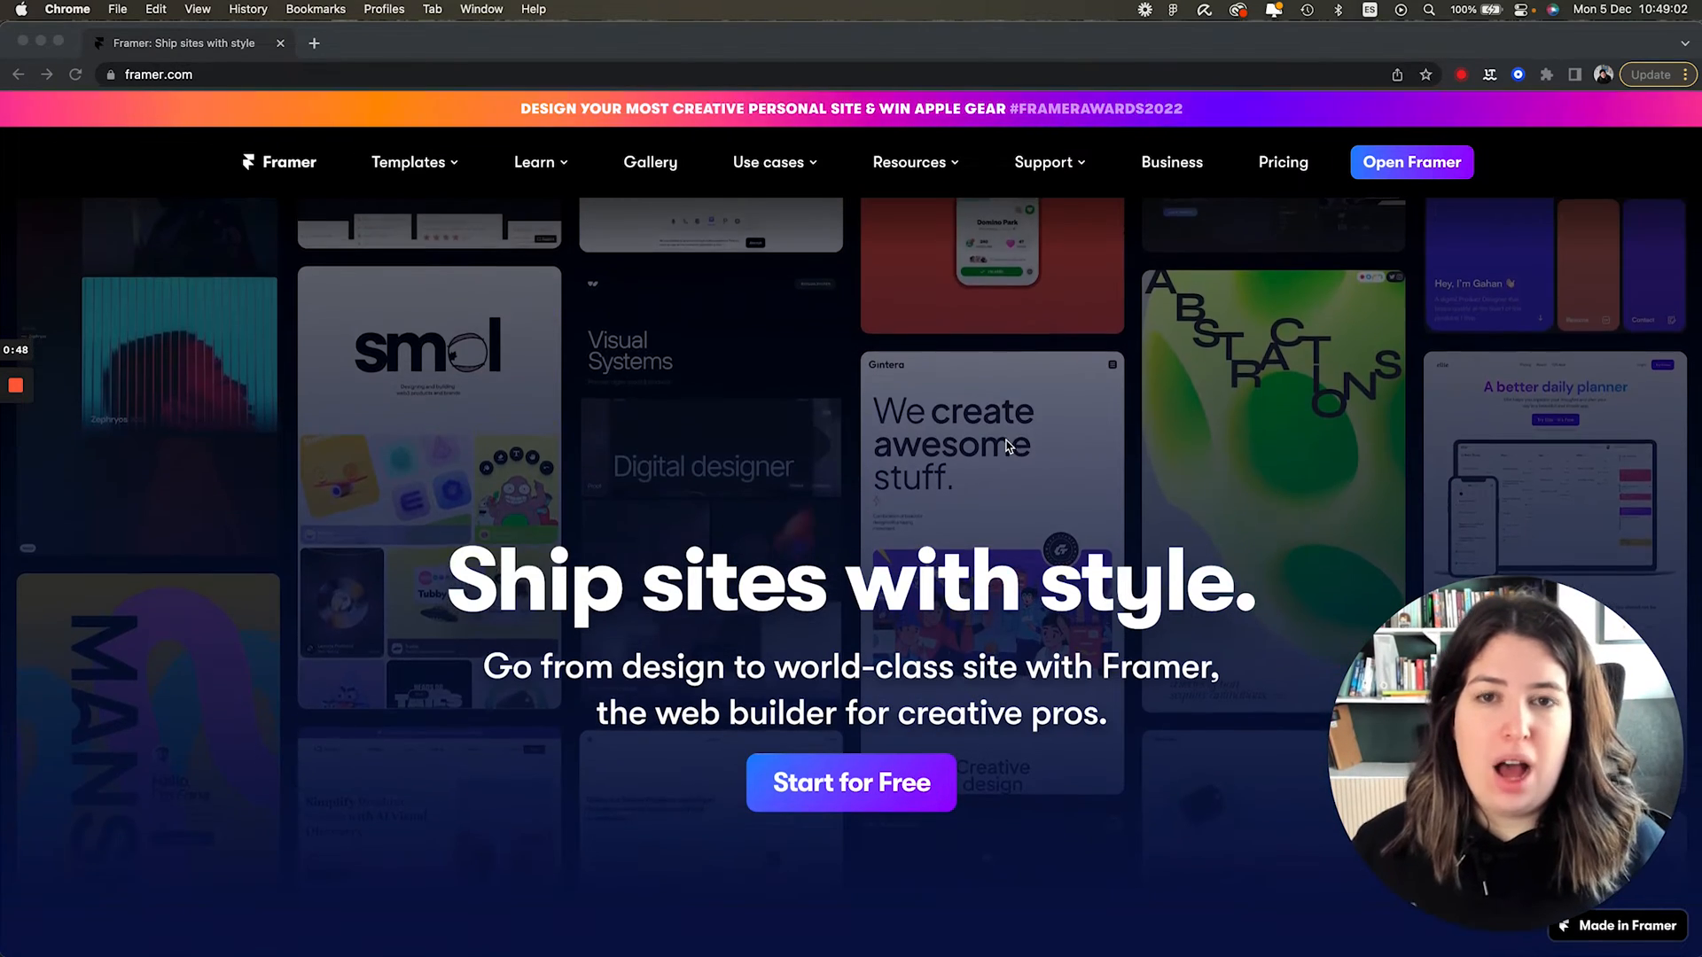
{"action": "scroll", "scroll_direction": "down", "scroll_amount": 3}
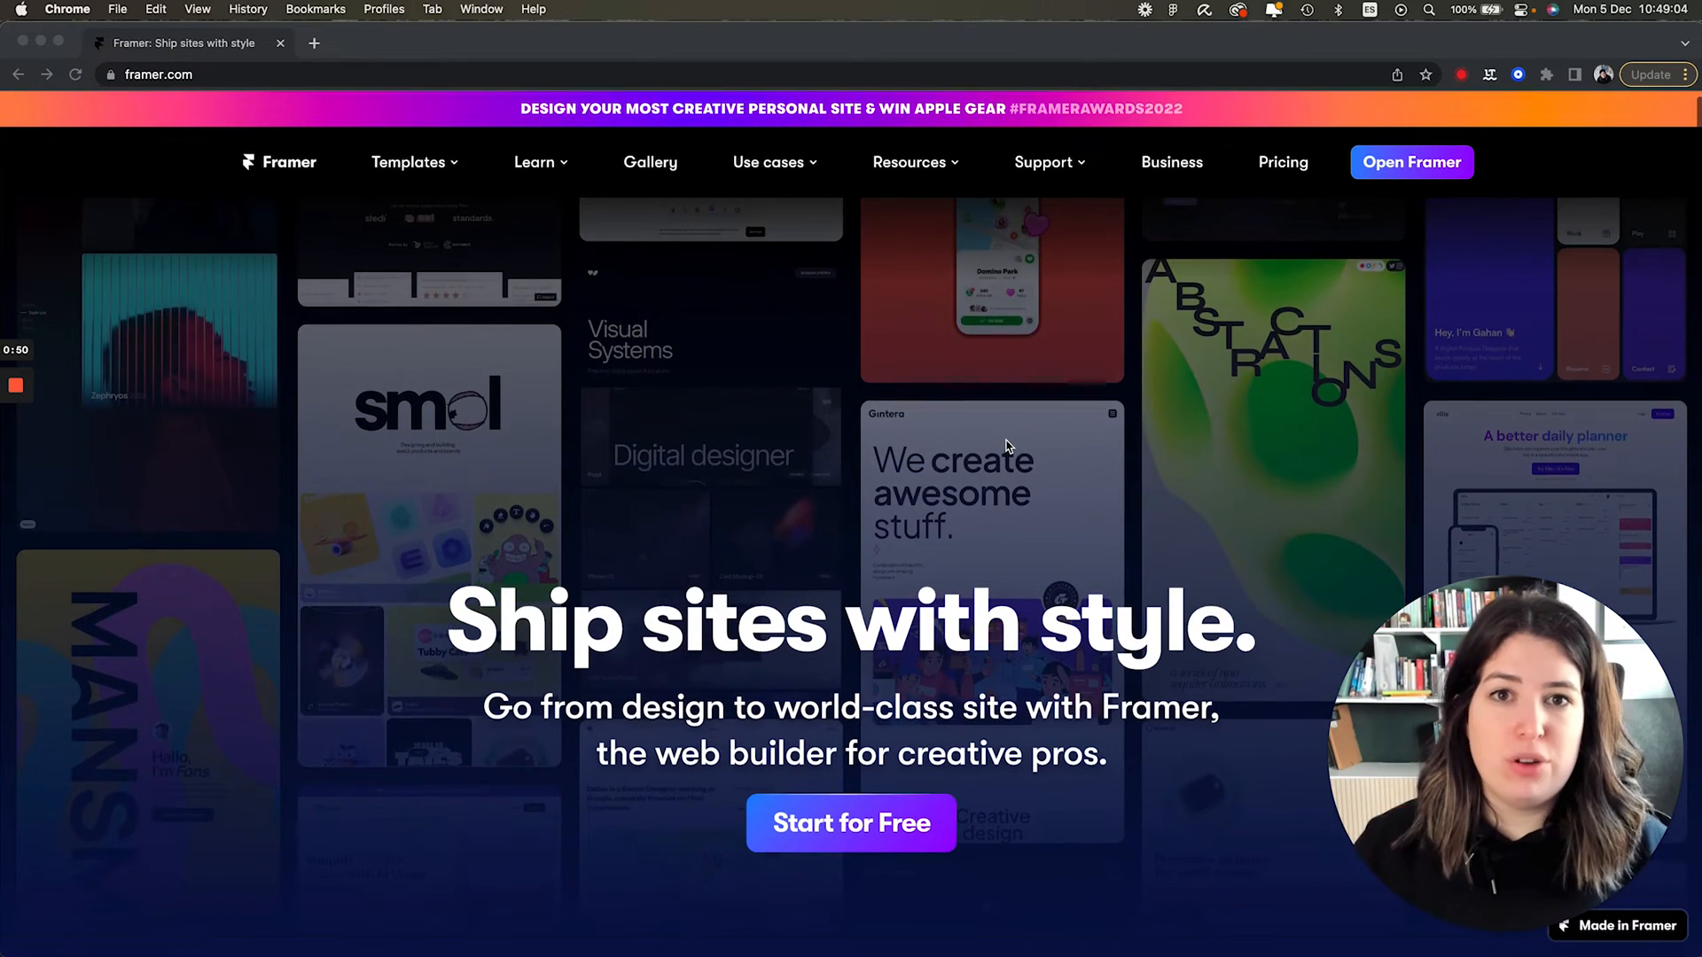
{"action": "scroll", "scroll_direction": "down", "scroll_amount": 3}
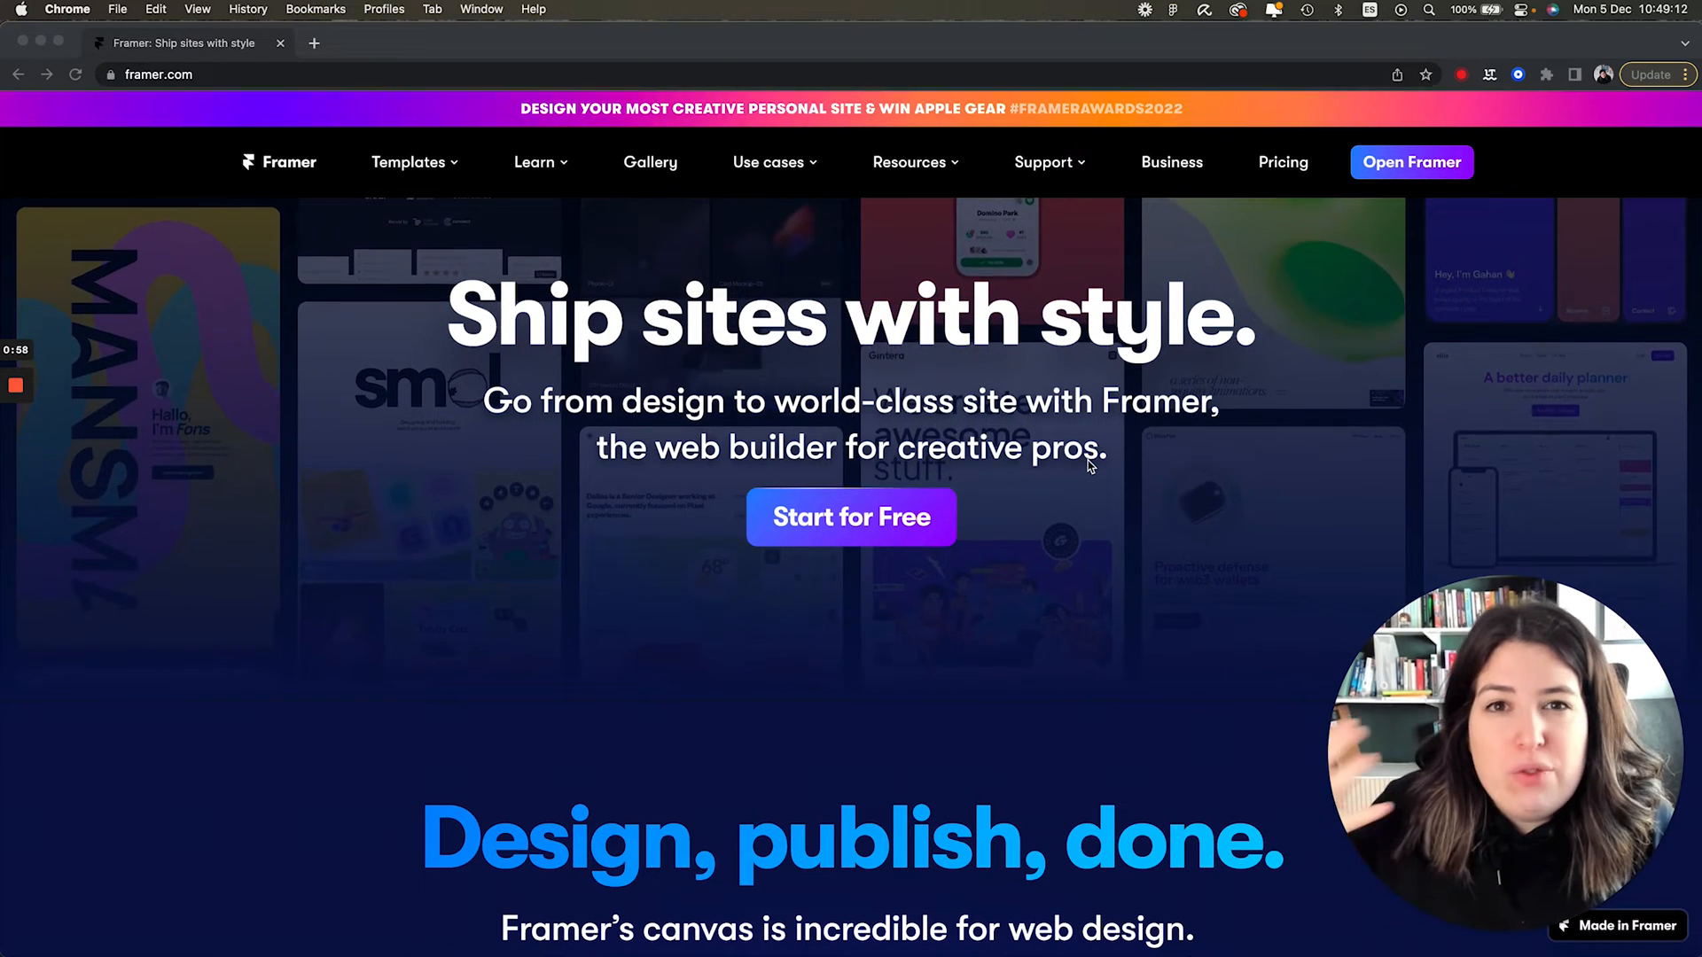
{"action": "scroll", "scroll_direction": "down", "scroll_amount": 3}
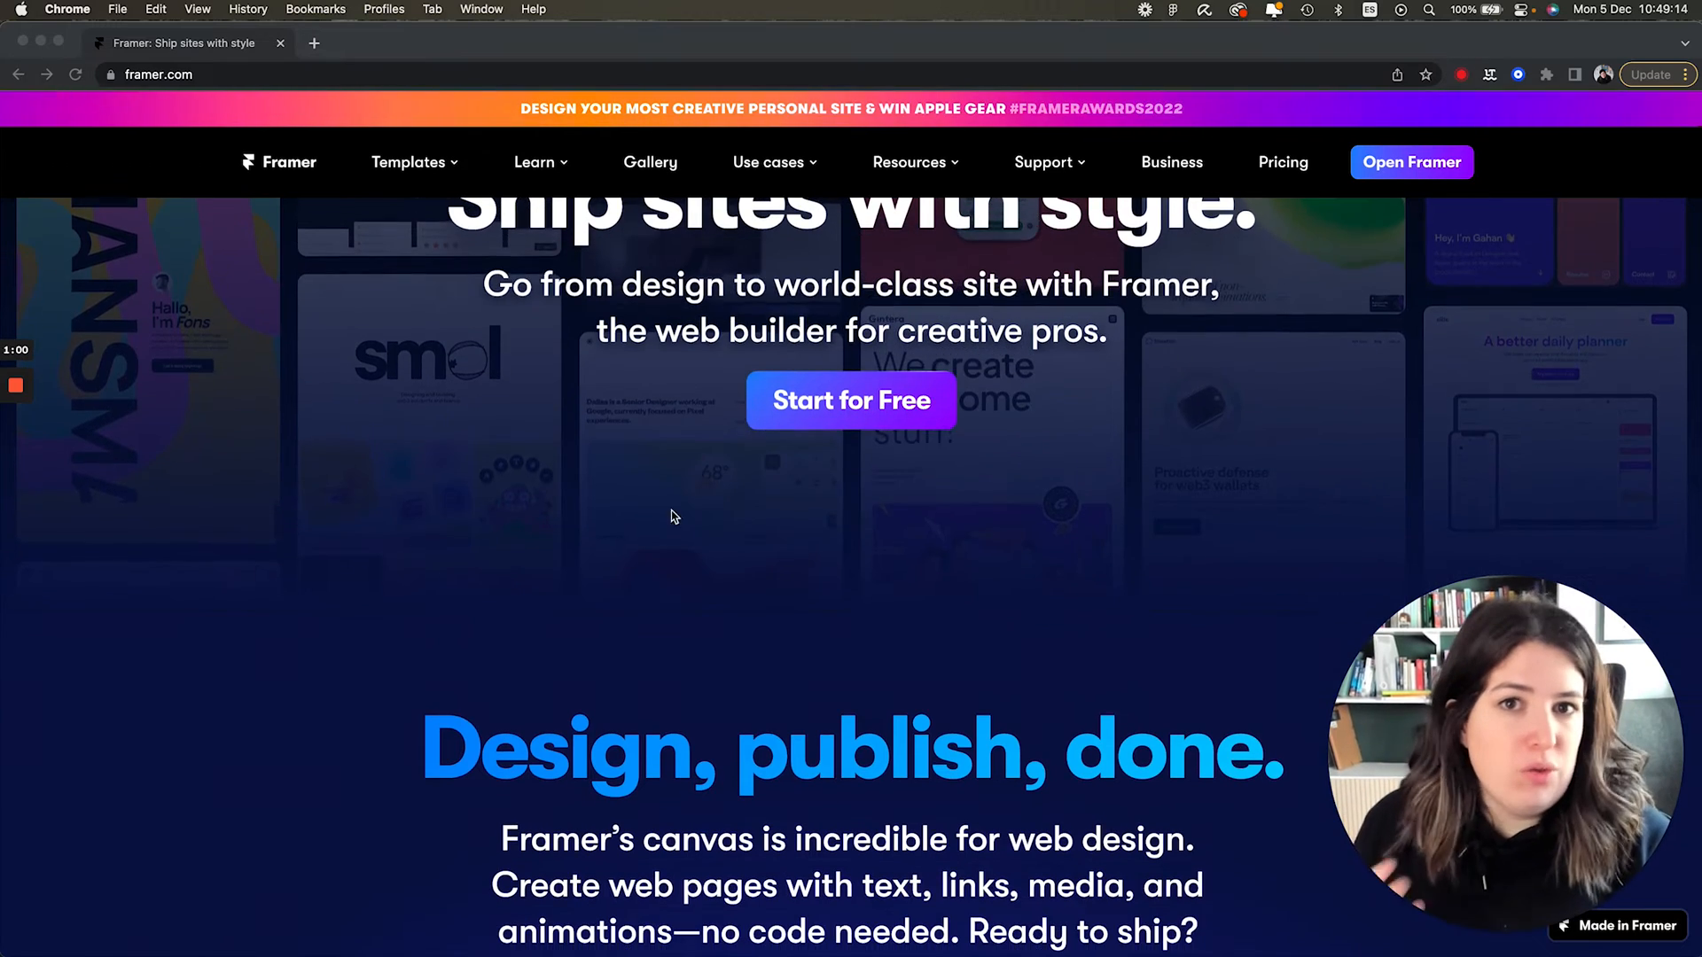
{"action": "scroll", "scroll_direction": "down", "scroll_amount": 3}
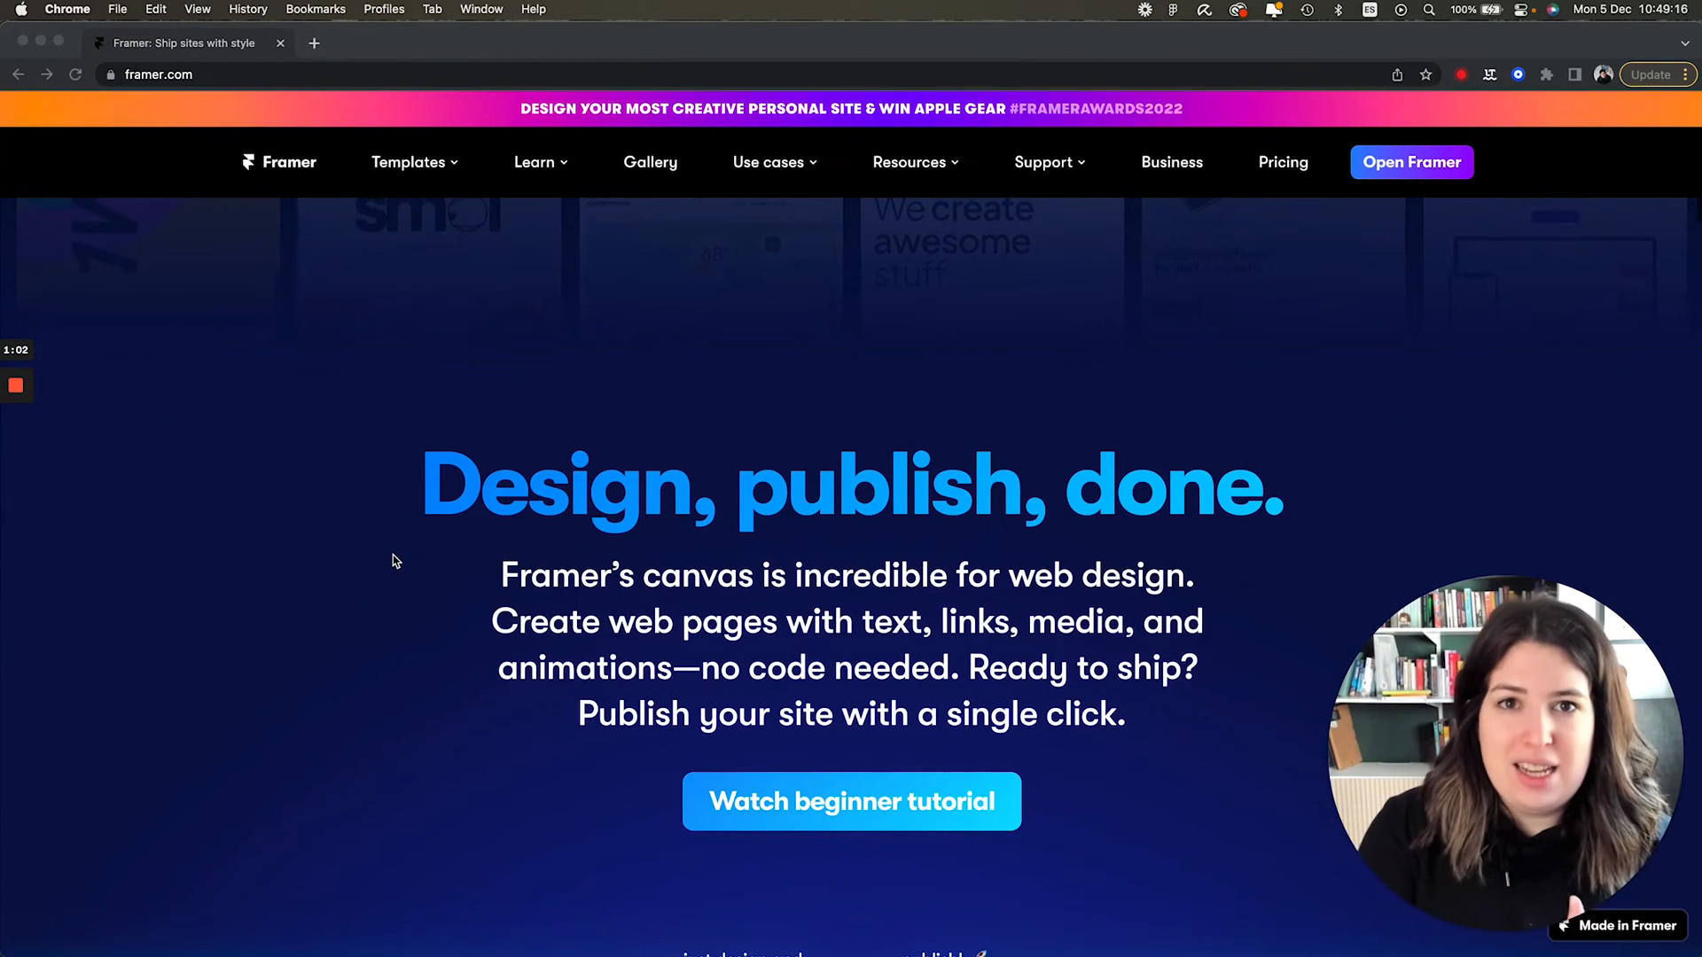
{"action": "scroll", "scroll_direction": "down", "scroll_amount": 3}
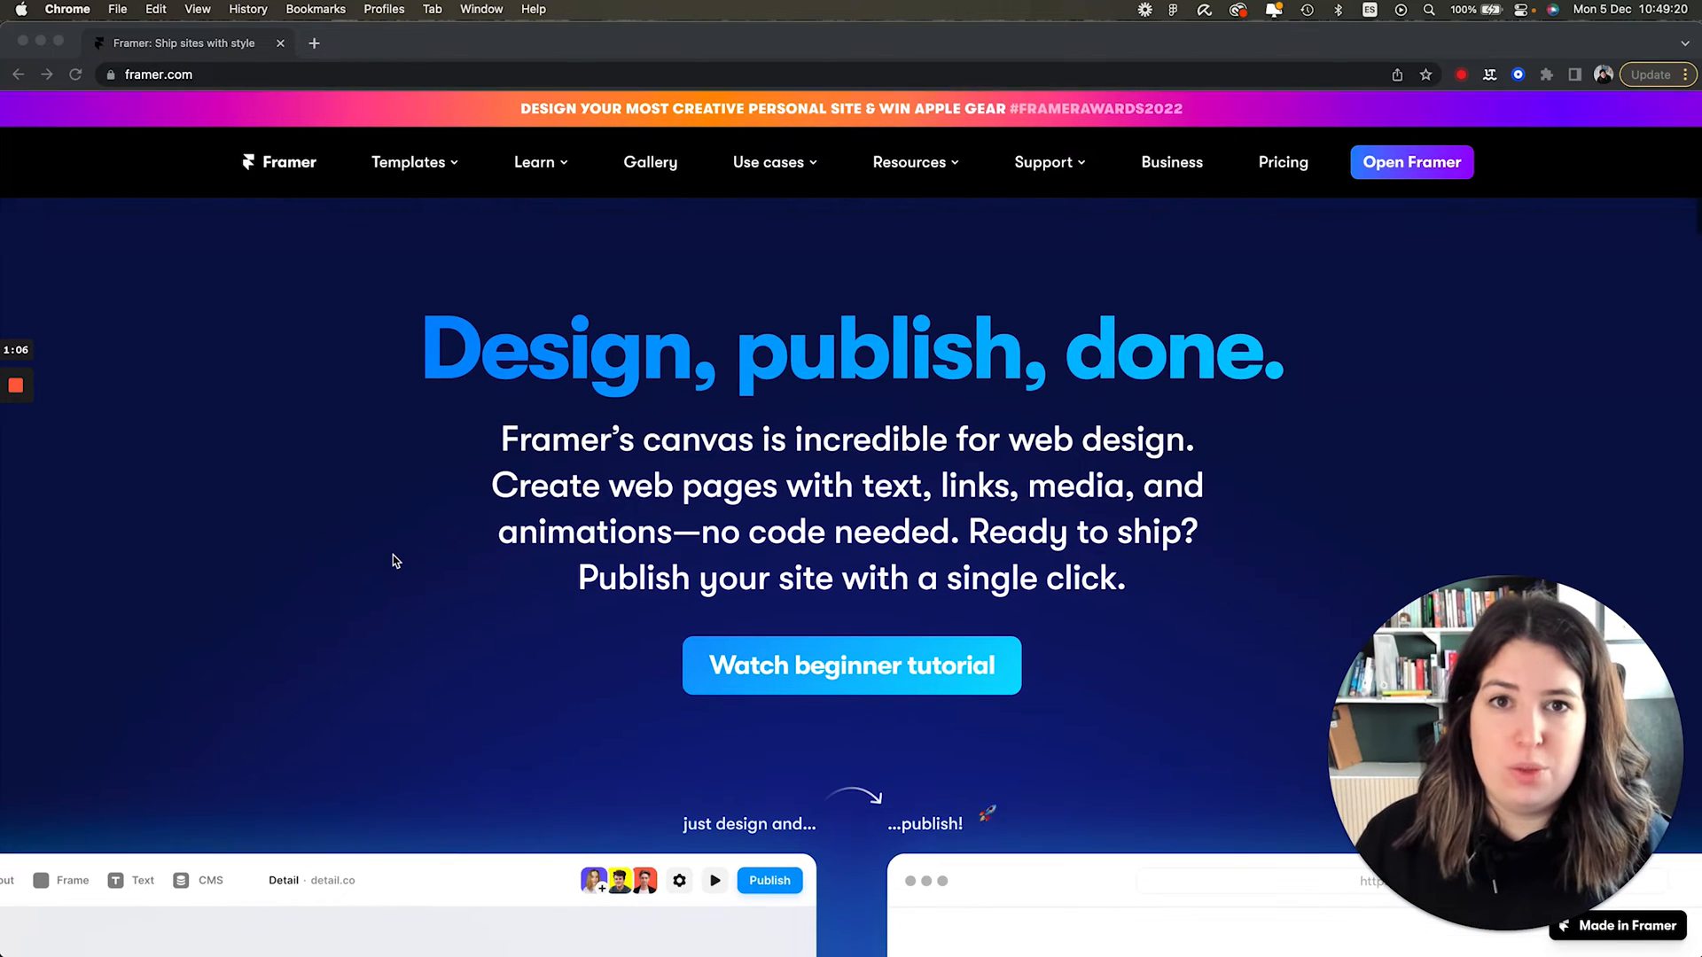
{"action": "left_click", "coordinate": [533, 161]}
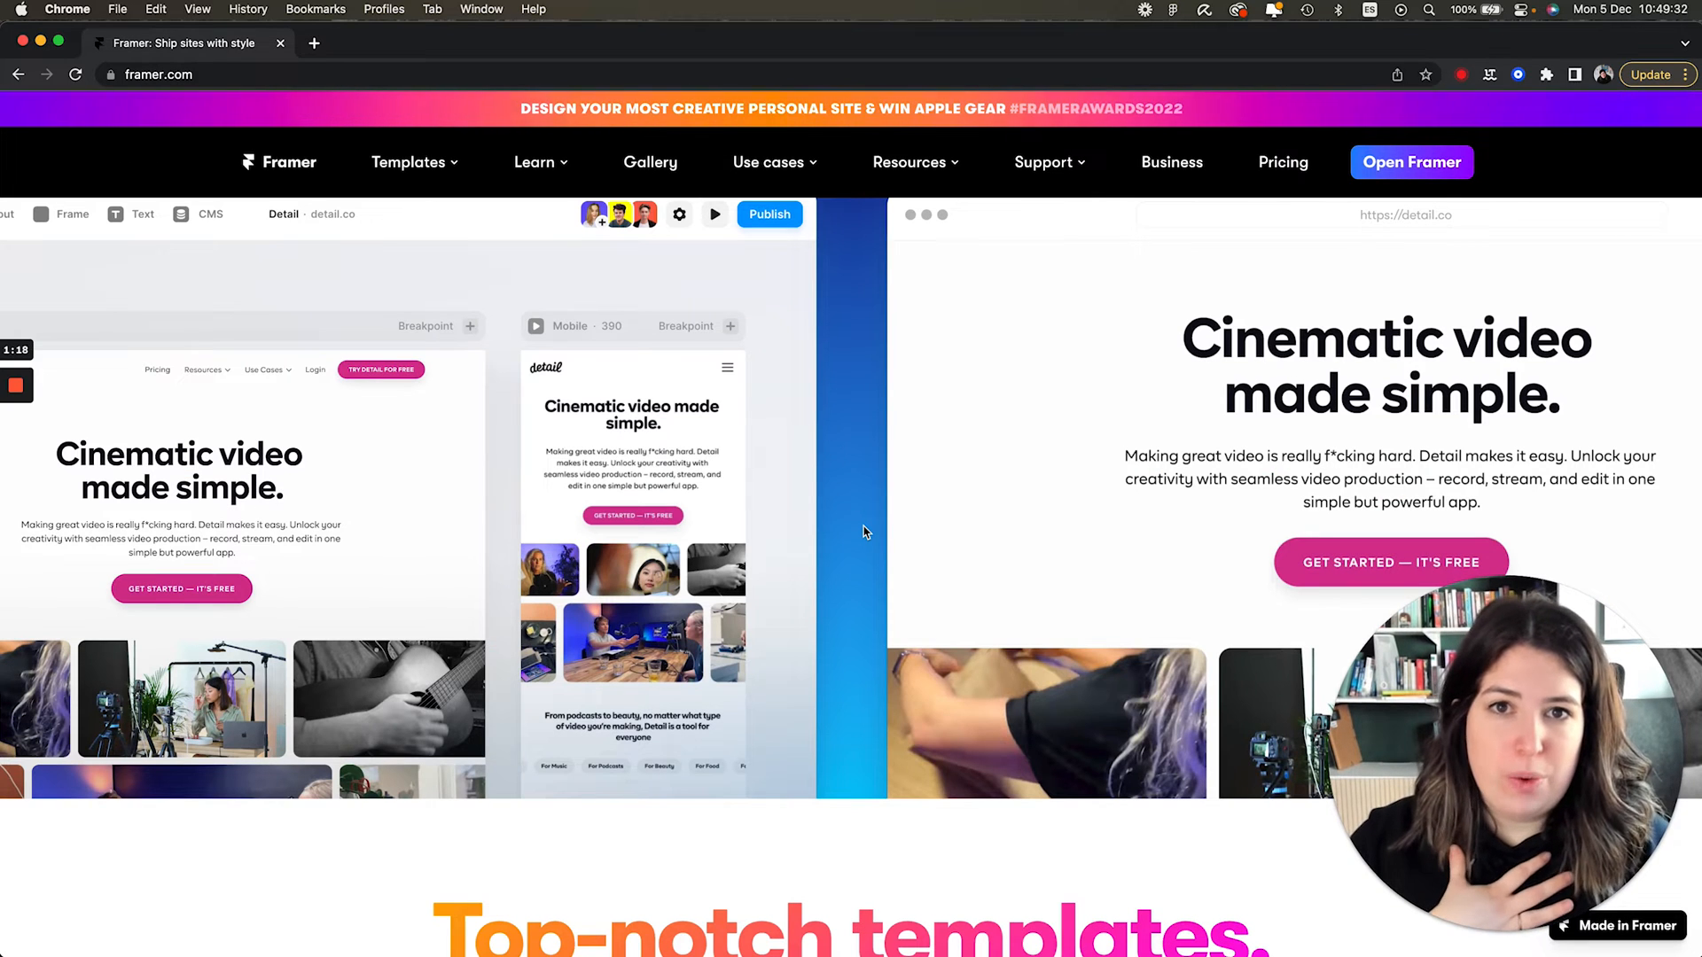
{"action": "scroll", "scroll_direction": "down", "scroll_amount": 3}
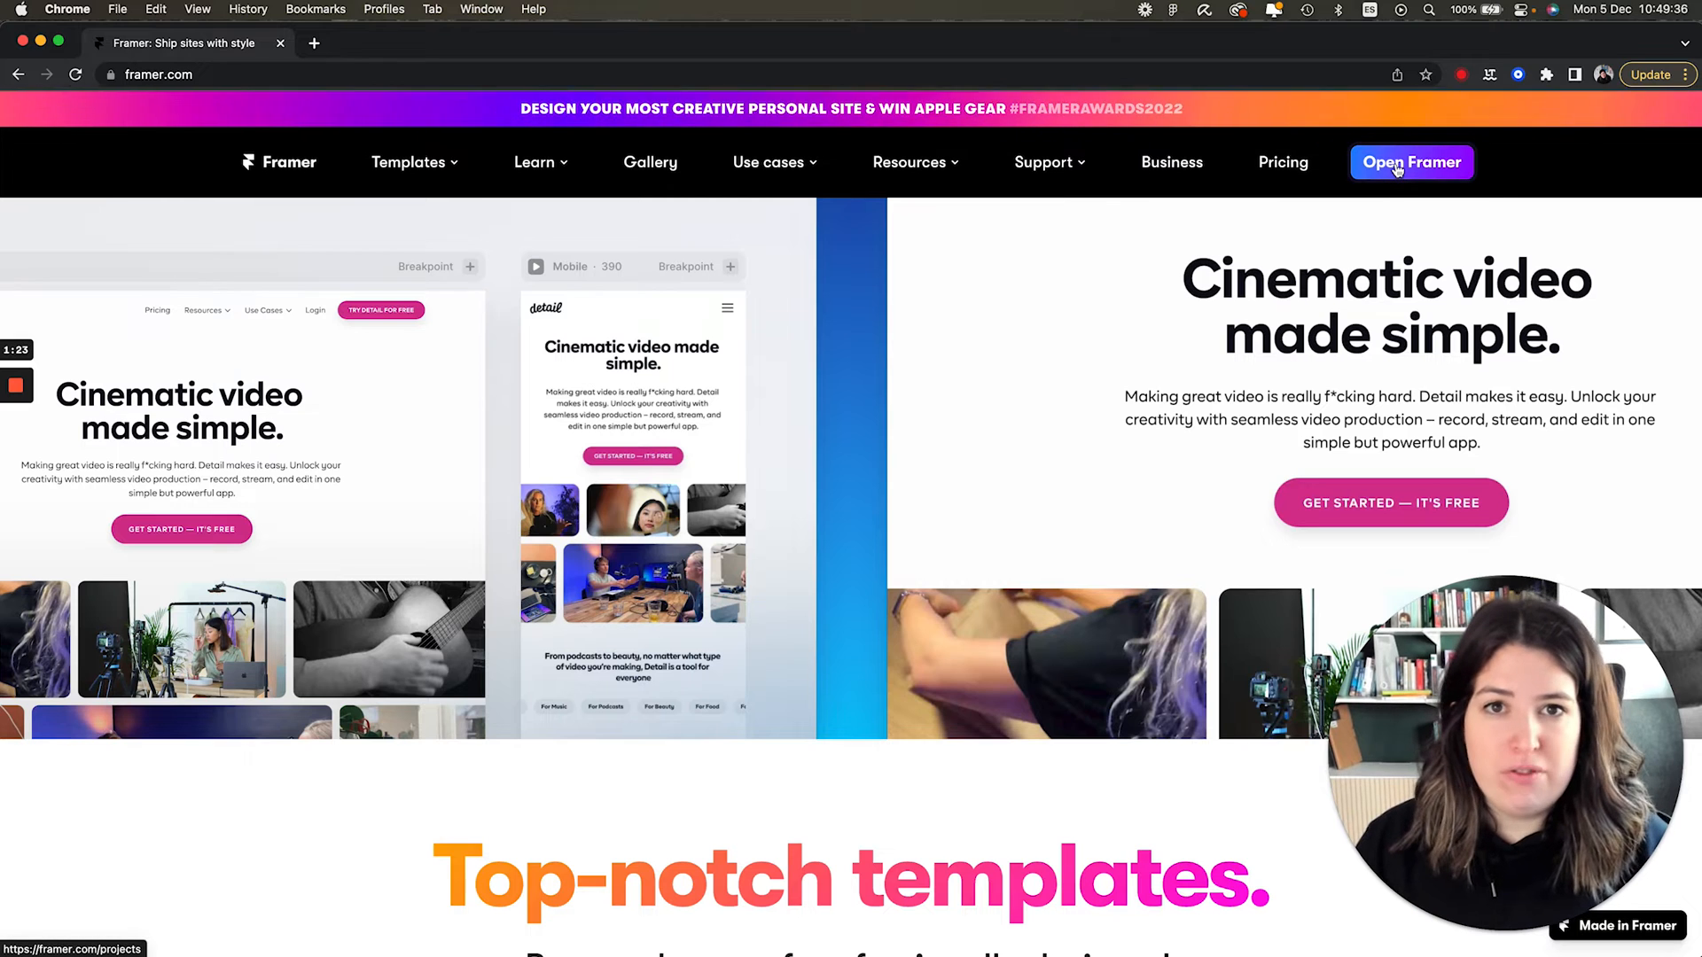
Open the Framer projects dashboard and create a new Blank Site project.
{"action": "left_click", "coordinate": [1411, 161]}
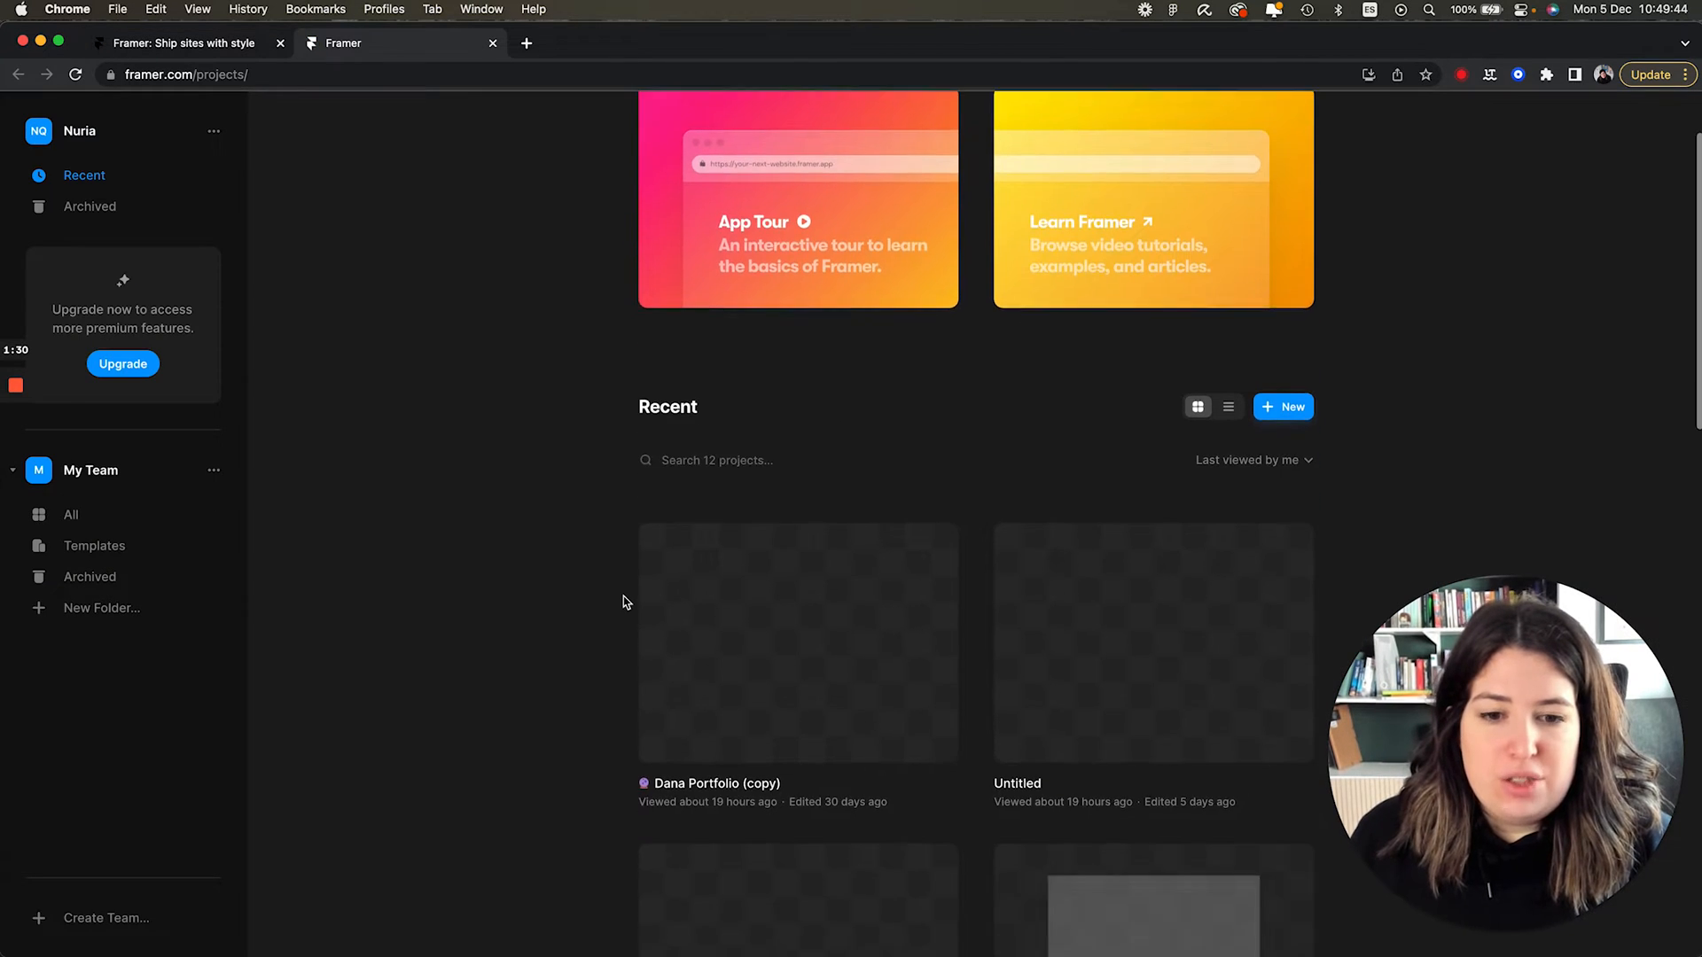
{"action": "left_click", "coordinate": [1283, 407]}
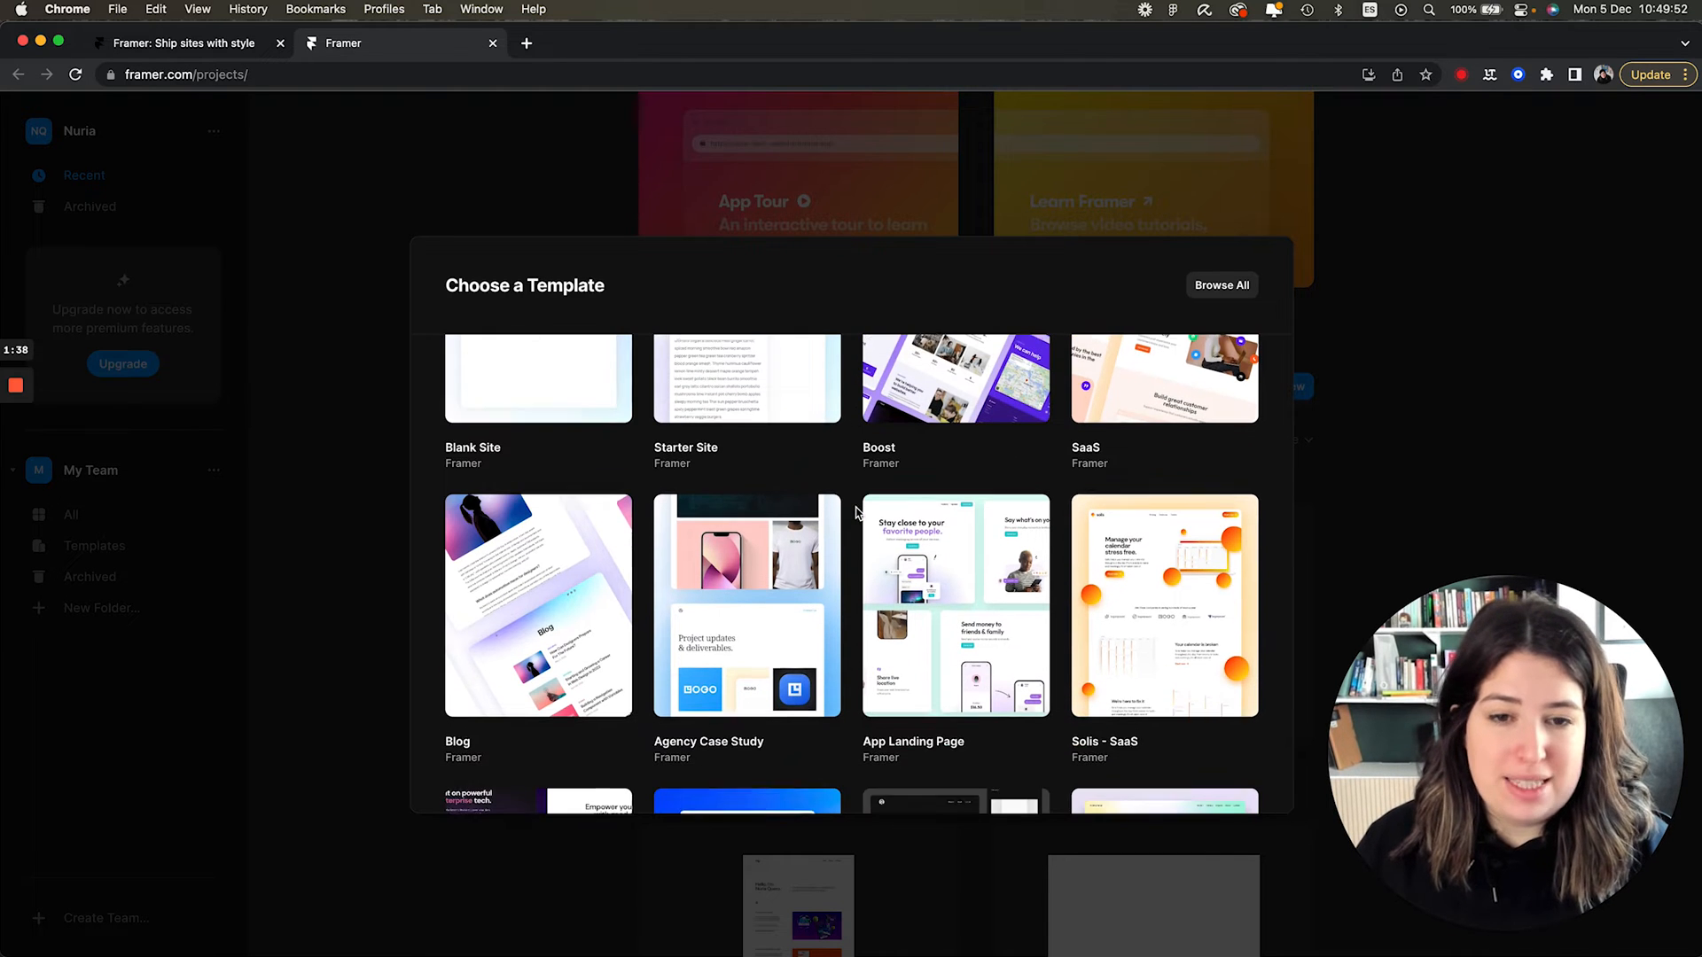
{"action": "scroll", "scroll_direction": "up", "scroll_amount": 3}
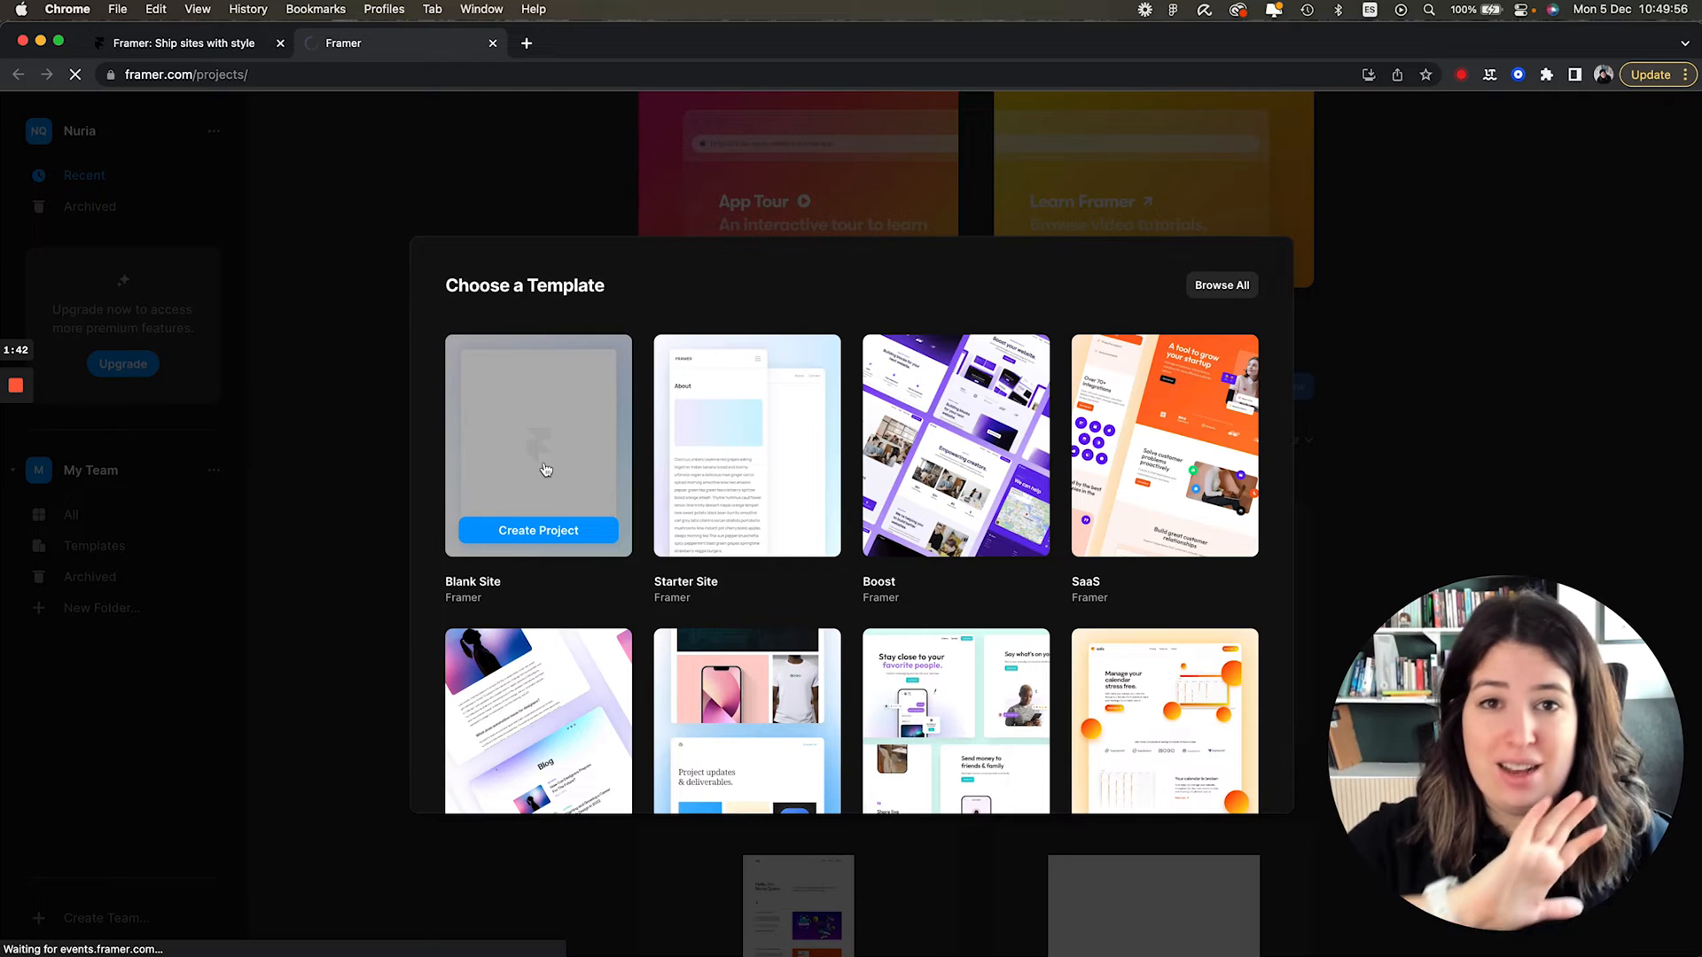
{"action": "left_click", "coordinate": [538, 530]}
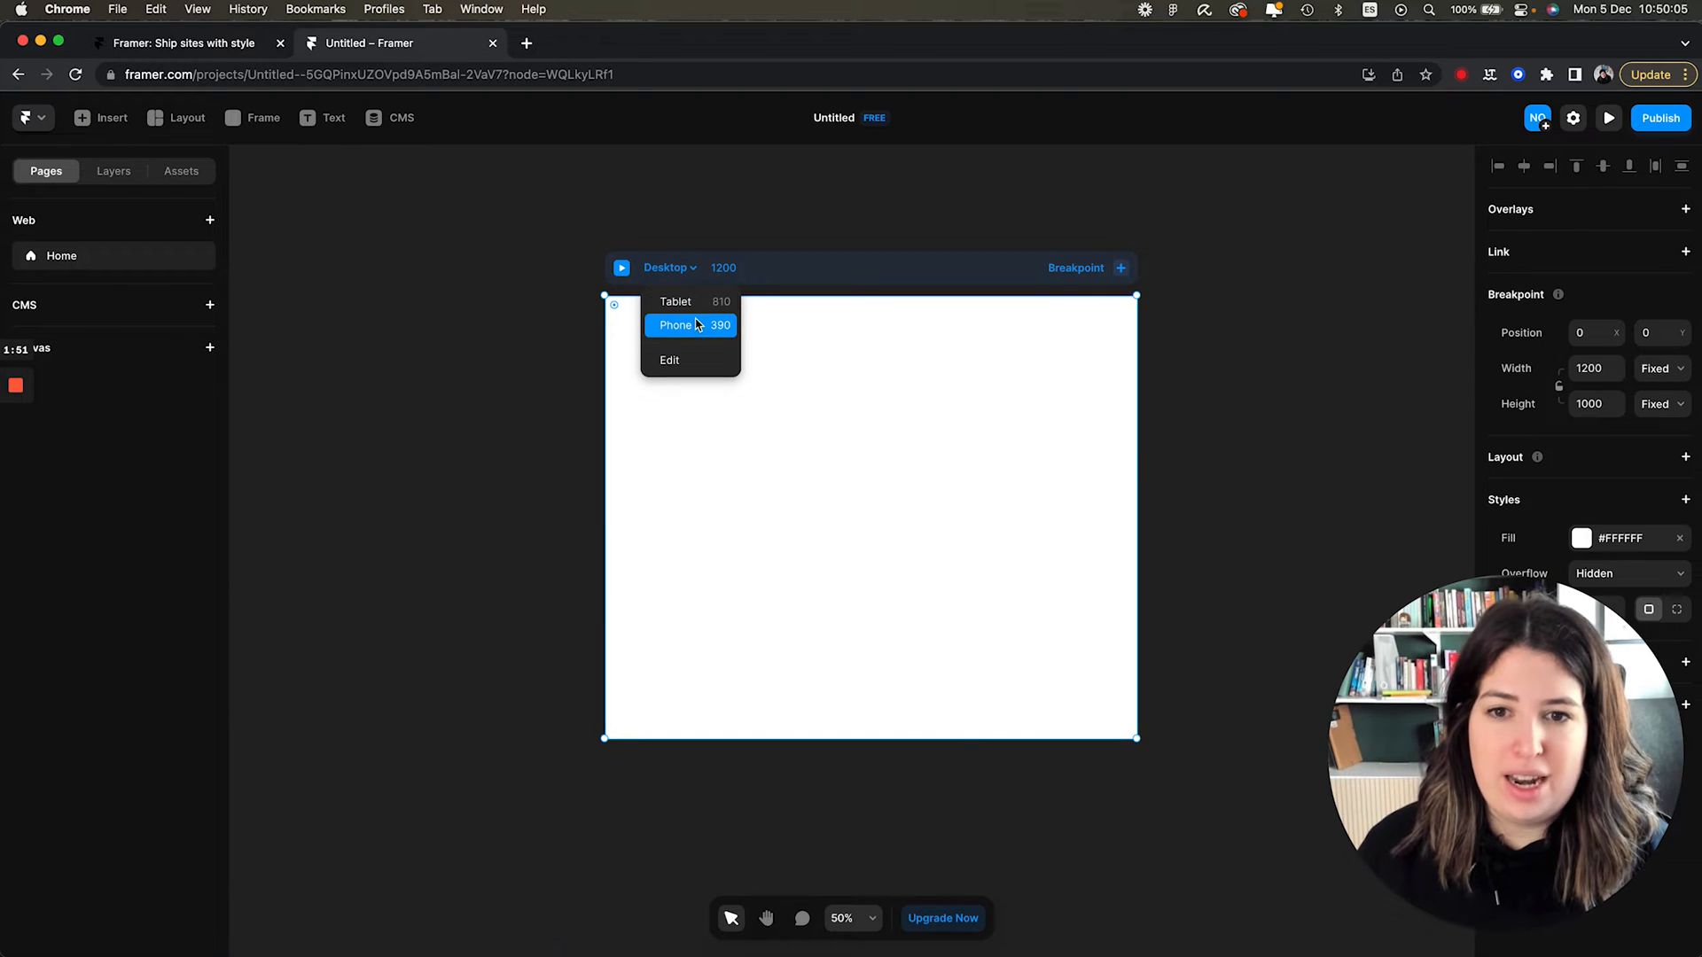
Preview the blank page at phone width, return to Desktop, and show the layers.
{"action": "left_click", "coordinate": [676, 301]}
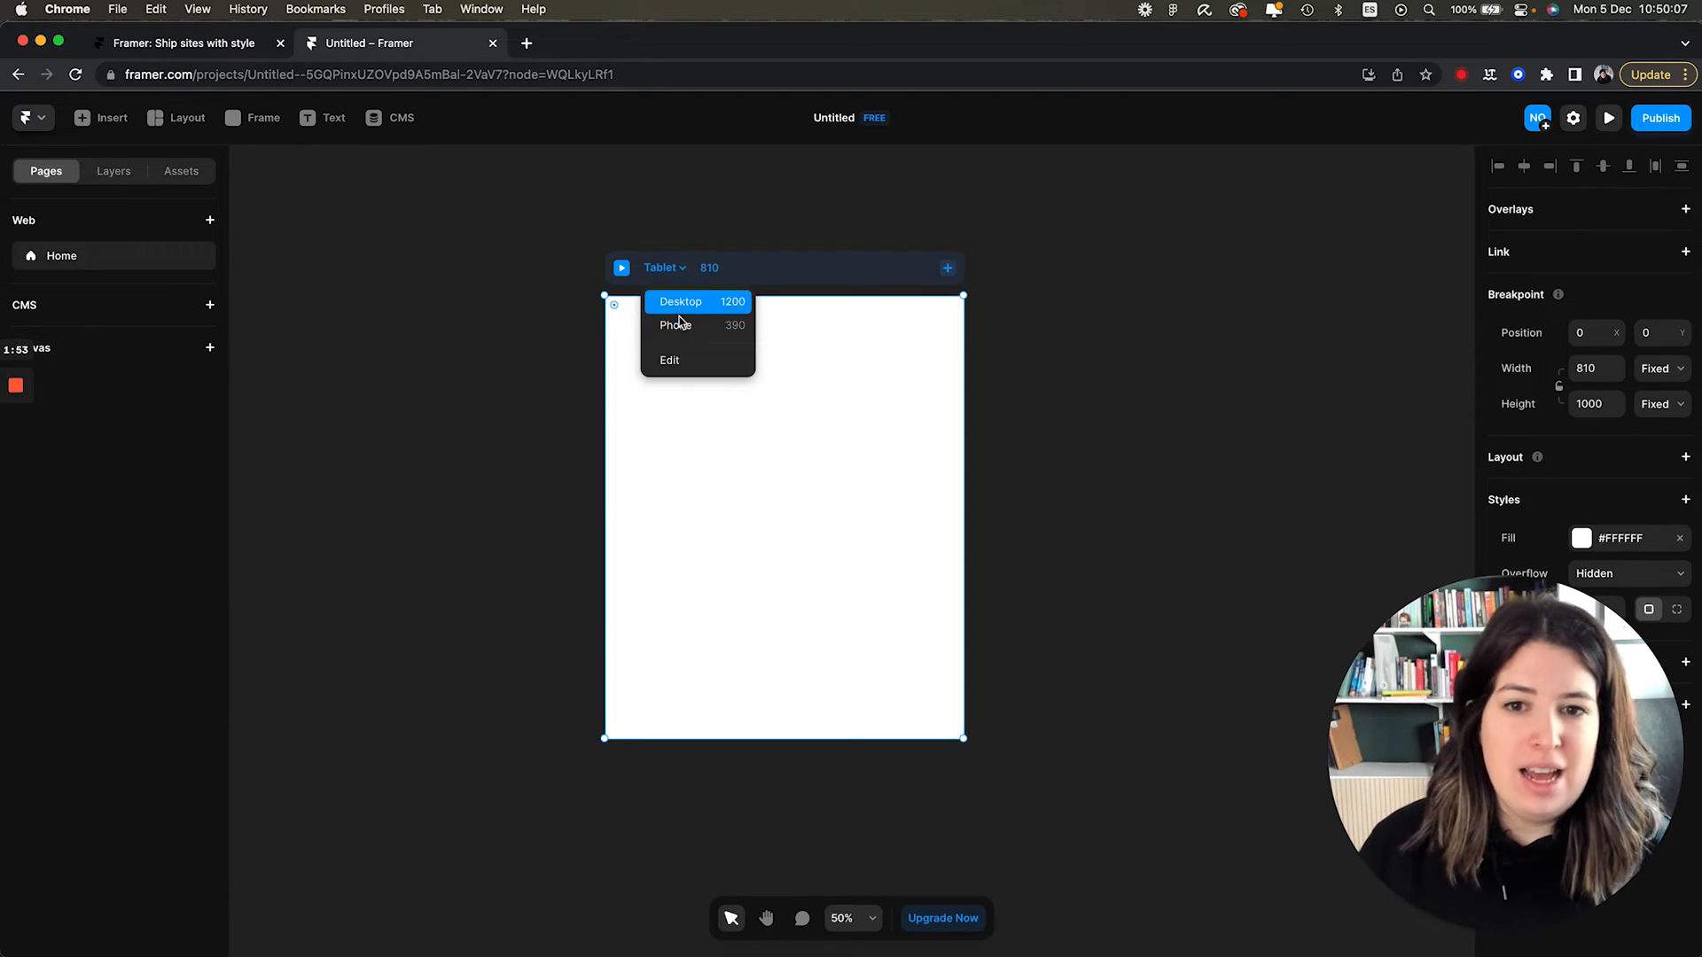
{"action": "left_click", "coordinate": [675, 324]}
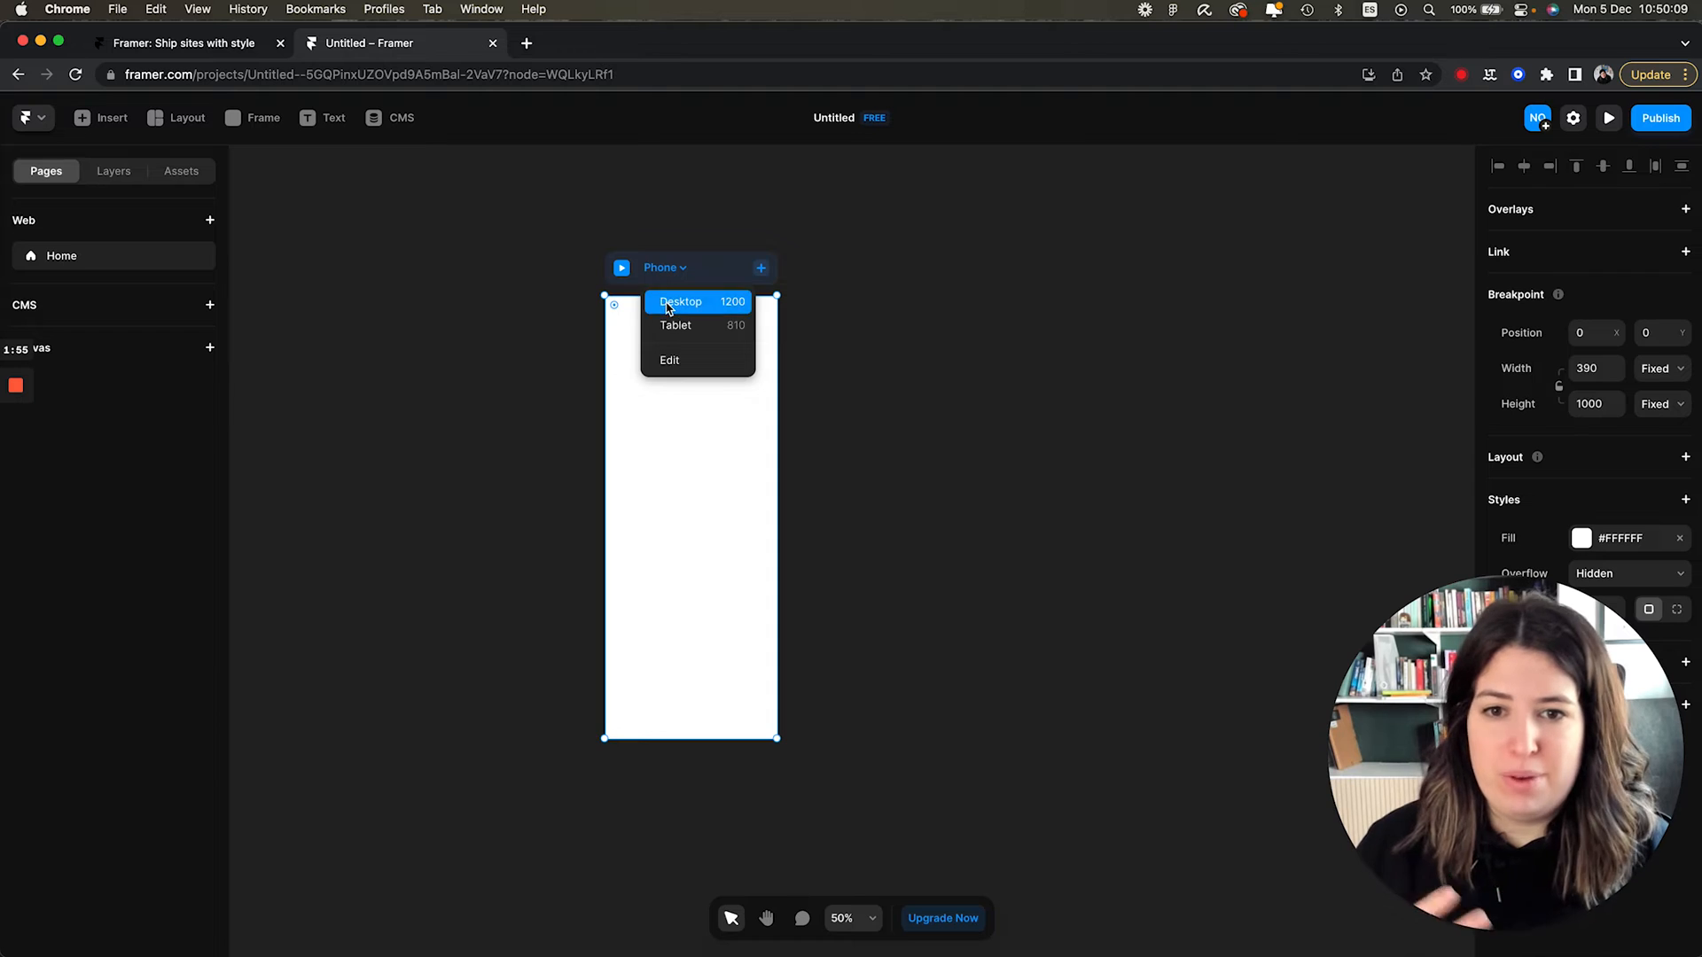
{"action": "left_click", "coordinate": [681, 301]}
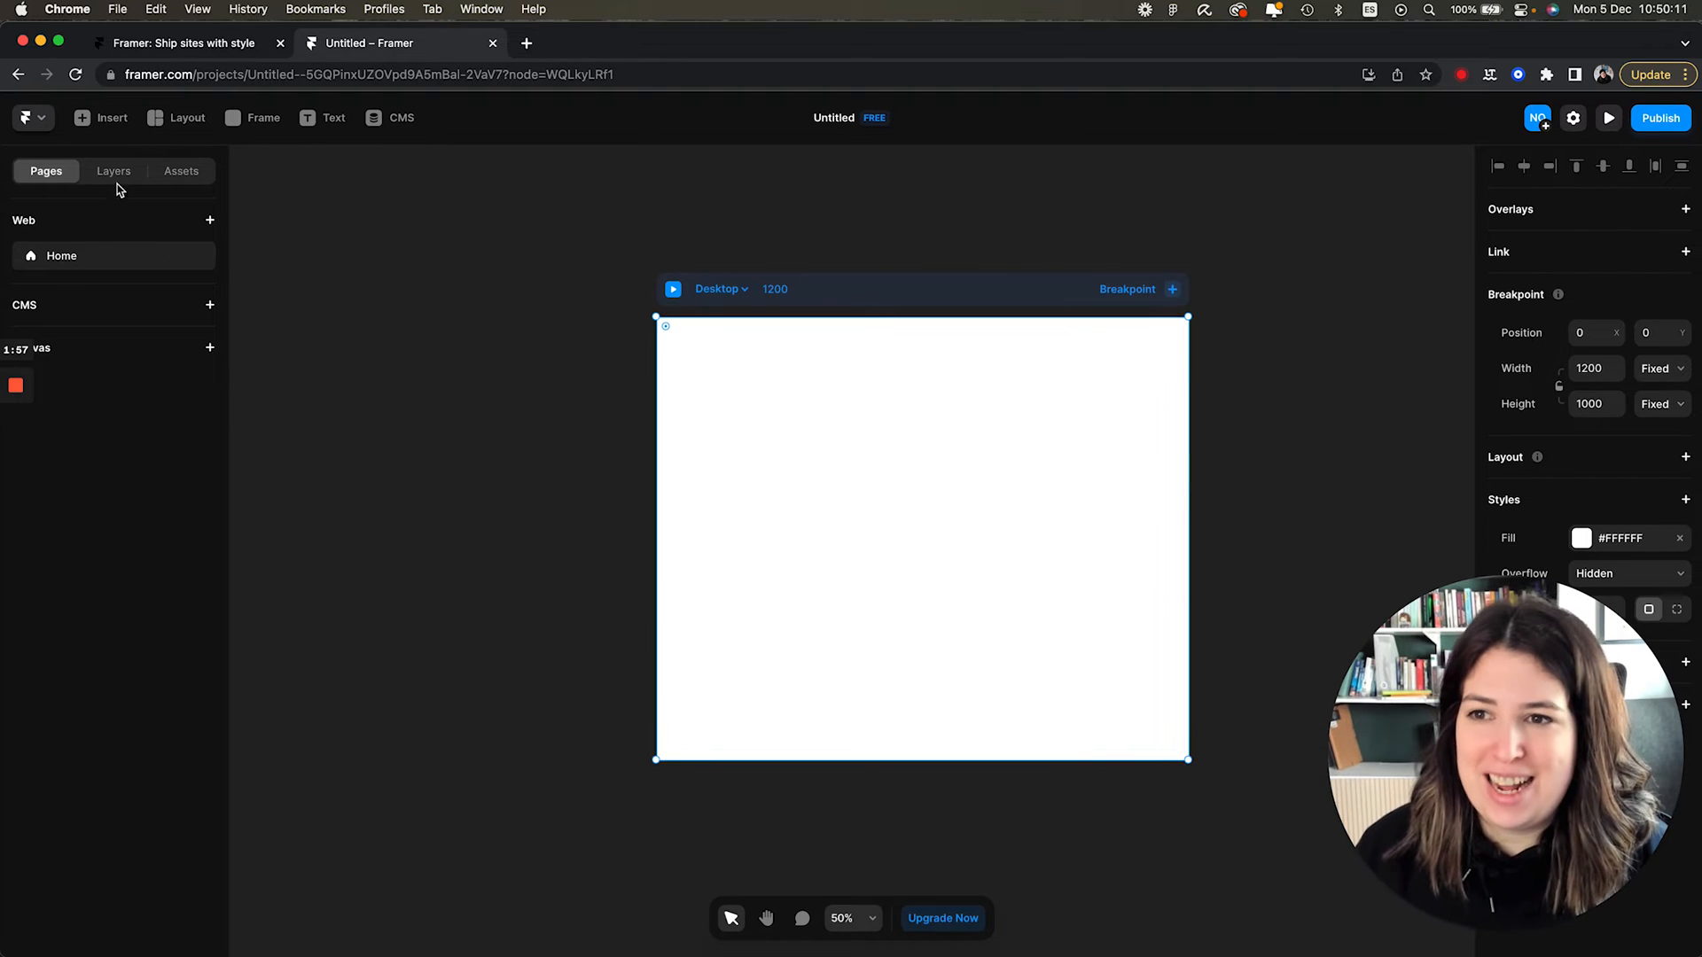
{"action": "left_click", "coordinate": [187, 117]}
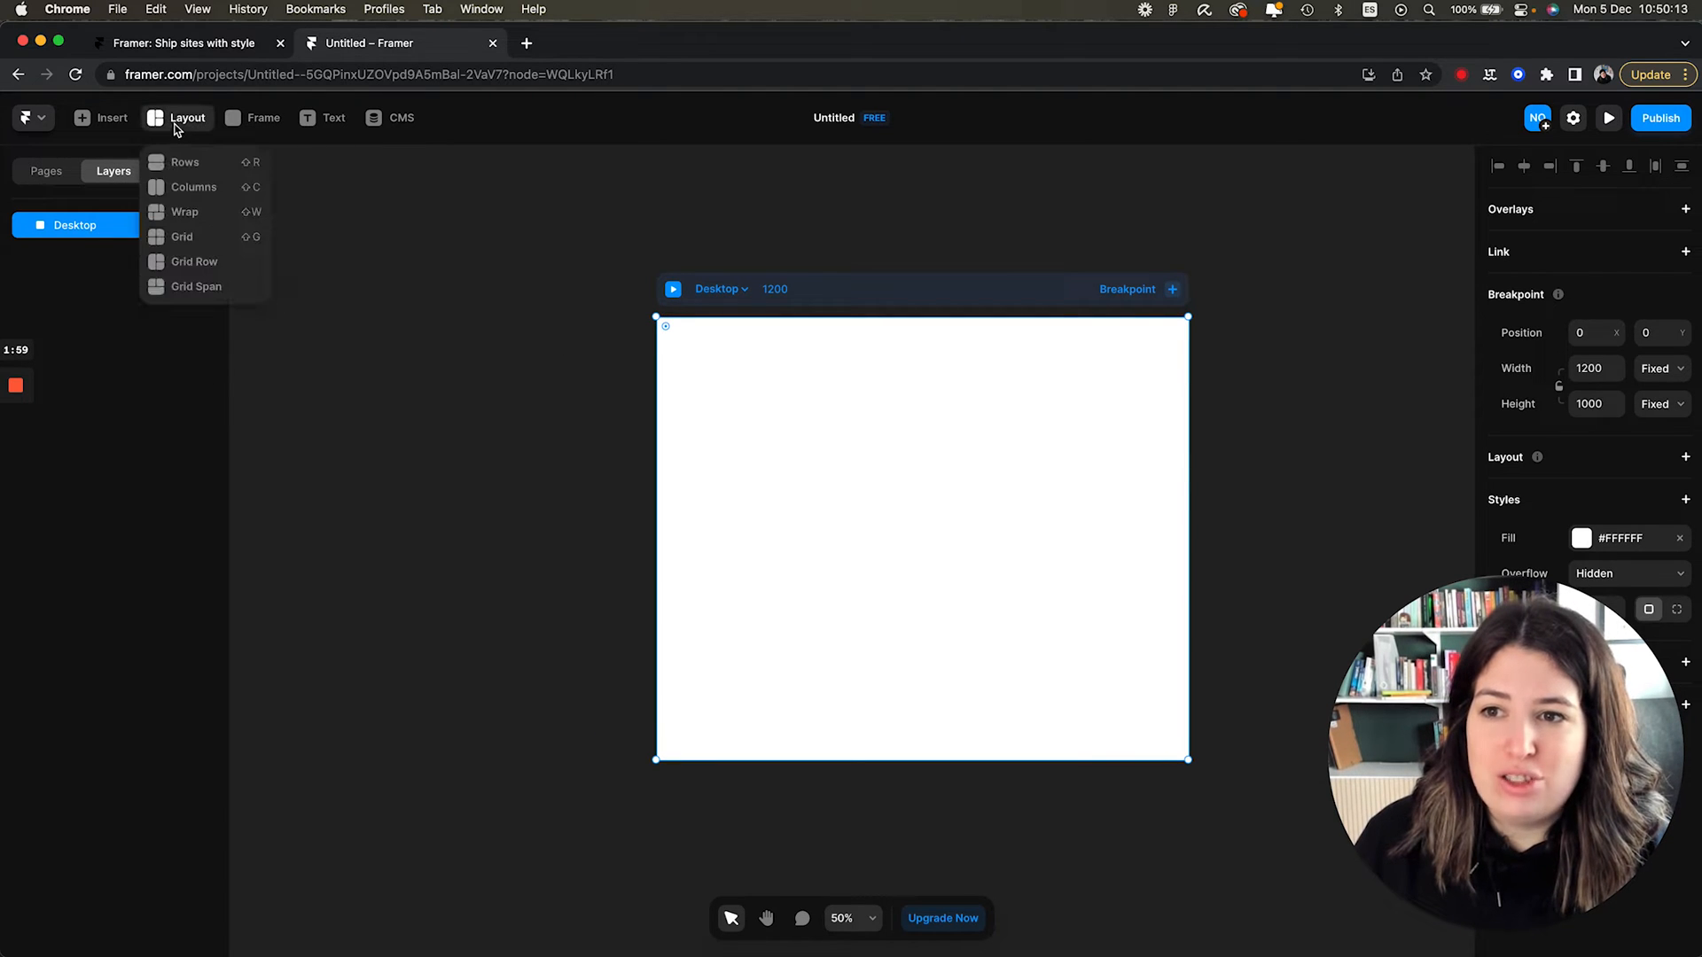
{"action": "left_click", "coordinate": [112, 117]}
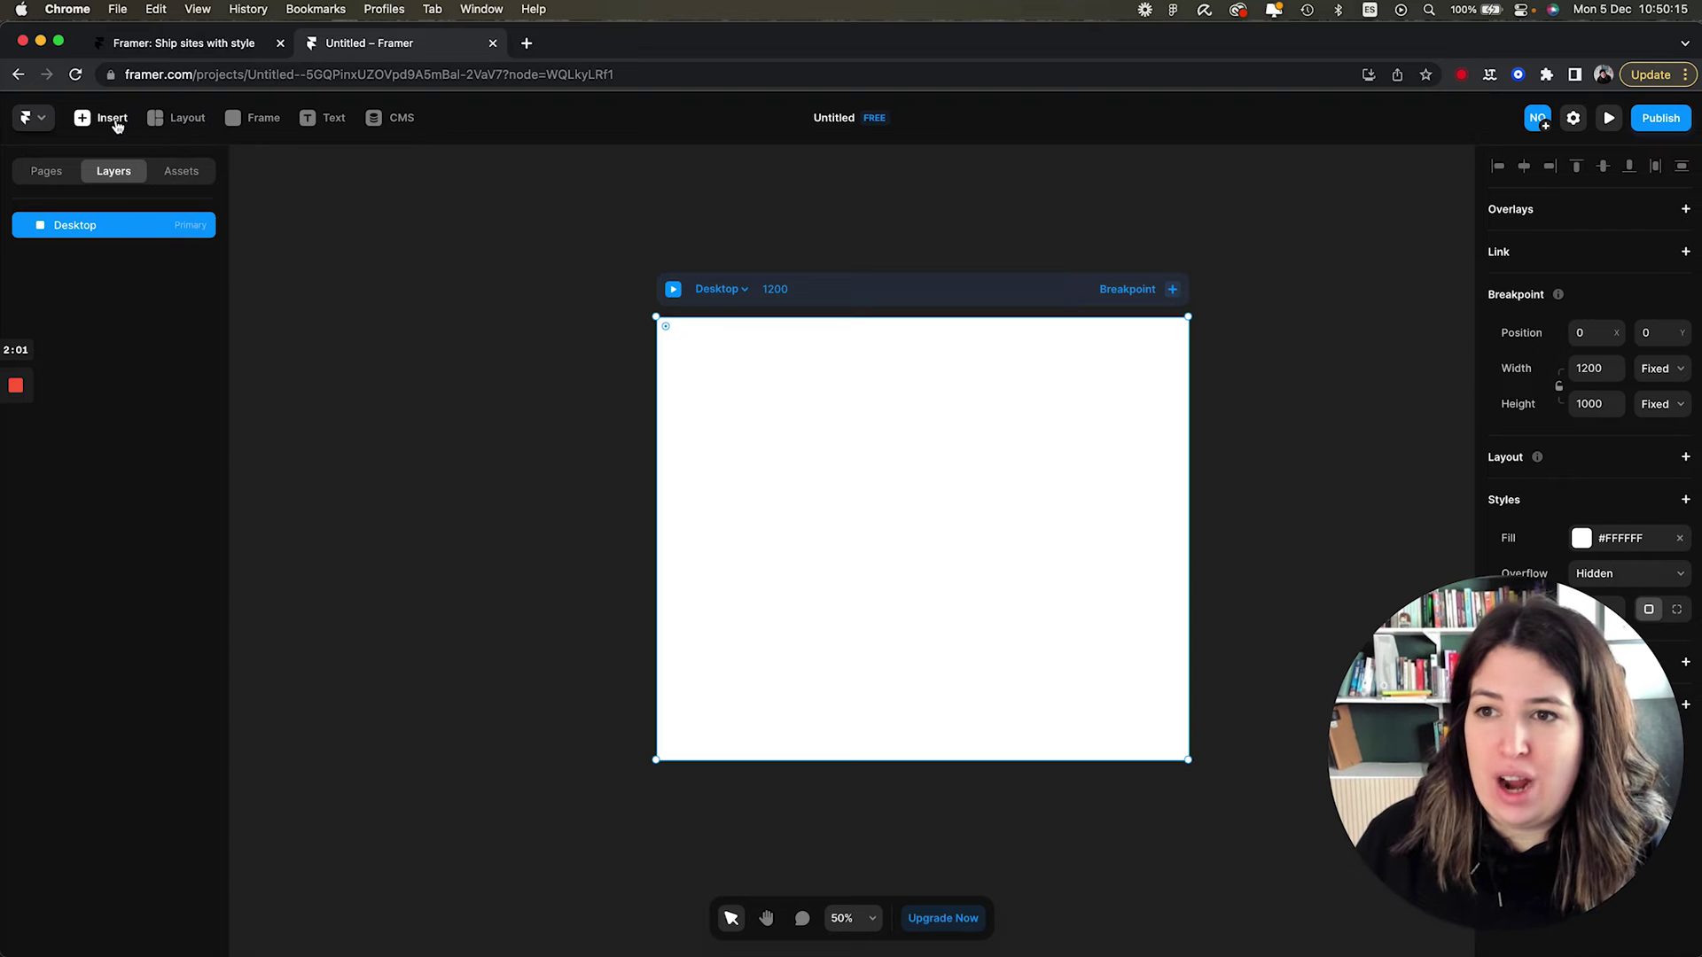
Browse the Insert library's Layout sections and Collection Lists categories.
{"action": "left_click", "coordinate": [112, 117]}
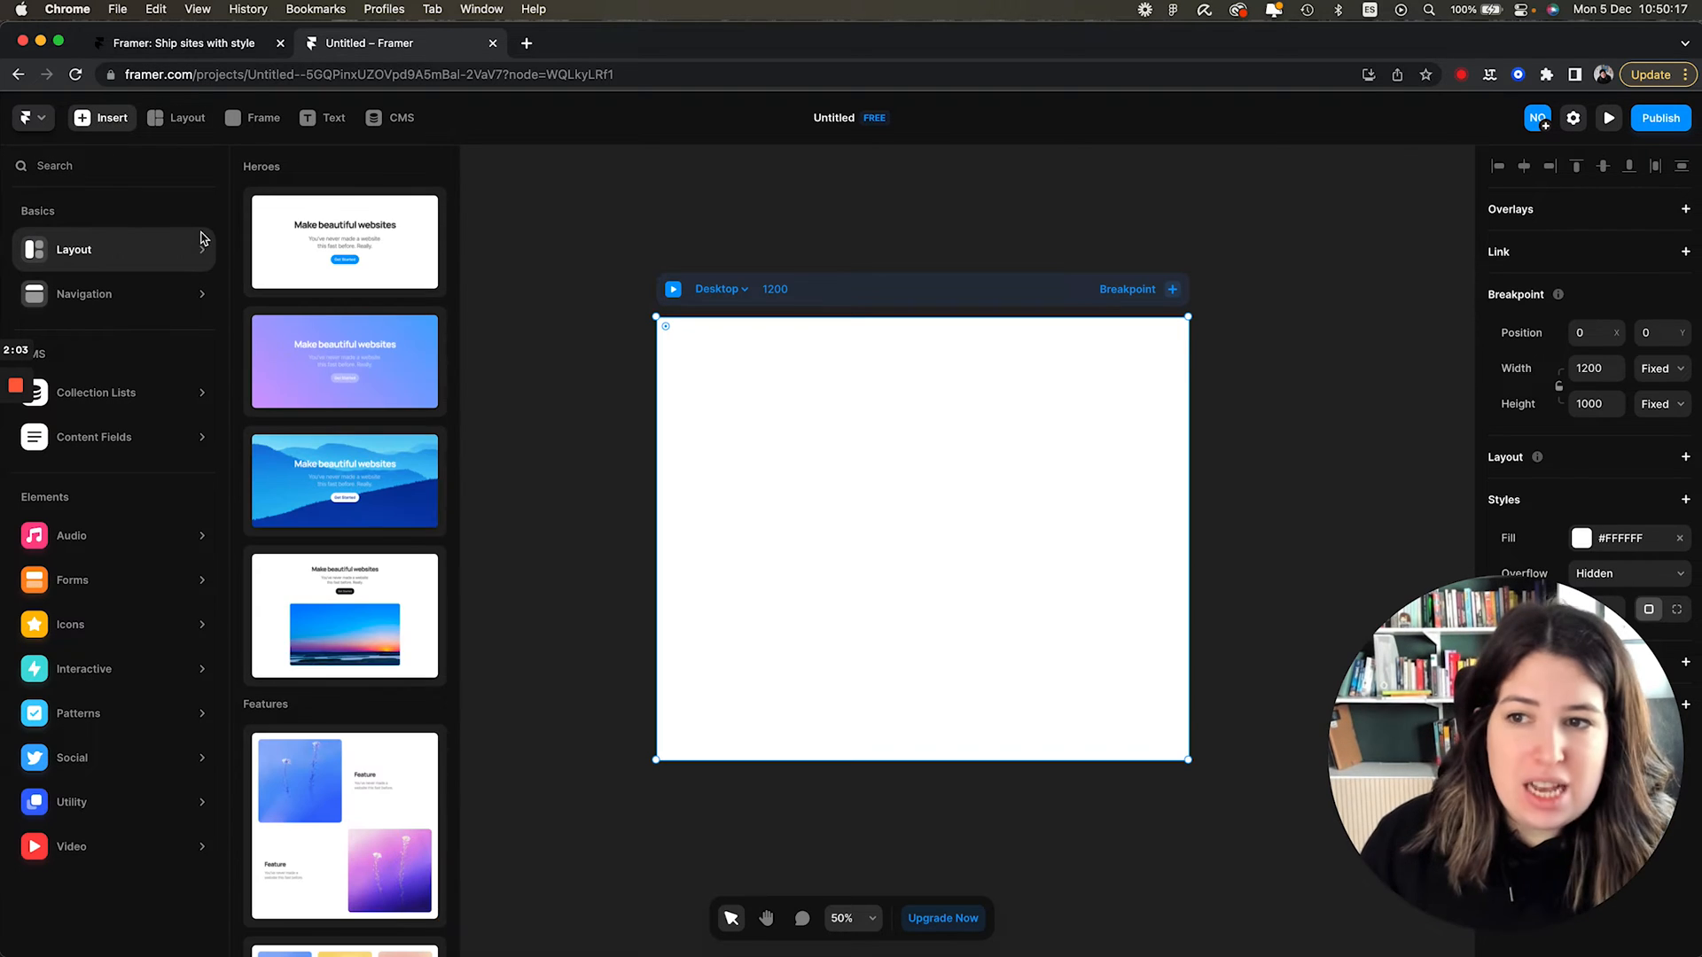
{"action": "scroll", "scroll_direction": "down", "scroll_amount": 3}
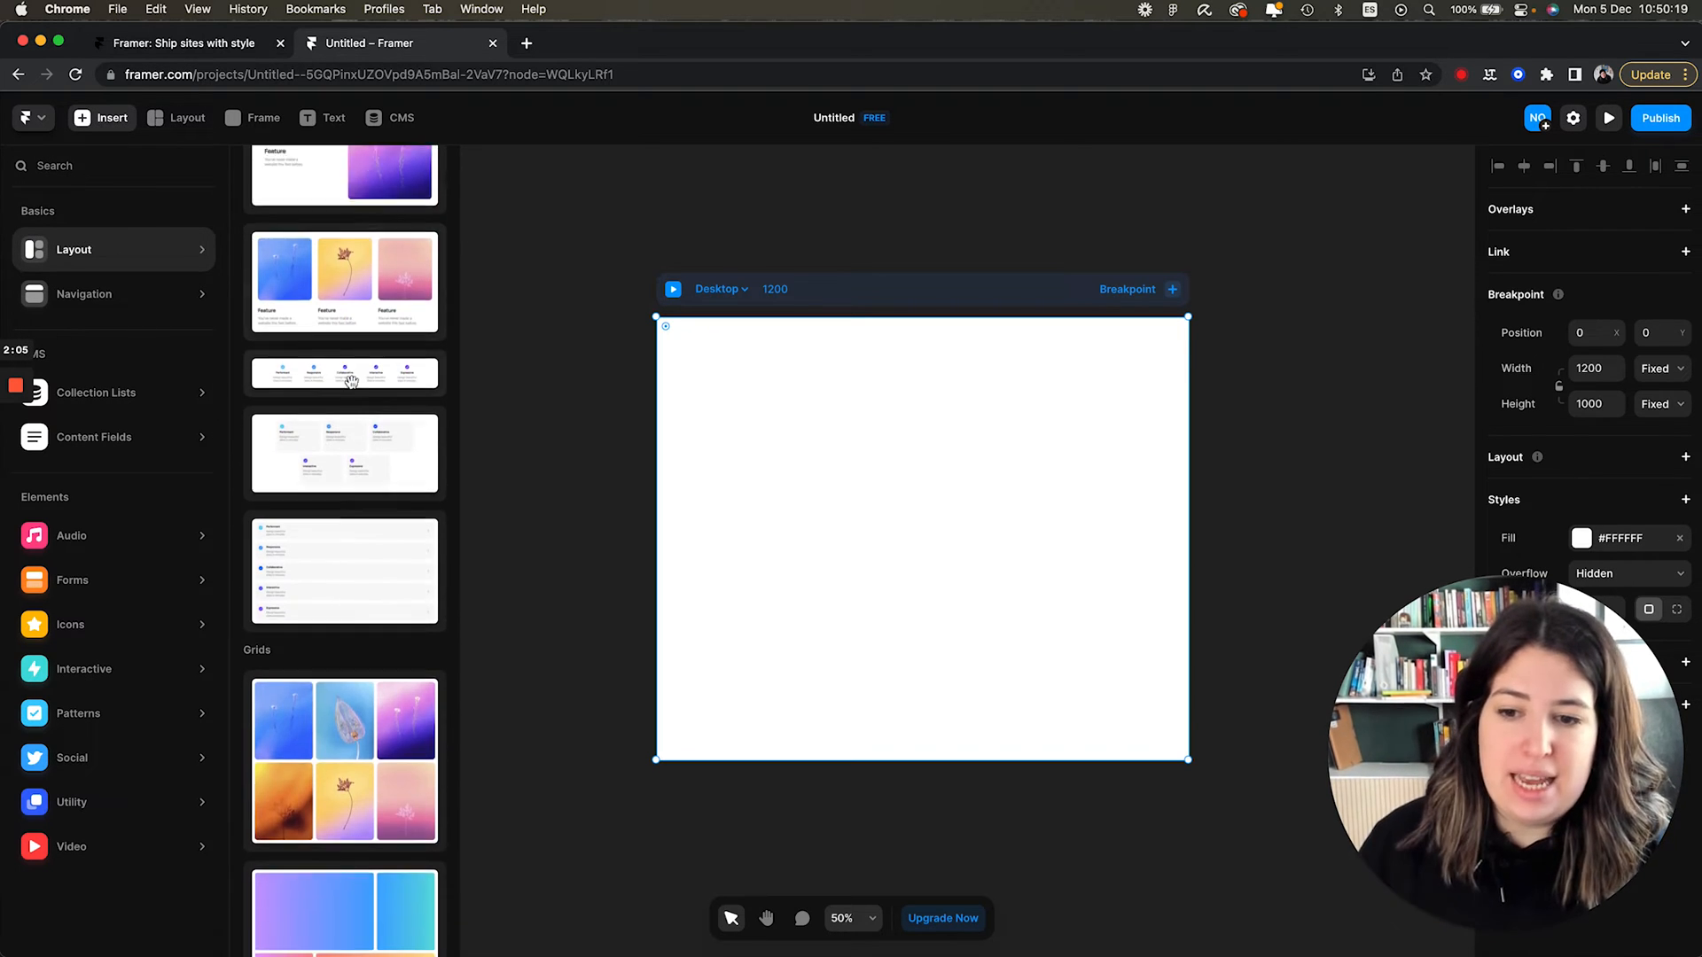
{"action": "scroll", "scroll_direction": "down", "scroll_amount": 3}
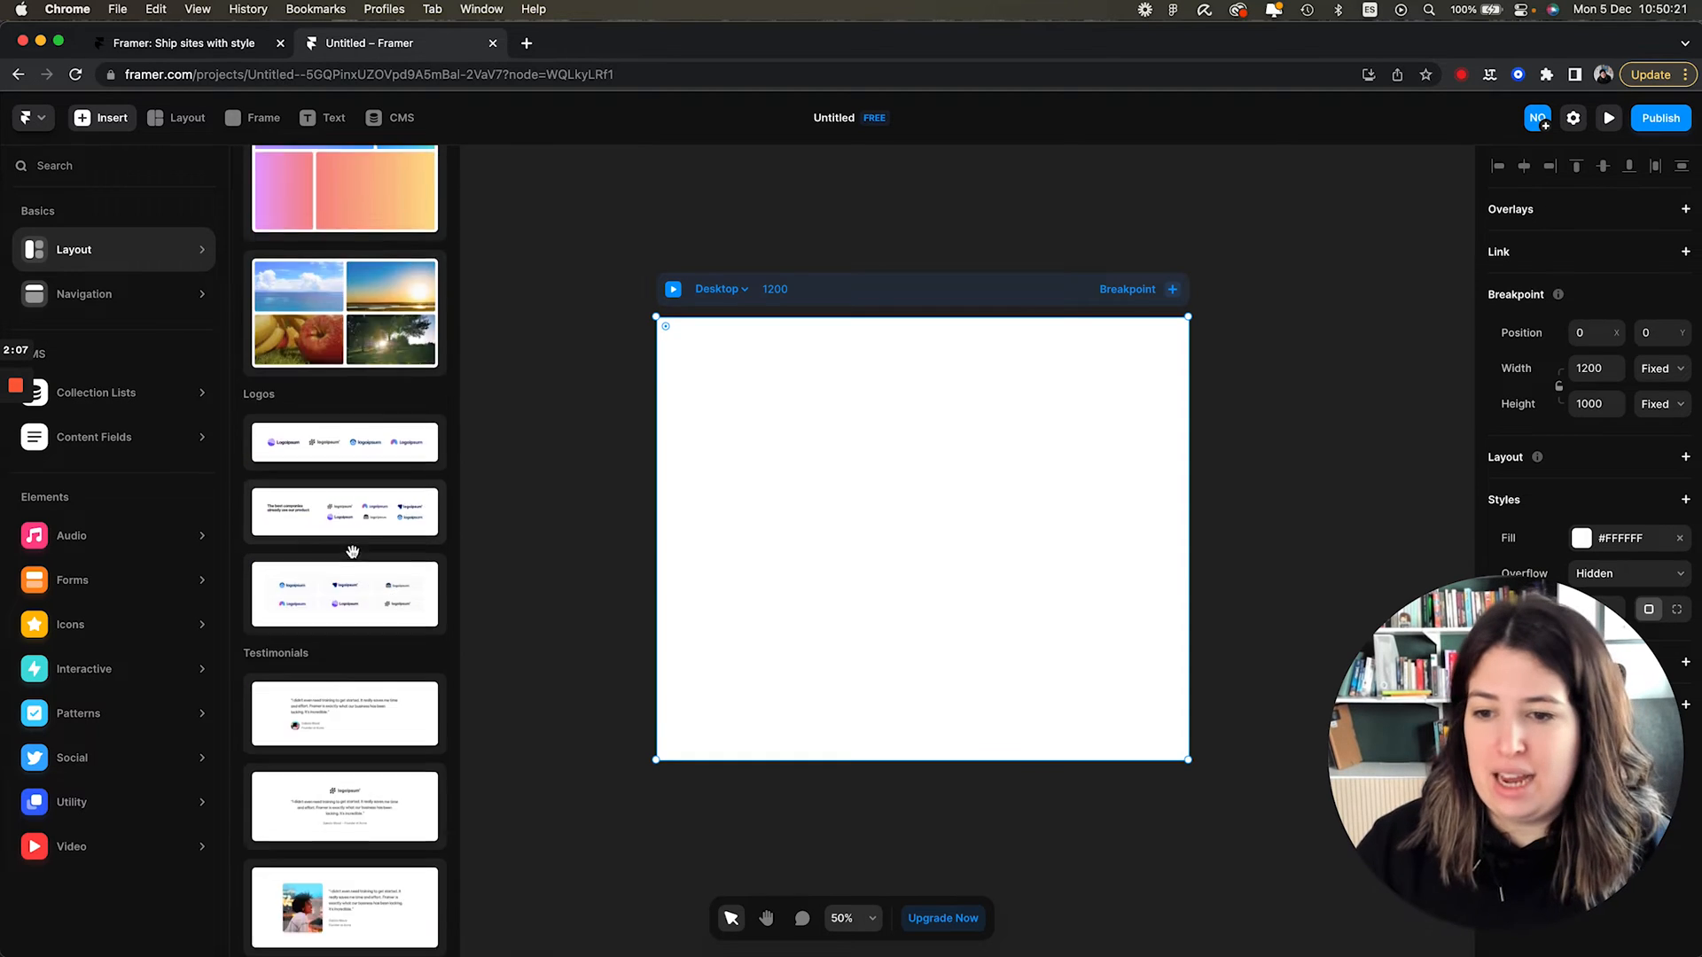
{"action": "scroll", "scroll_direction": "down", "scroll_amount": 3}
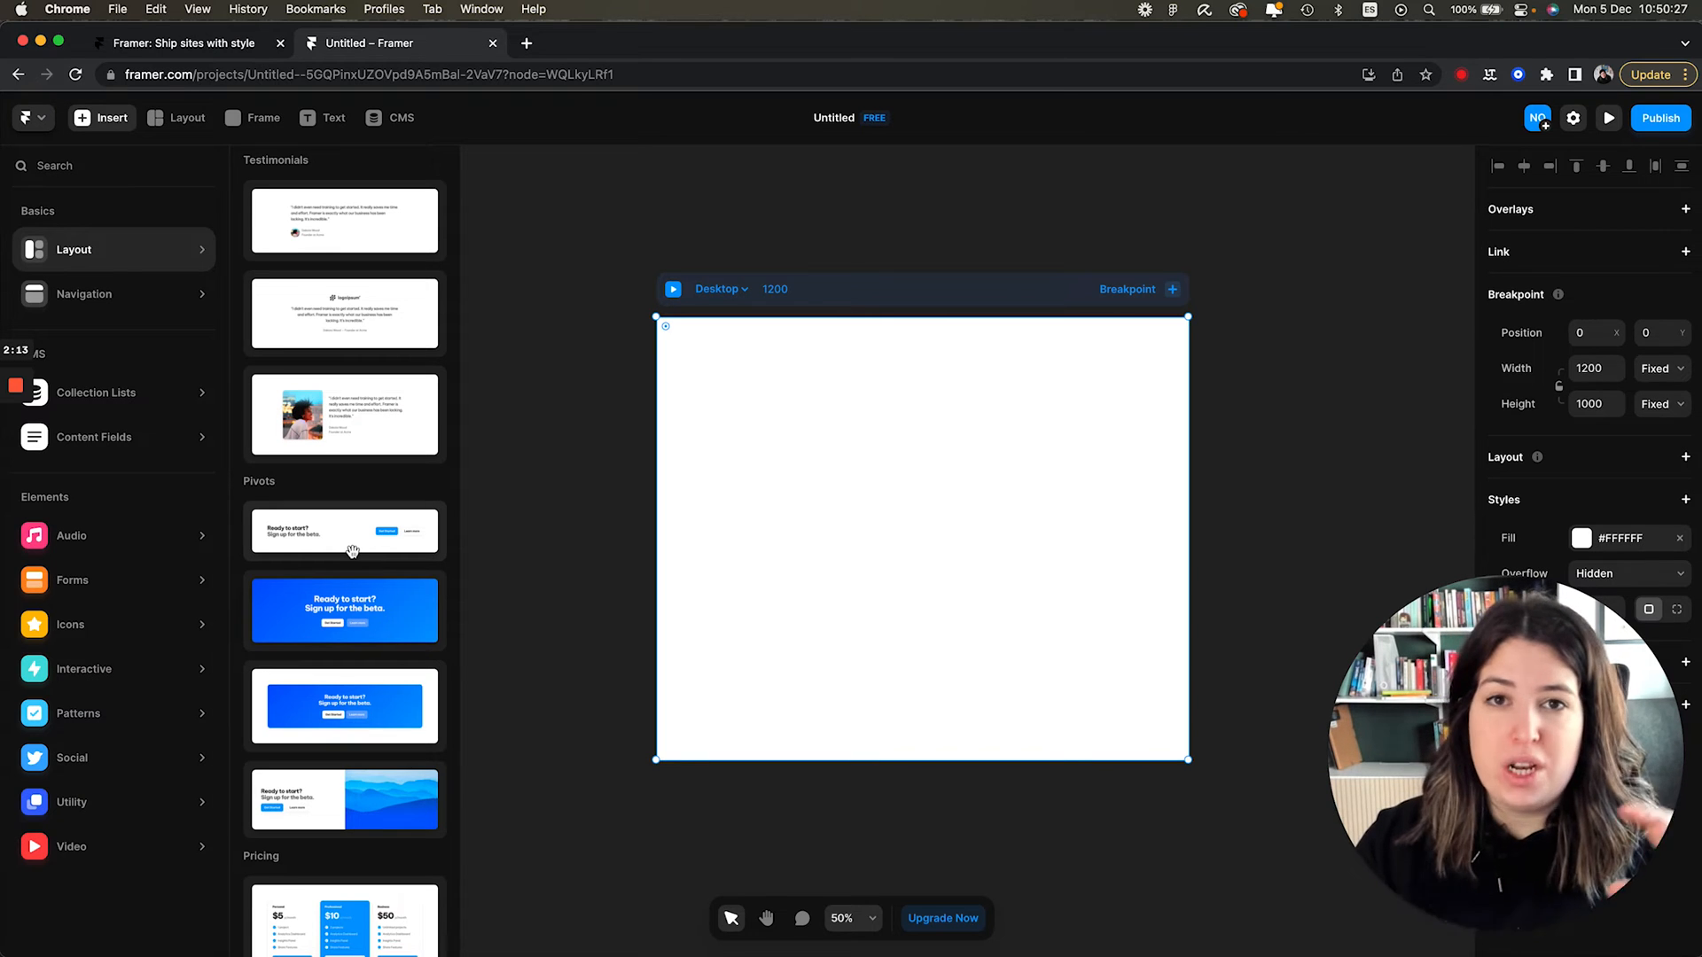
{"action": "scroll", "scroll_direction": "down", "scroll_amount": 3}
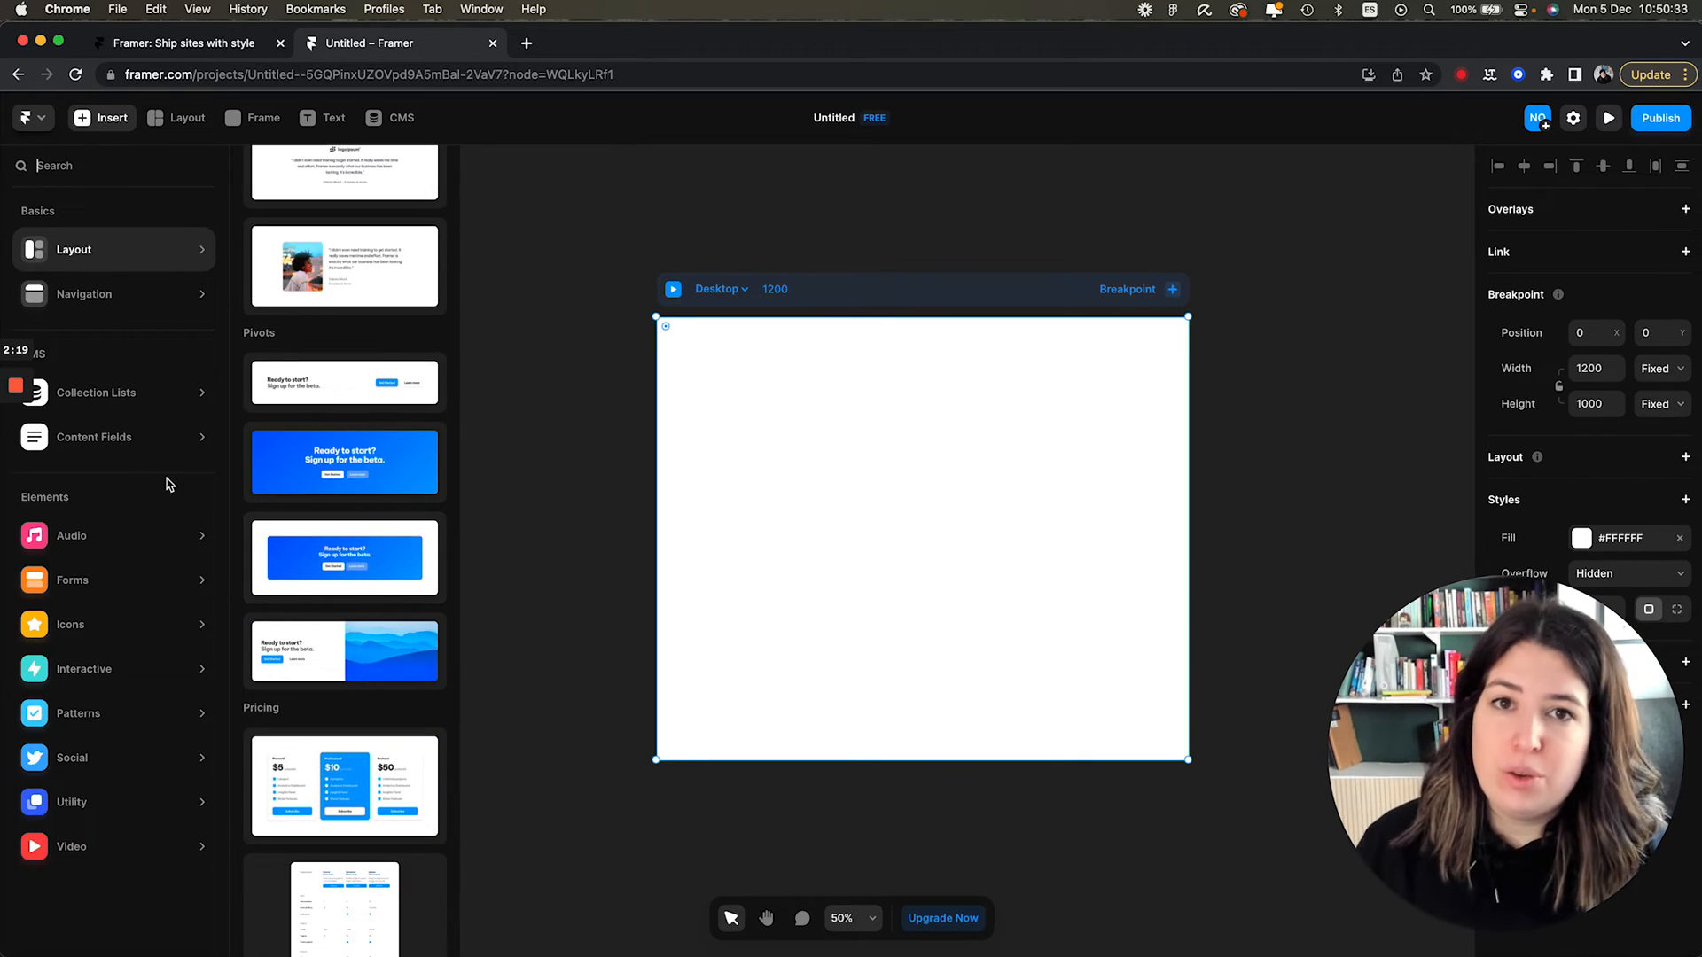
{"action": "left_click", "coordinate": [96, 391]}
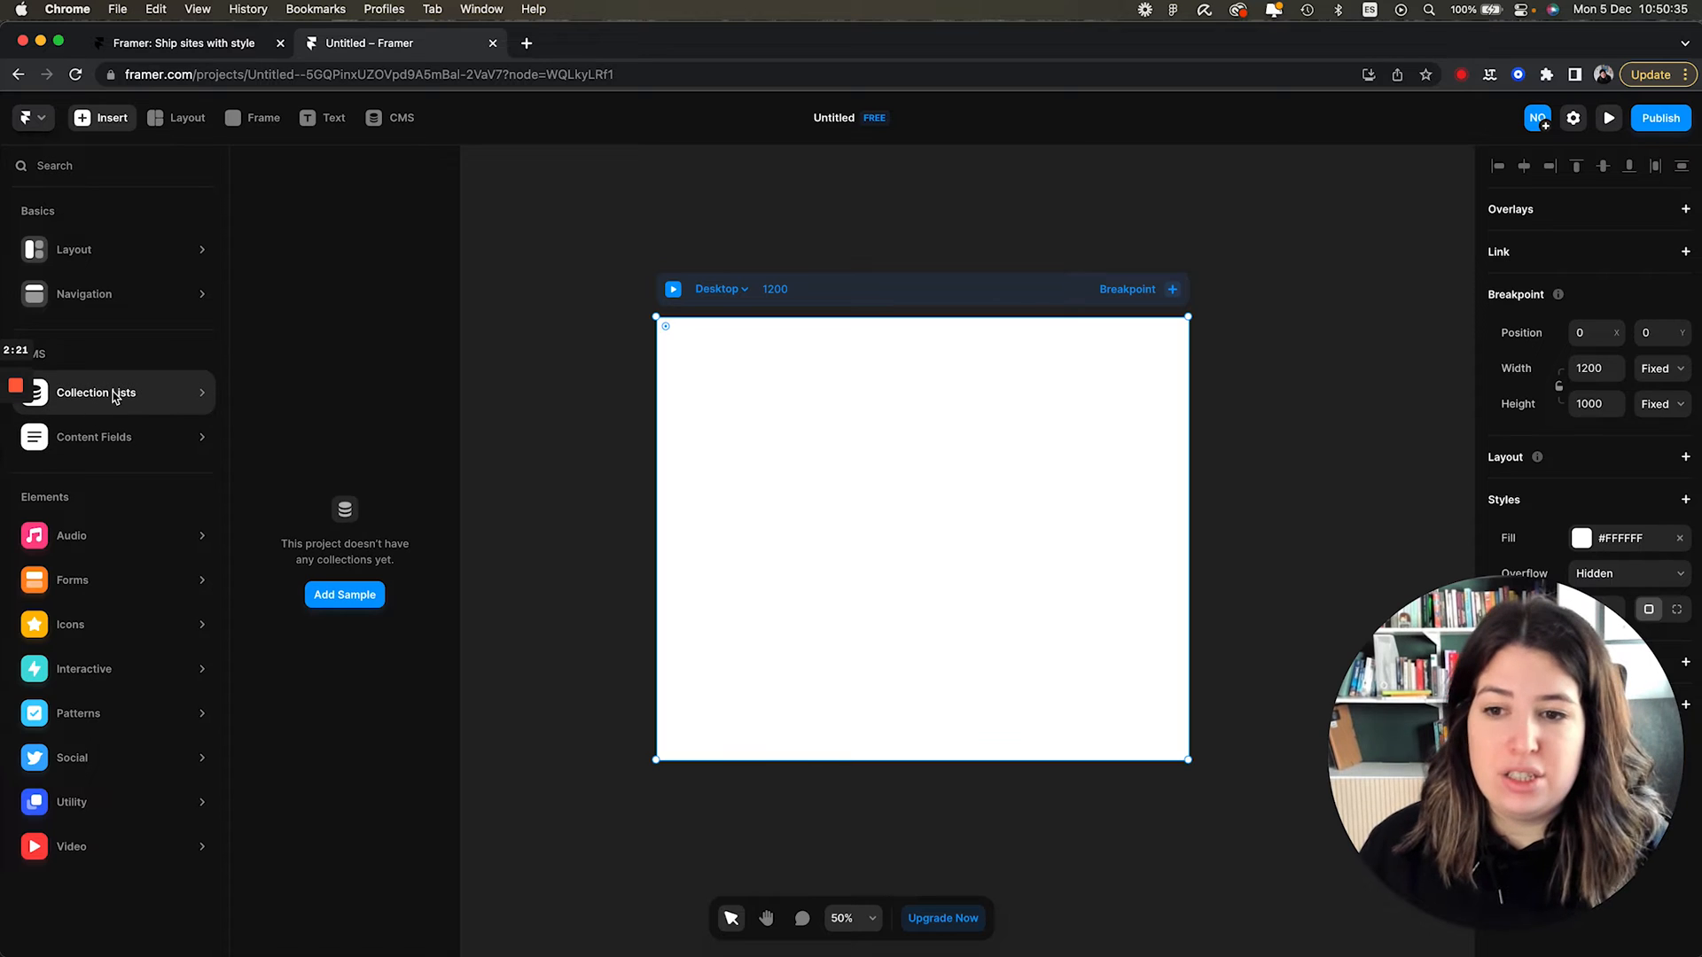
{"action": "mouse_move", "coordinate": [161, 436]}
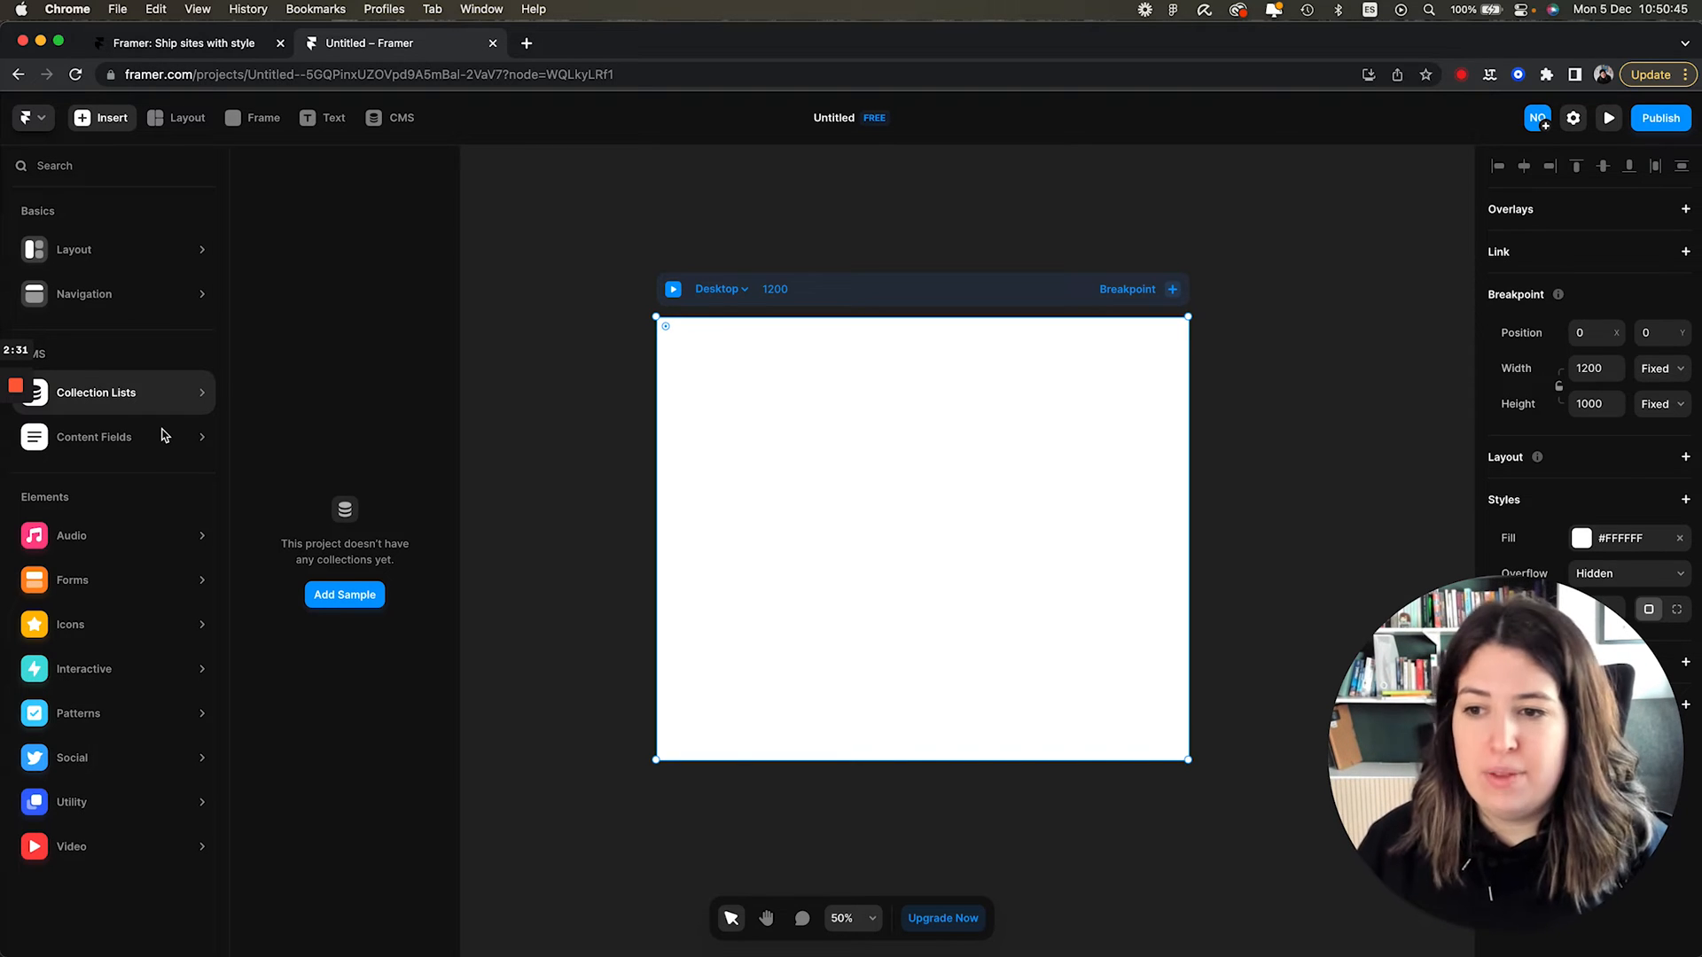
{"action": "left_click", "coordinate": [93, 436]}
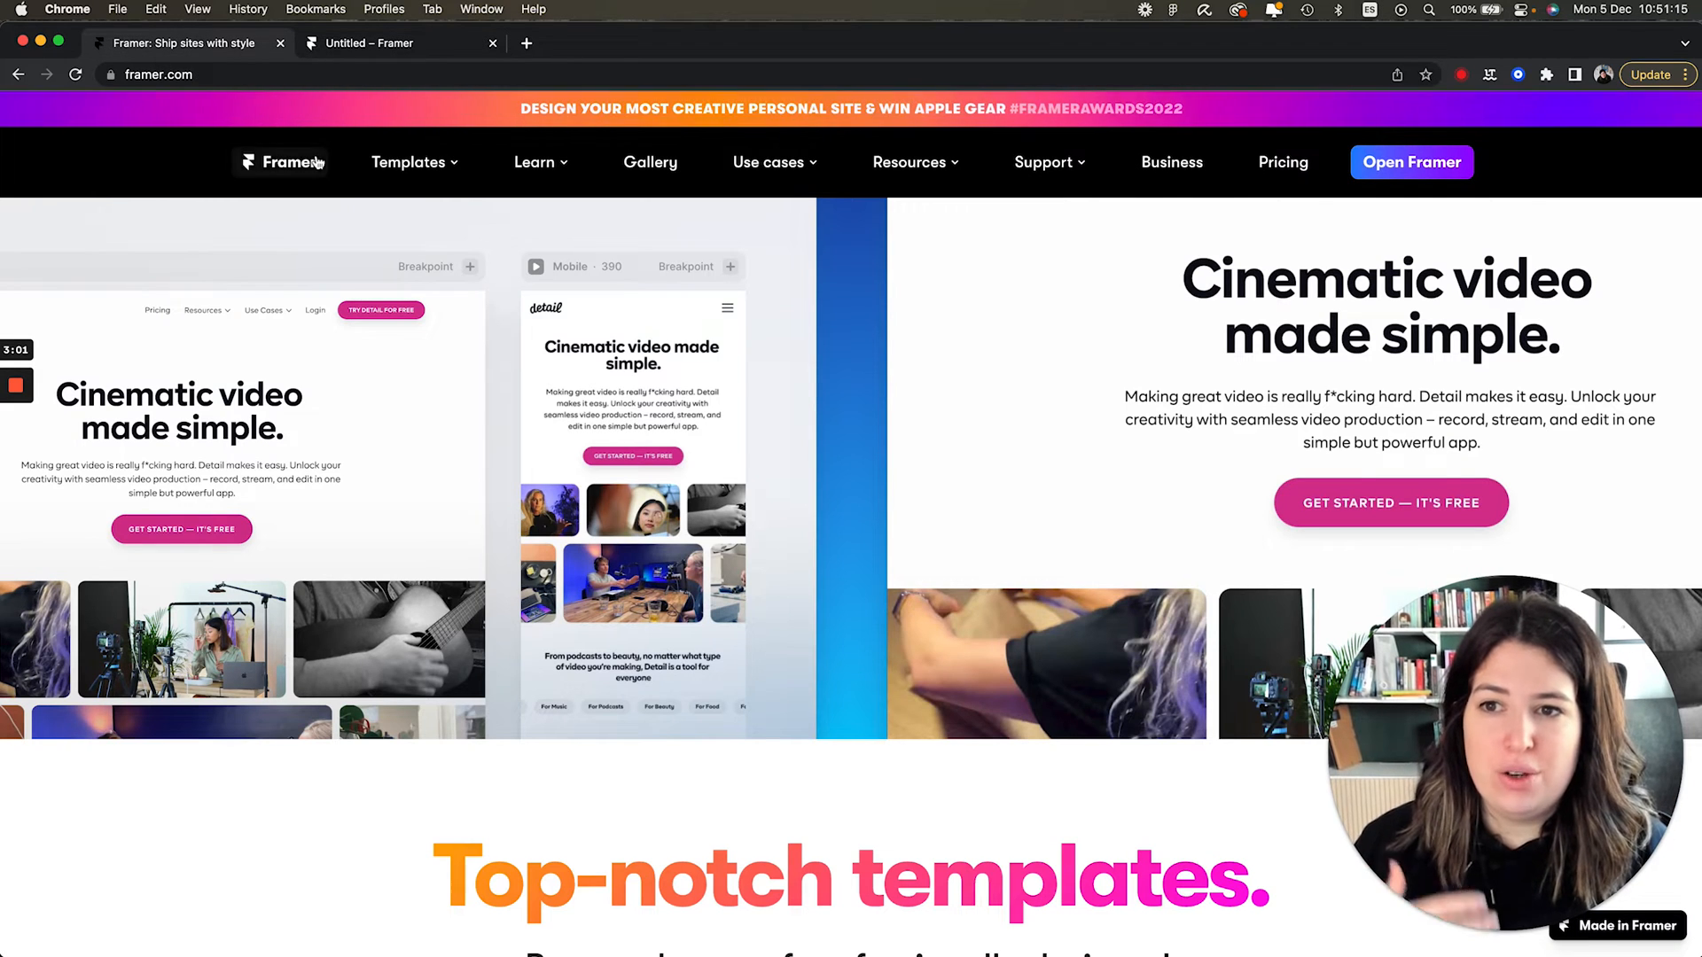
Open Learn's Importing from Figma guide and follow the Figma to HTML with Framer link.
{"action": "left_click", "coordinate": [533, 161]}
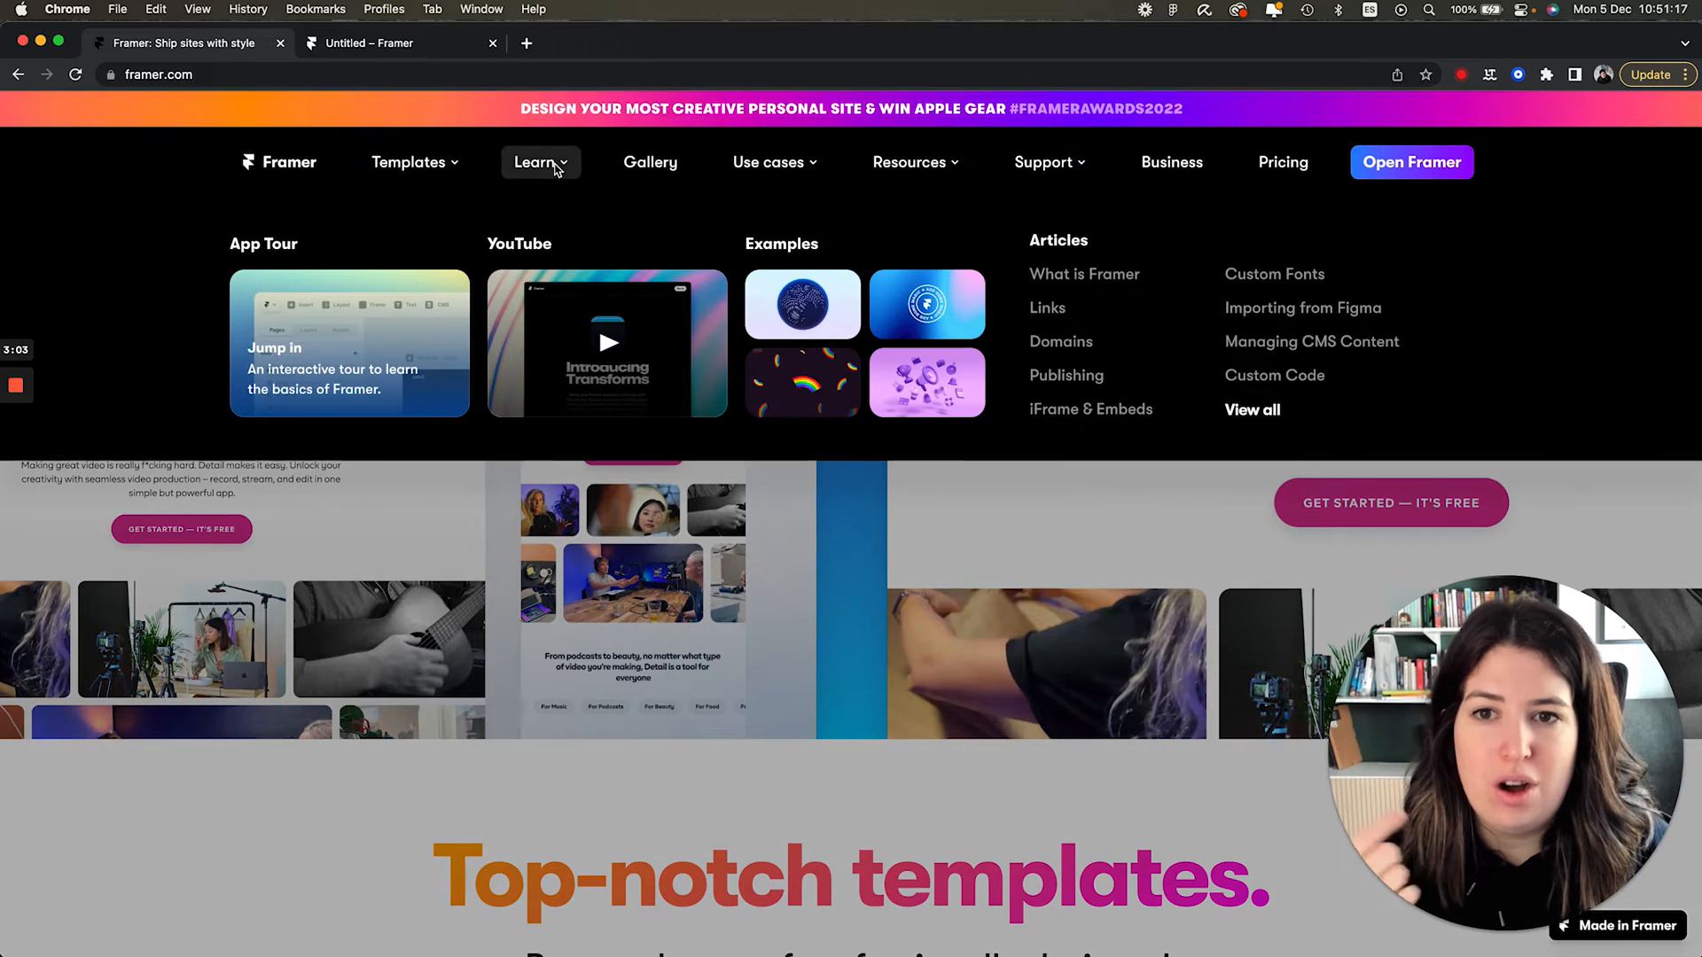
{"action": "mouse_move", "coordinate": [1308, 308]}
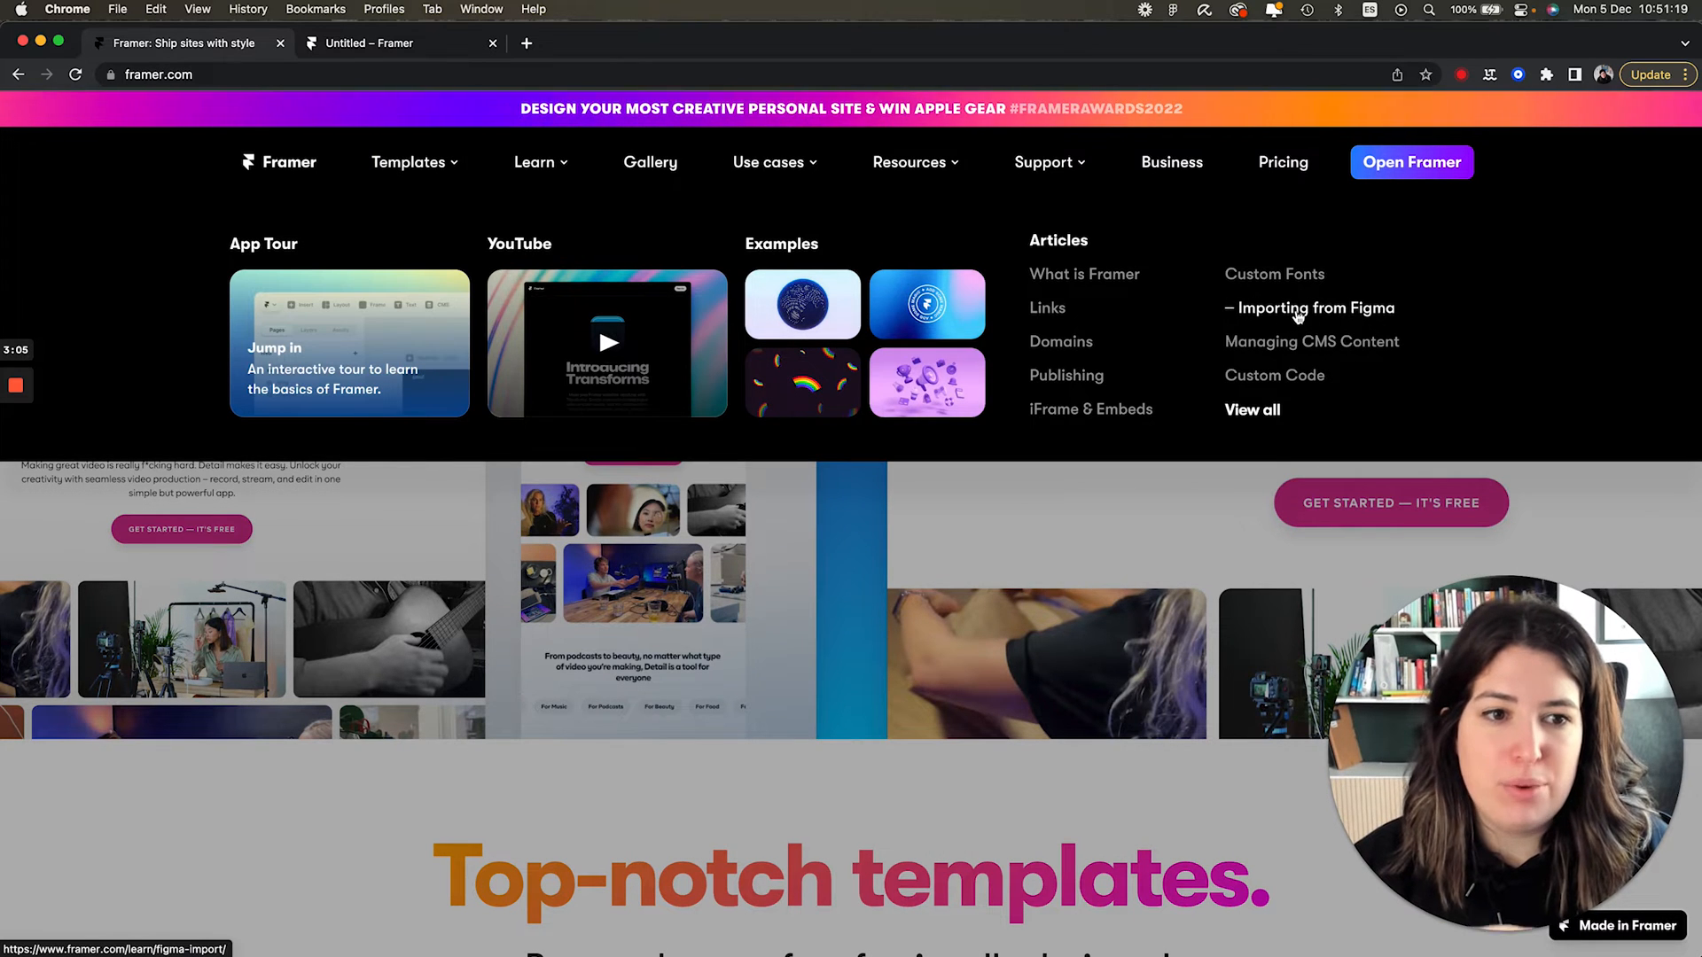
{"action": "left_click", "coordinate": [1309, 307]}
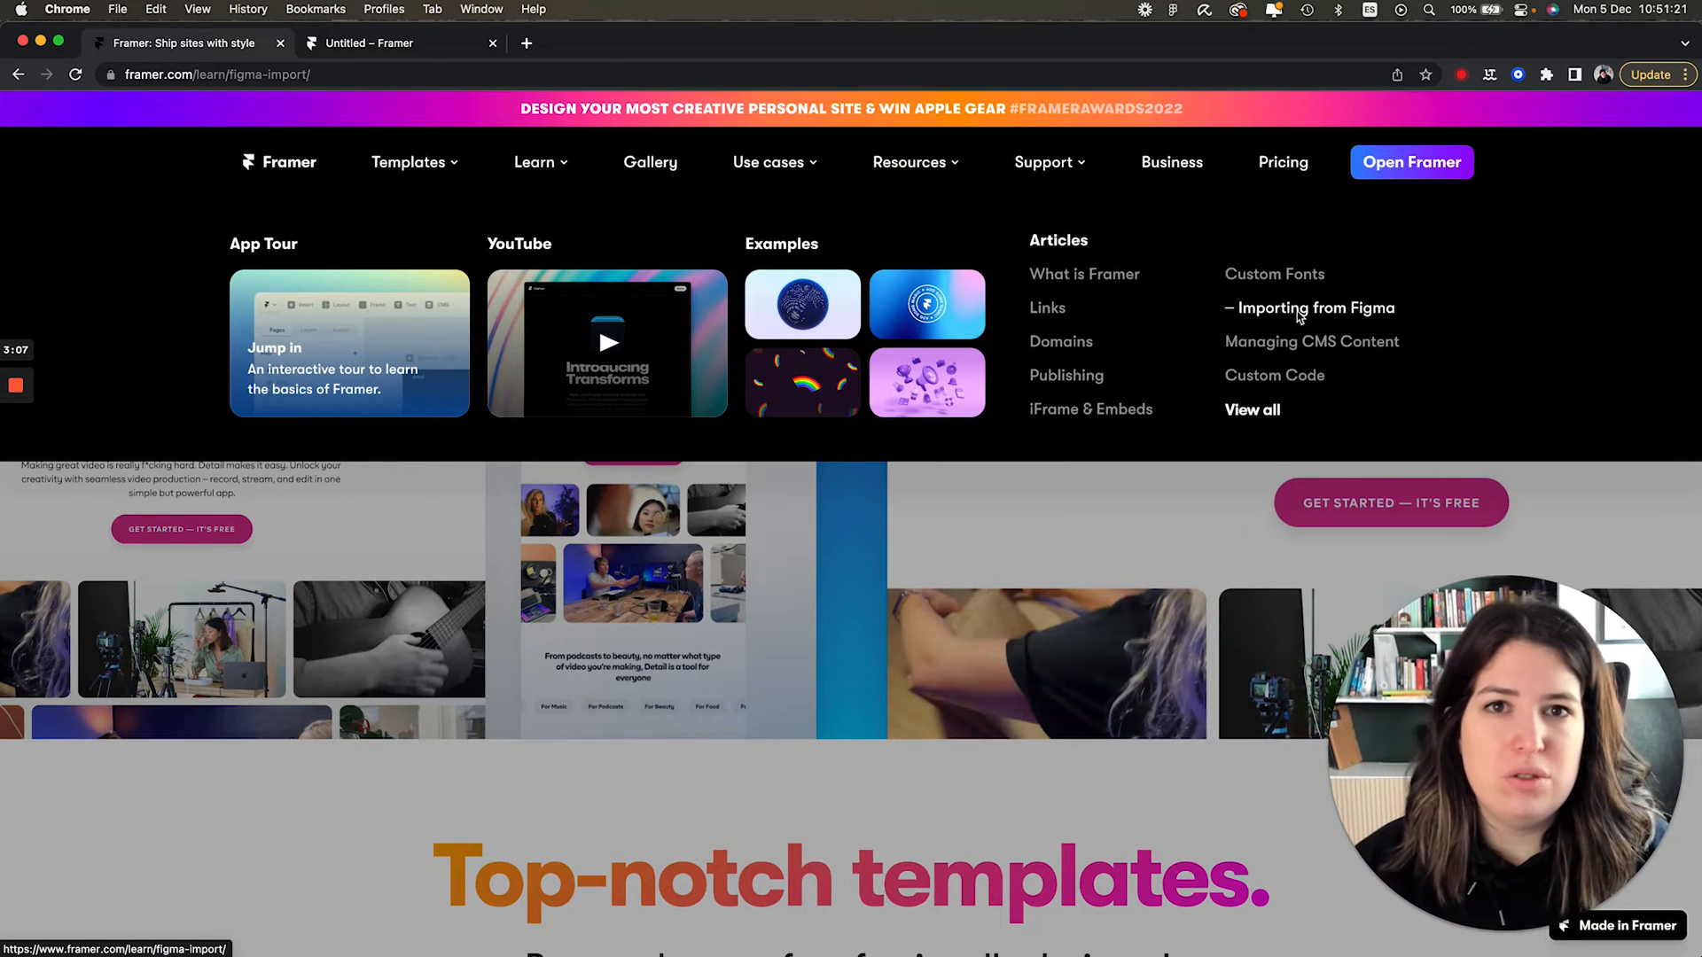
{"action": "left_click", "coordinate": [1316, 308]}
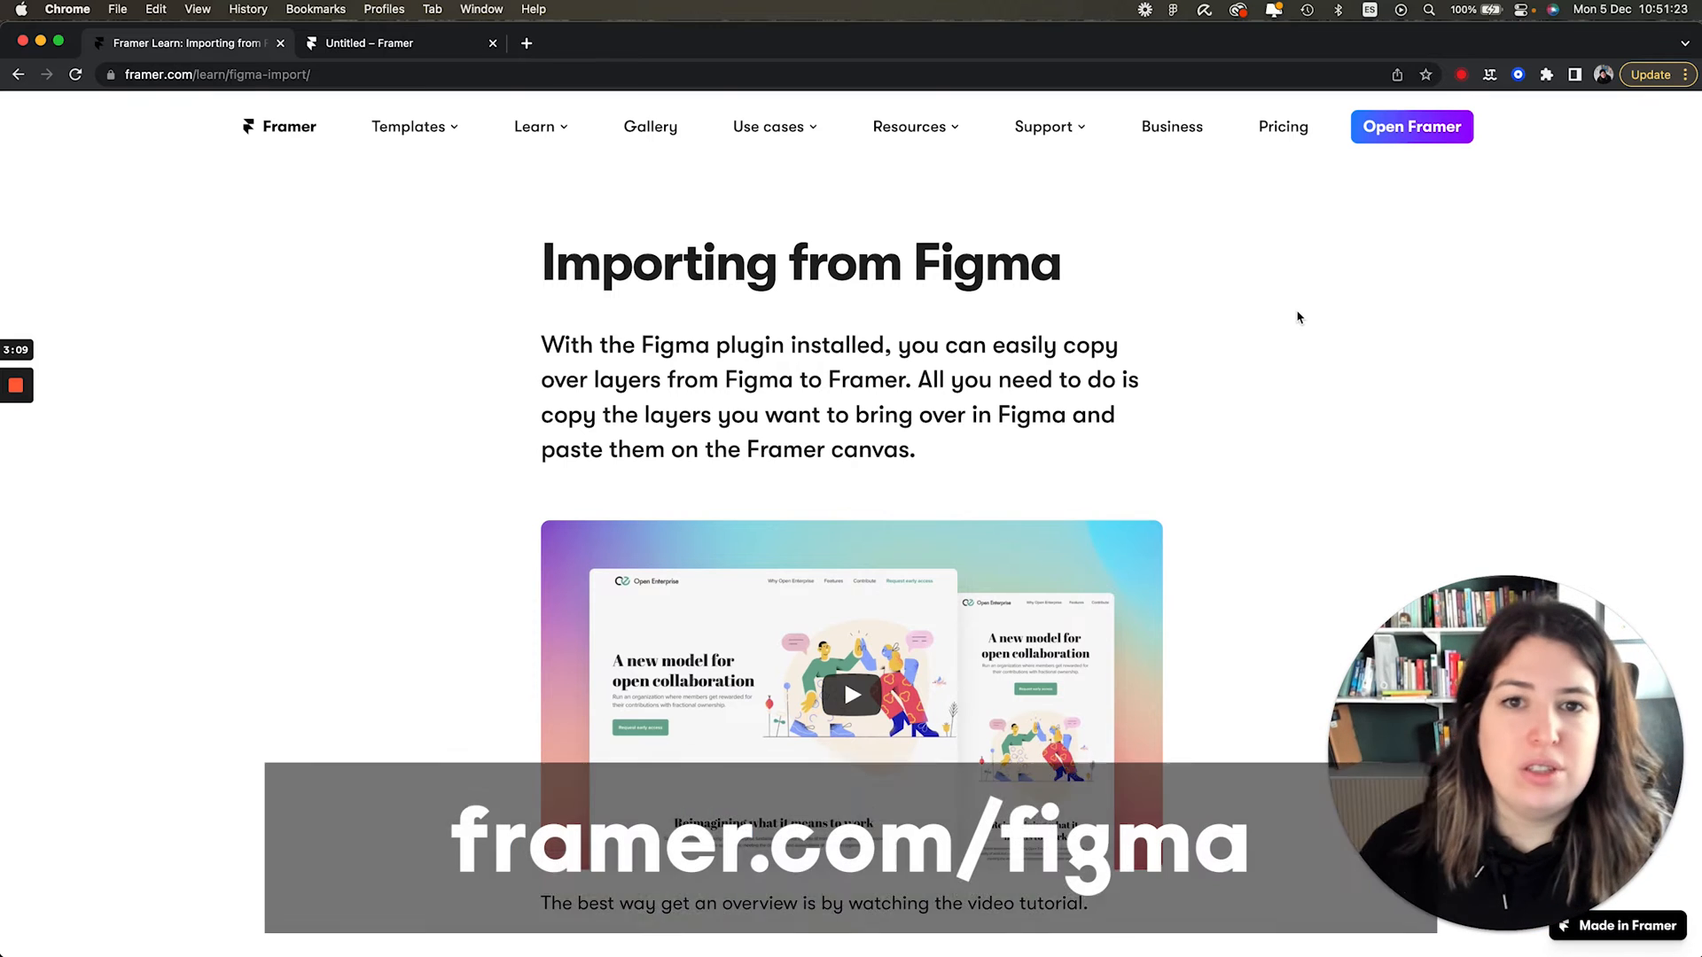
{"action": "scroll", "scroll_direction": "down", "scroll_amount": 3}
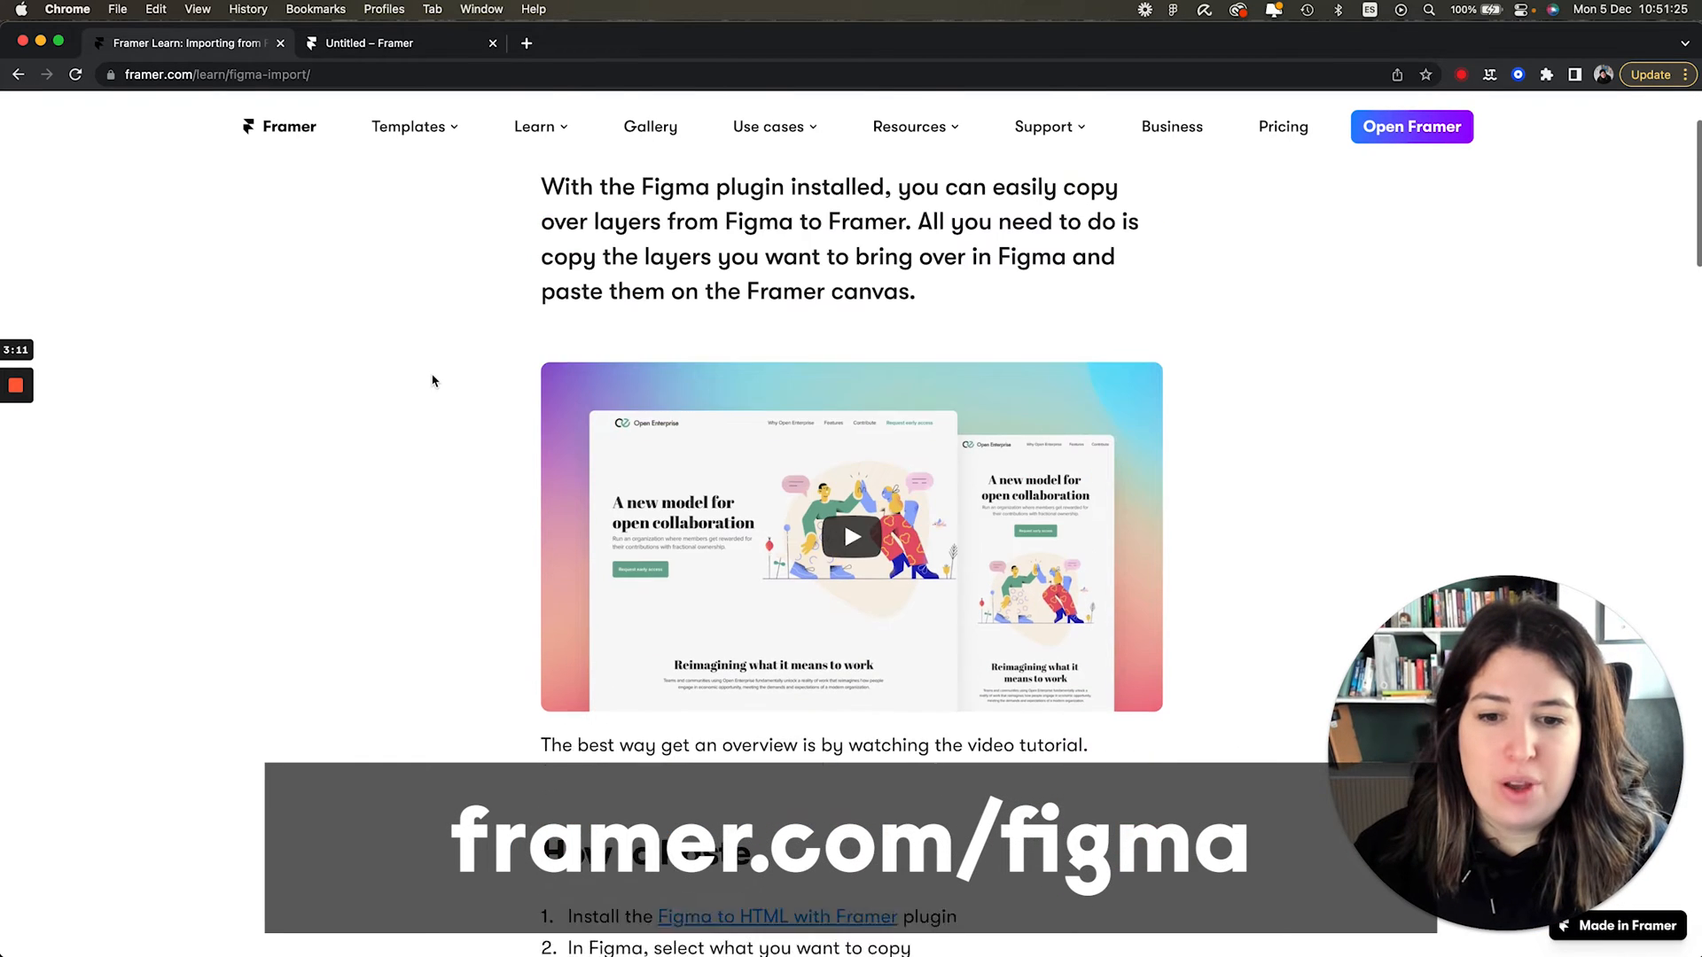
{"action": "scroll", "scroll_direction": "down", "scroll_amount": 3}
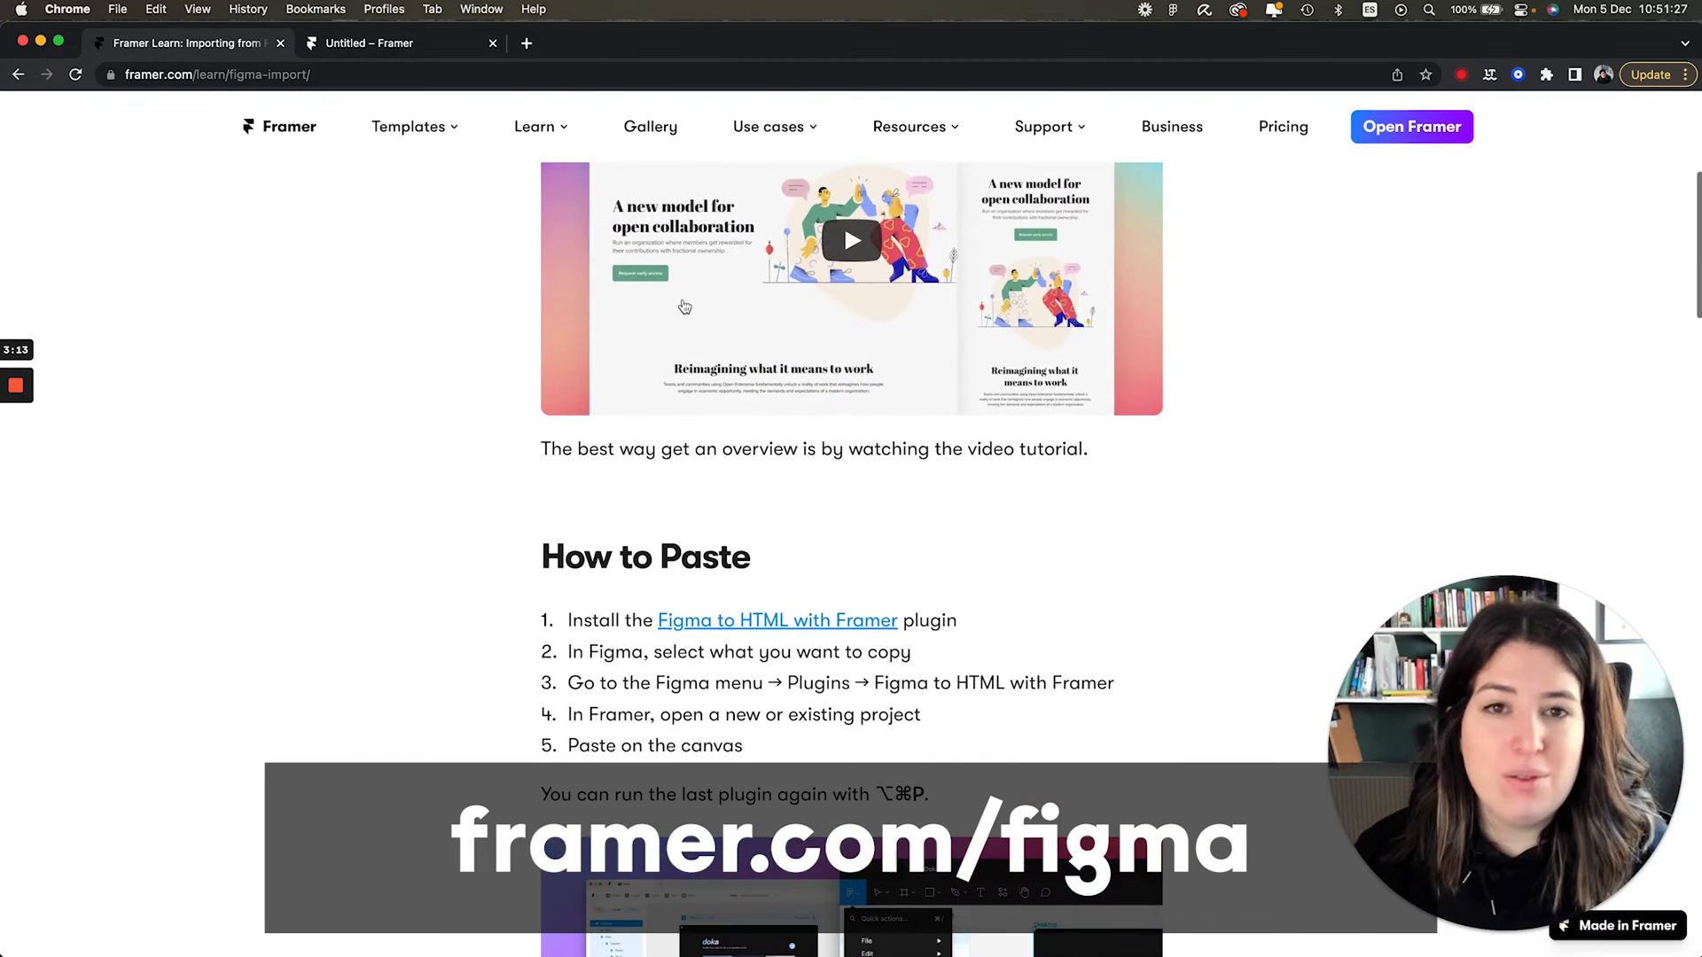
{"action": "scroll", "scroll_direction": "down", "scroll_amount": 3}
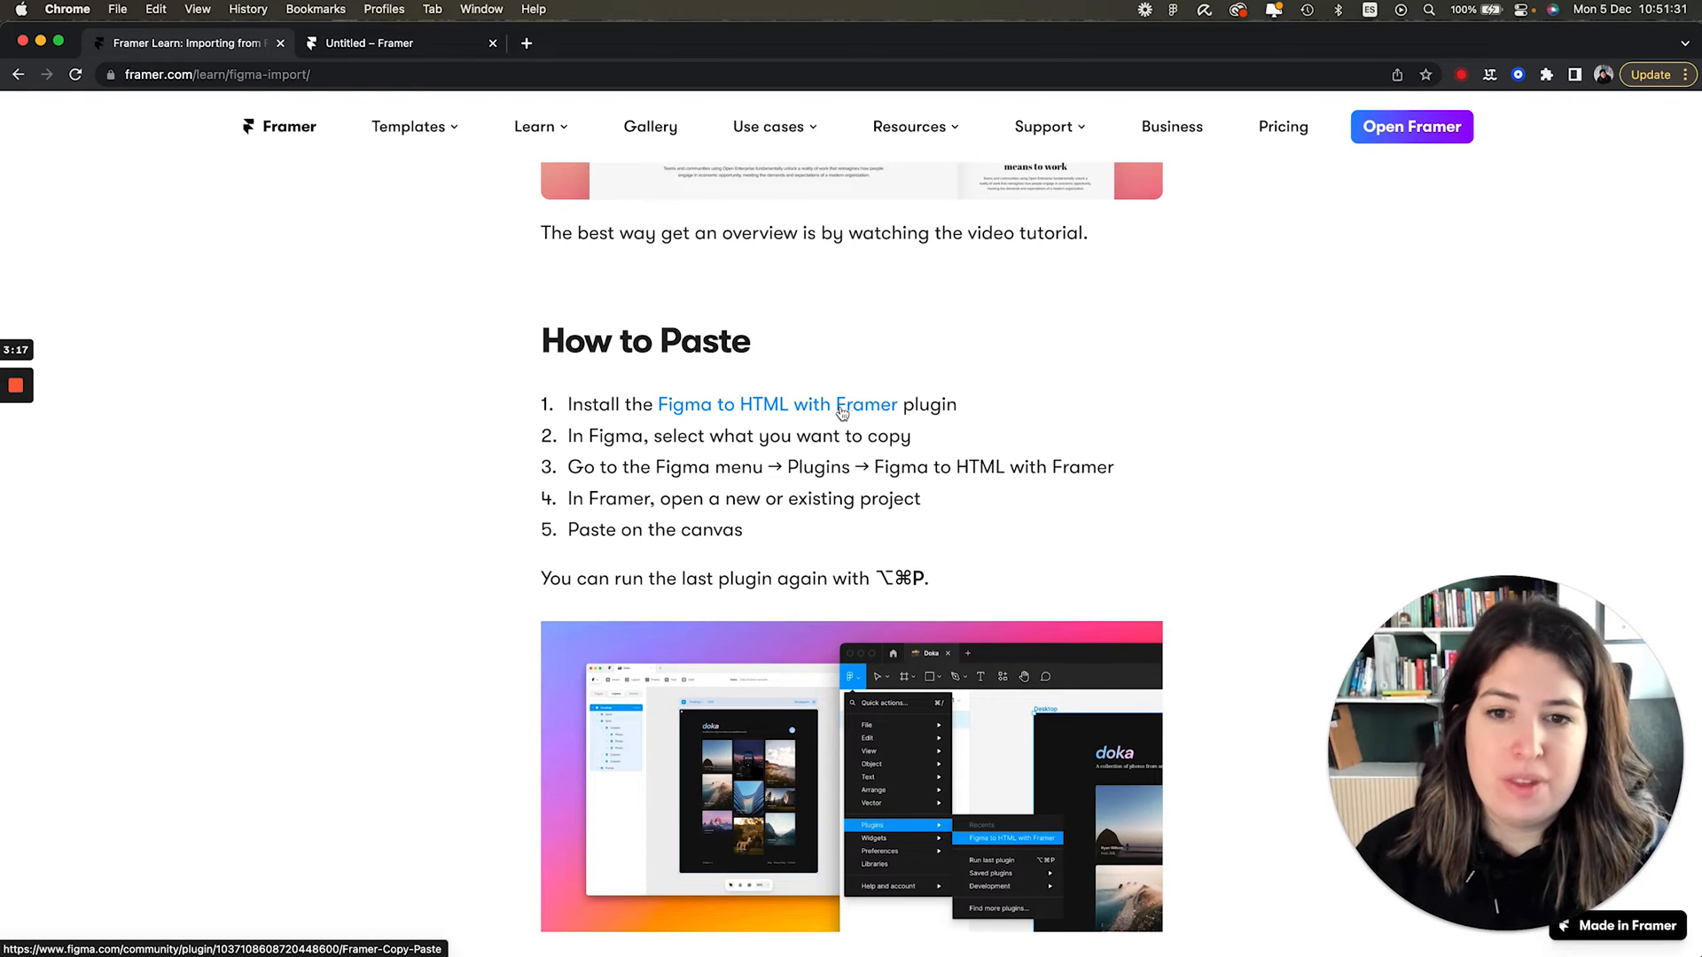
{"action": "left_click", "coordinate": [776, 404]}
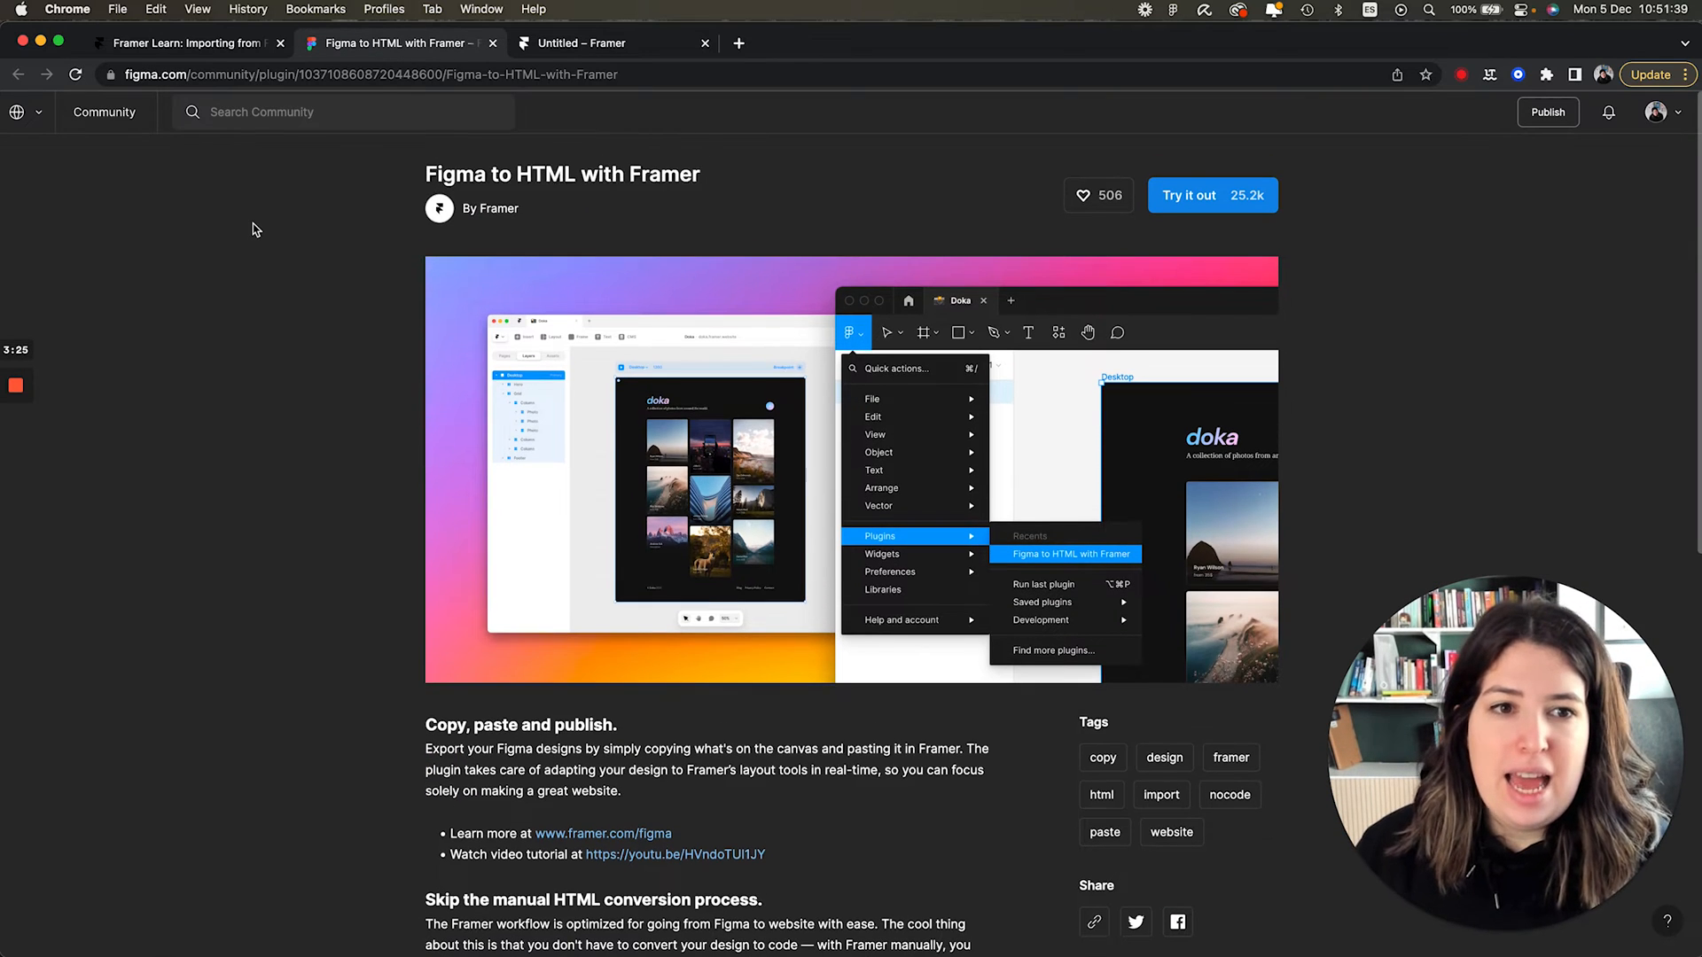
{"action": "mouse_move", "coordinate": [1132, 181]}
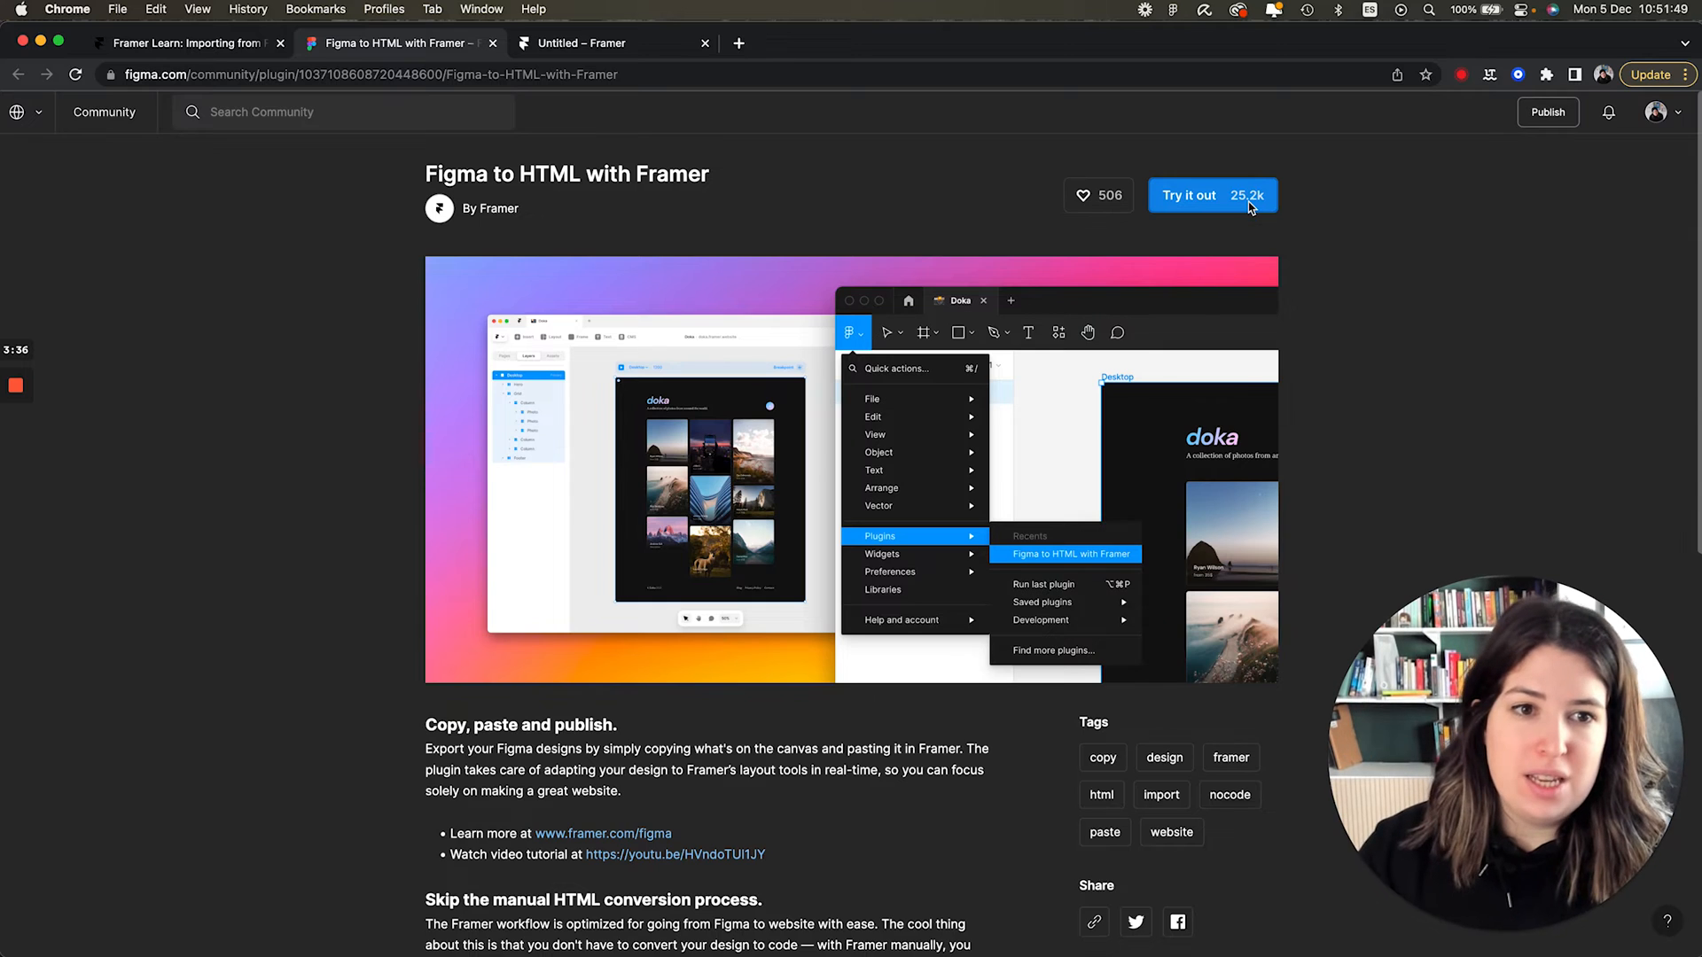
Try Figma to HTML with Framer in a new draft and open the Plugins menu.
{"action": "left_click", "coordinate": [1190, 195]}
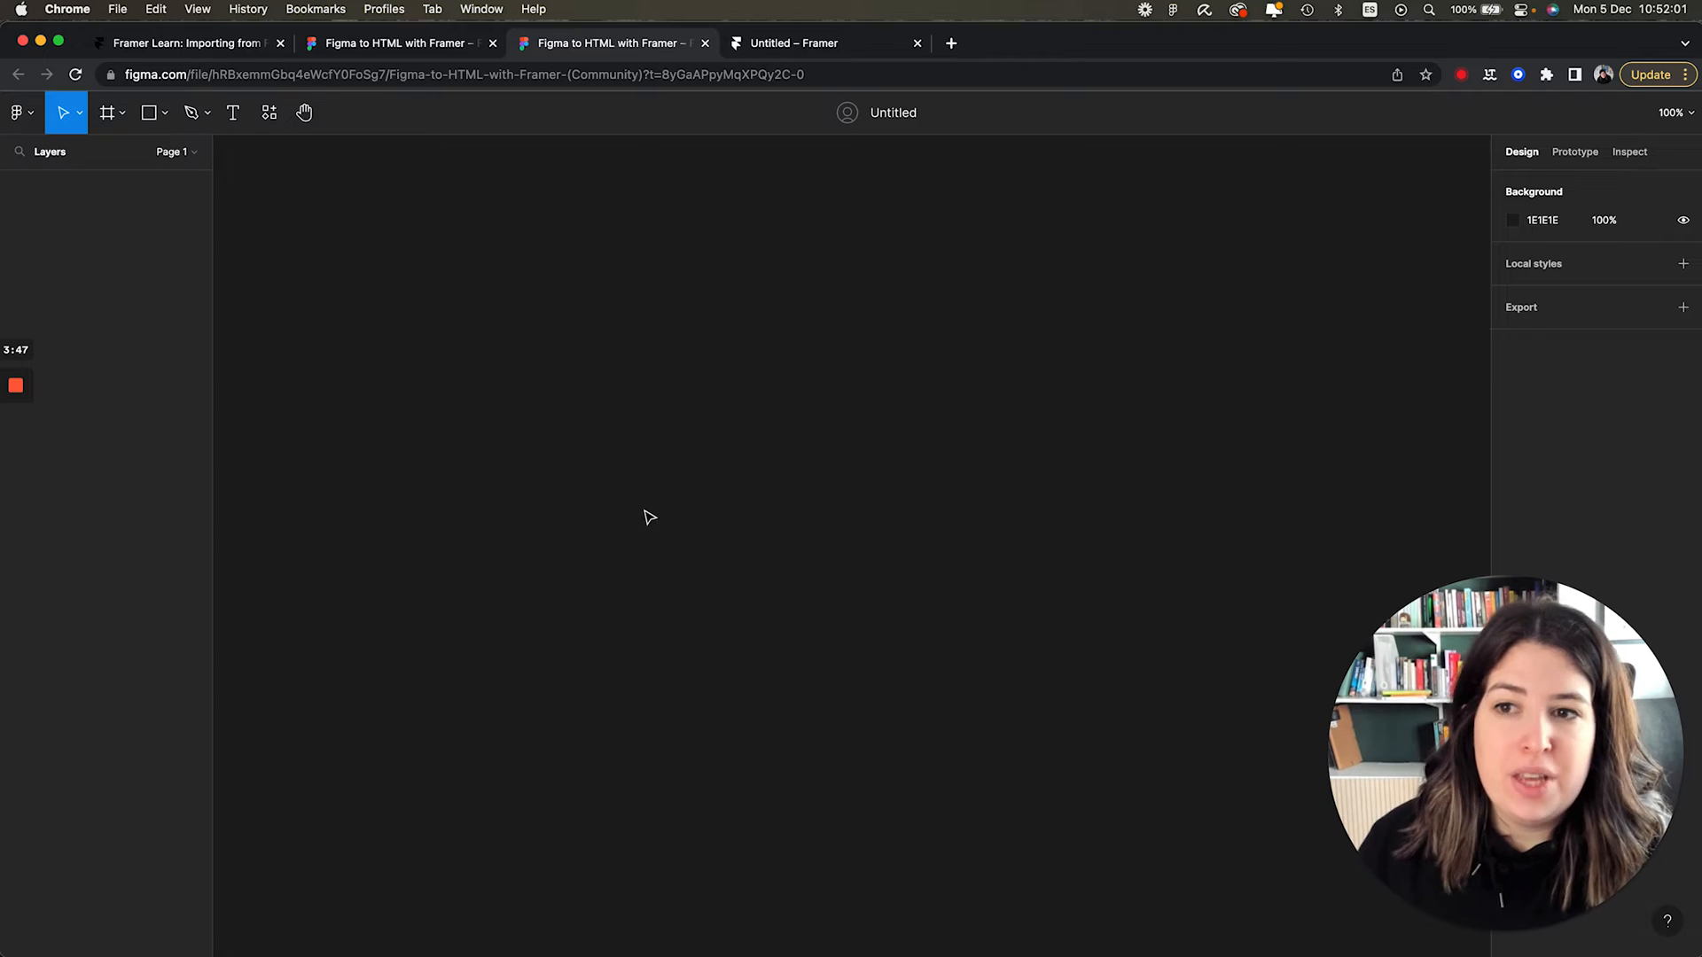
{"action": "left_click", "coordinate": [18, 111]}
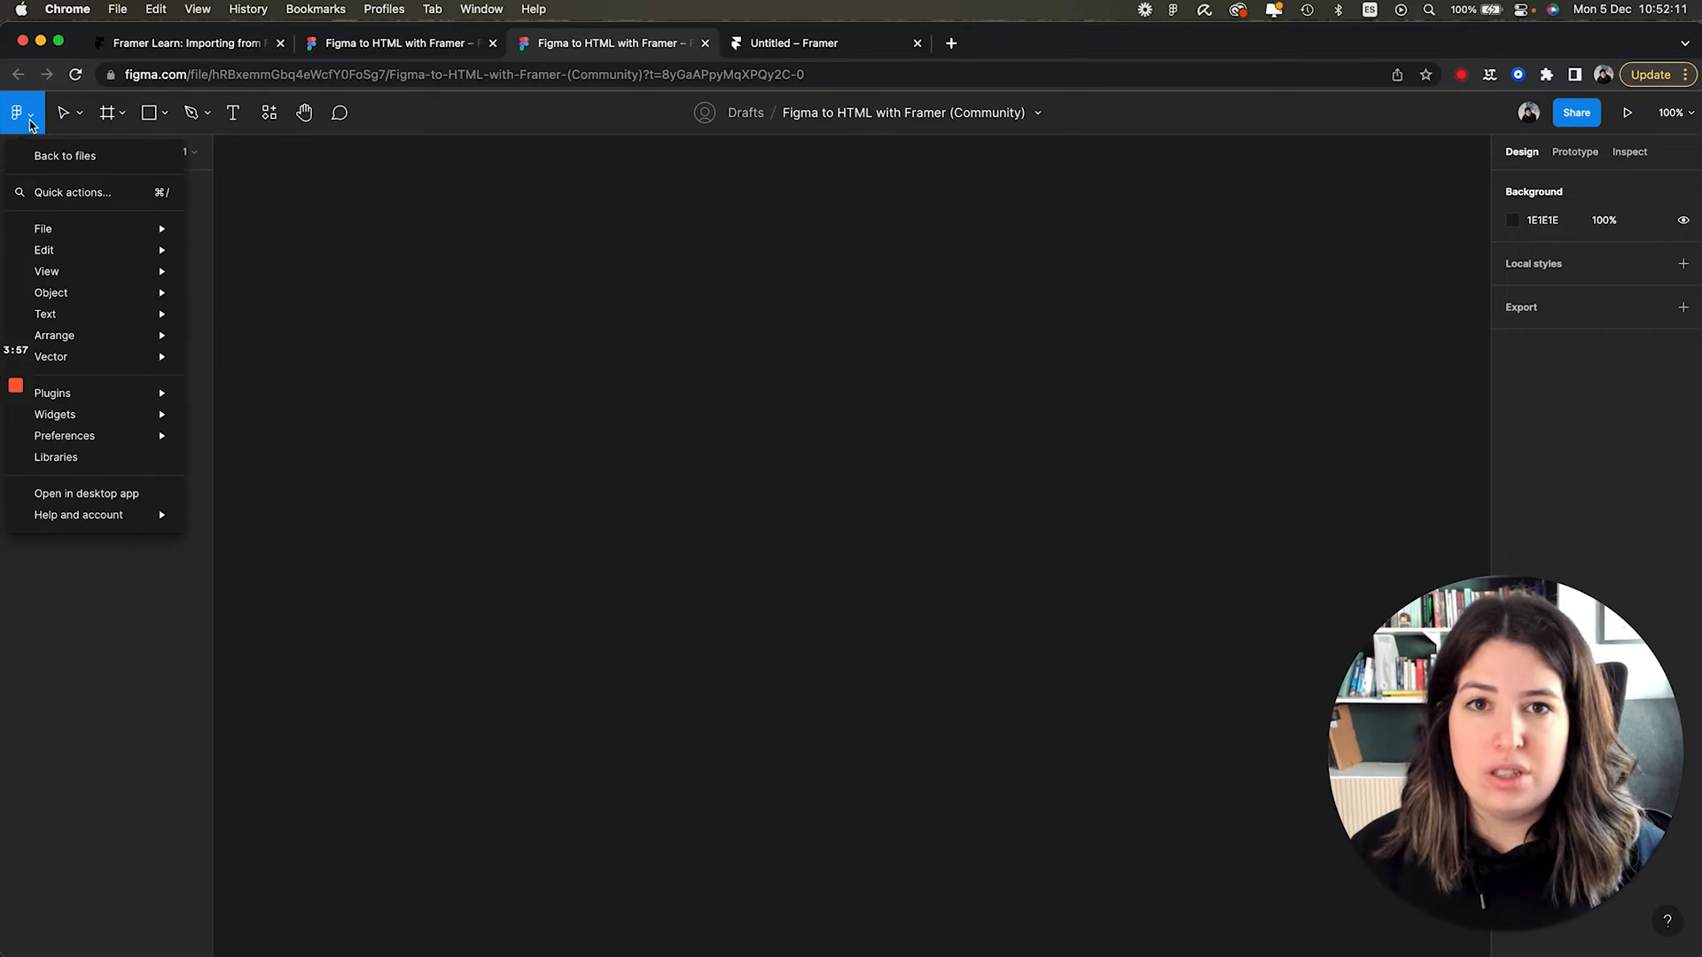
{"action": "left_click", "coordinate": [52, 392]}
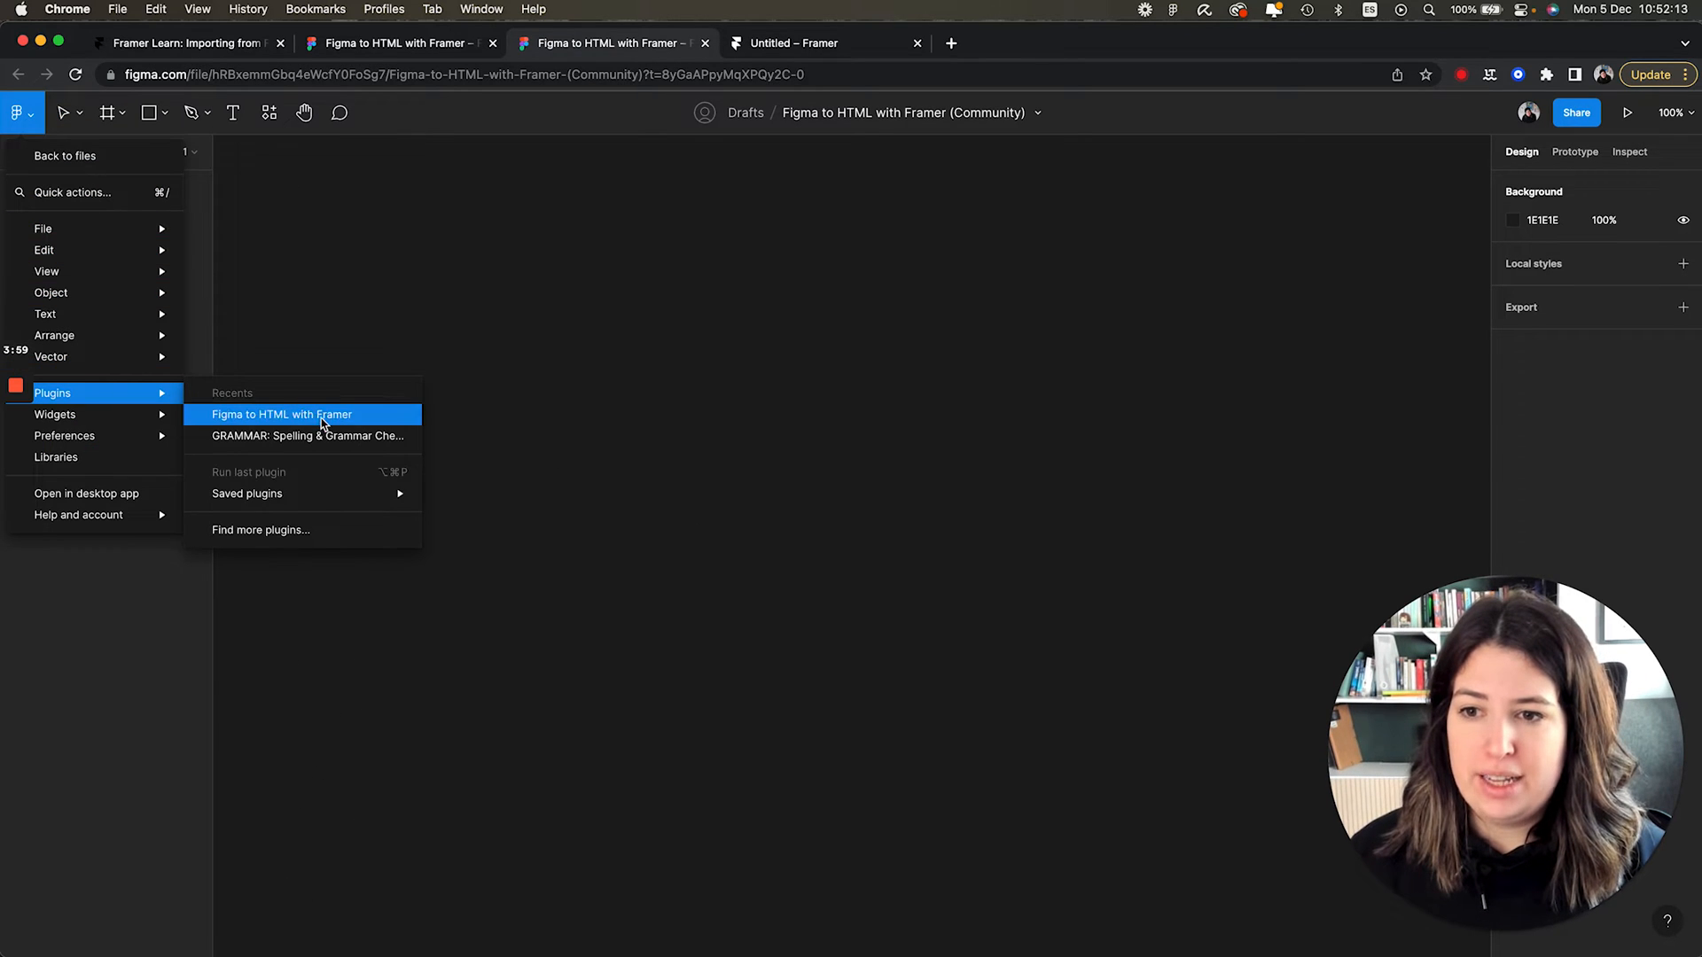
{"action": "mouse_move", "coordinate": [368, 420]}
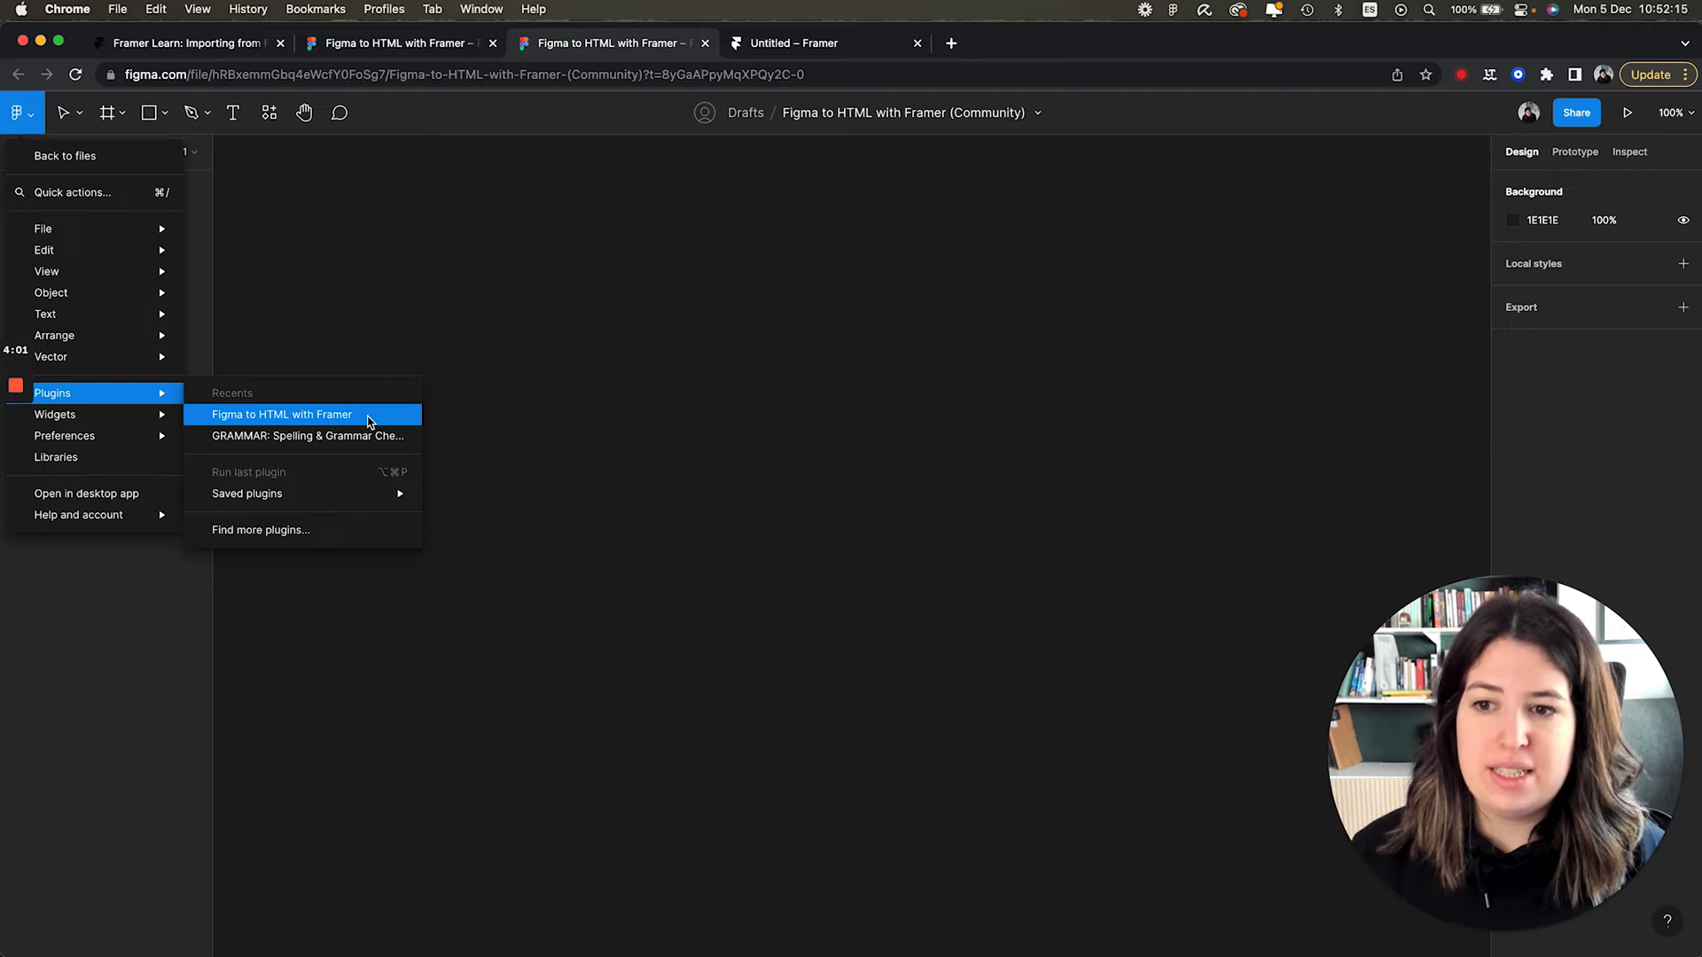
{"action": "mouse_move", "coordinate": [381, 424]}
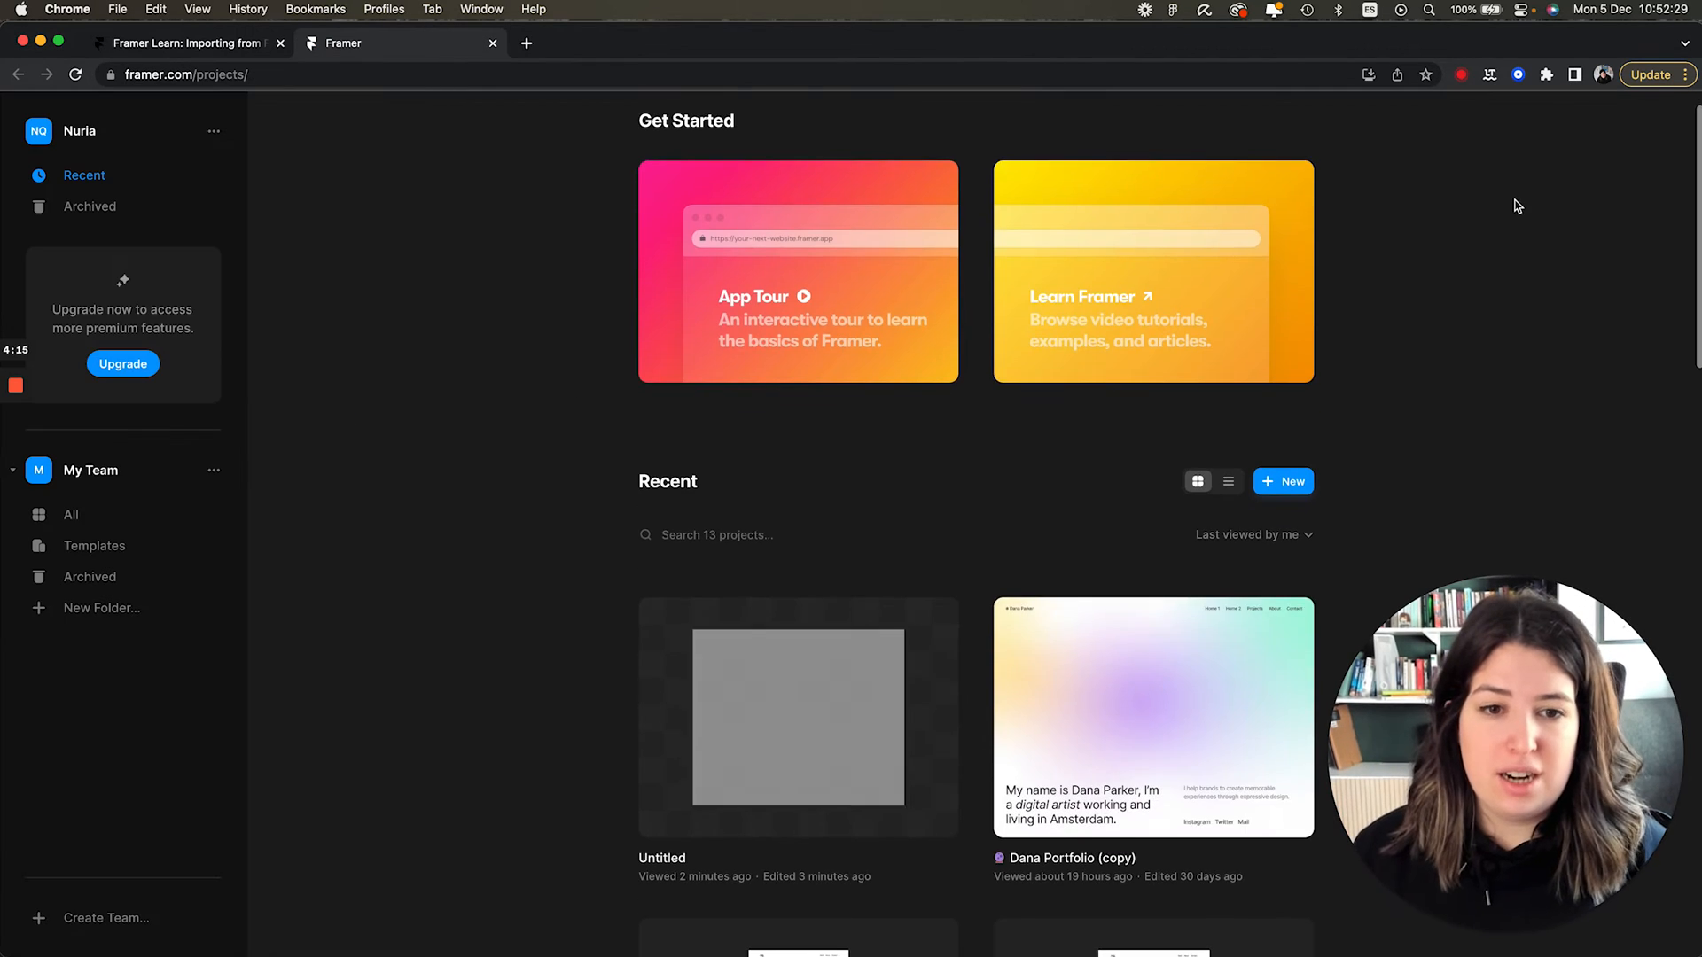
Create a Blank Site project showing an empty 1440-wide Desktop page.
{"action": "scroll", "scroll_direction": "down", "scroll_amount": 3}
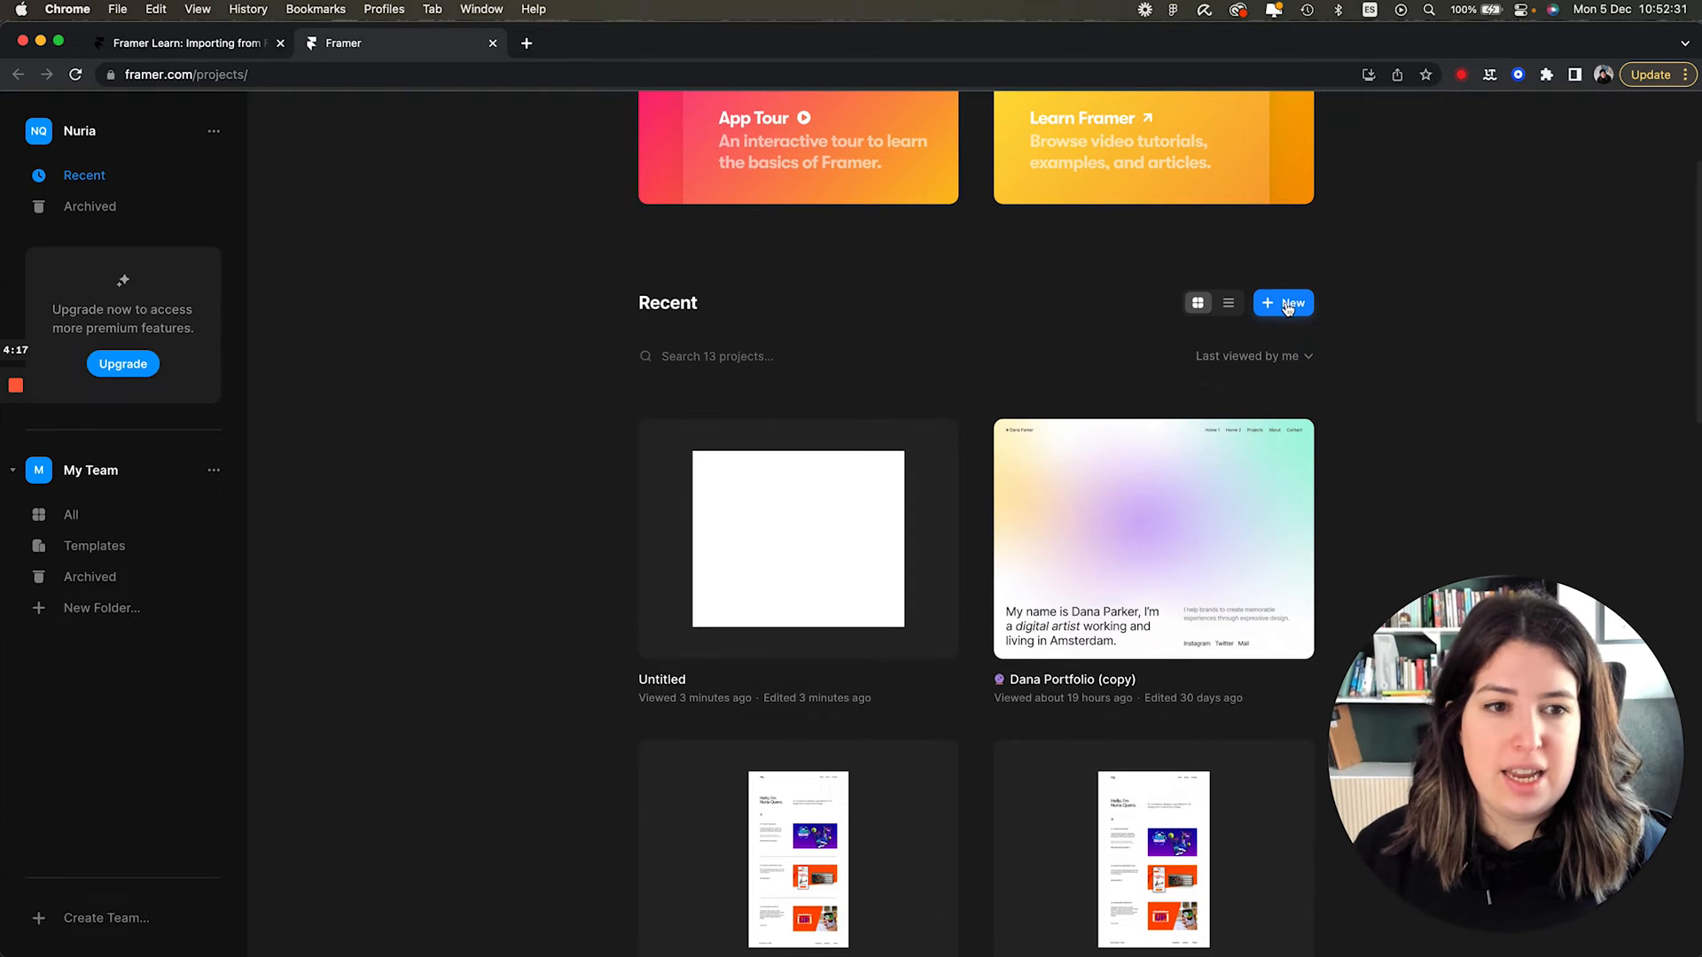
{"action": "left_click", "coordinate": [1283, 304]}
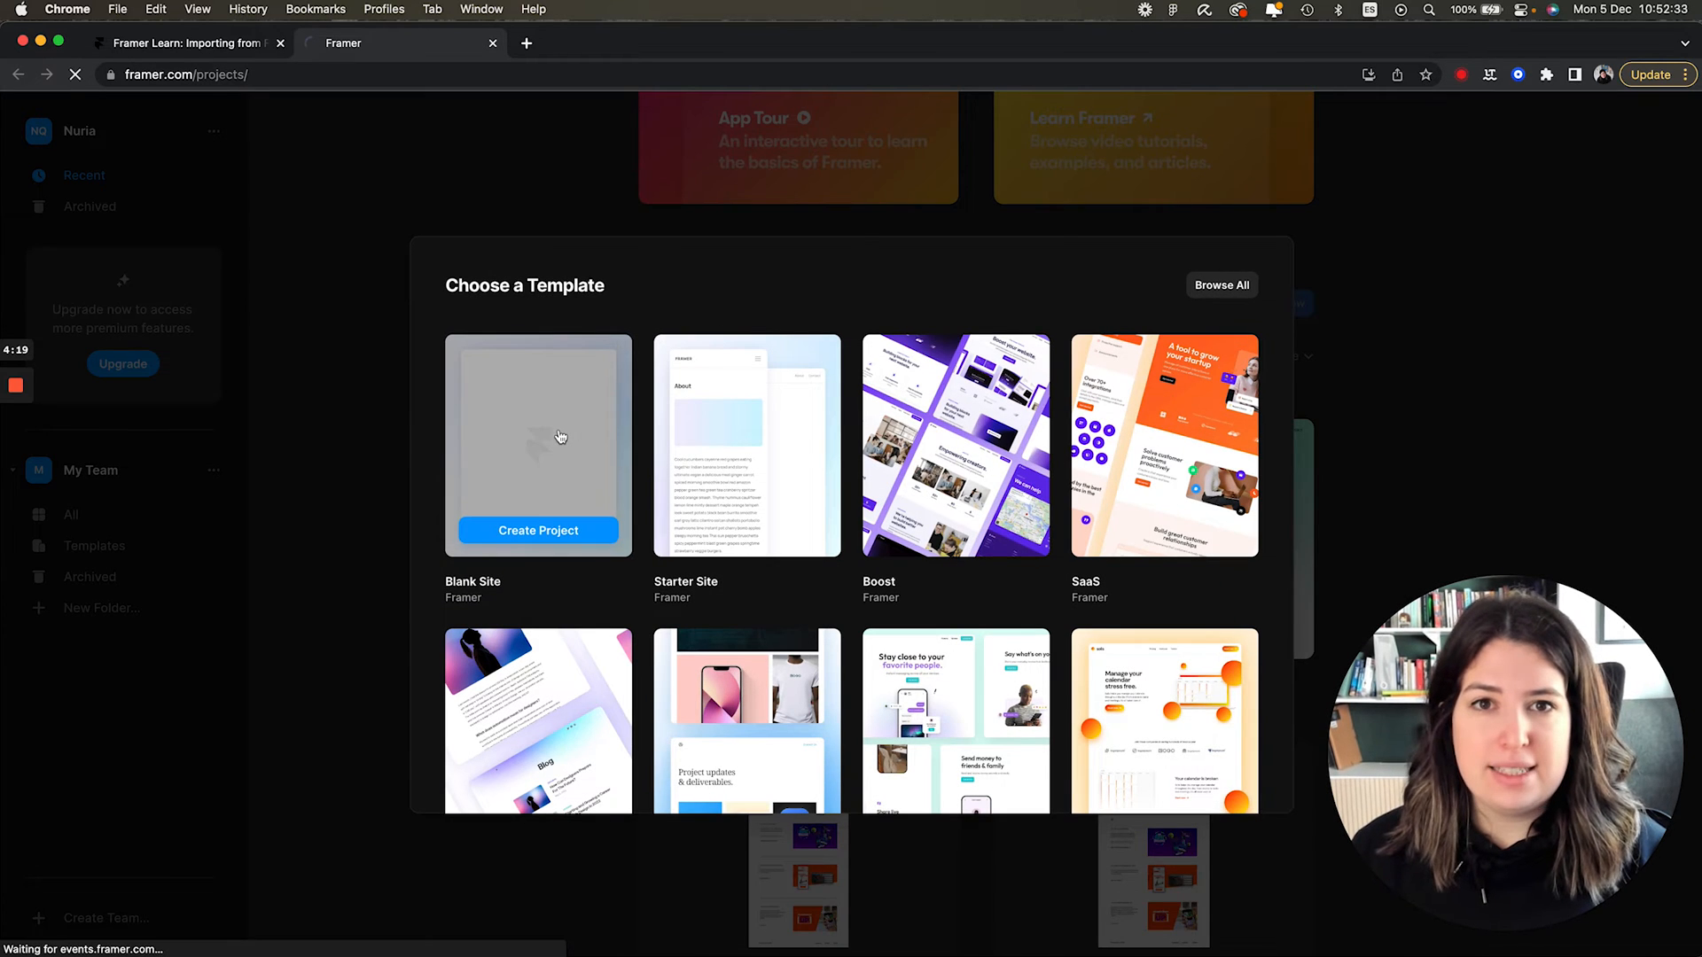
{"action": "left_click", "coordinate": [538, 531]}
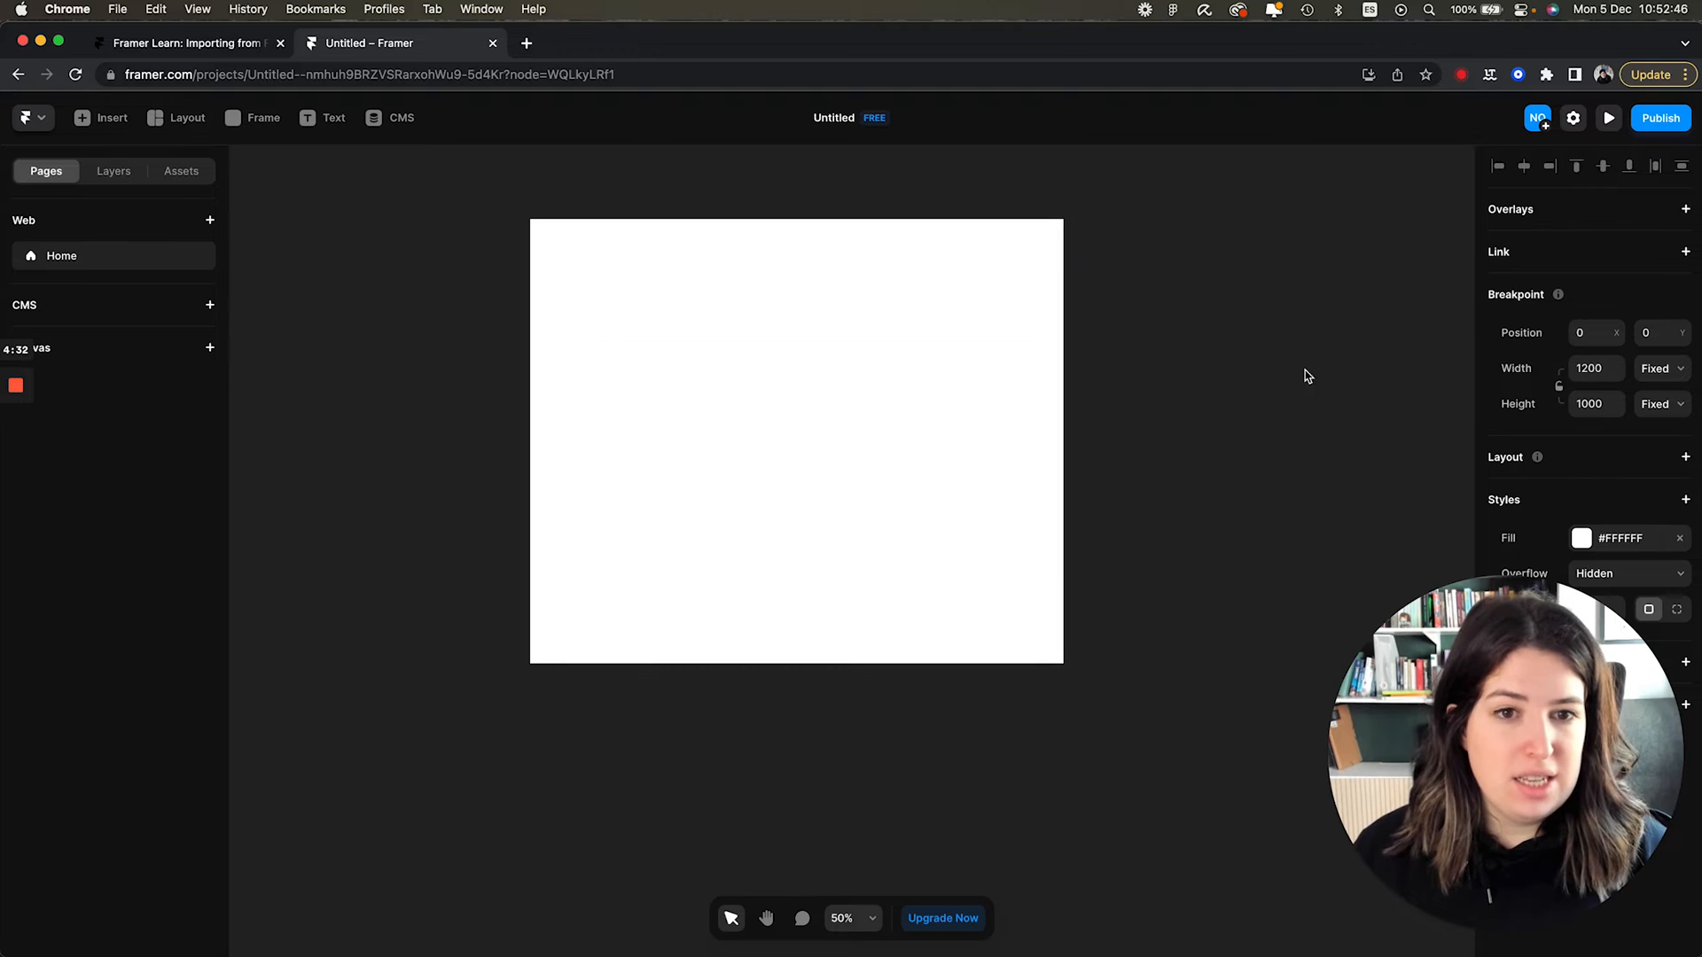
{"action": "left_click", "coordinate": [796, 441]}
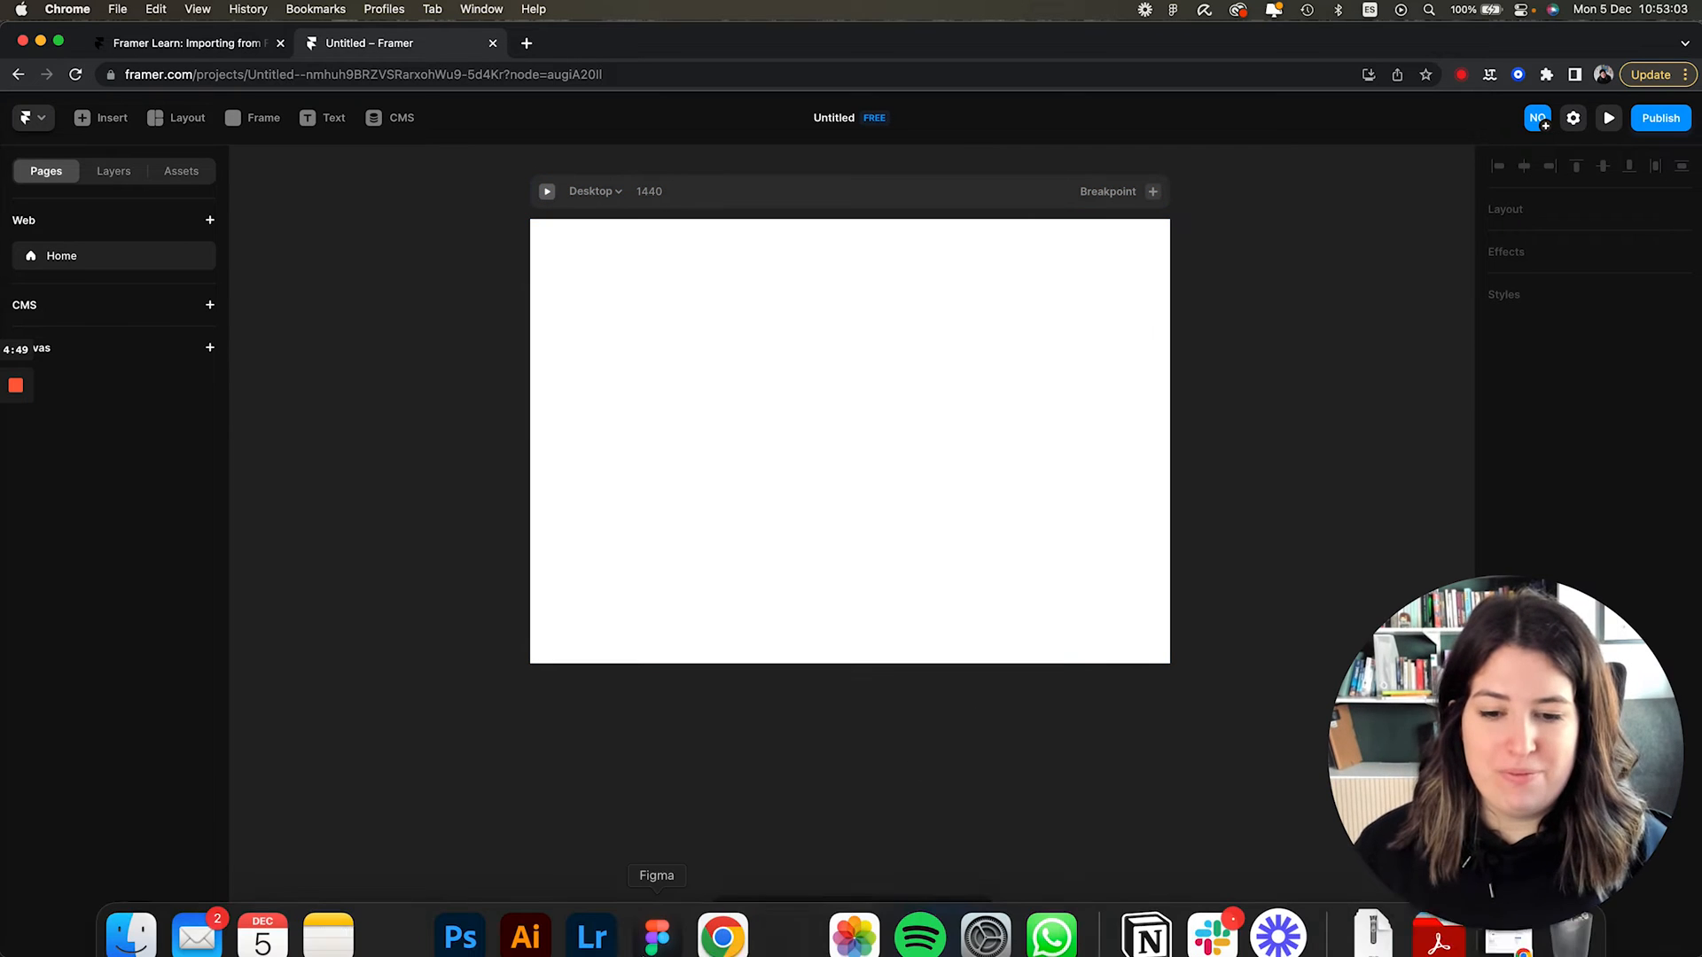
Switch to Figma and select the Work page's Navigation Bar frame.
{"action": "left_click", "coordinate": [656, 936]}
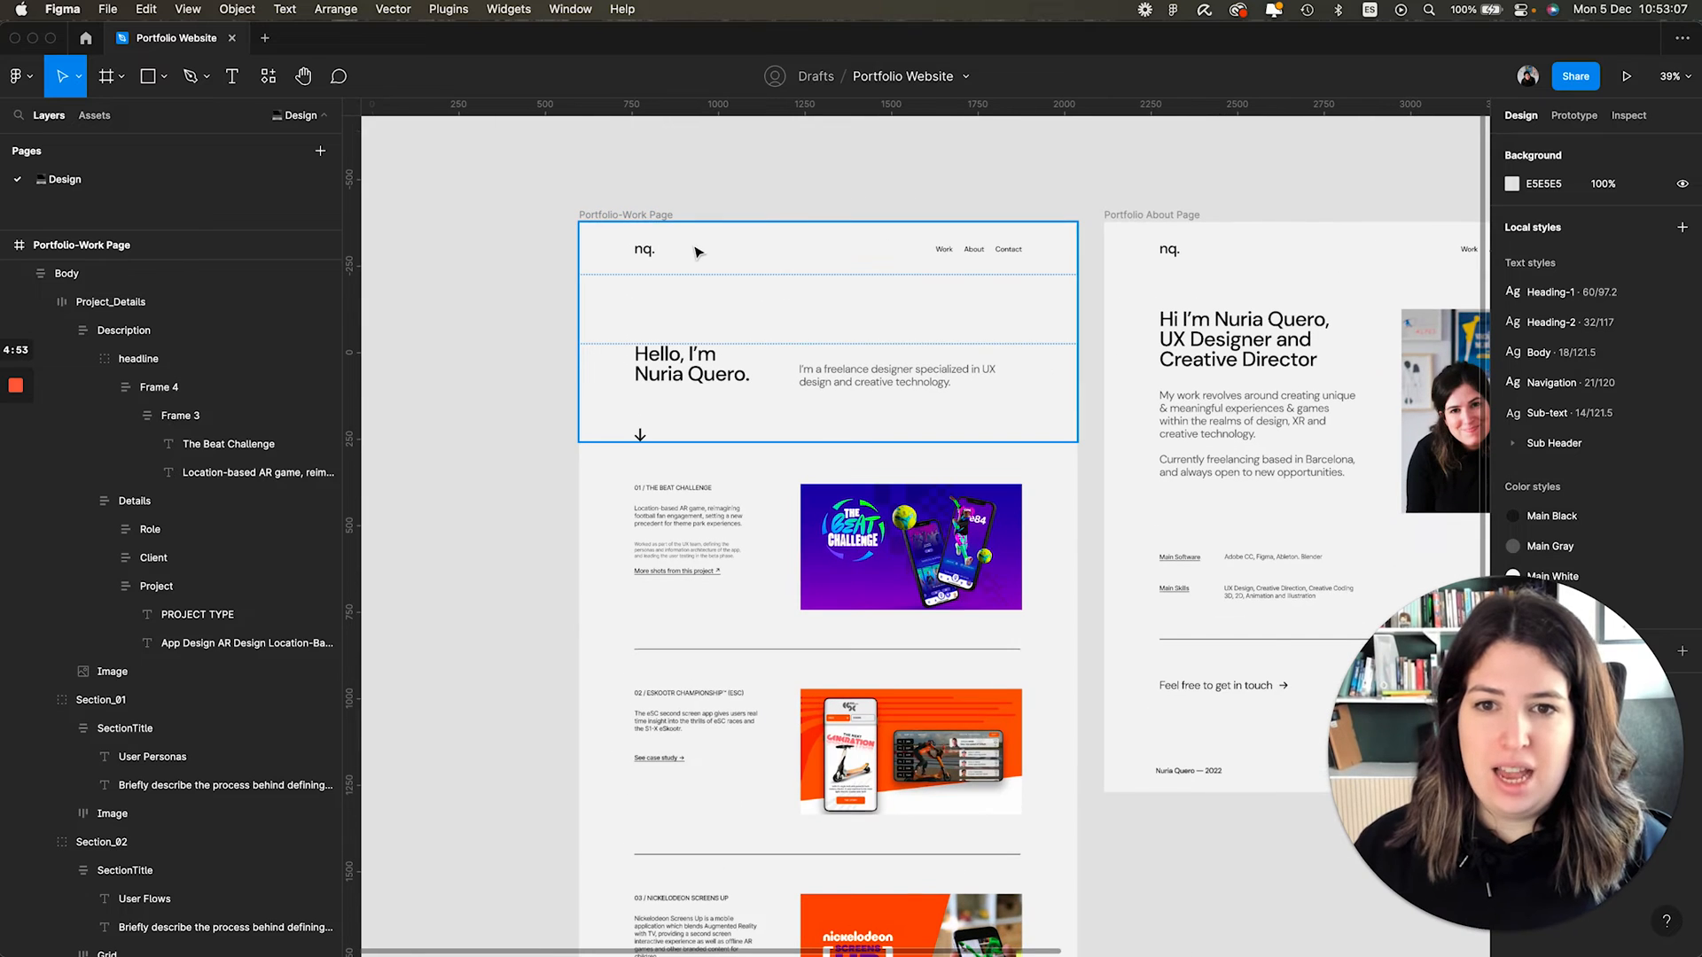
{"action": "left_click", "coordinate": [828, 250]}
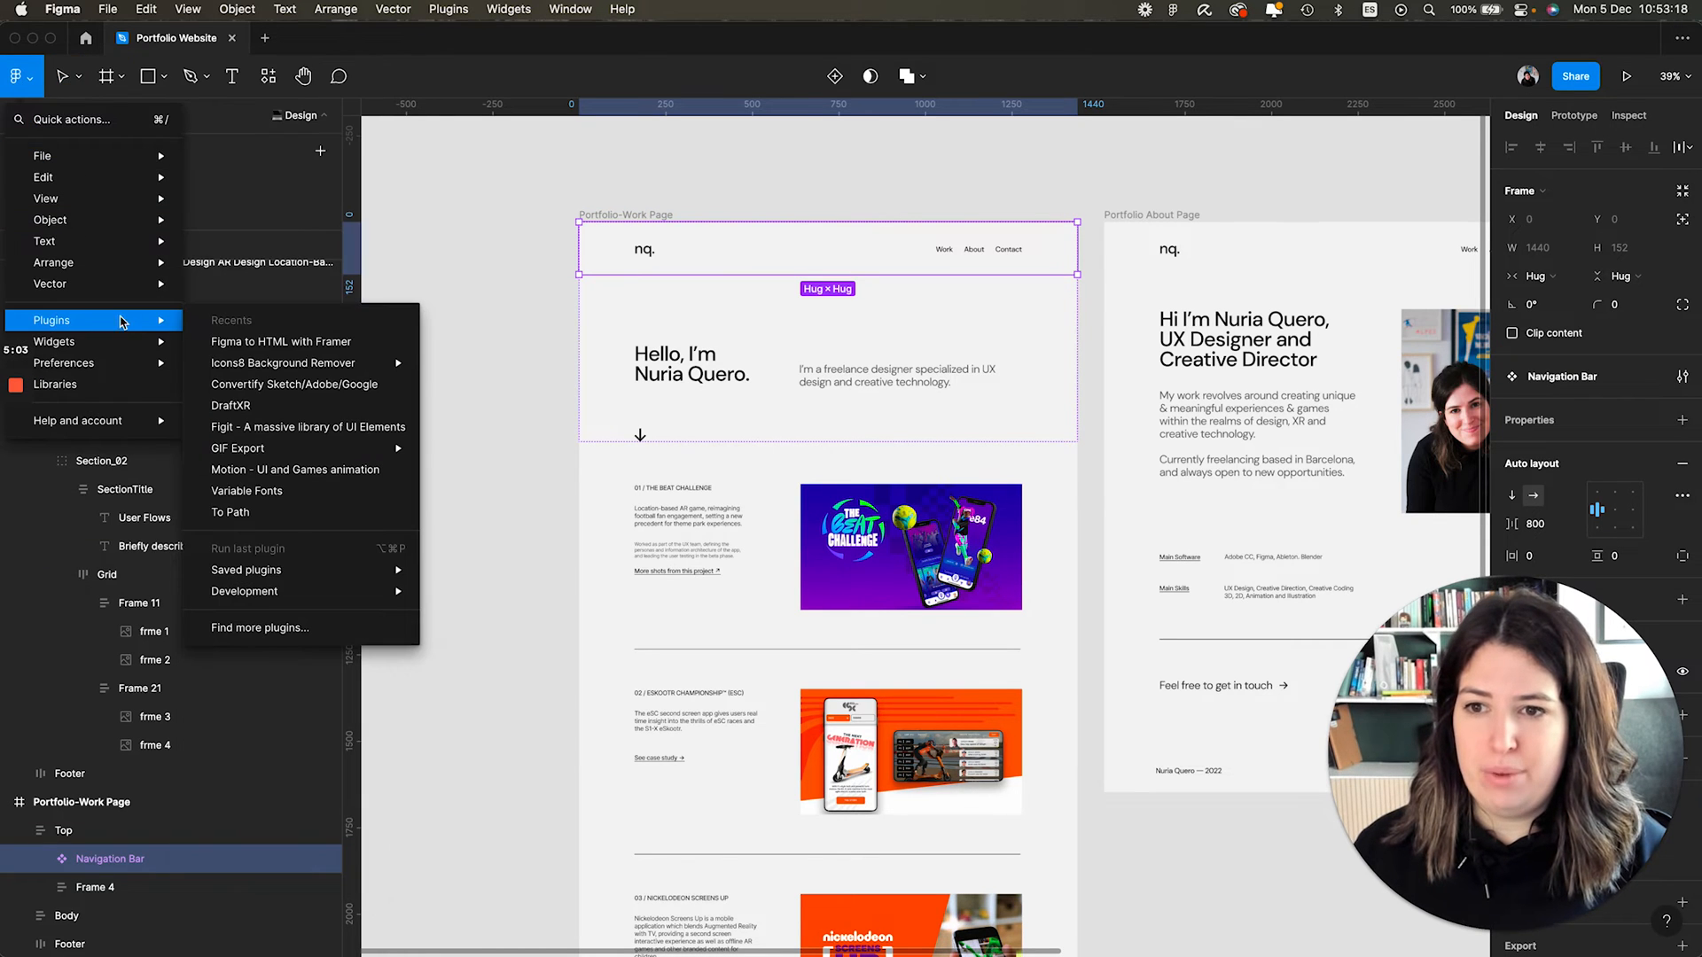
{"action": "mouse_move", "coordinate": [304, 342]}
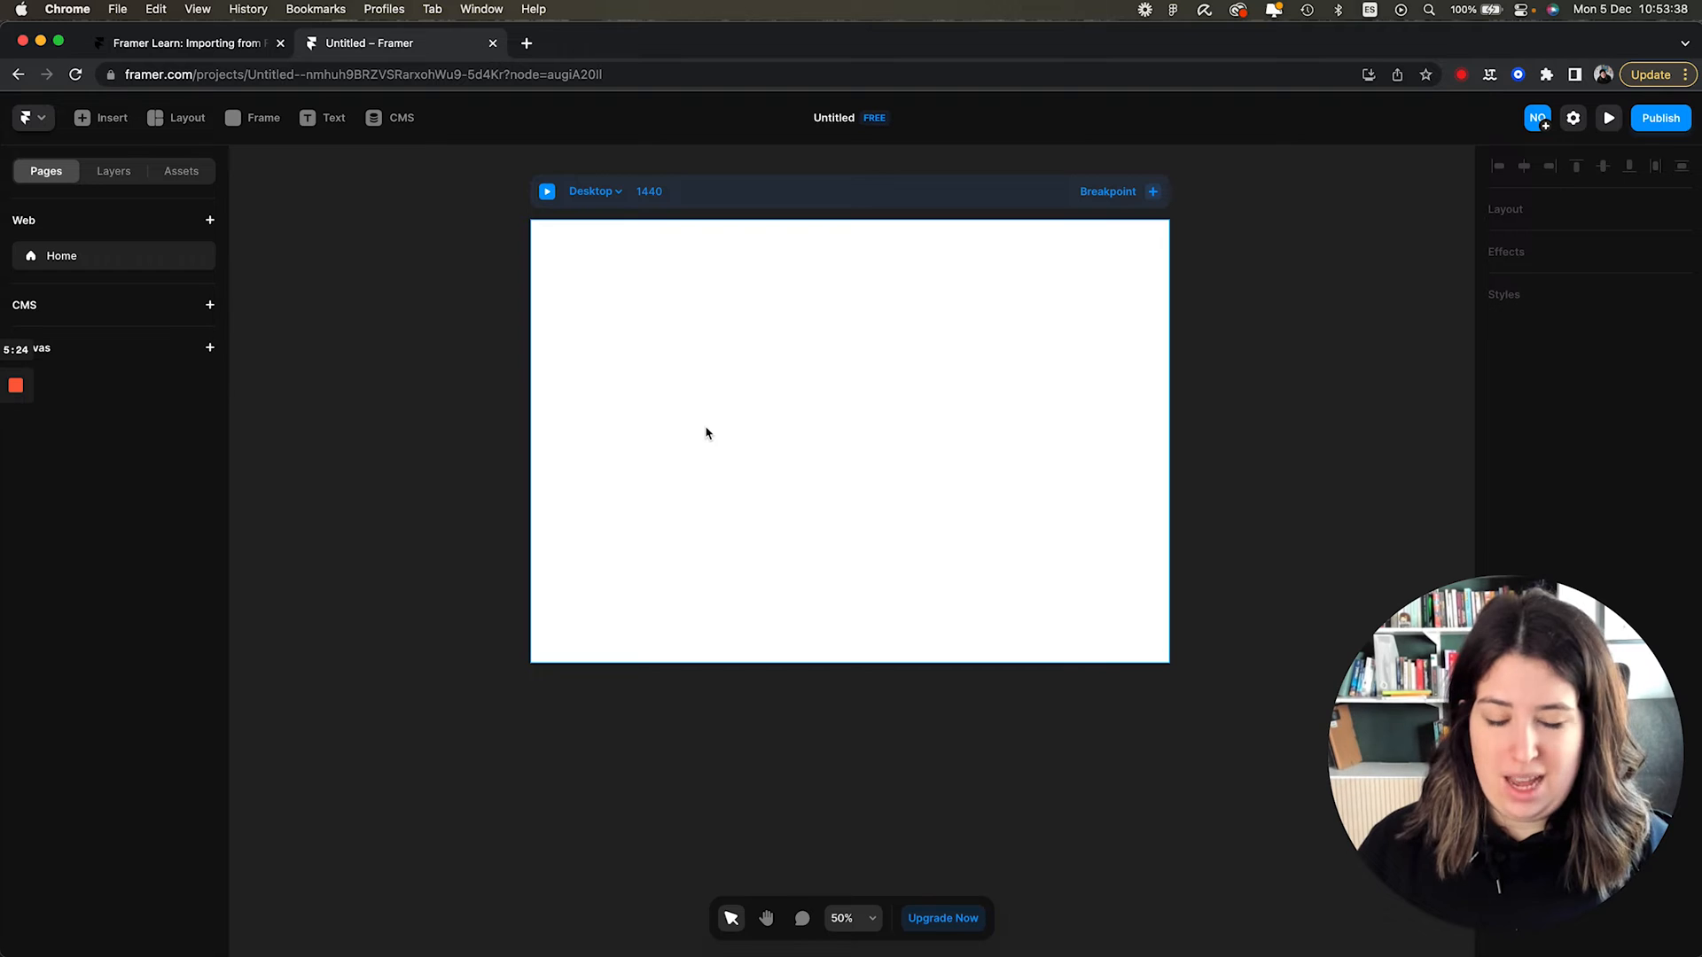
Paste the navigation bar, expand About and Contact layers, and nest Nav inside Desktop.
{"action": "key", "text": "cmd+v"}
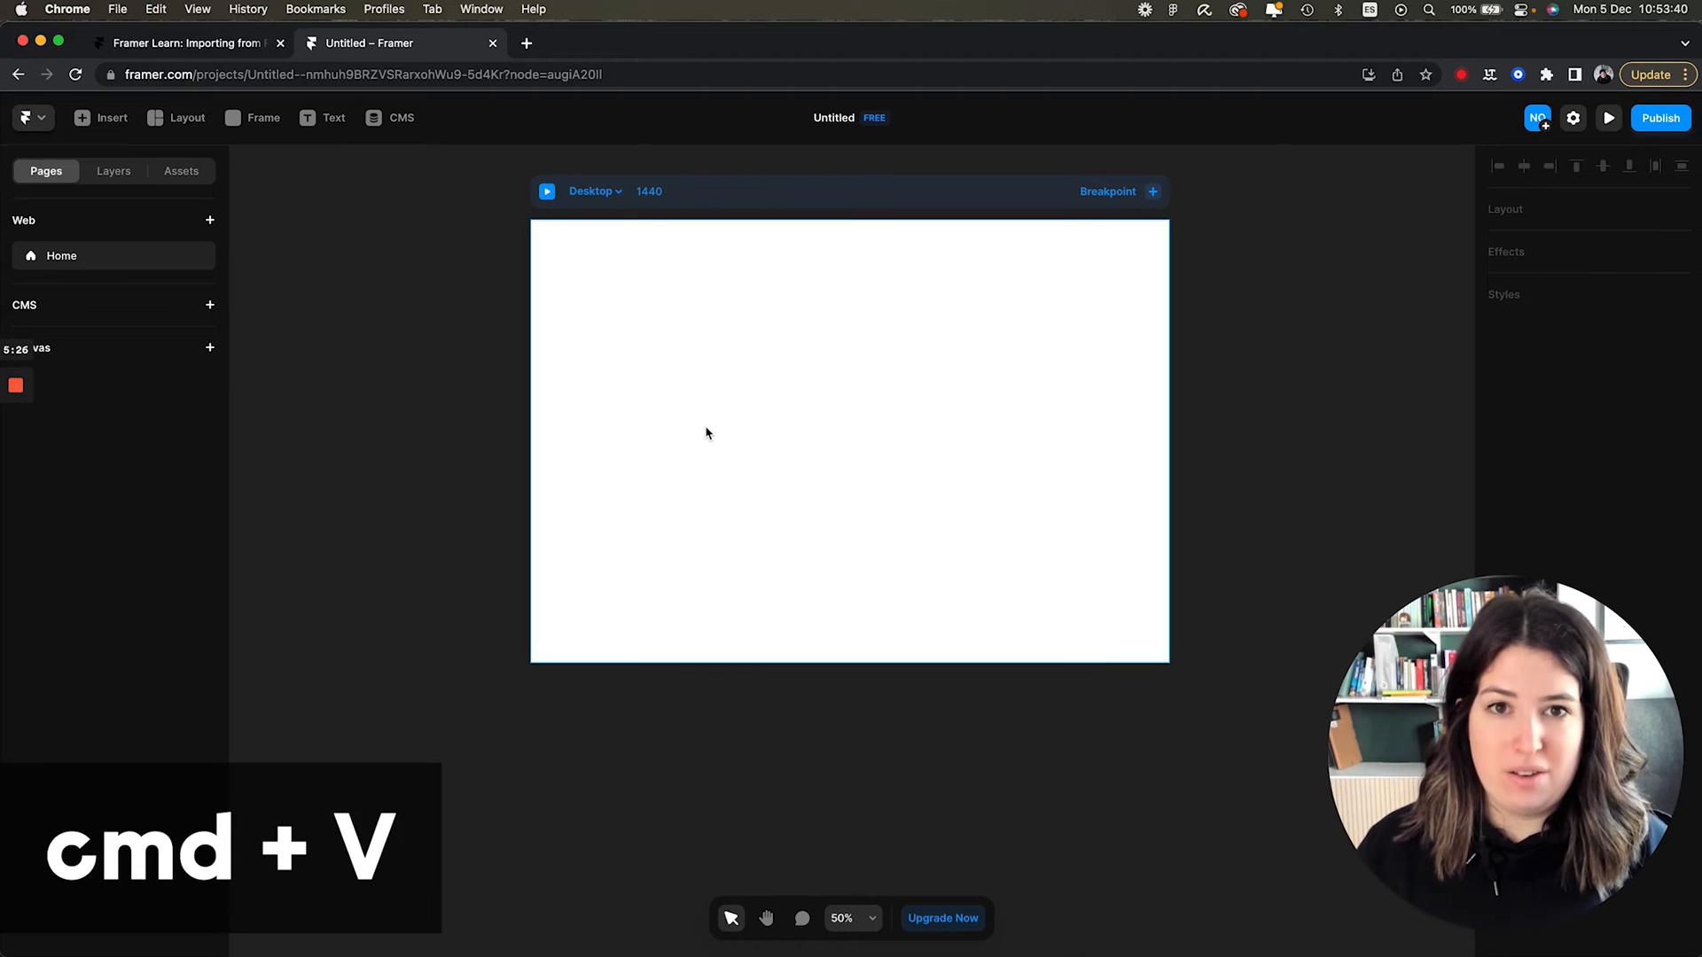
{"action": "key", "text": "cmd+v"}
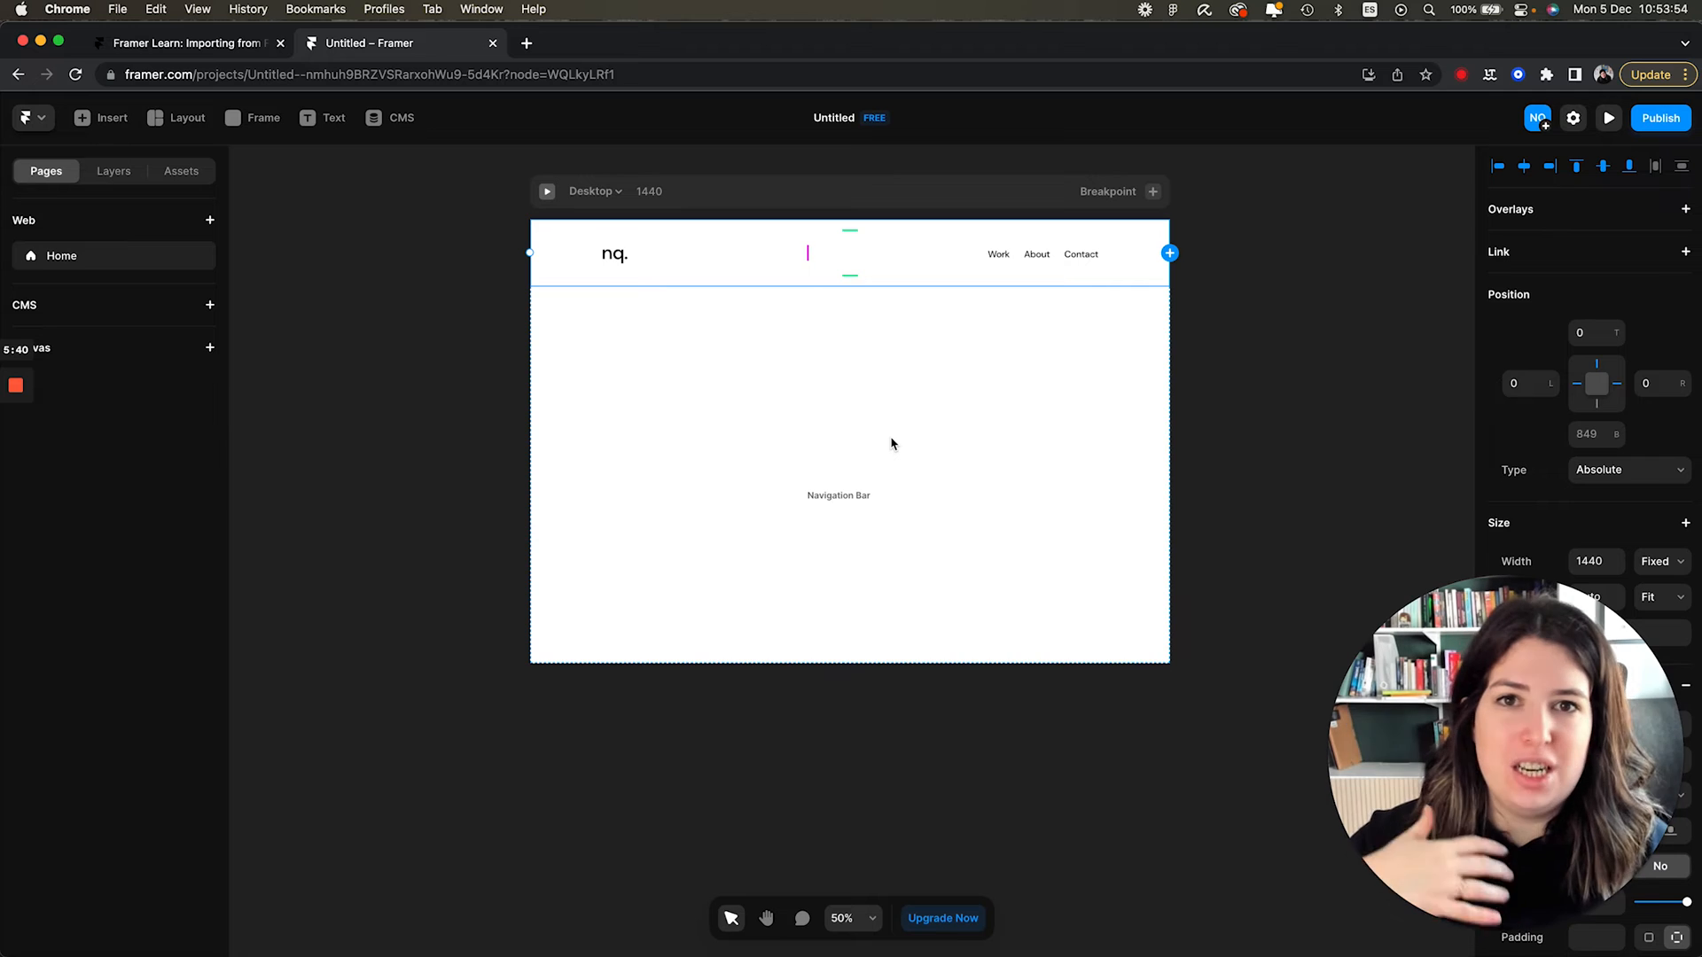
{"action": "mouse_move", "coordinate": [928, 404]}
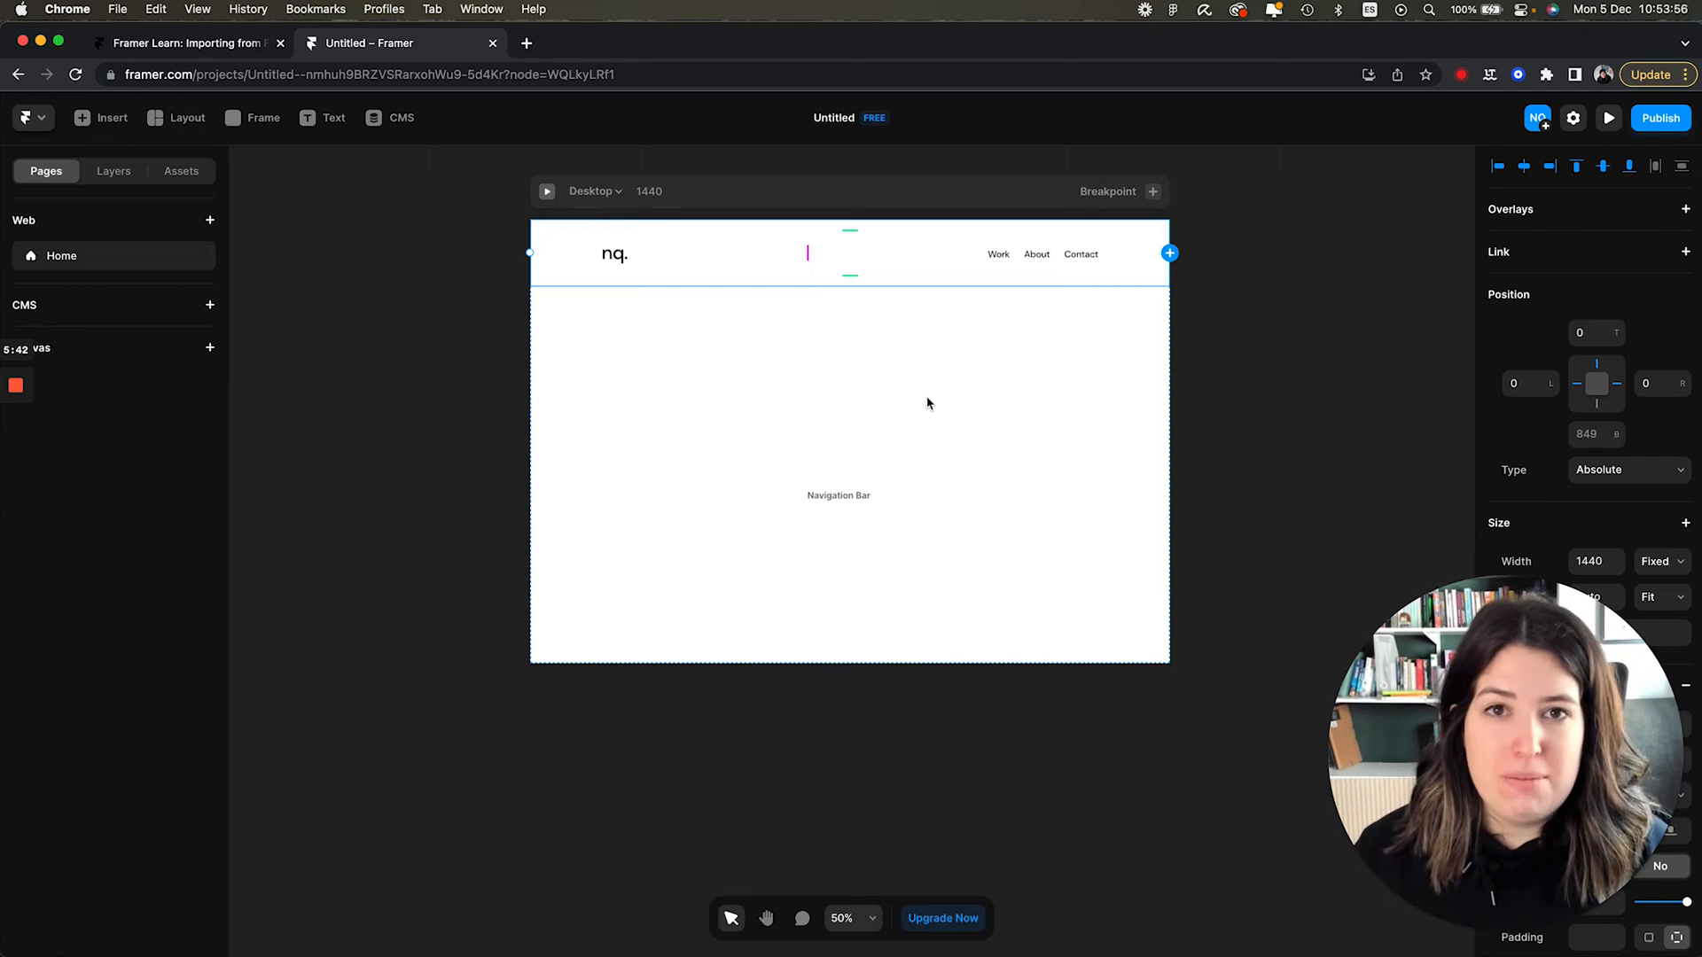
{"action": "mouse_move", "coordinate": [112, 170]}
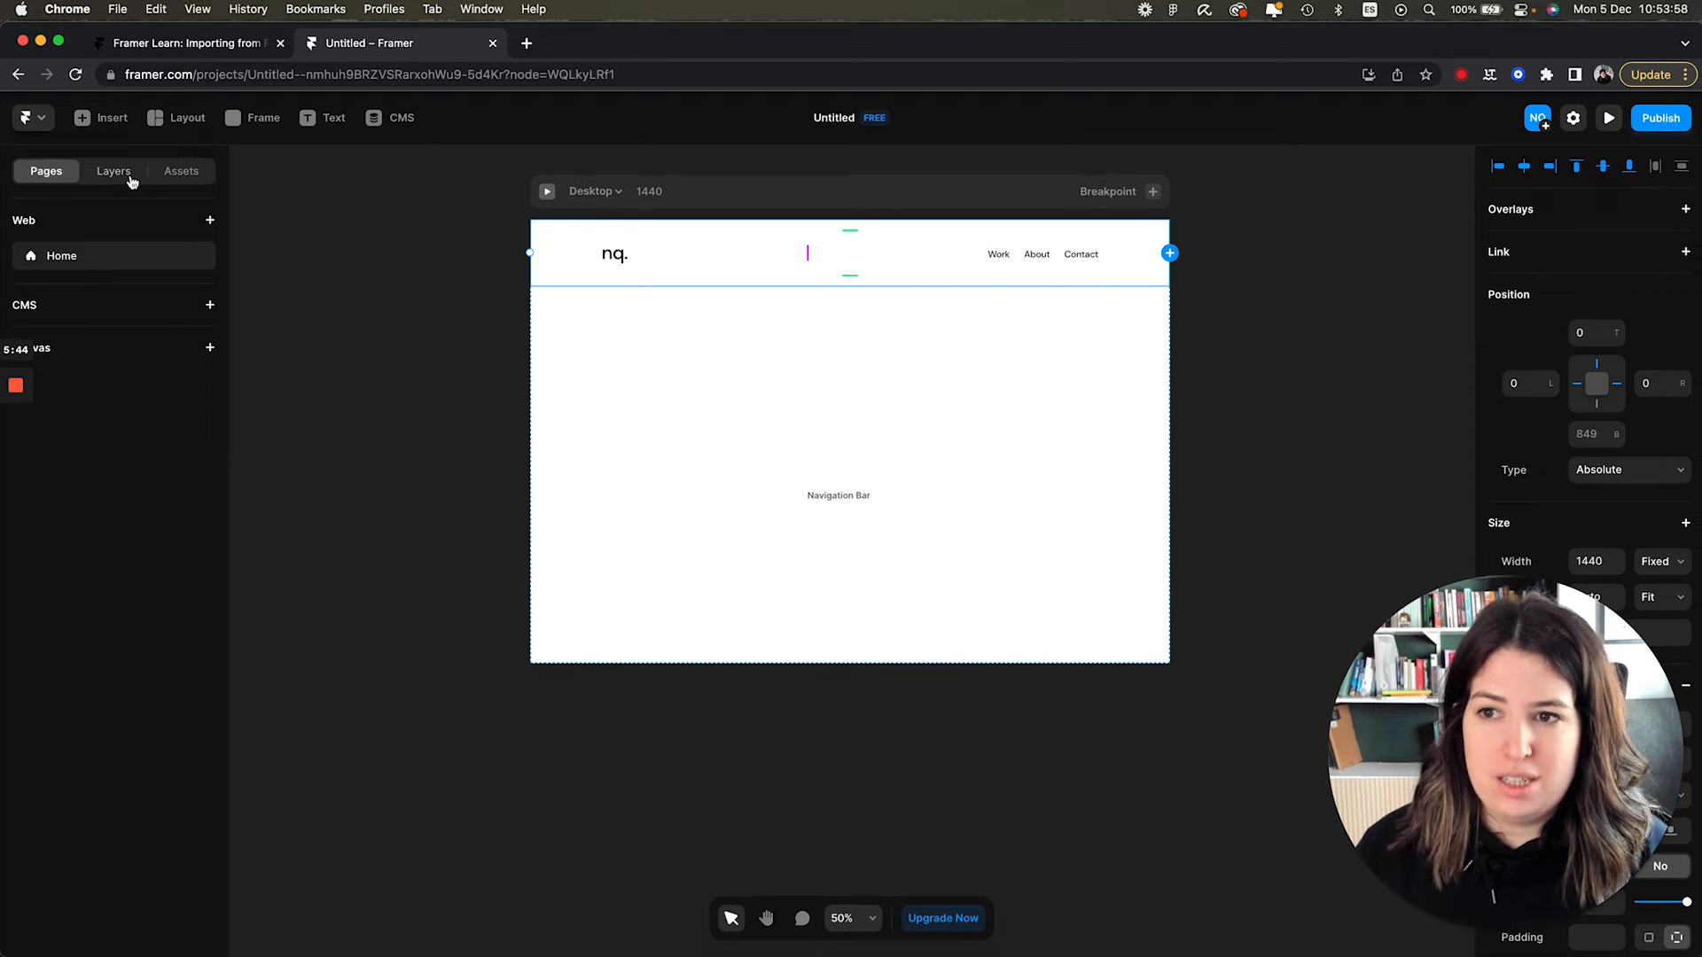
{"action": "left_click", "coordinate": [115, 170]}
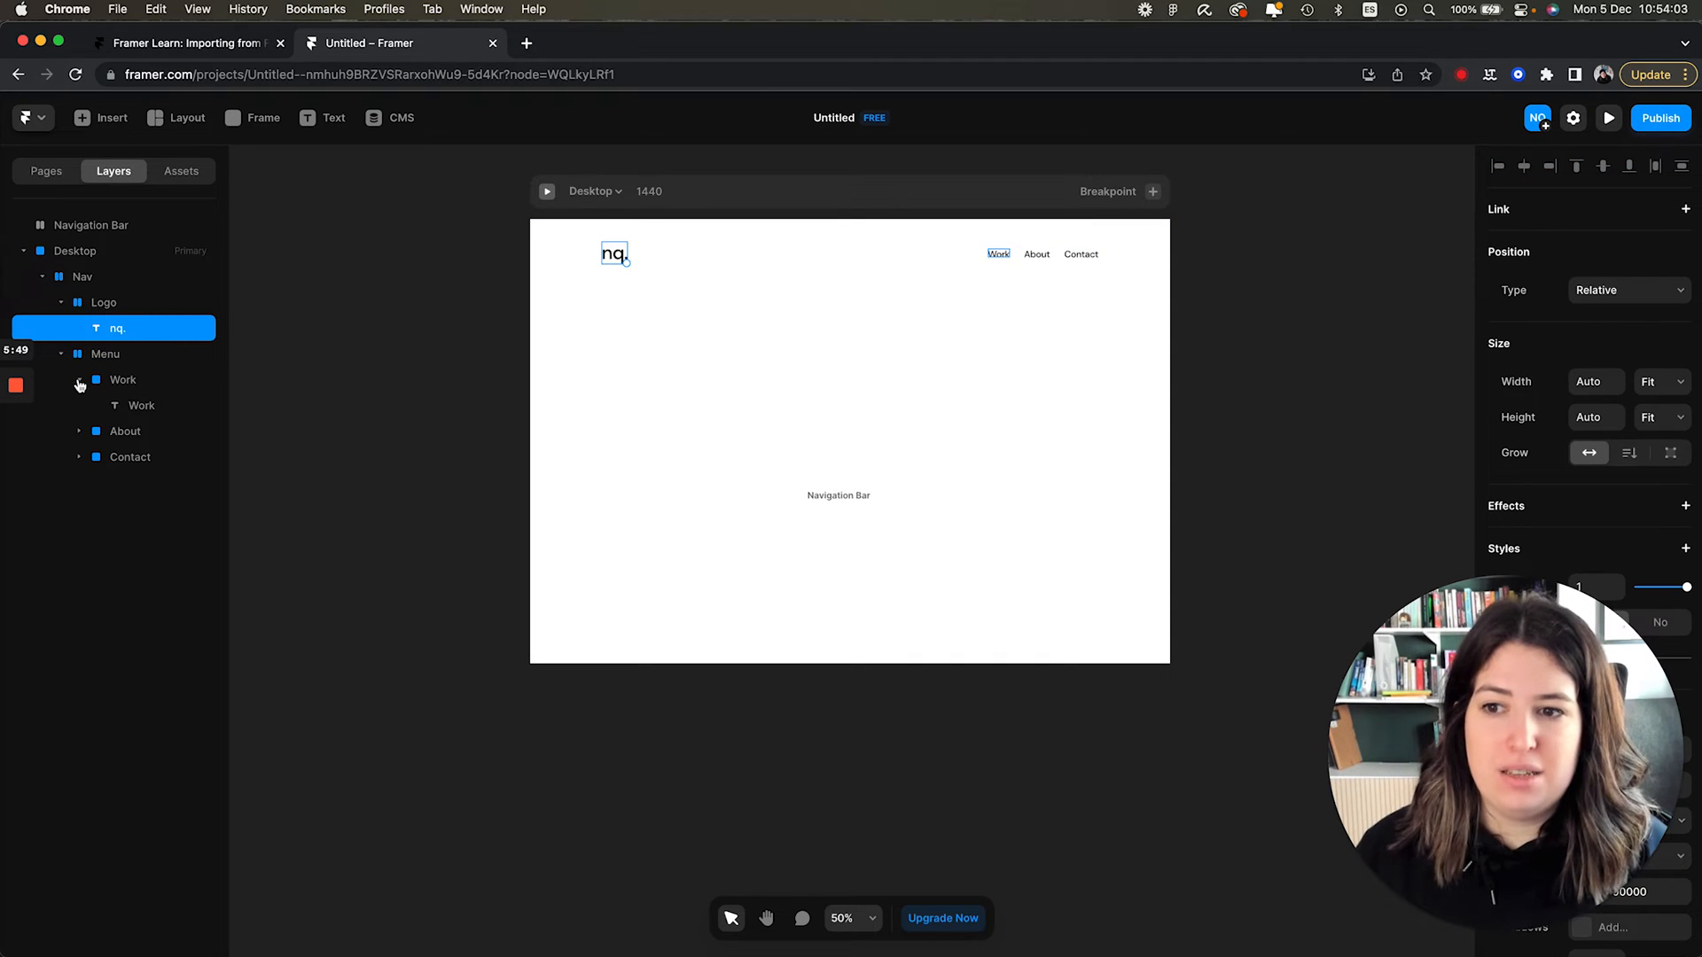
{"action": "left_click", "coordinate": [121, 379]}
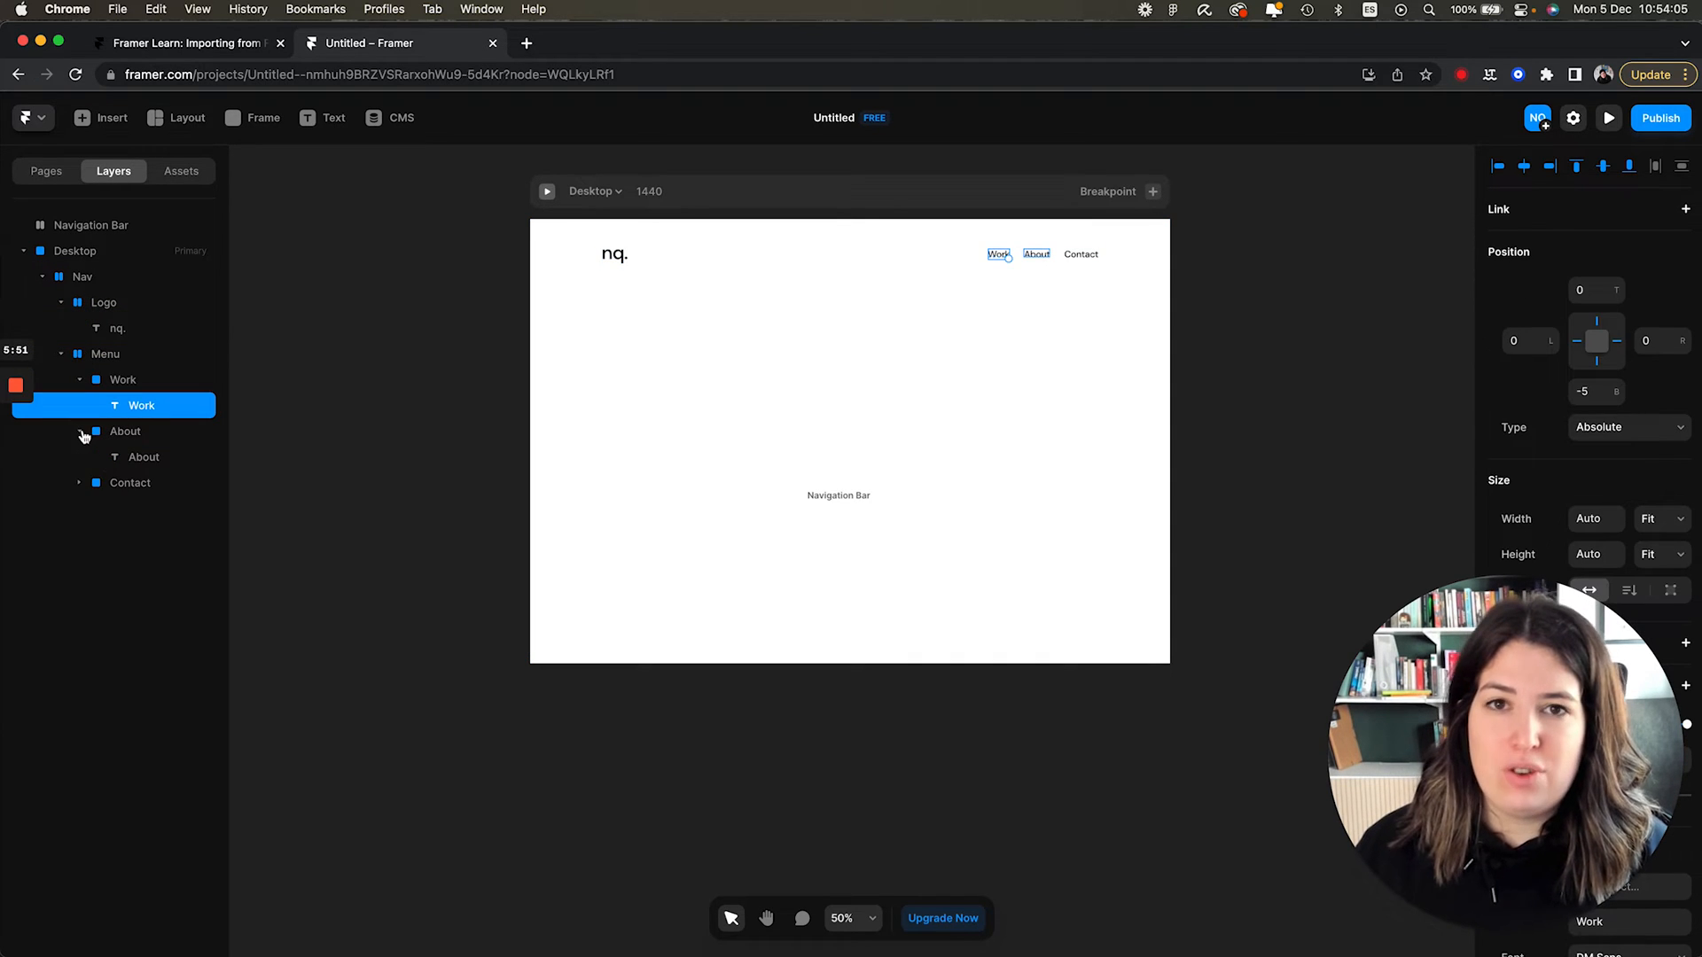
{"action": "mouse_move", "coordinate": [83, 436]}
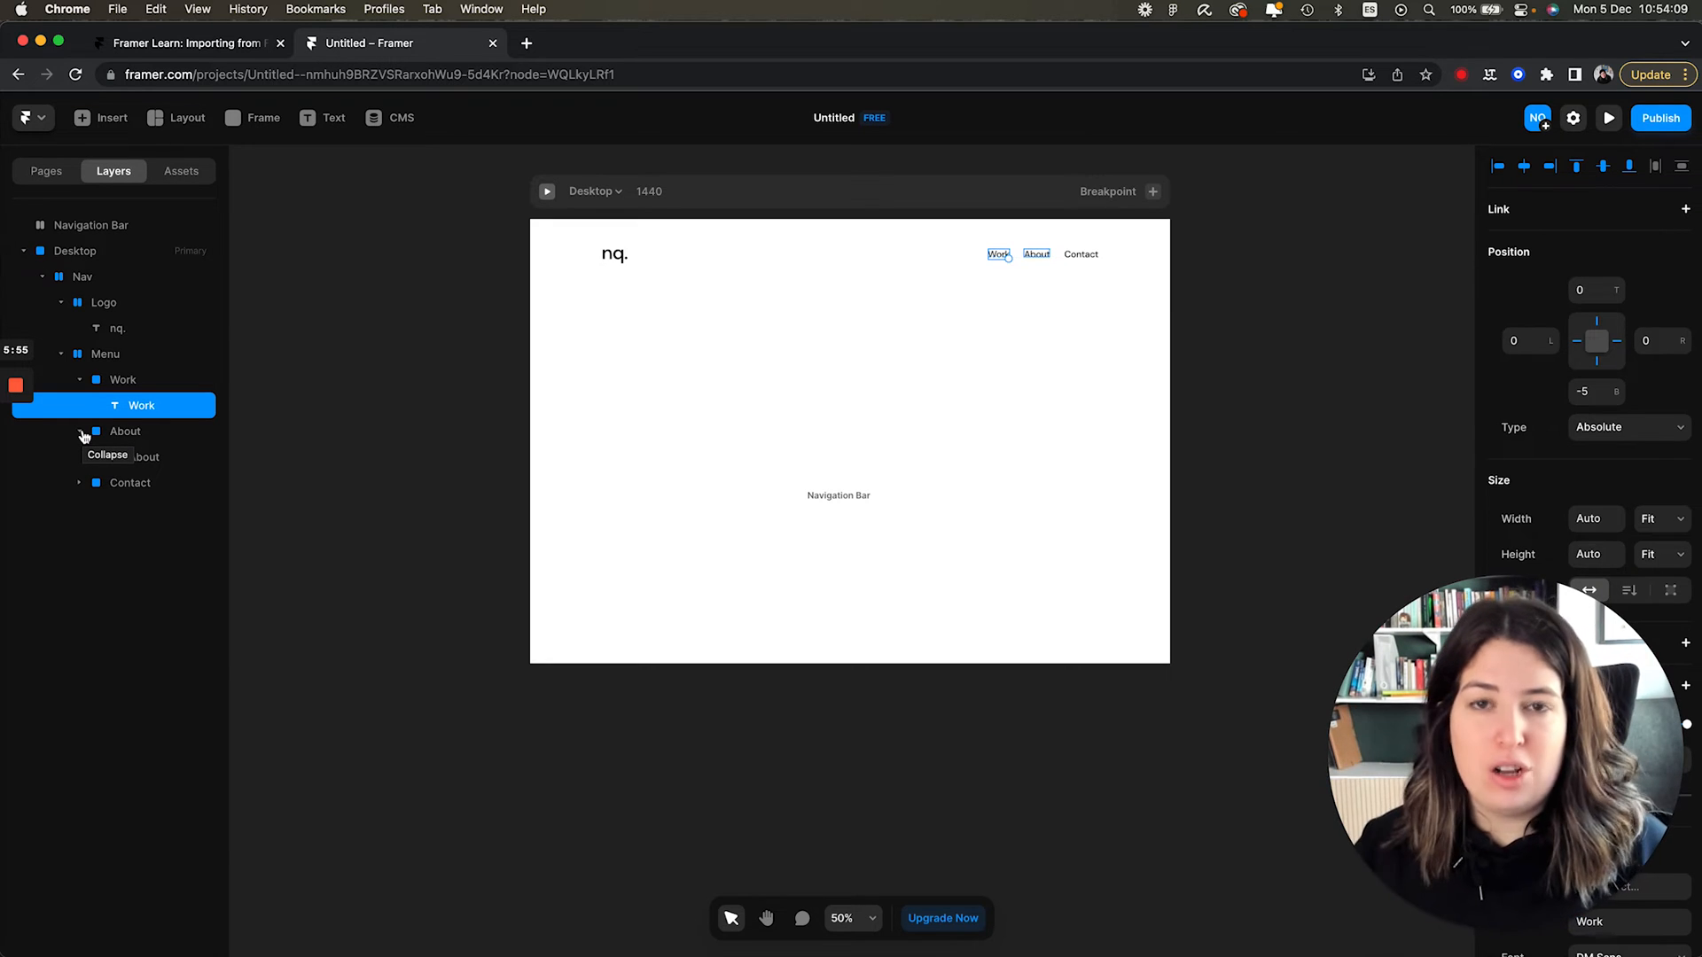
{"action": "left_click", "coordinate": [125, 431]}
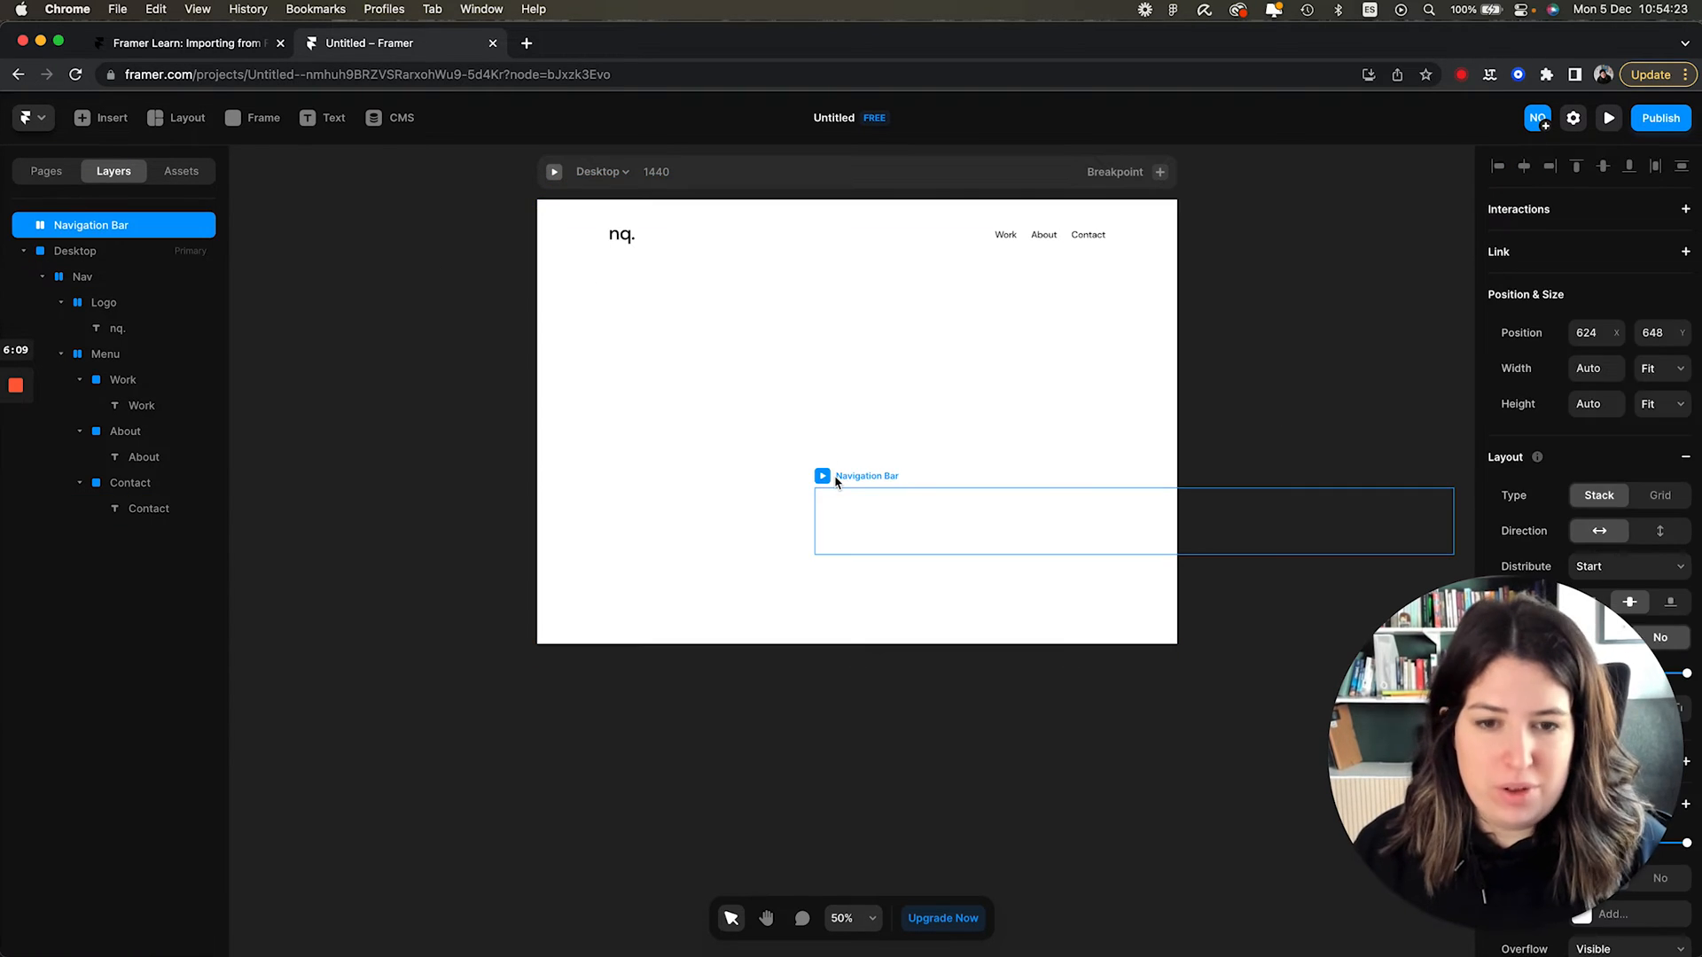
{"action": "left_click", "coordinate": [82, 251]}
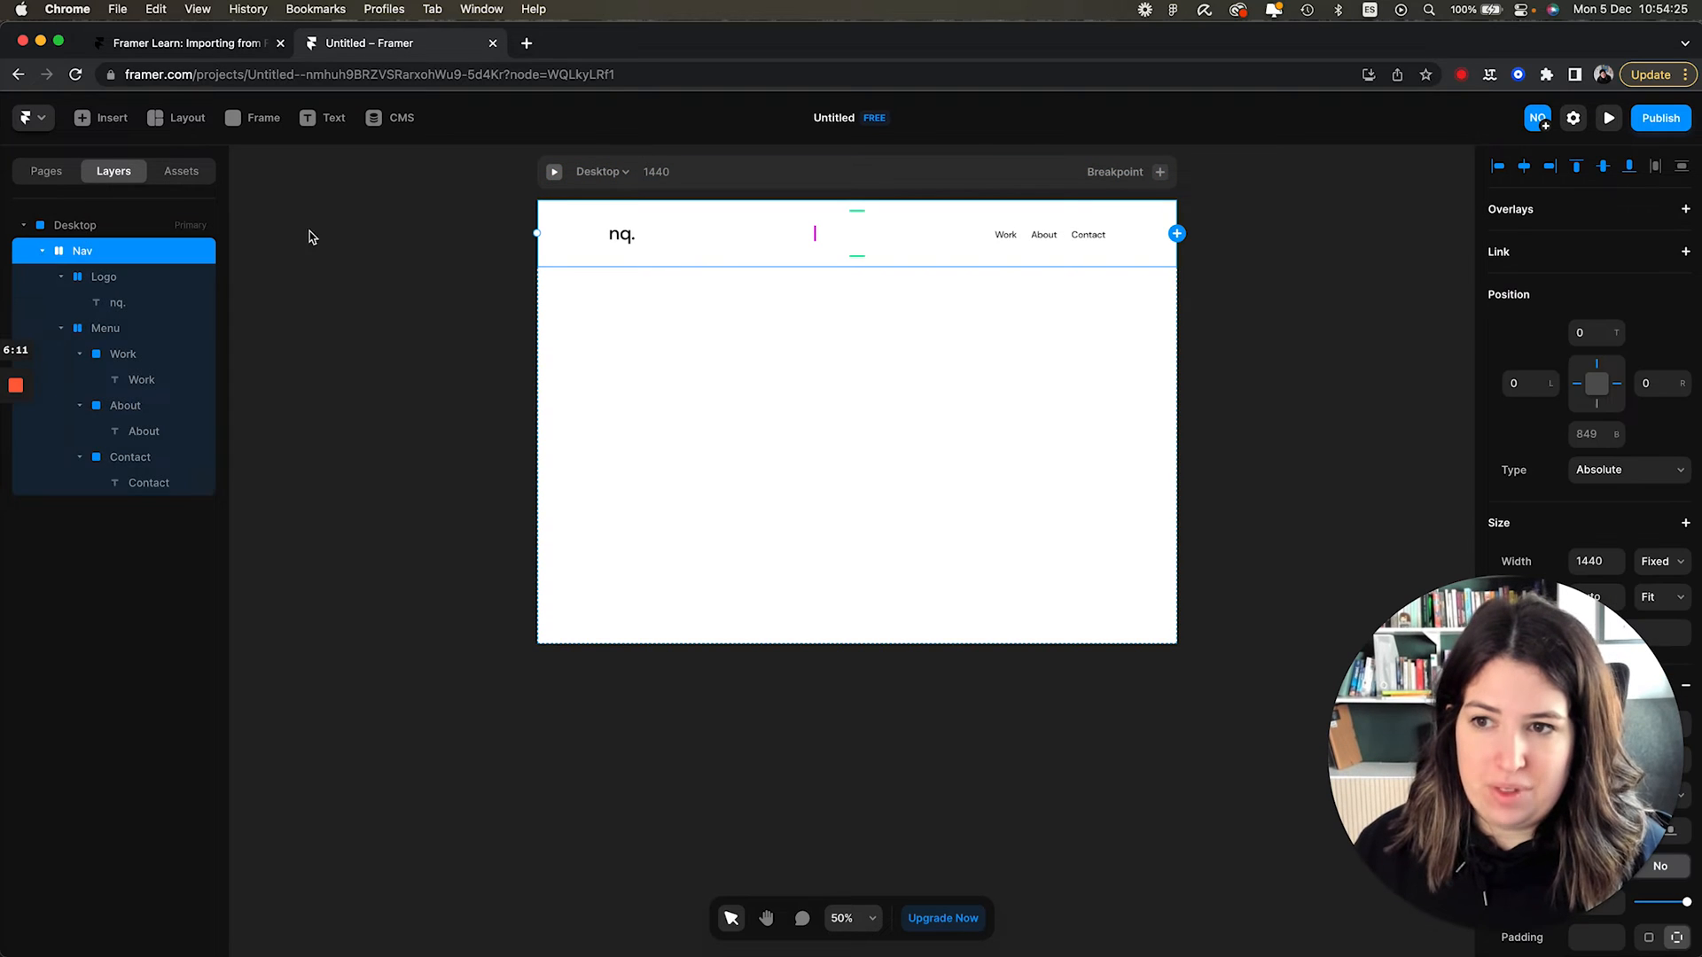
Select Frame 4, the 'Hello, I'm Nuria Quero' hero, and copy it via the plugin.
{"action": "left_click", "coordinate": [74, 225]}
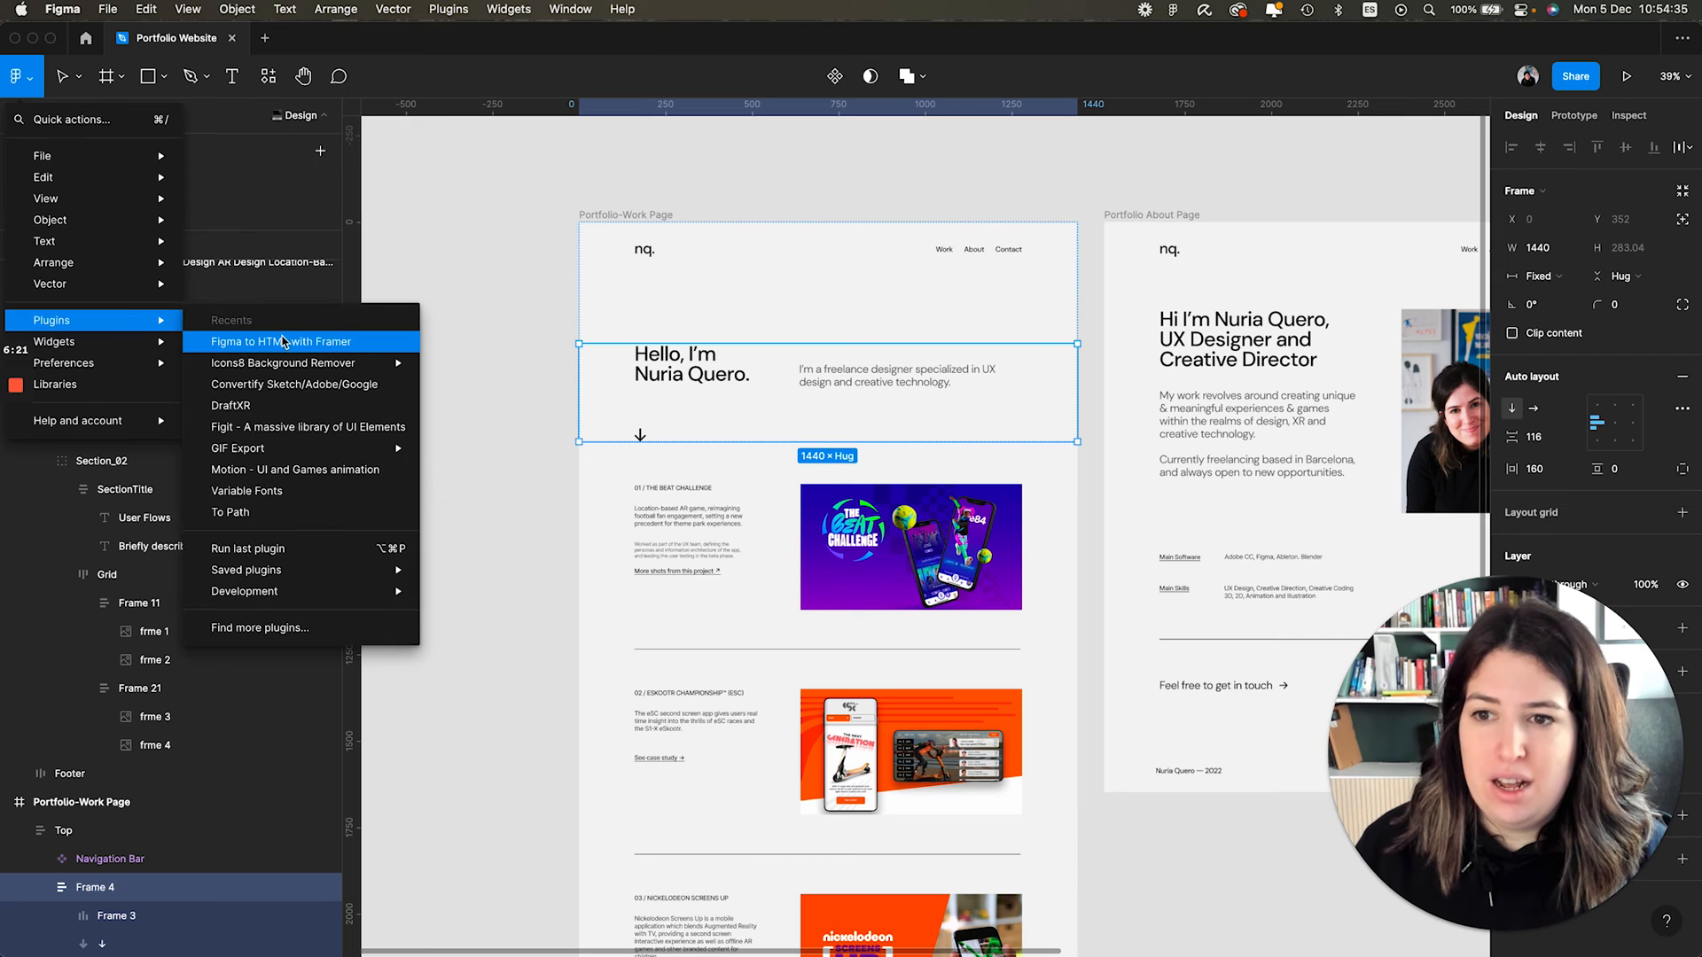
{"action": "left_click", "coordinate": [282, 340]}
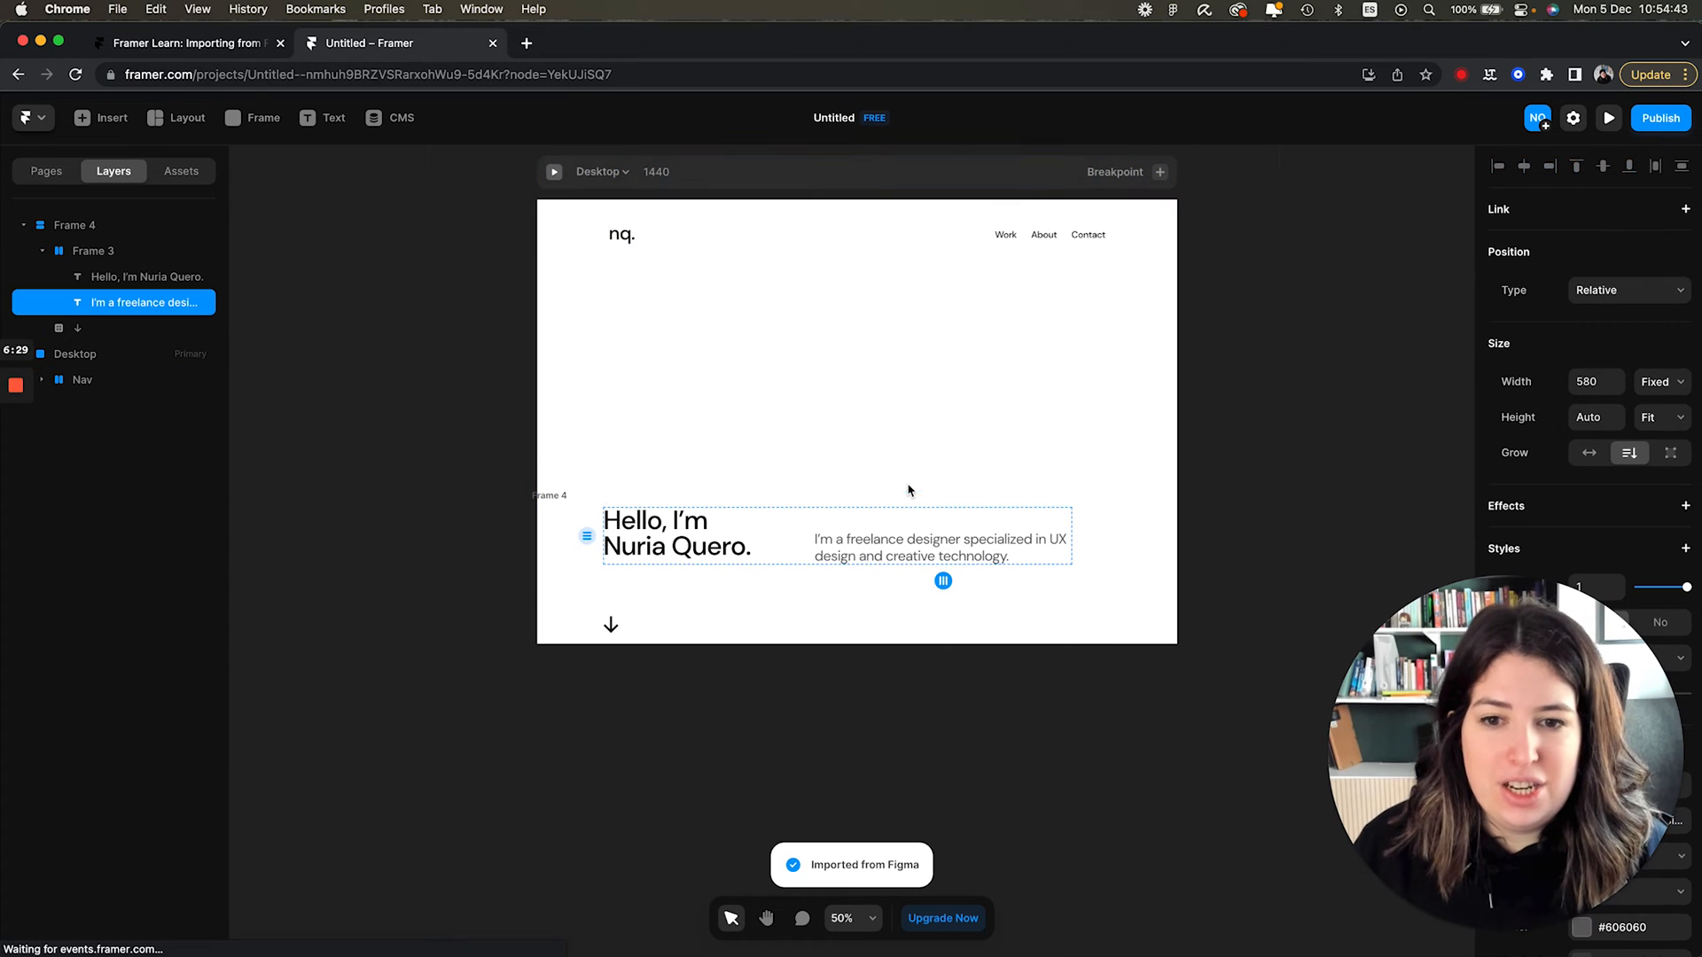
Select the imported Frame 4 hero layer and collapse it in the Layers panel.
{"action": "left_click", "coordinate": [74, 224]}
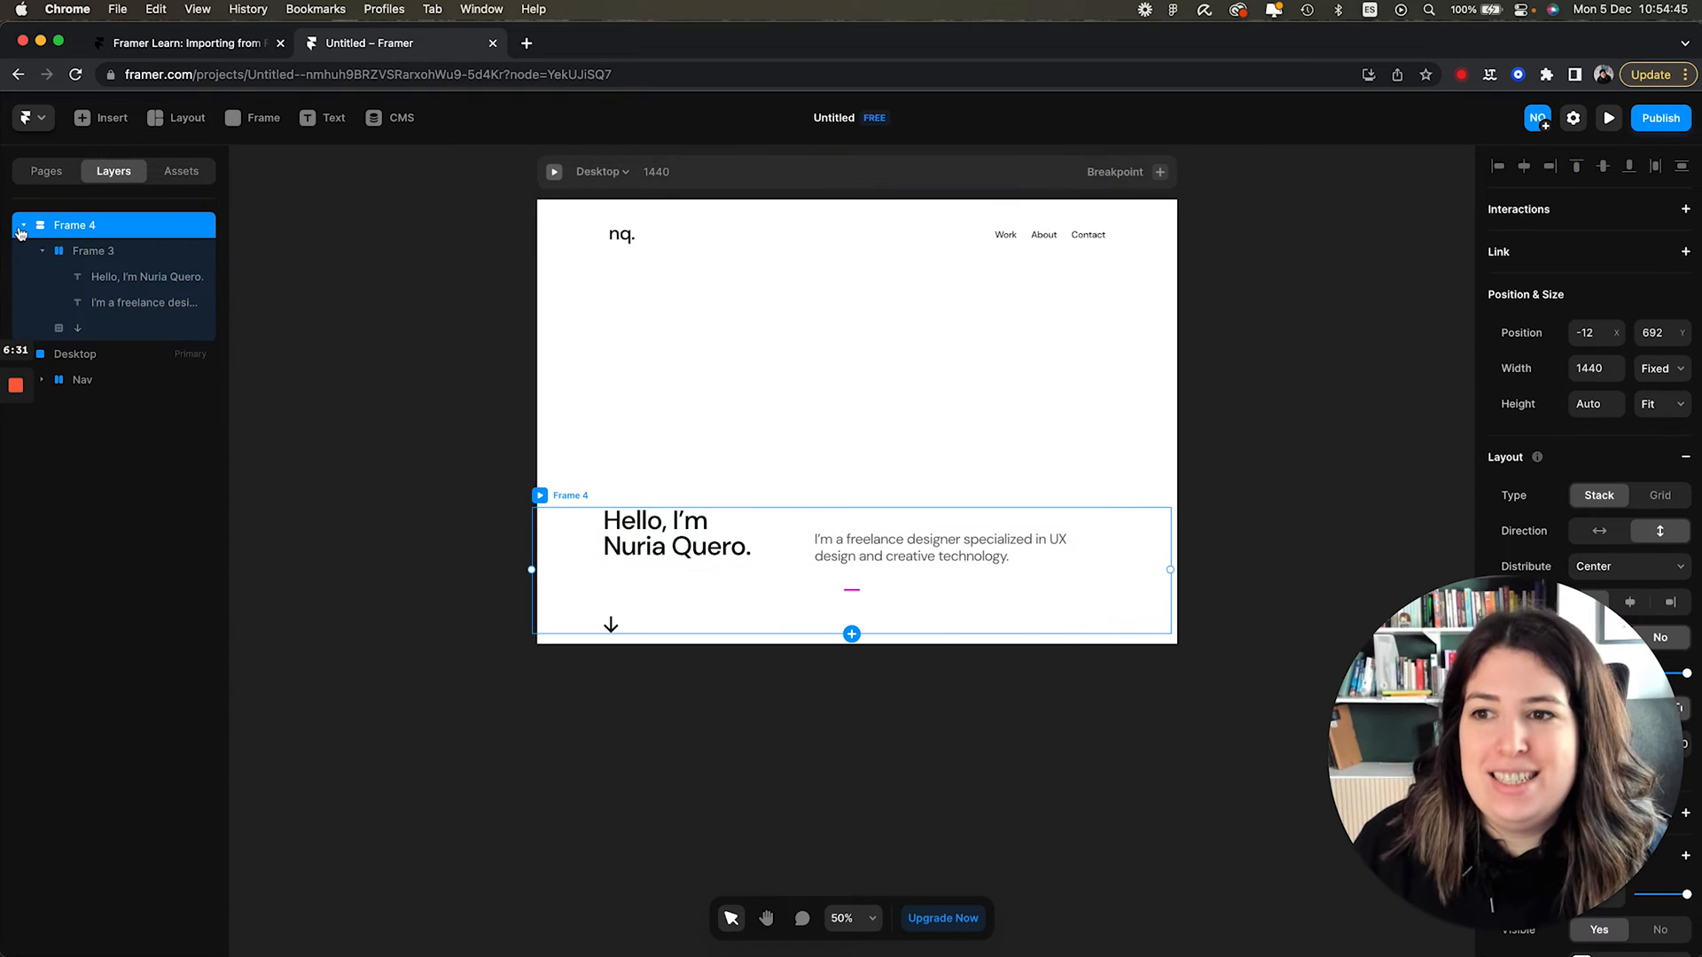
{"action": "left_click", "coordinate": [21, 225]}
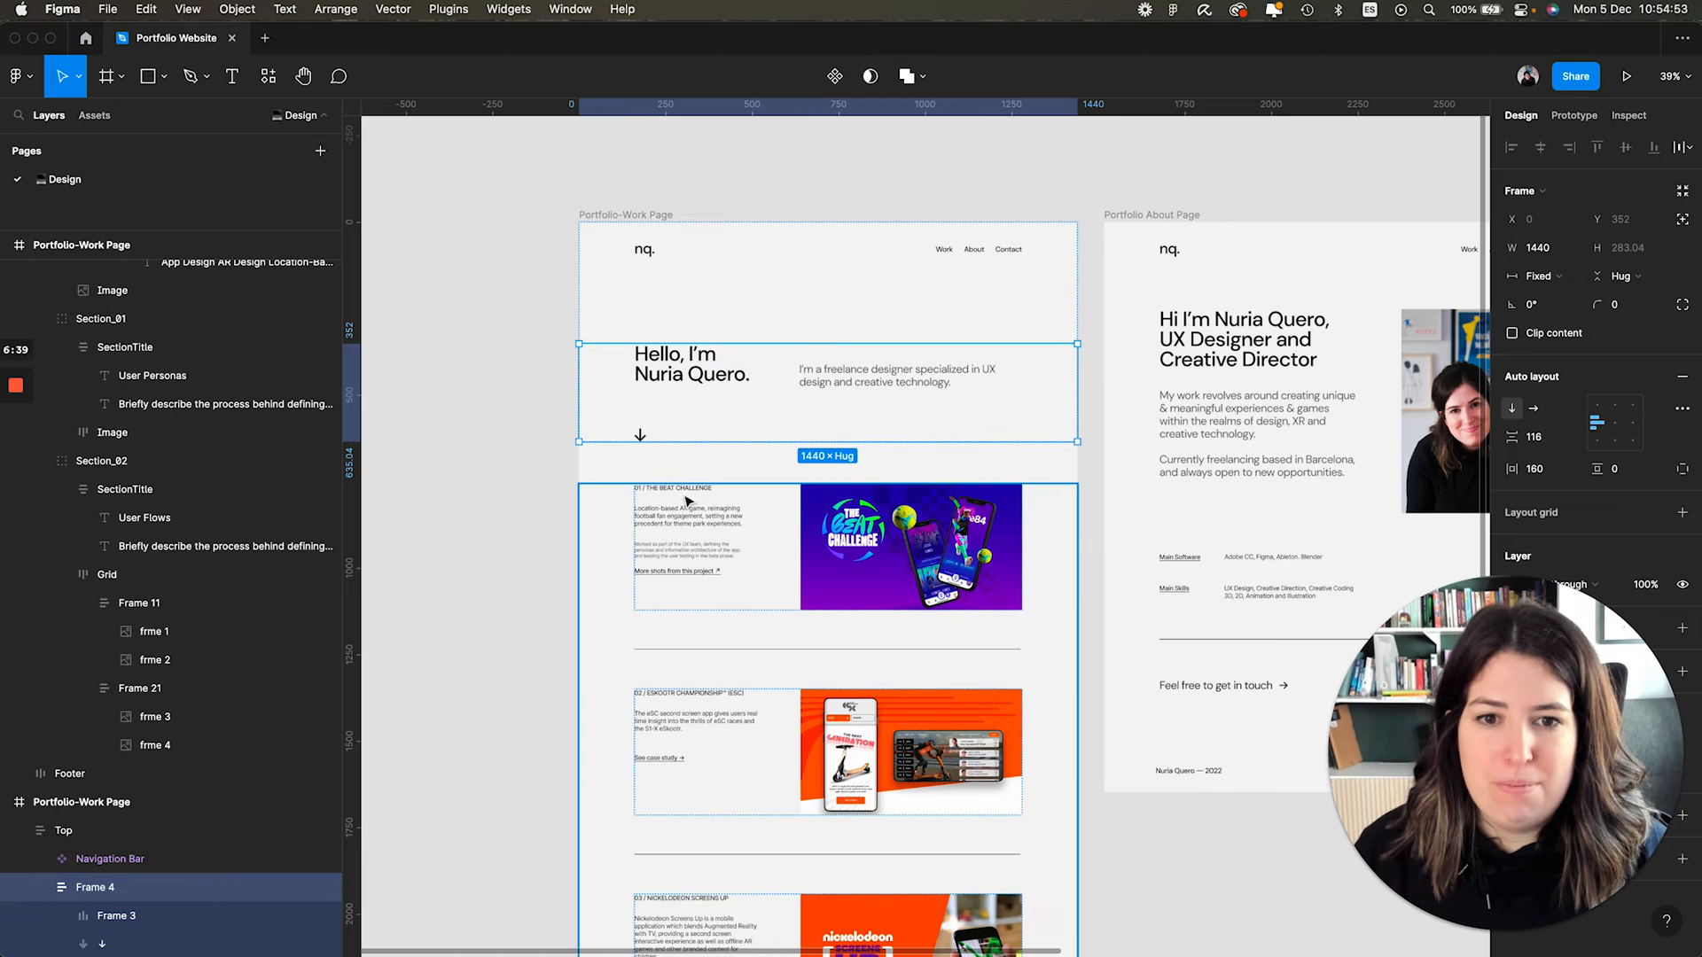
Select the Work page's Body frame of three projects and run the Figma to HTML with Framer plugin.
{"action": "scroll", "scroll_direction": "down", "scroll_amount": 3}
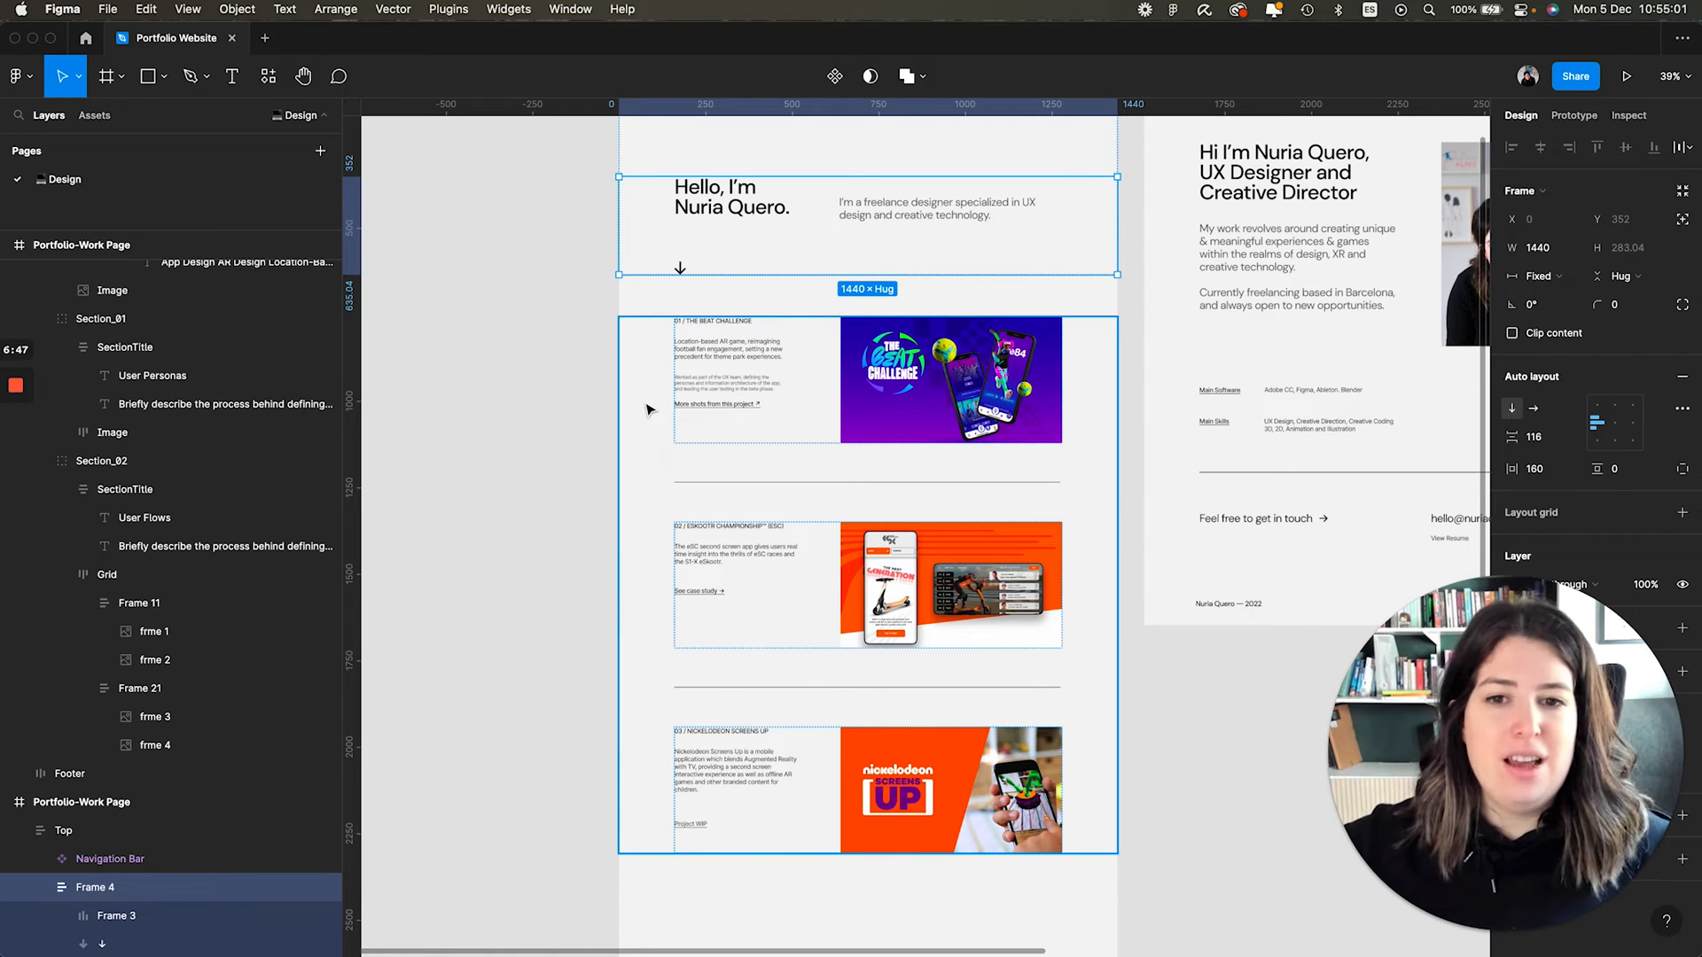
{"action": "left_click", "coordinate": [869, 586]}
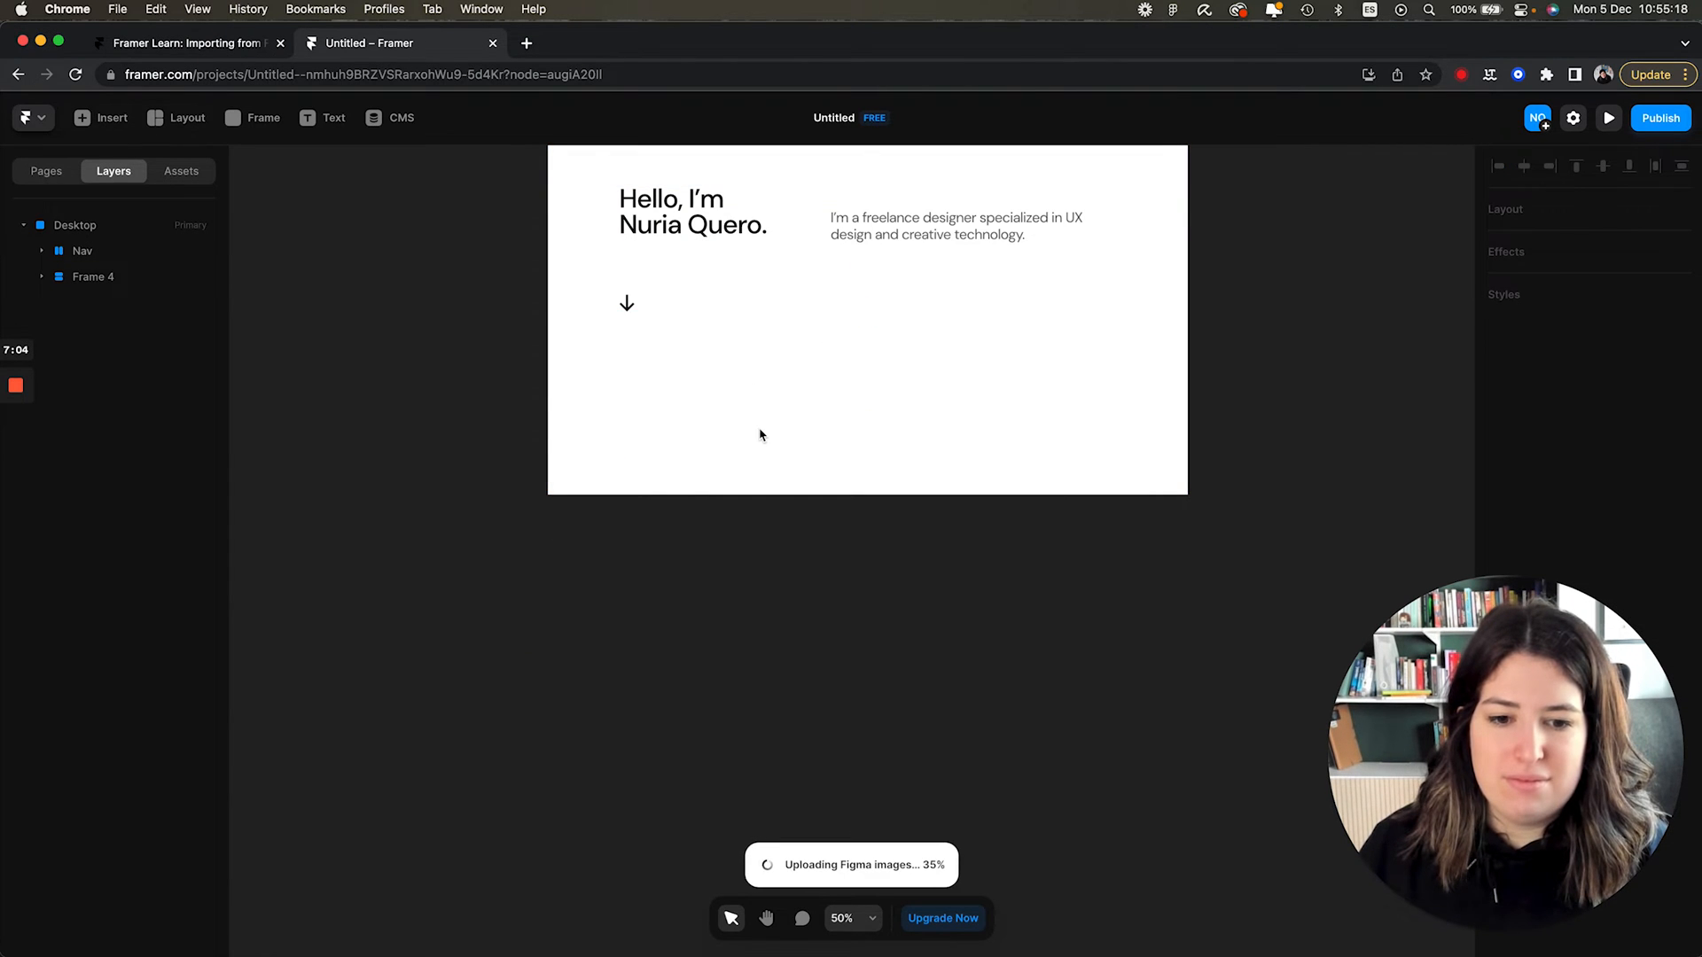
Paste the Body project list into Desktop below the hero and align it.
{"action": "left_click", "coordinate": [85, 302]}
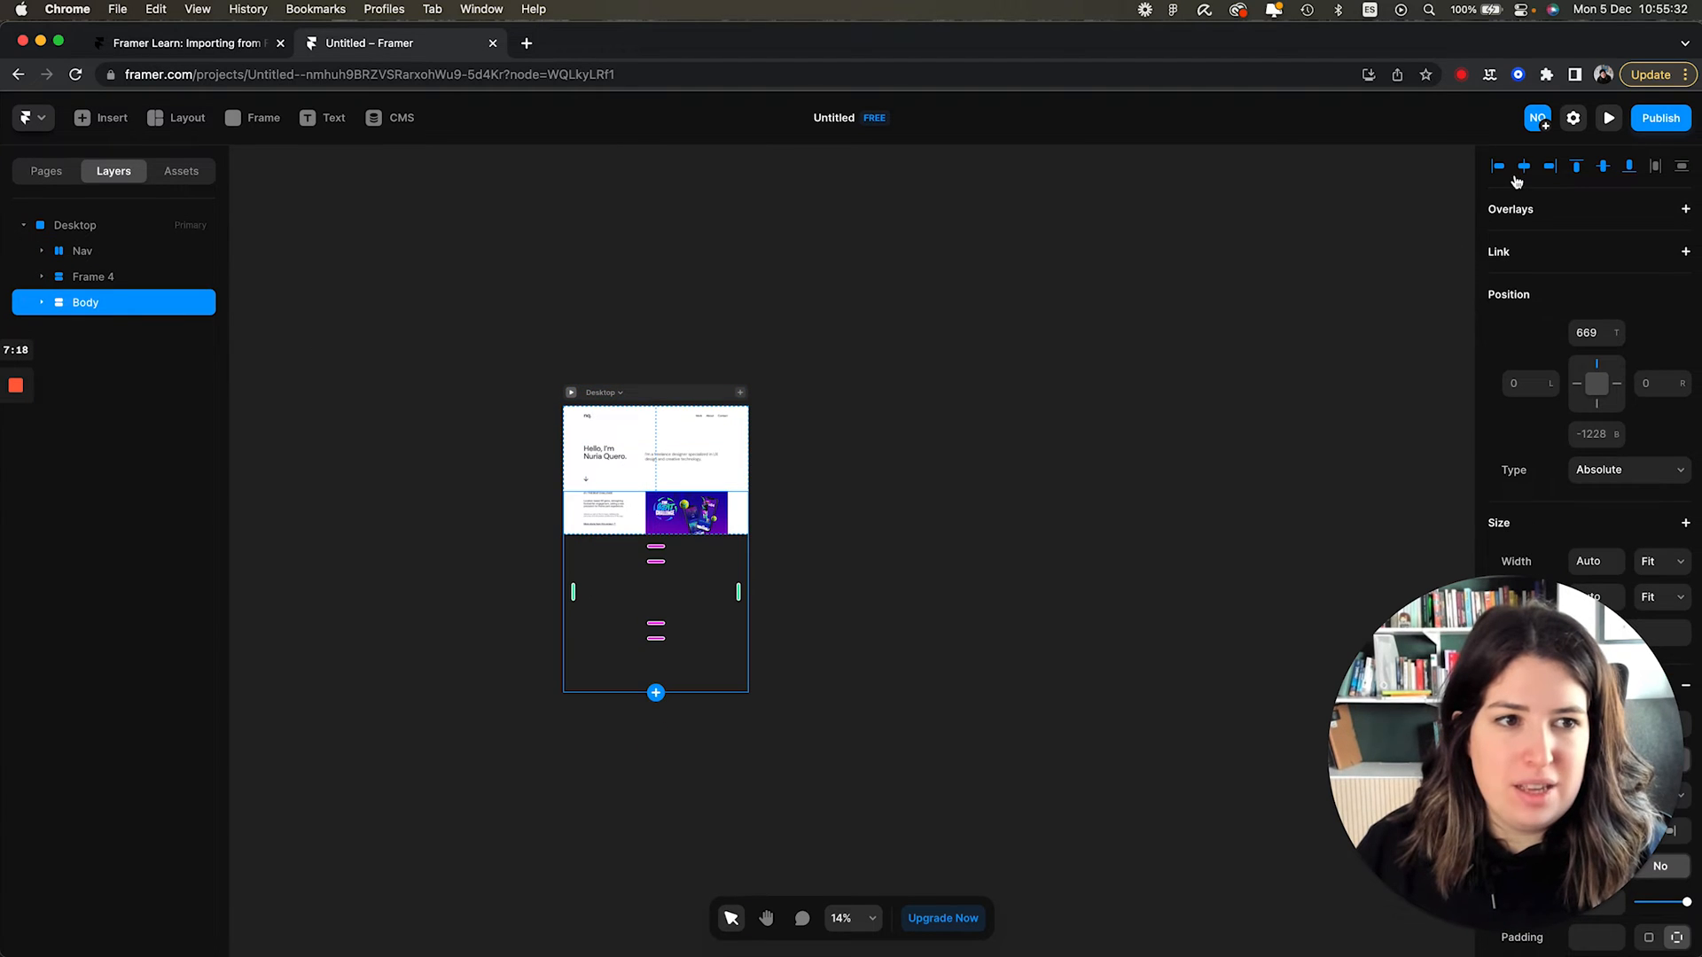
{"action": "left_click", "coordinate": [74, 225]}
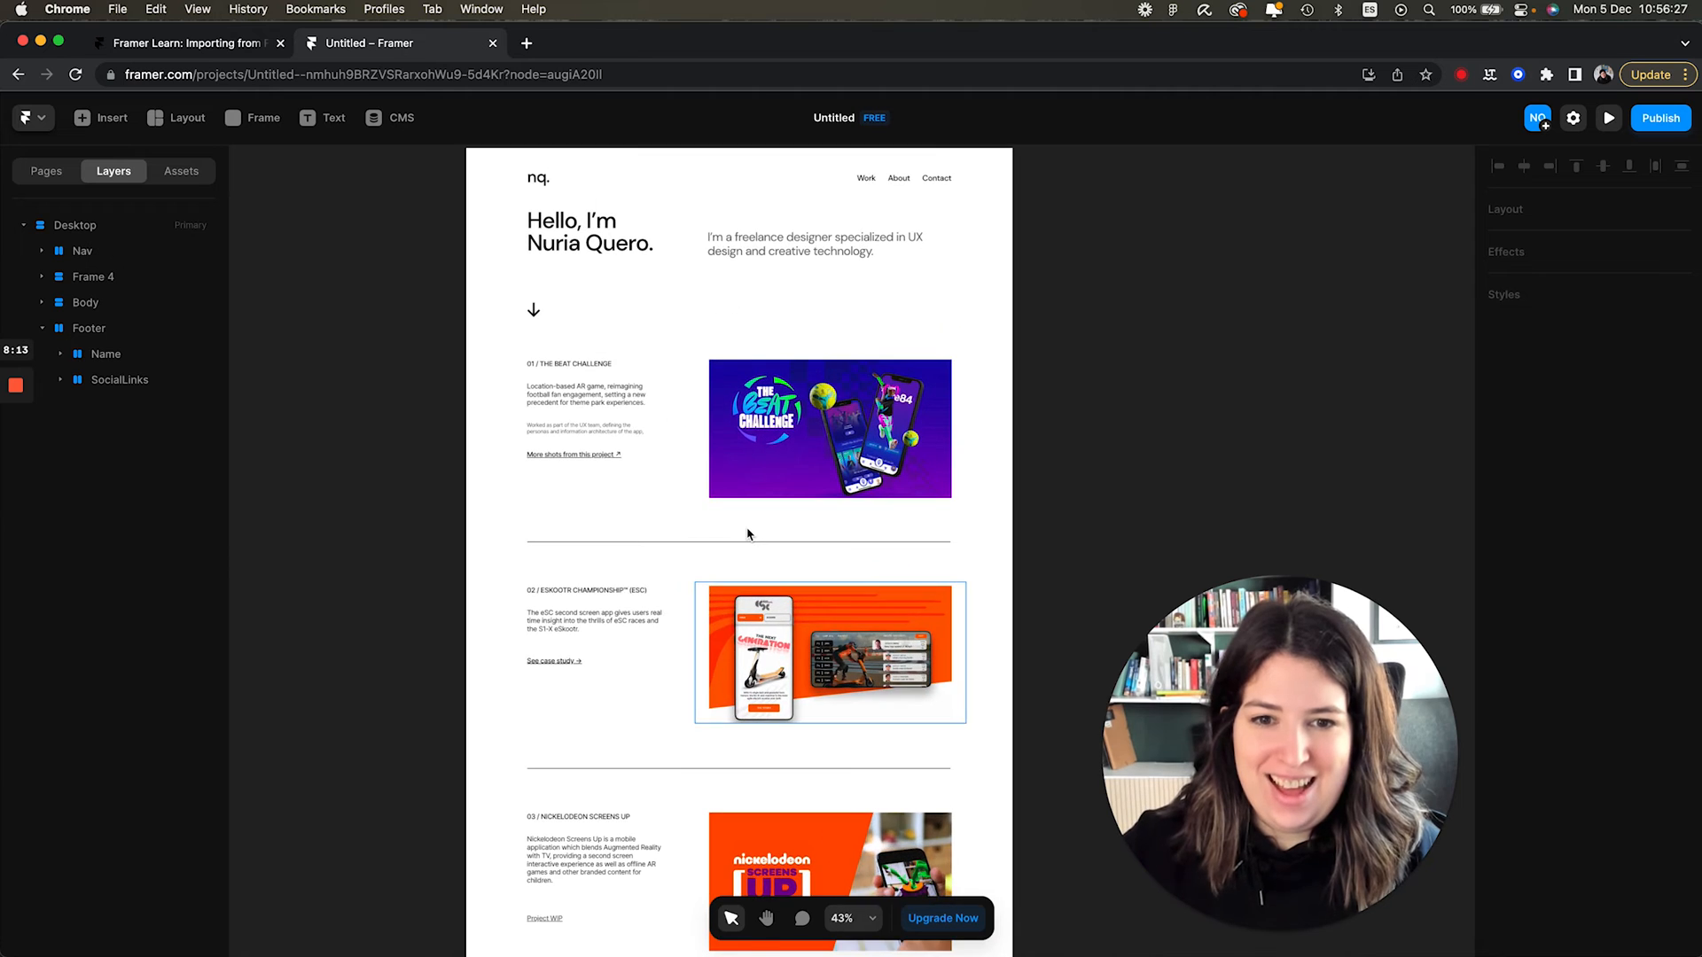
{"action": "scroll", "scroll_direction": "down", "scroll_amount": 3}
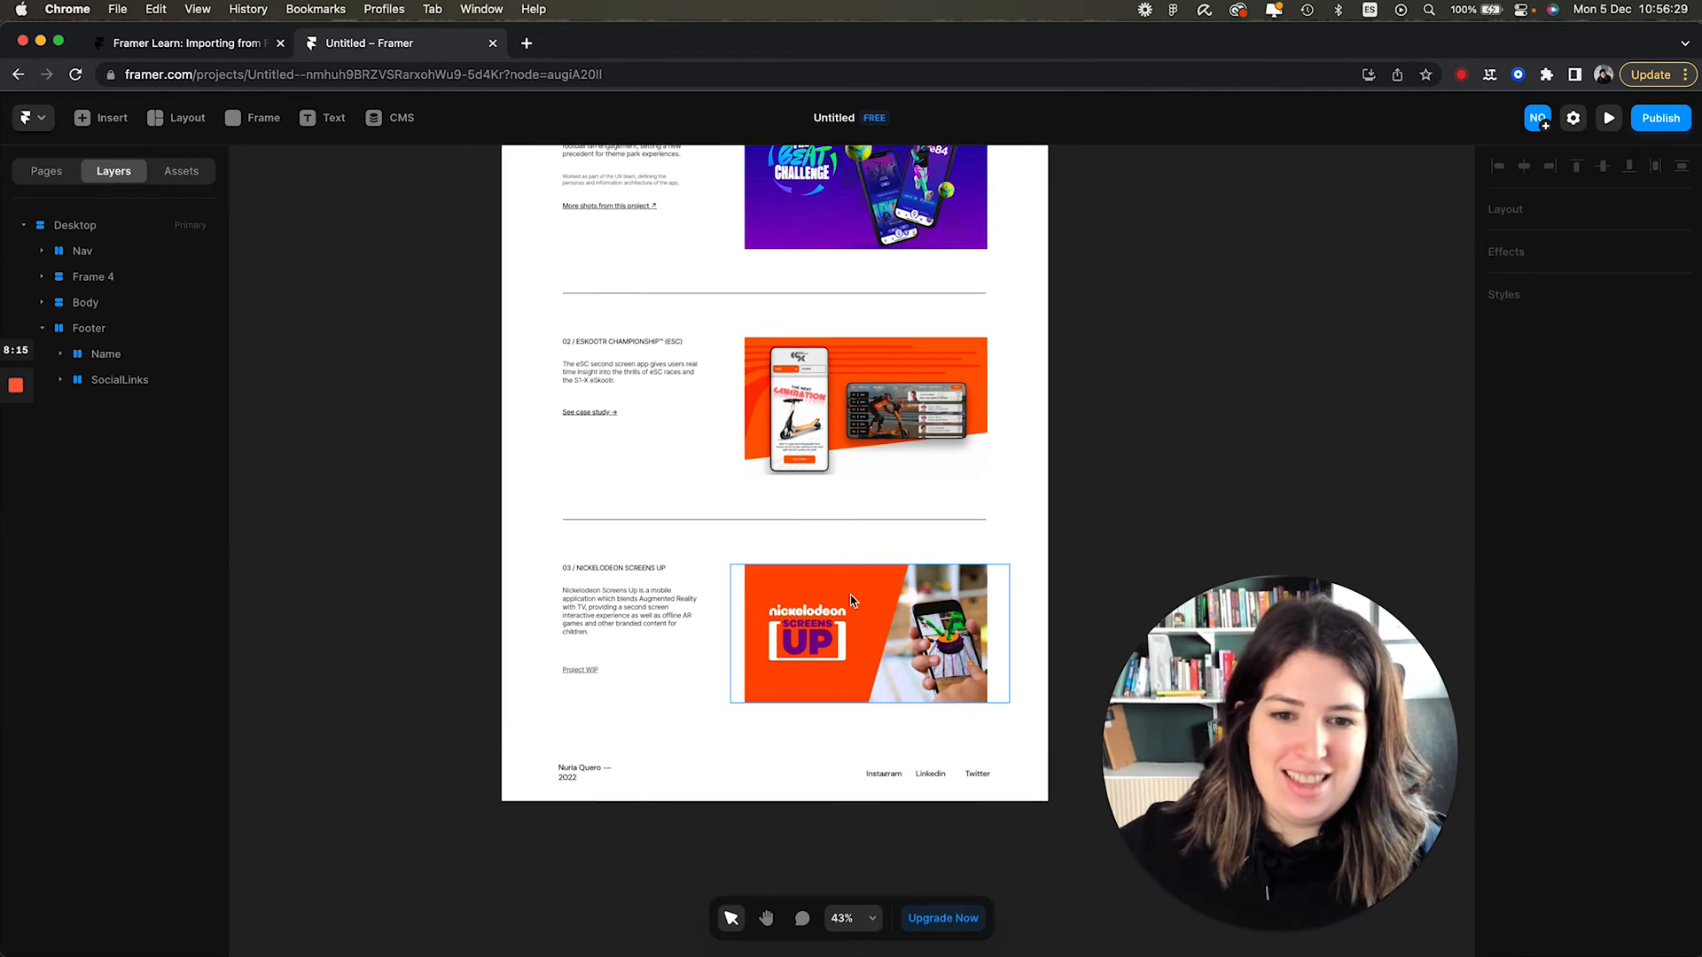
{"action": "left_click", "coordinate": [869, 633]}
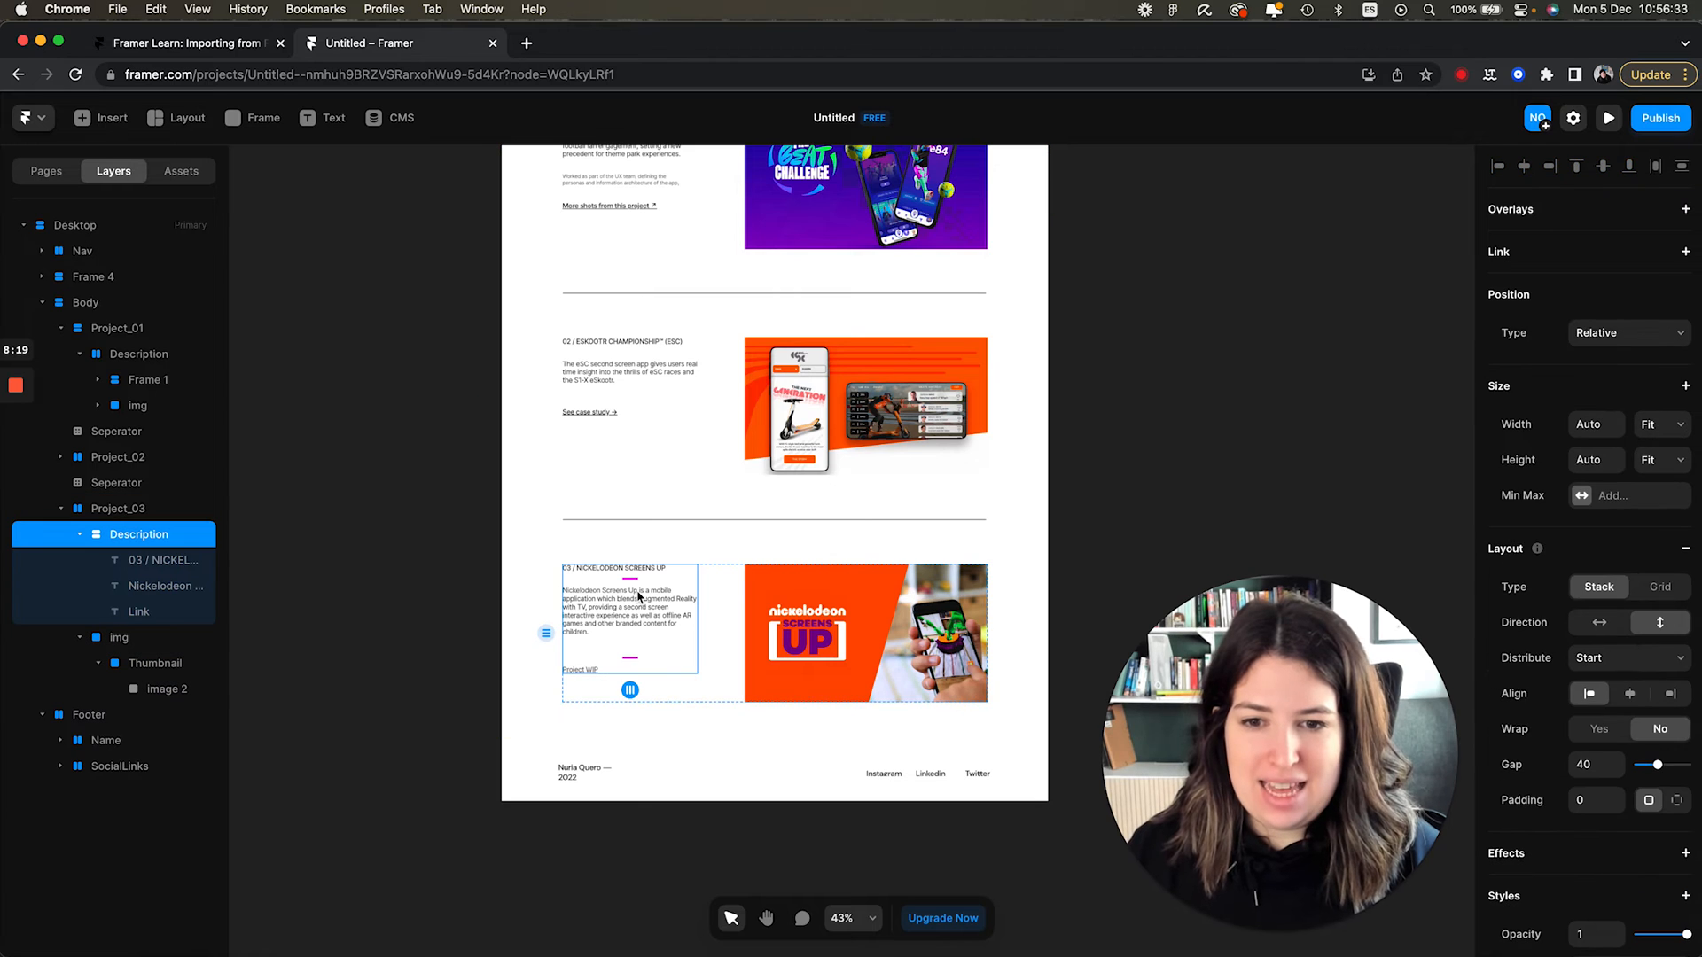
{"action": "left_click", "coordinate": [166, 586]}
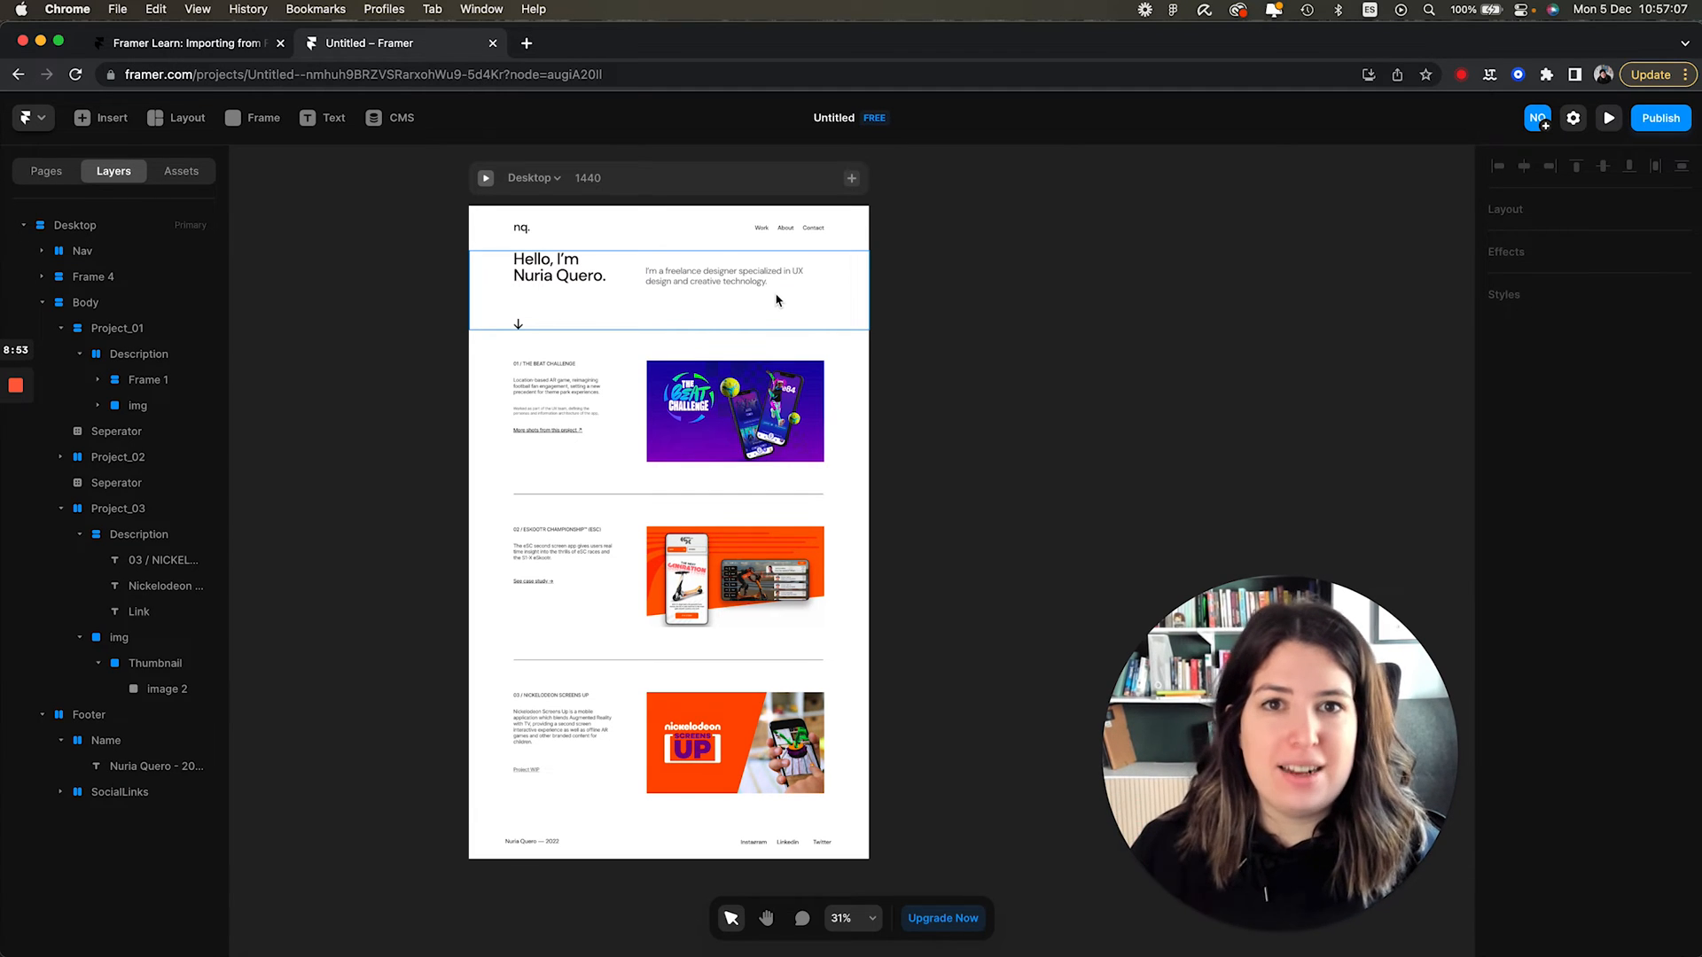
Add an /about page and paste in the Nav, Body and Footer content.
{"action": "left_click", "coordinate": [45, 170]}
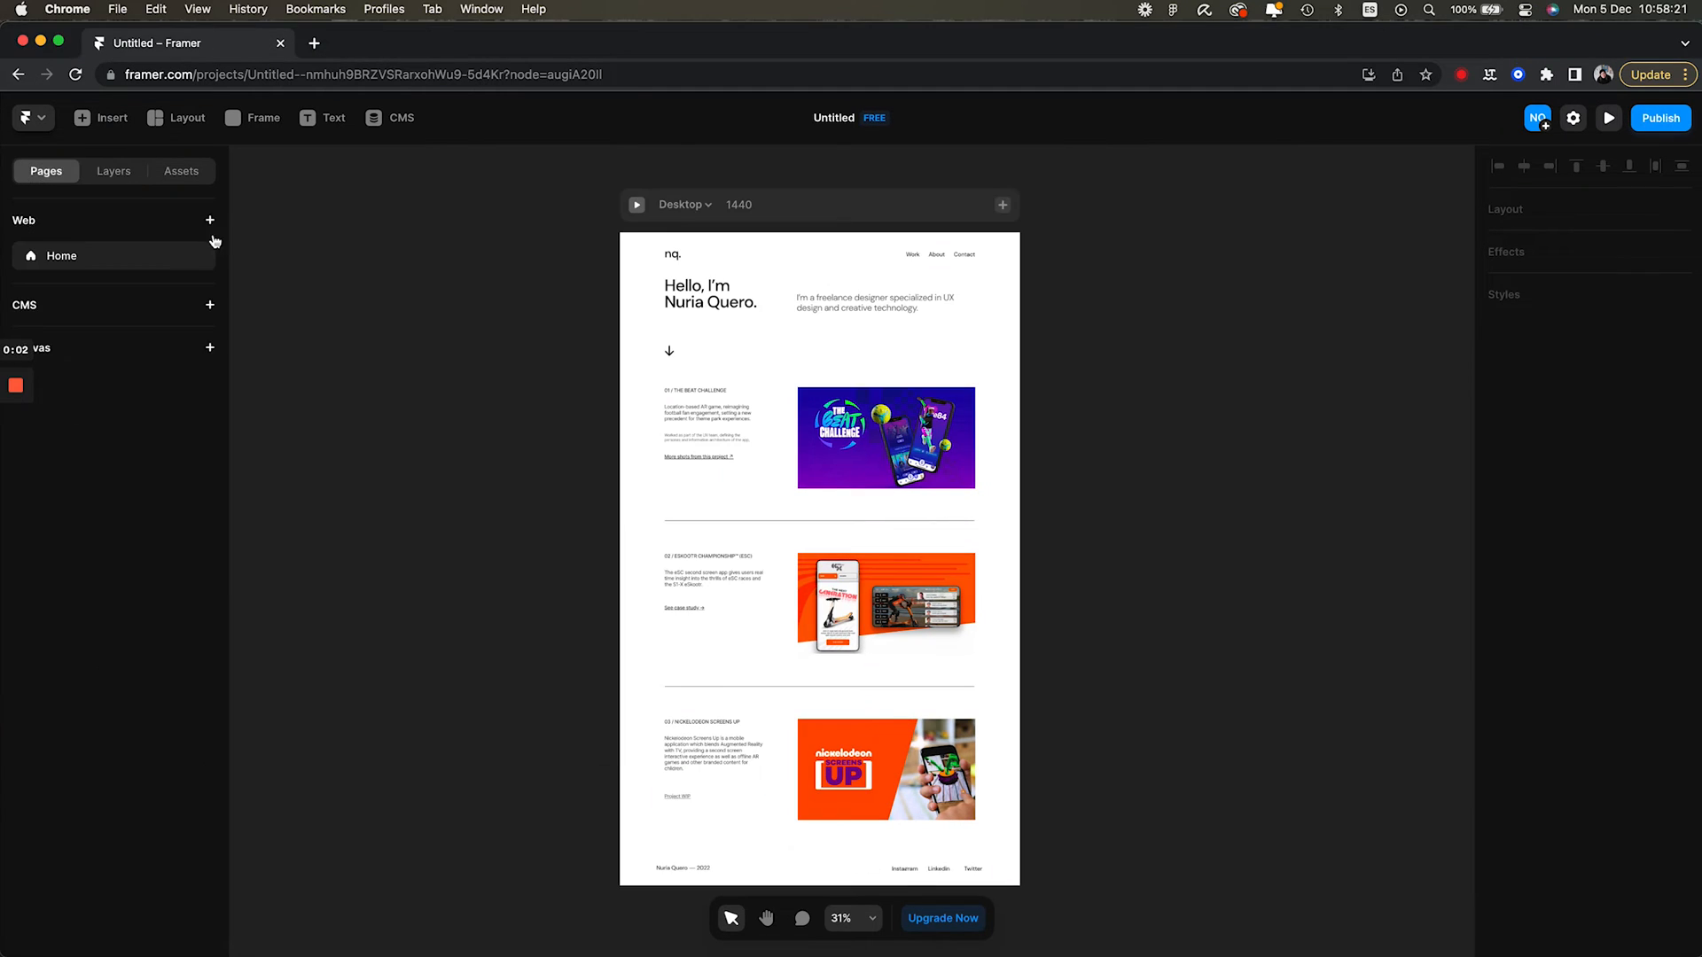
{"action": "left_click", "coordinate": [209, 220]}
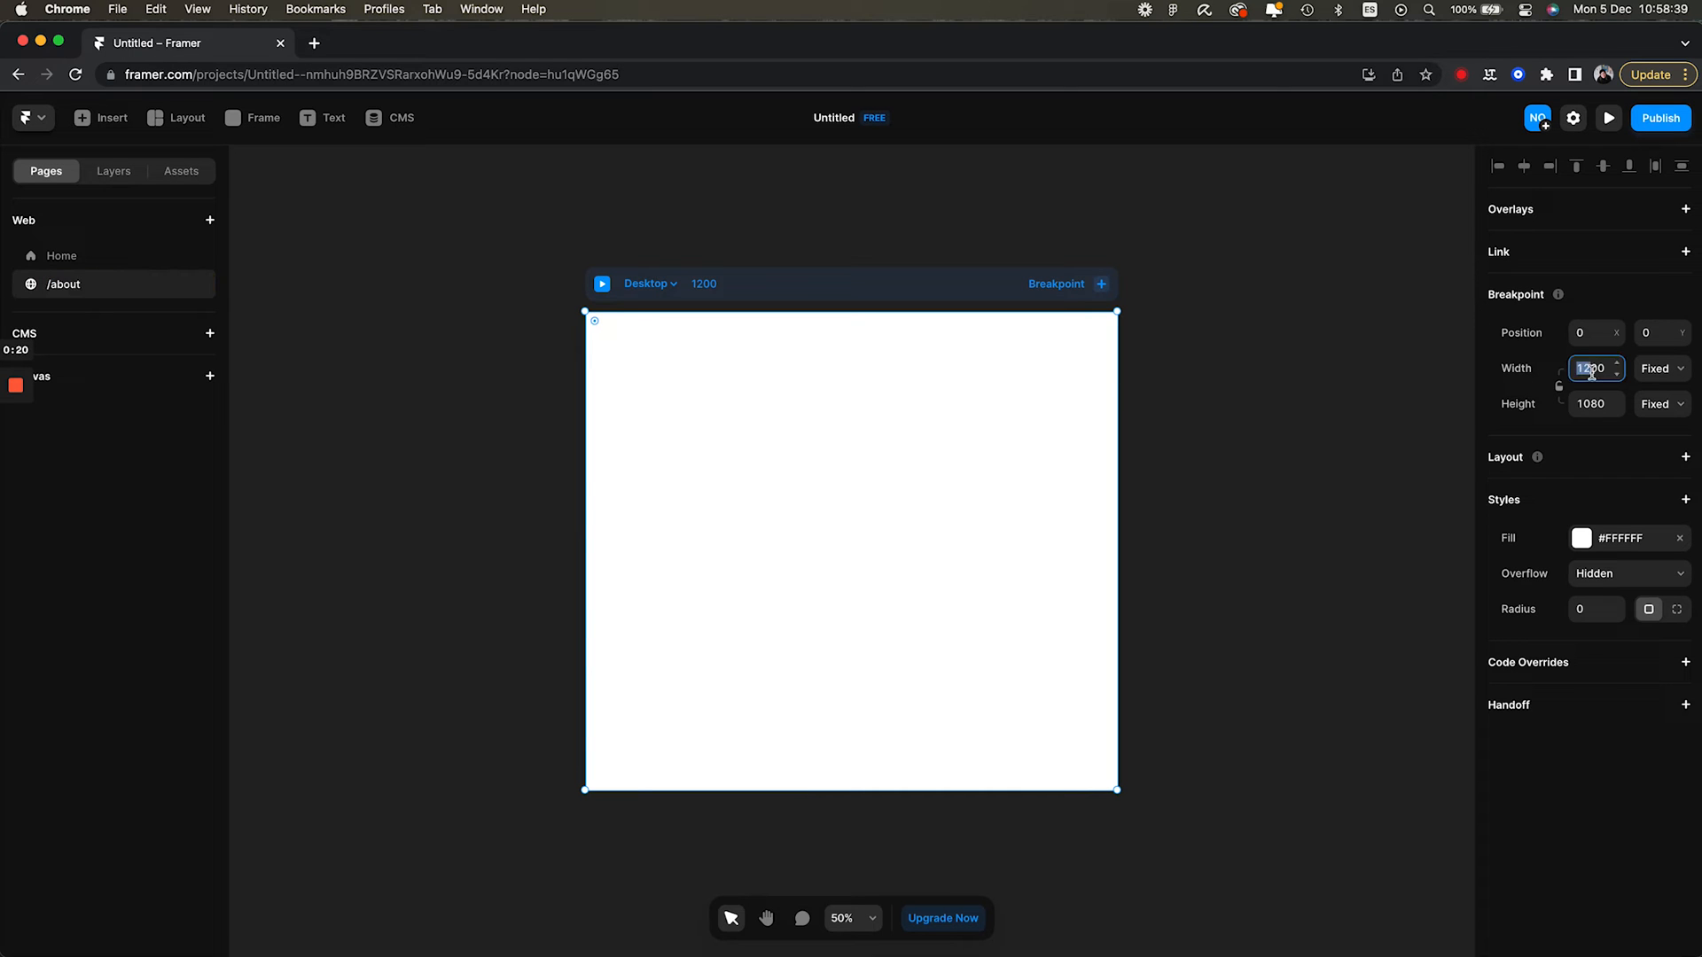
{"action": "left_click", "coordinate": [61, 255]}
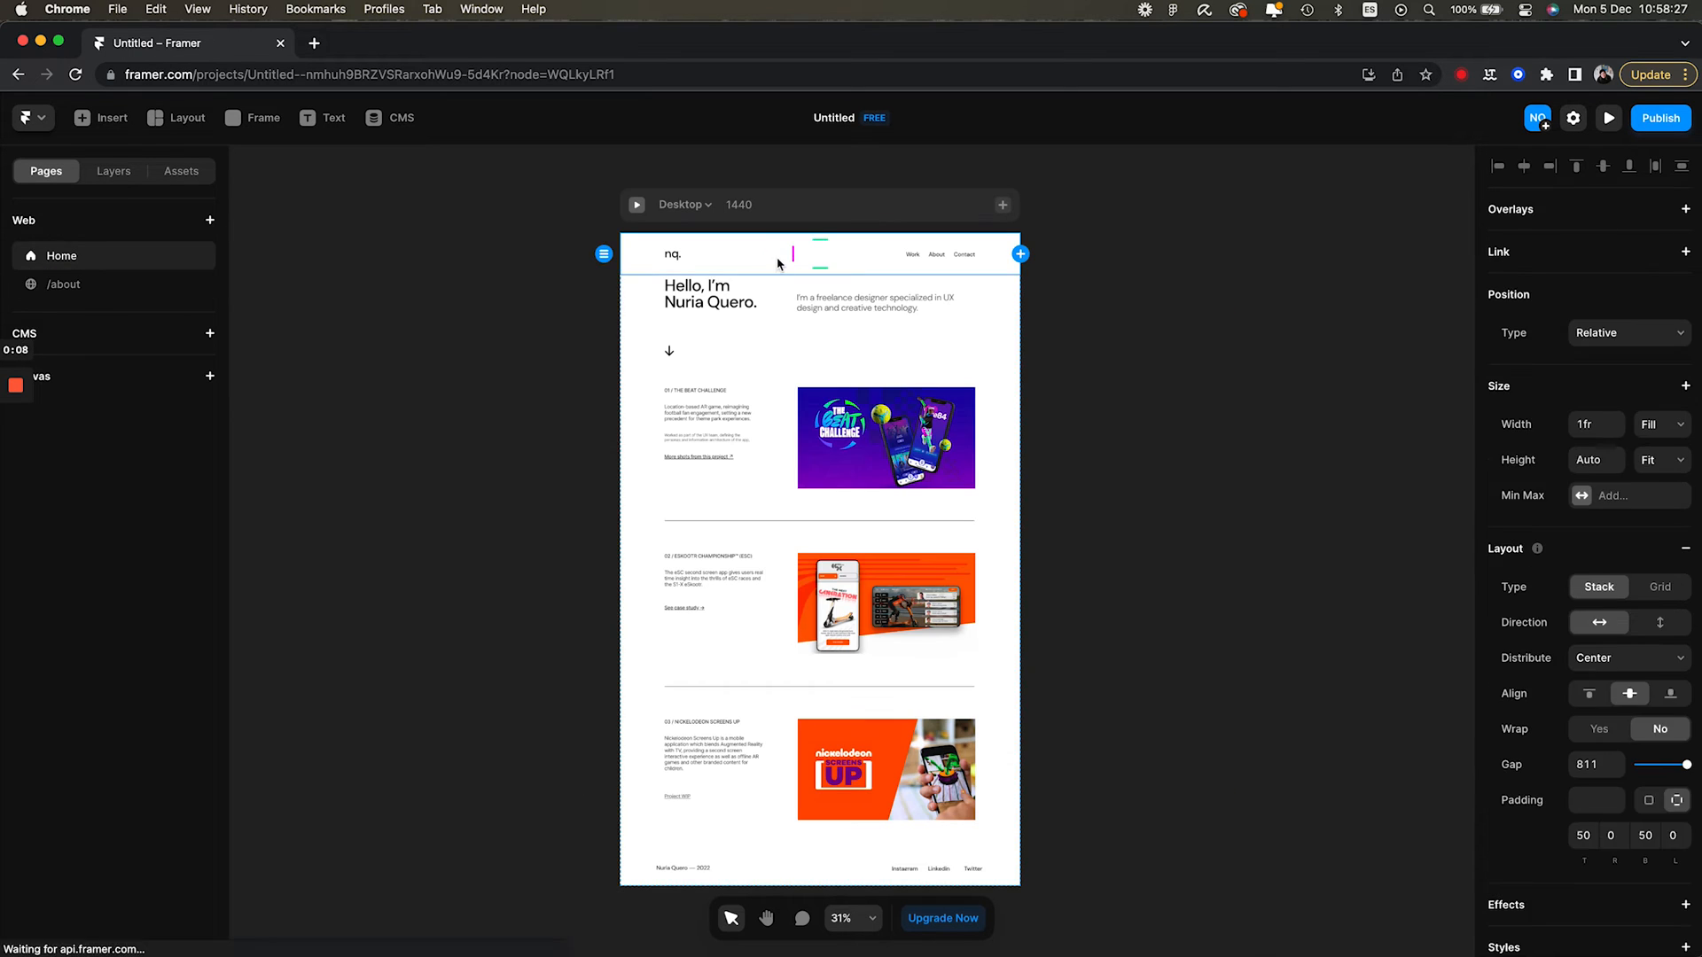
{"action": "left_click", "coordinate": [64, 284]}
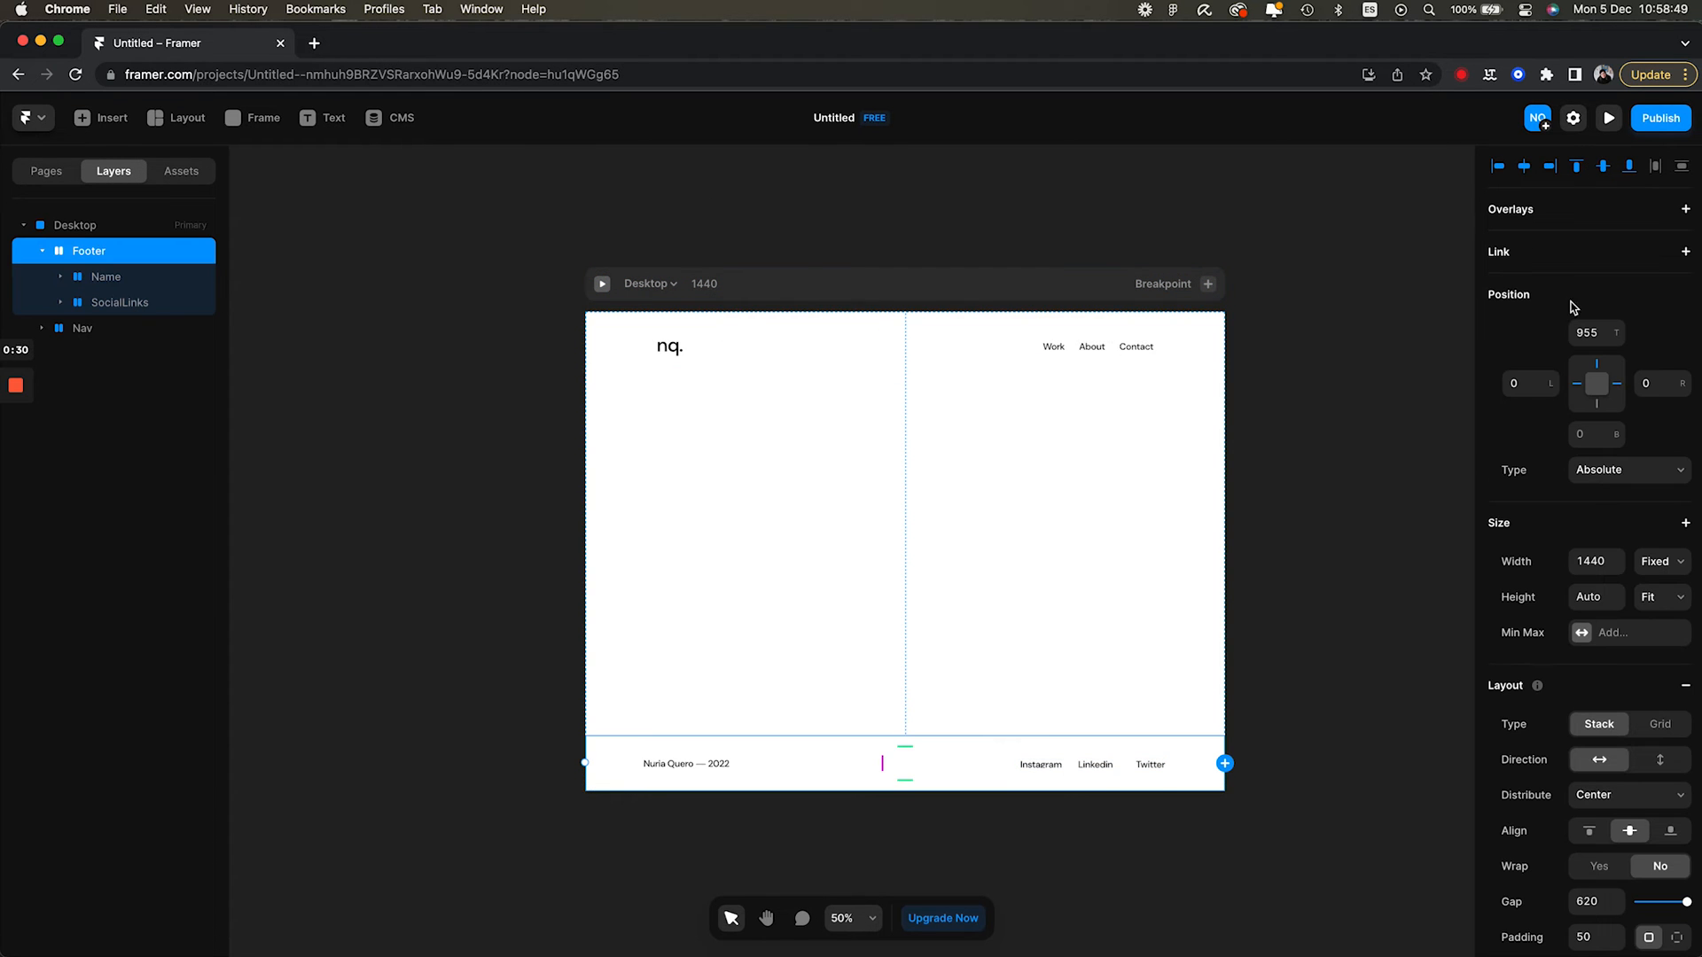
{"action": "left_click", "coordinate": [83, 328]}
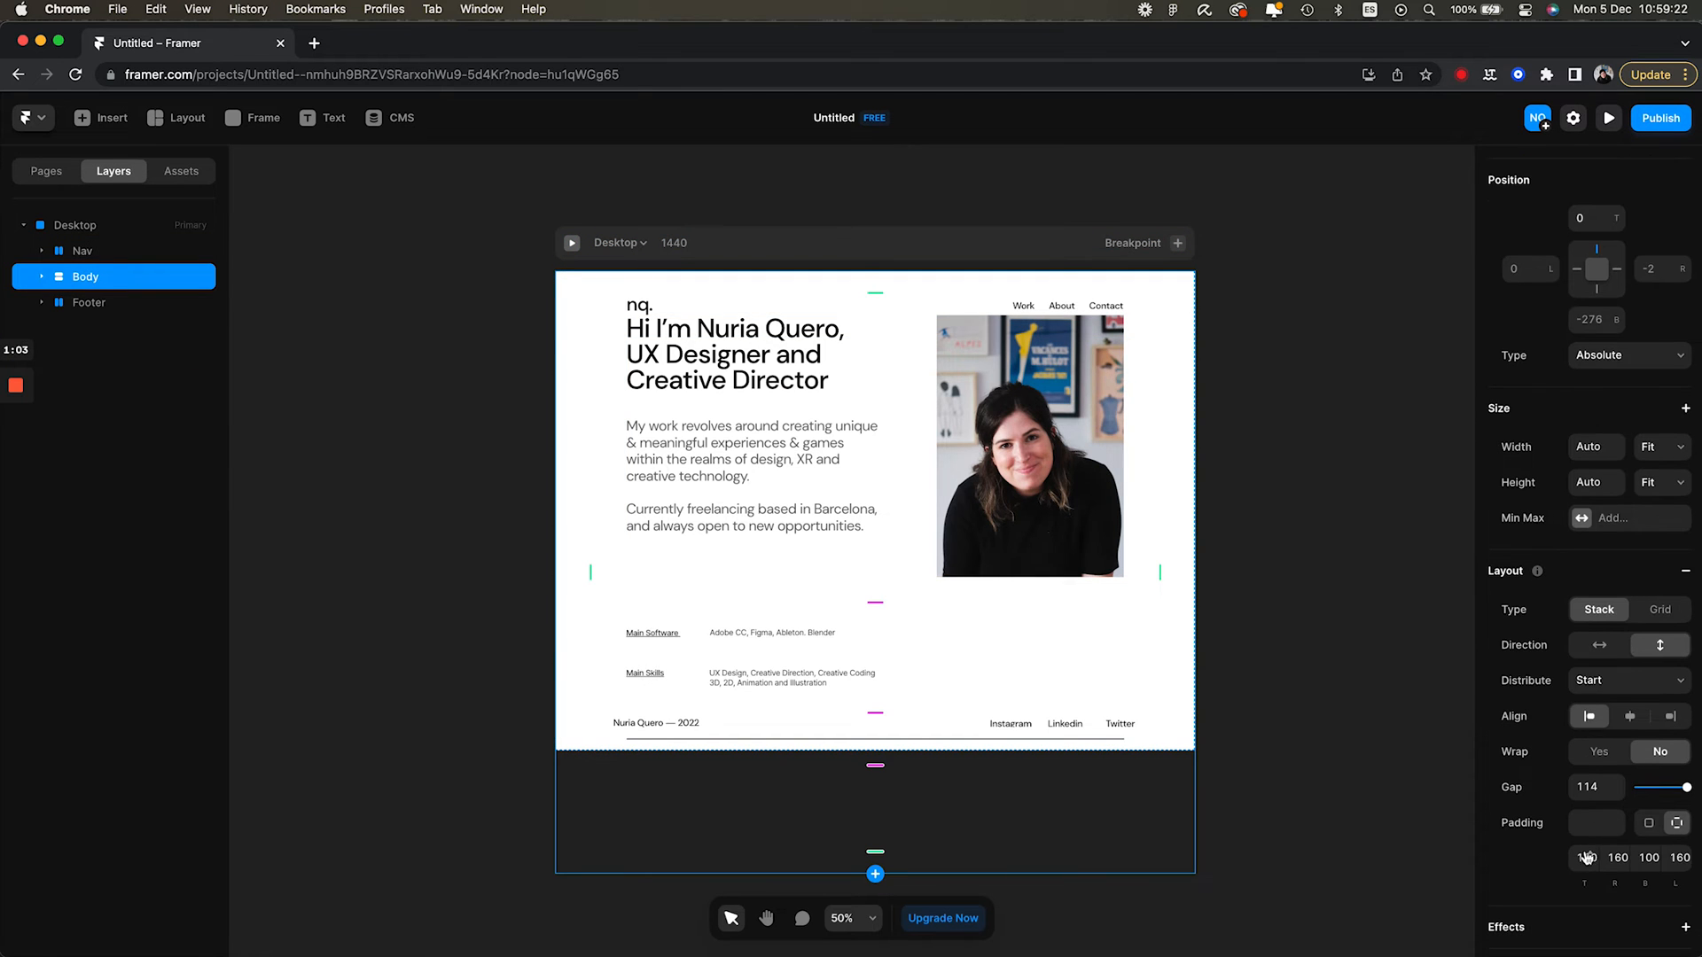
Set the about Desktop height to Auto and add a 1440-wide /project01 page.
{"action": "left_click", "coordinate": [73, 224]}
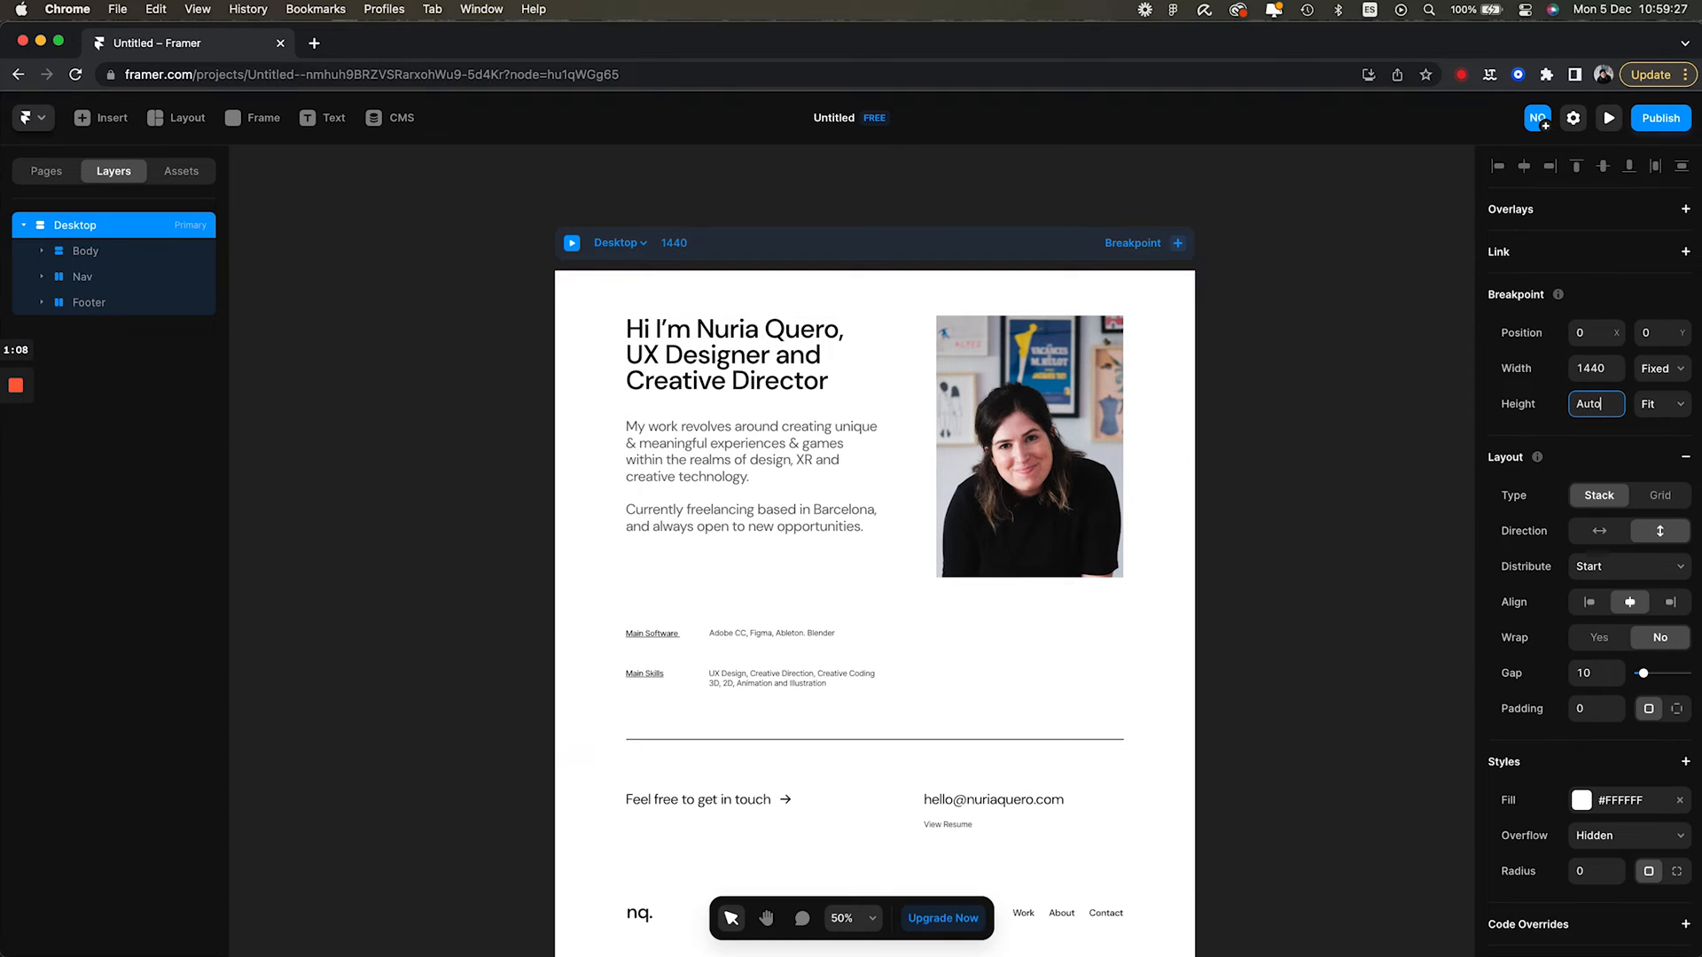
{"action": "left_click", "coordinate": [82, 276]}
{"action": "type", "text": "/project0"}
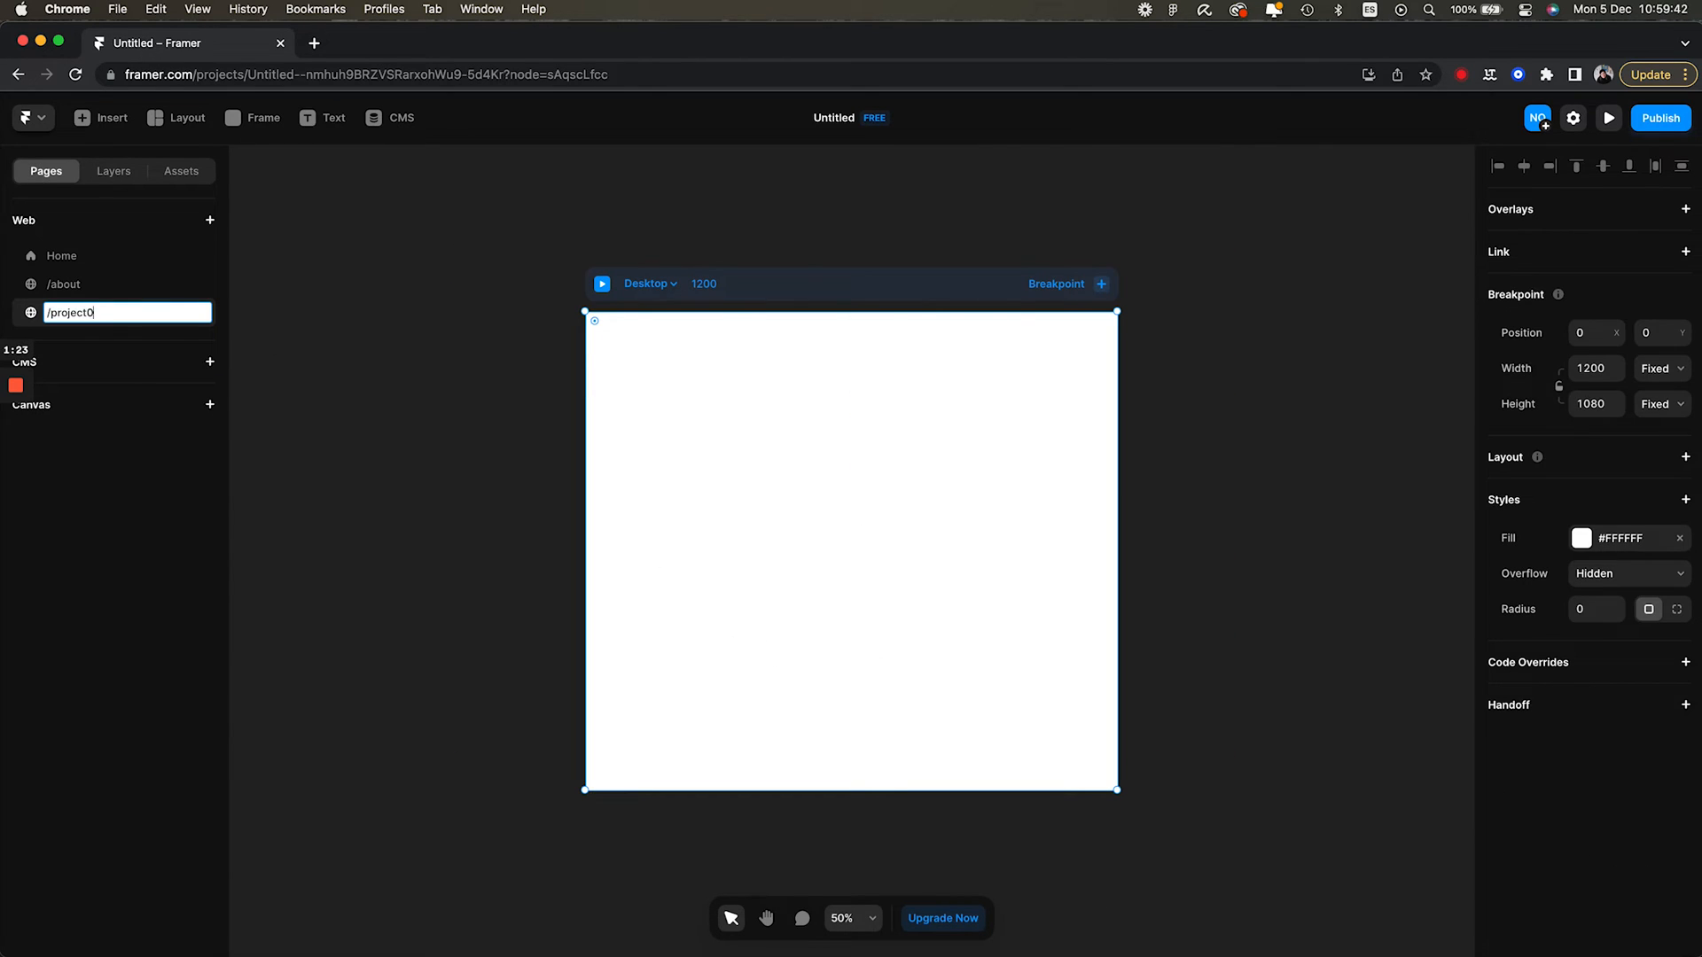
{"action": "left_click", "coordinate": [113, 170]}
{"action": "type", "text": "1440"}
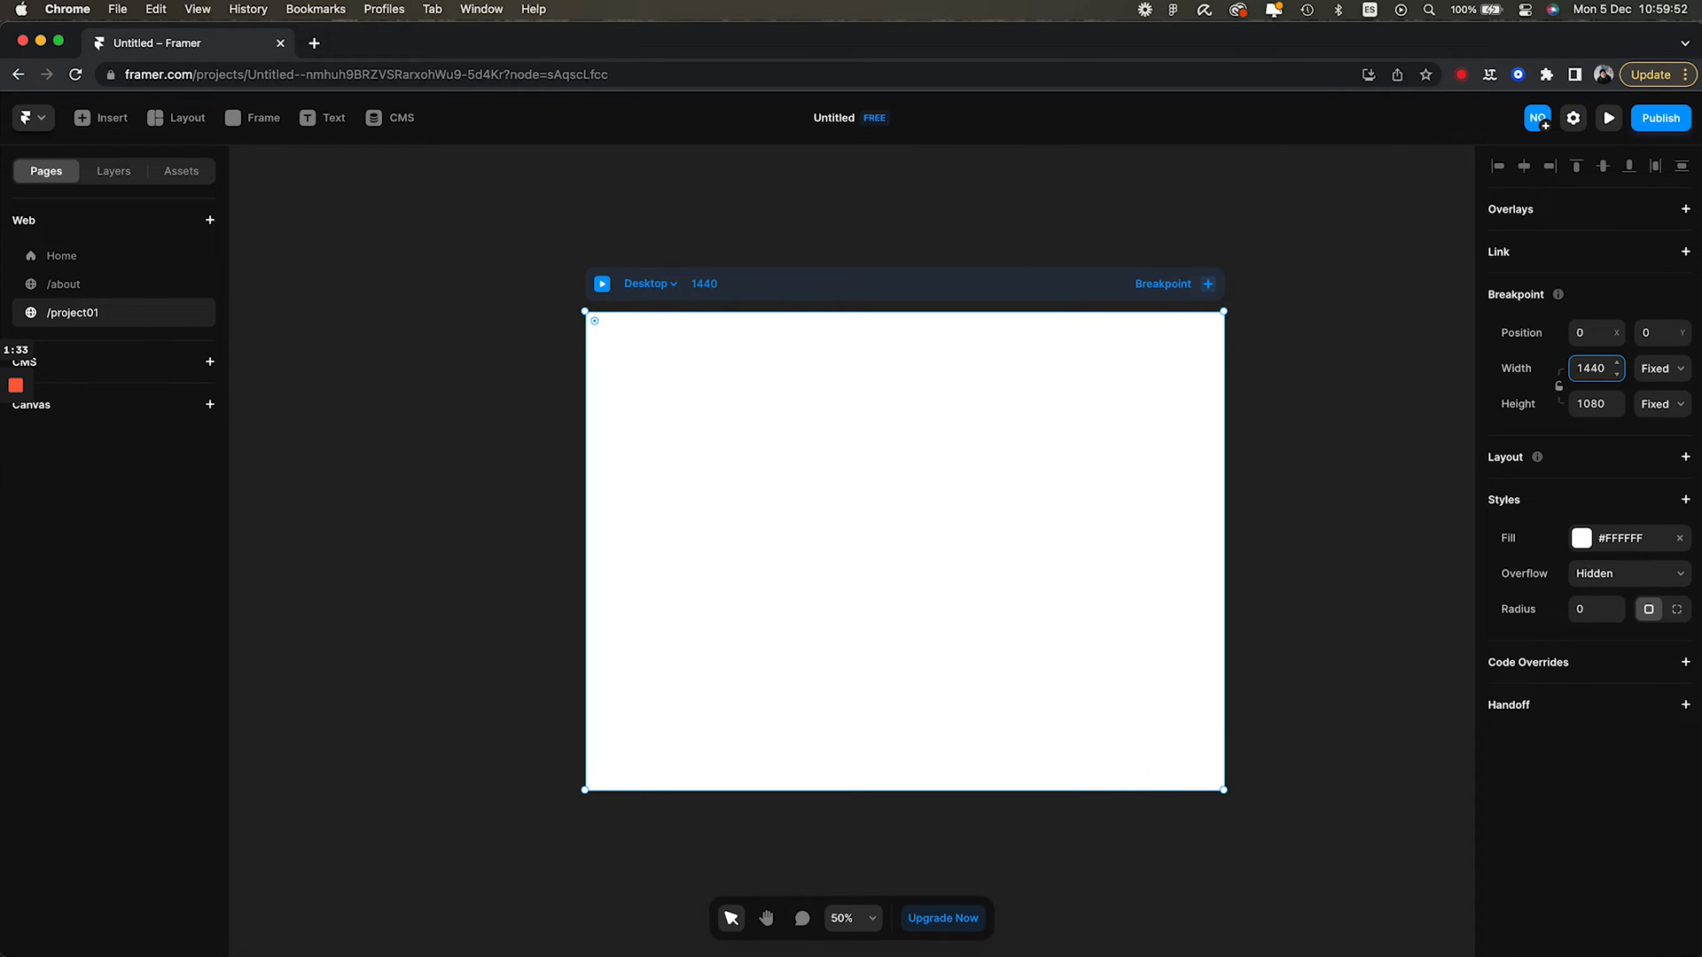
{"action": "left_click", "coordinate": [61, 255]}
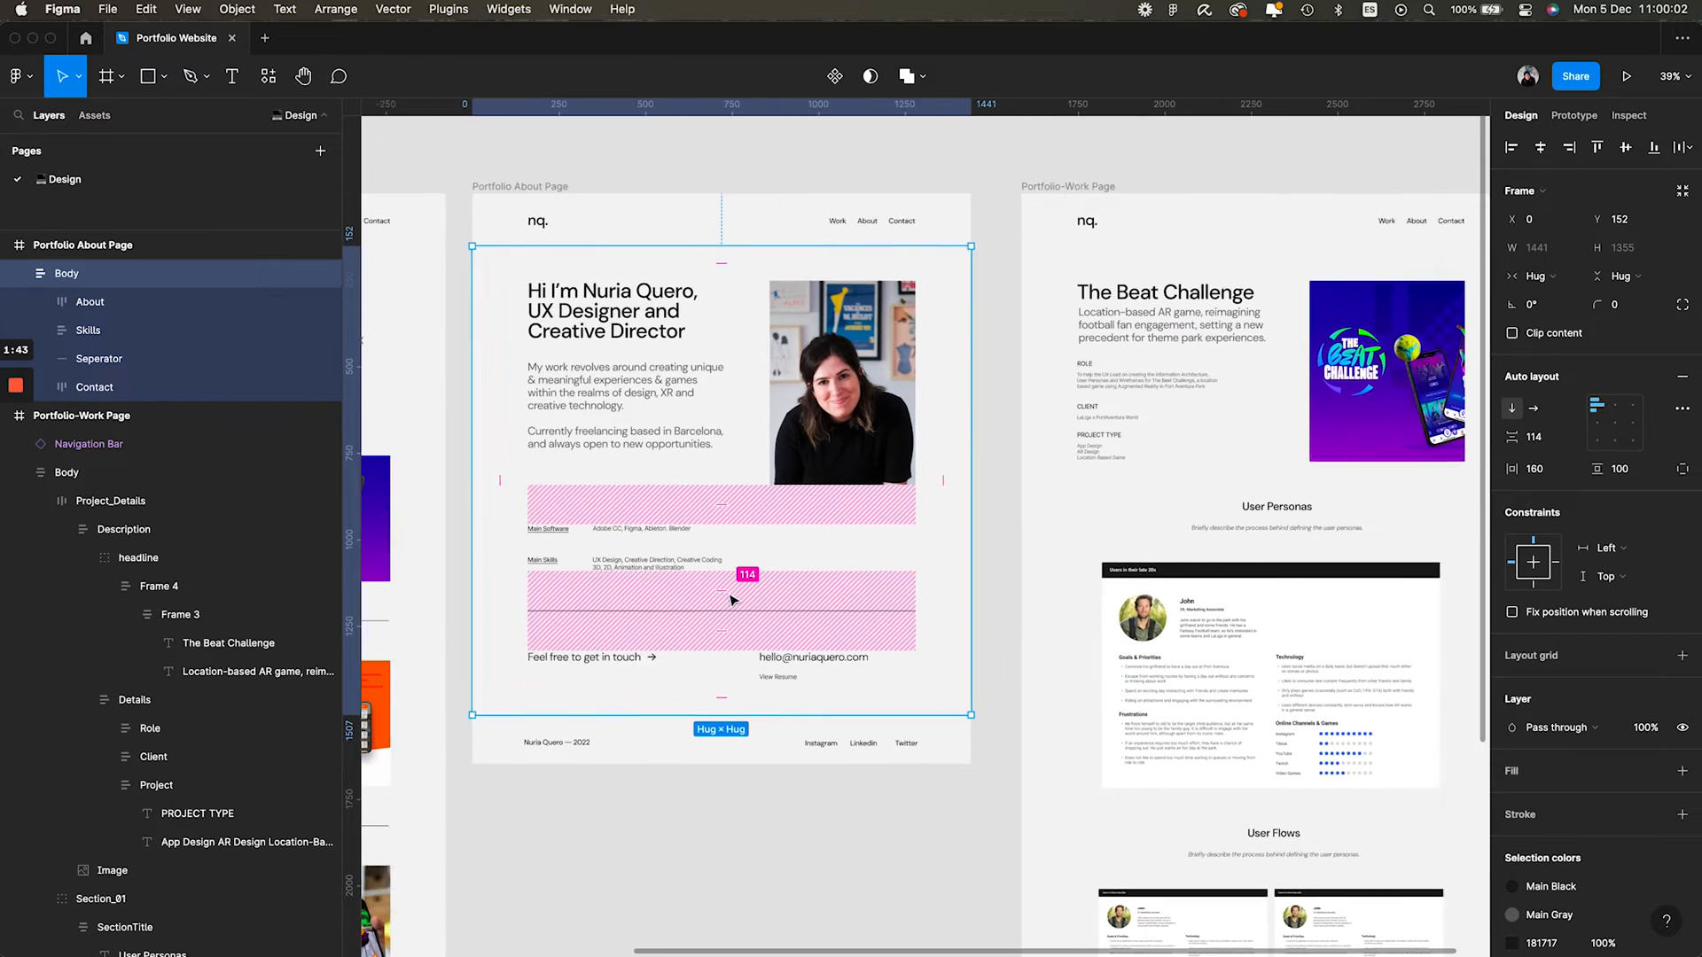
{"action": "left_click", "coordinate": [20, 76]}
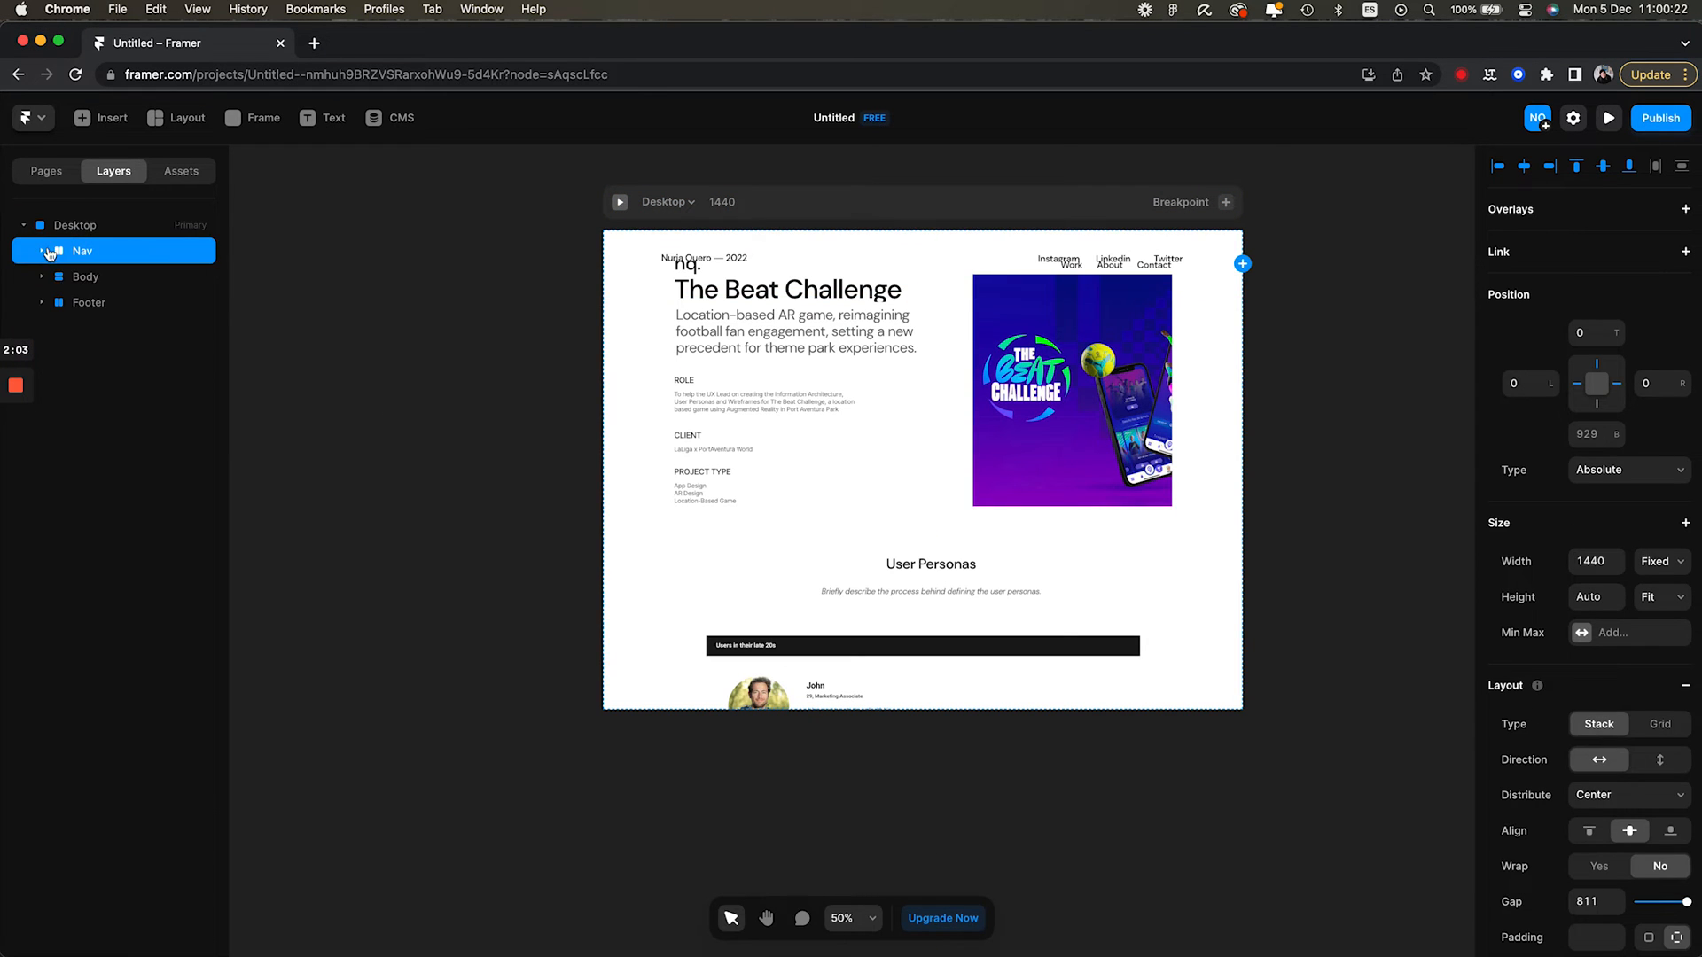
Set the Nav frame to Relative position and move it above Body on /project01.
{"action": "left_click", "coordinate": [74, 224]}
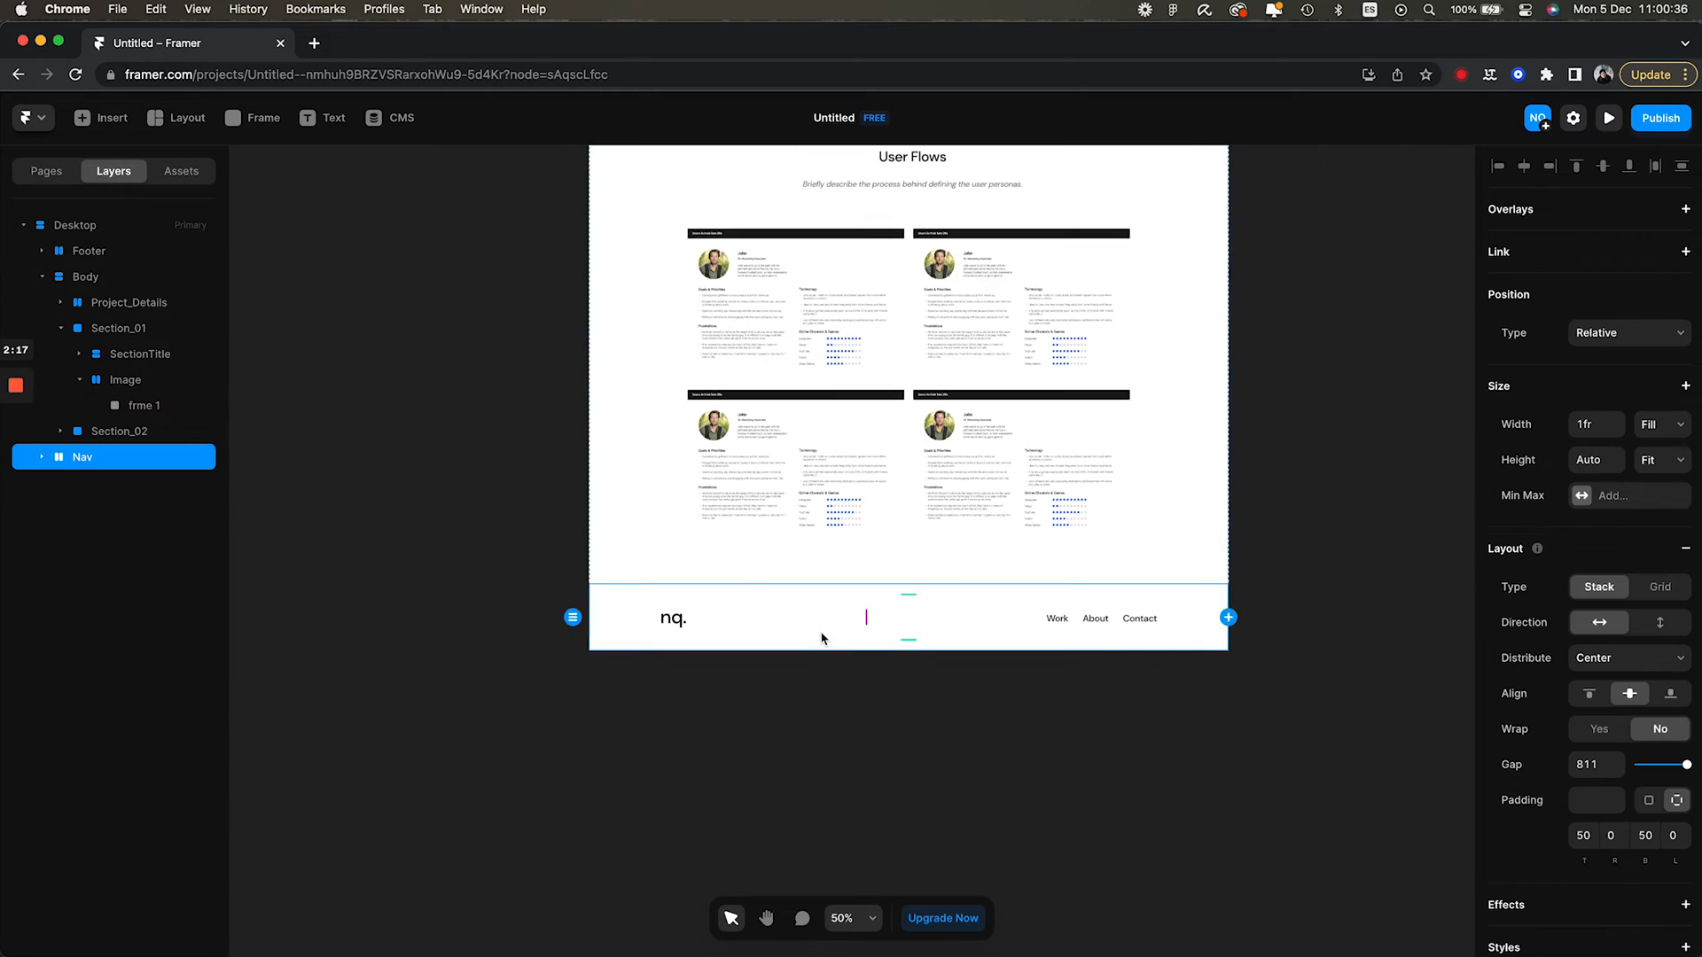
{"action": "left_click", "coordinate": [89, 251]}
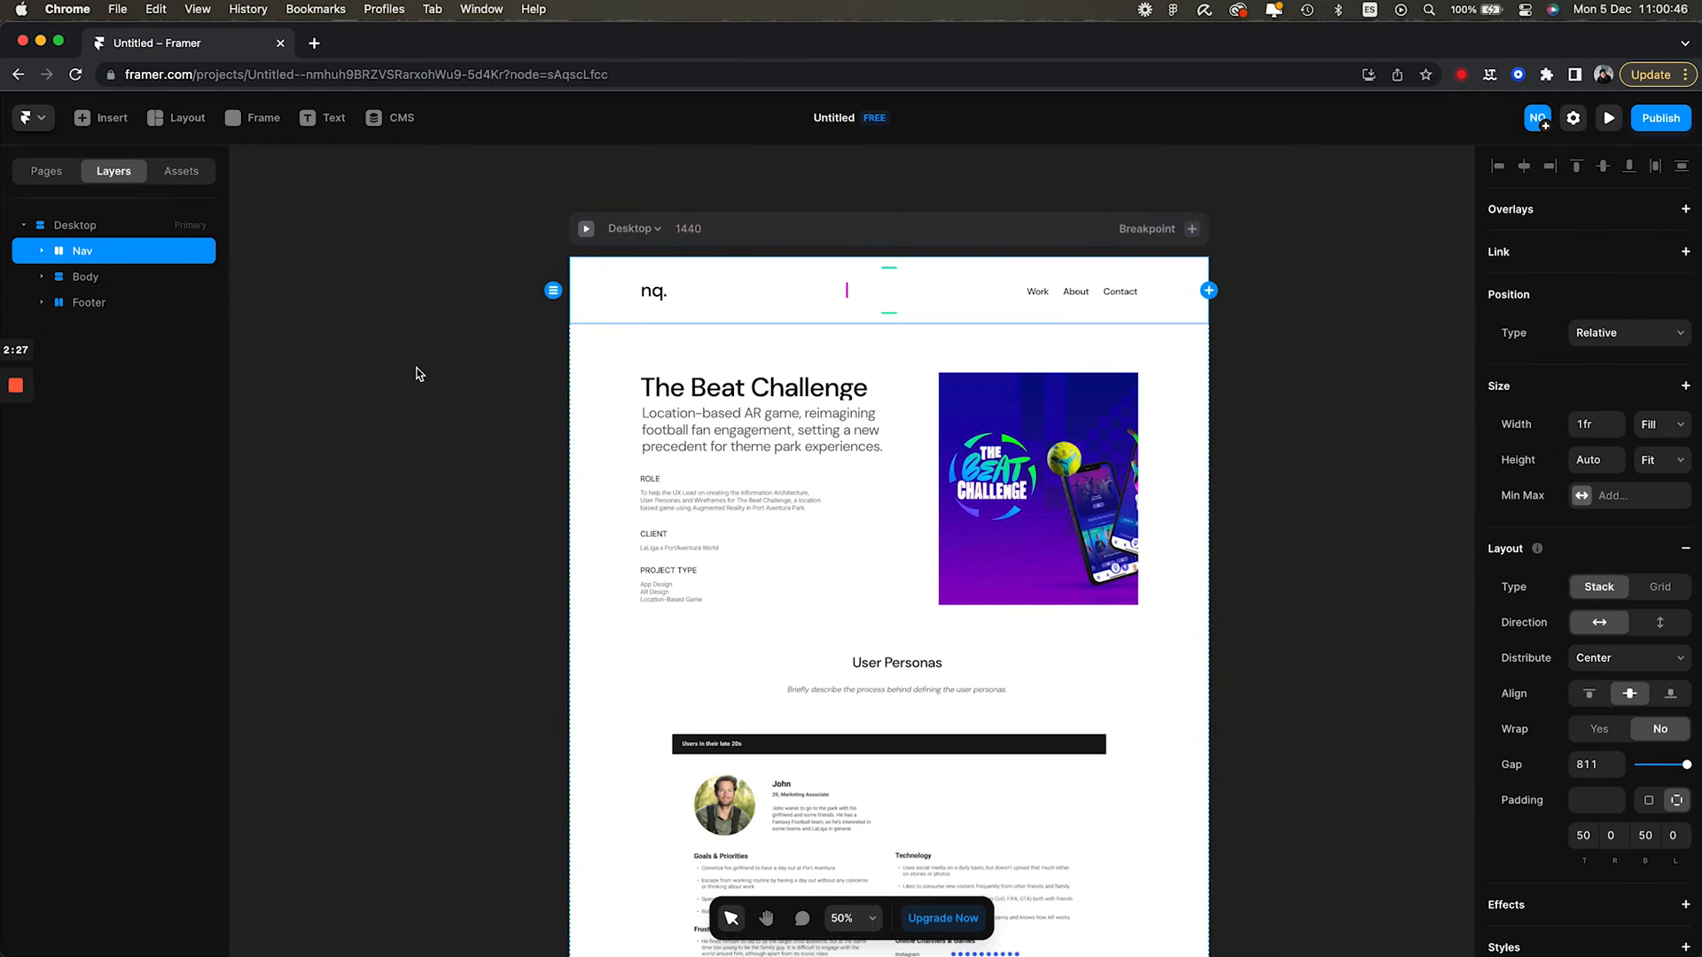
{"action": "left_click", "coordinate": [45, 170]}
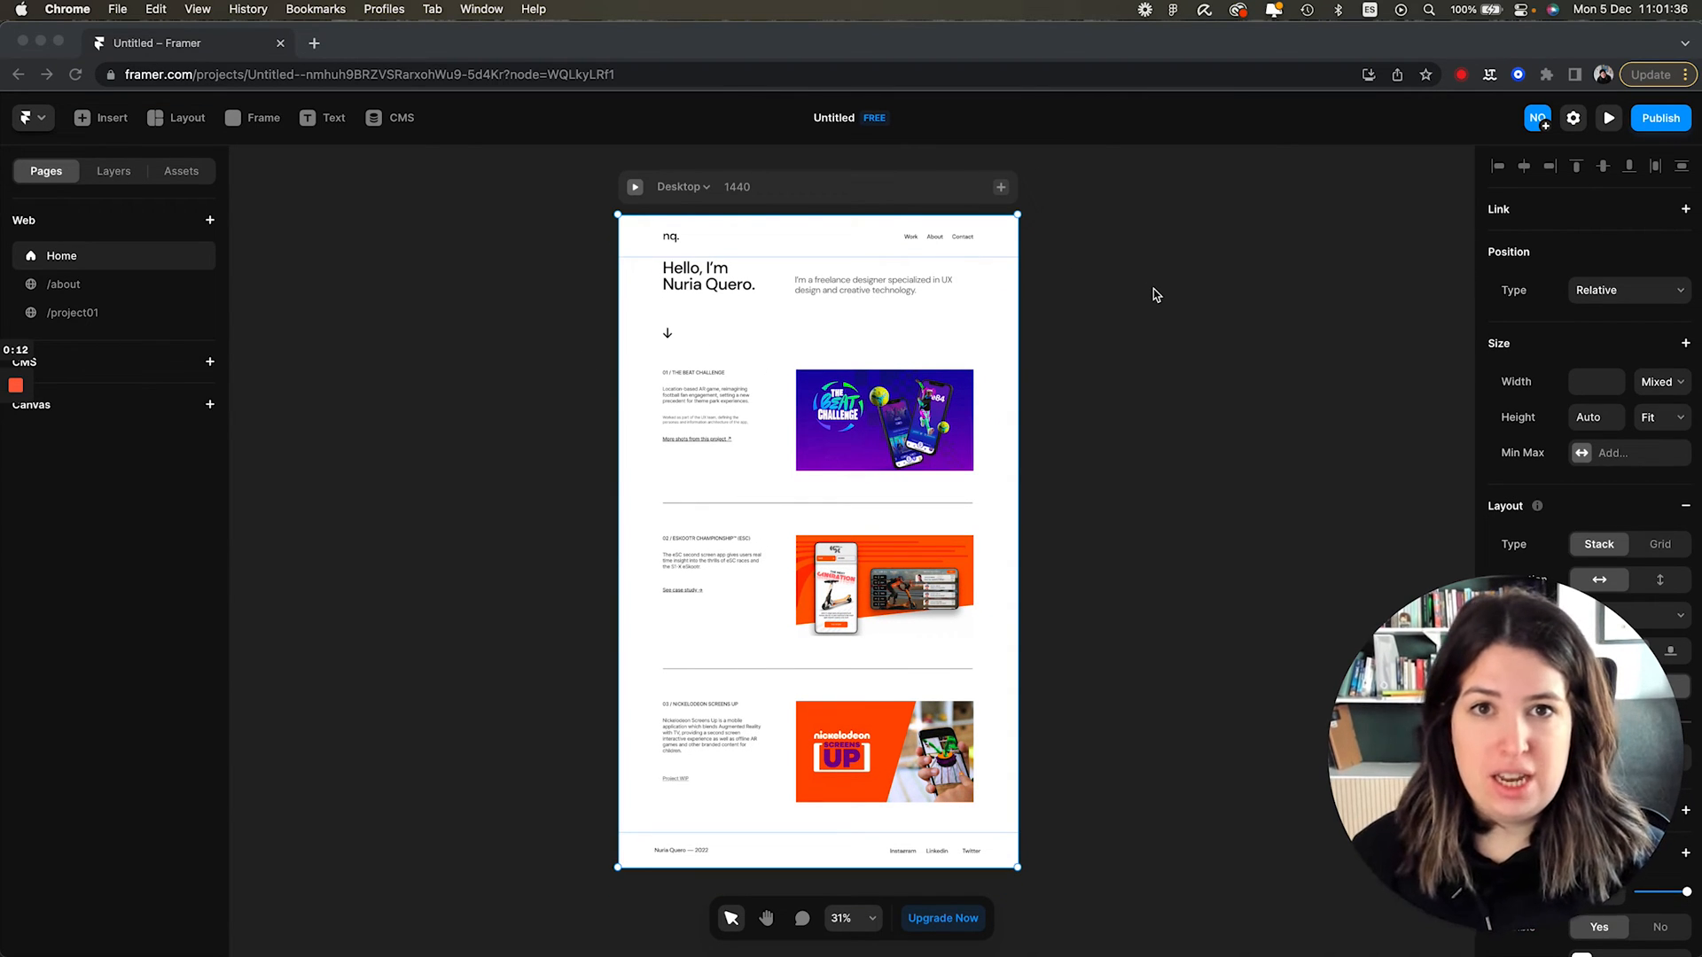
{"action": "mouse_move", "coordinate": [1116, 311]}
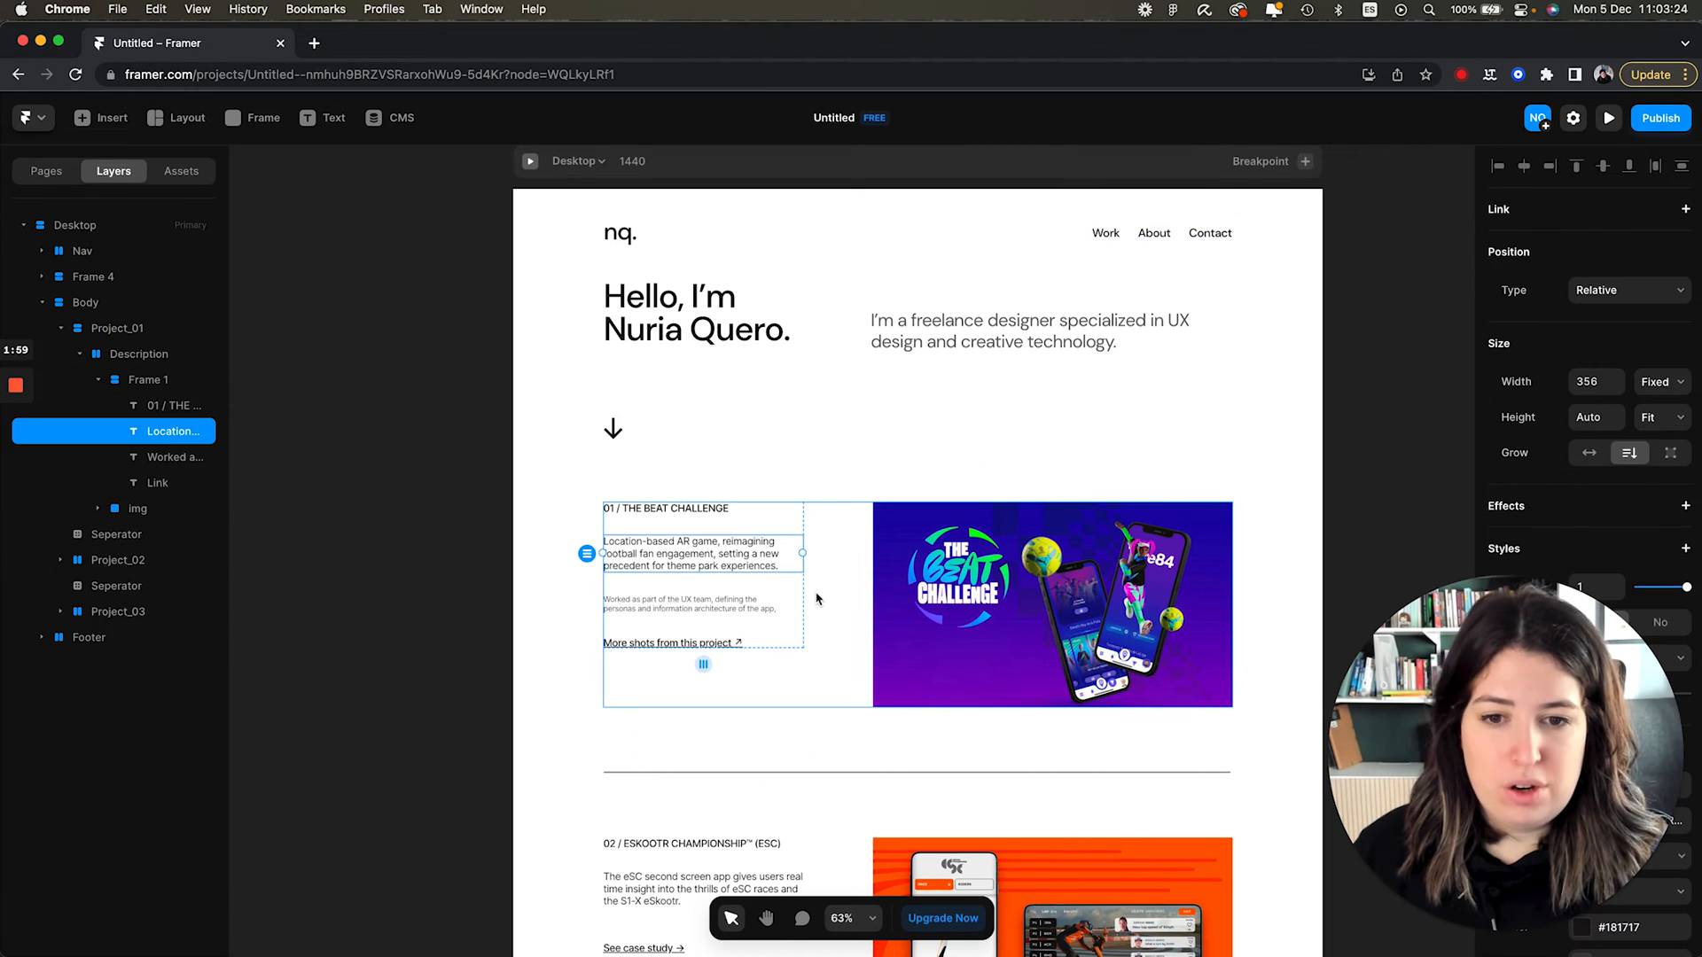
Link the '01 / THE BEAT CHALLENGE' title and its cover image to /project01.
{"action": "left_click", "coordinate": [139, 354]}
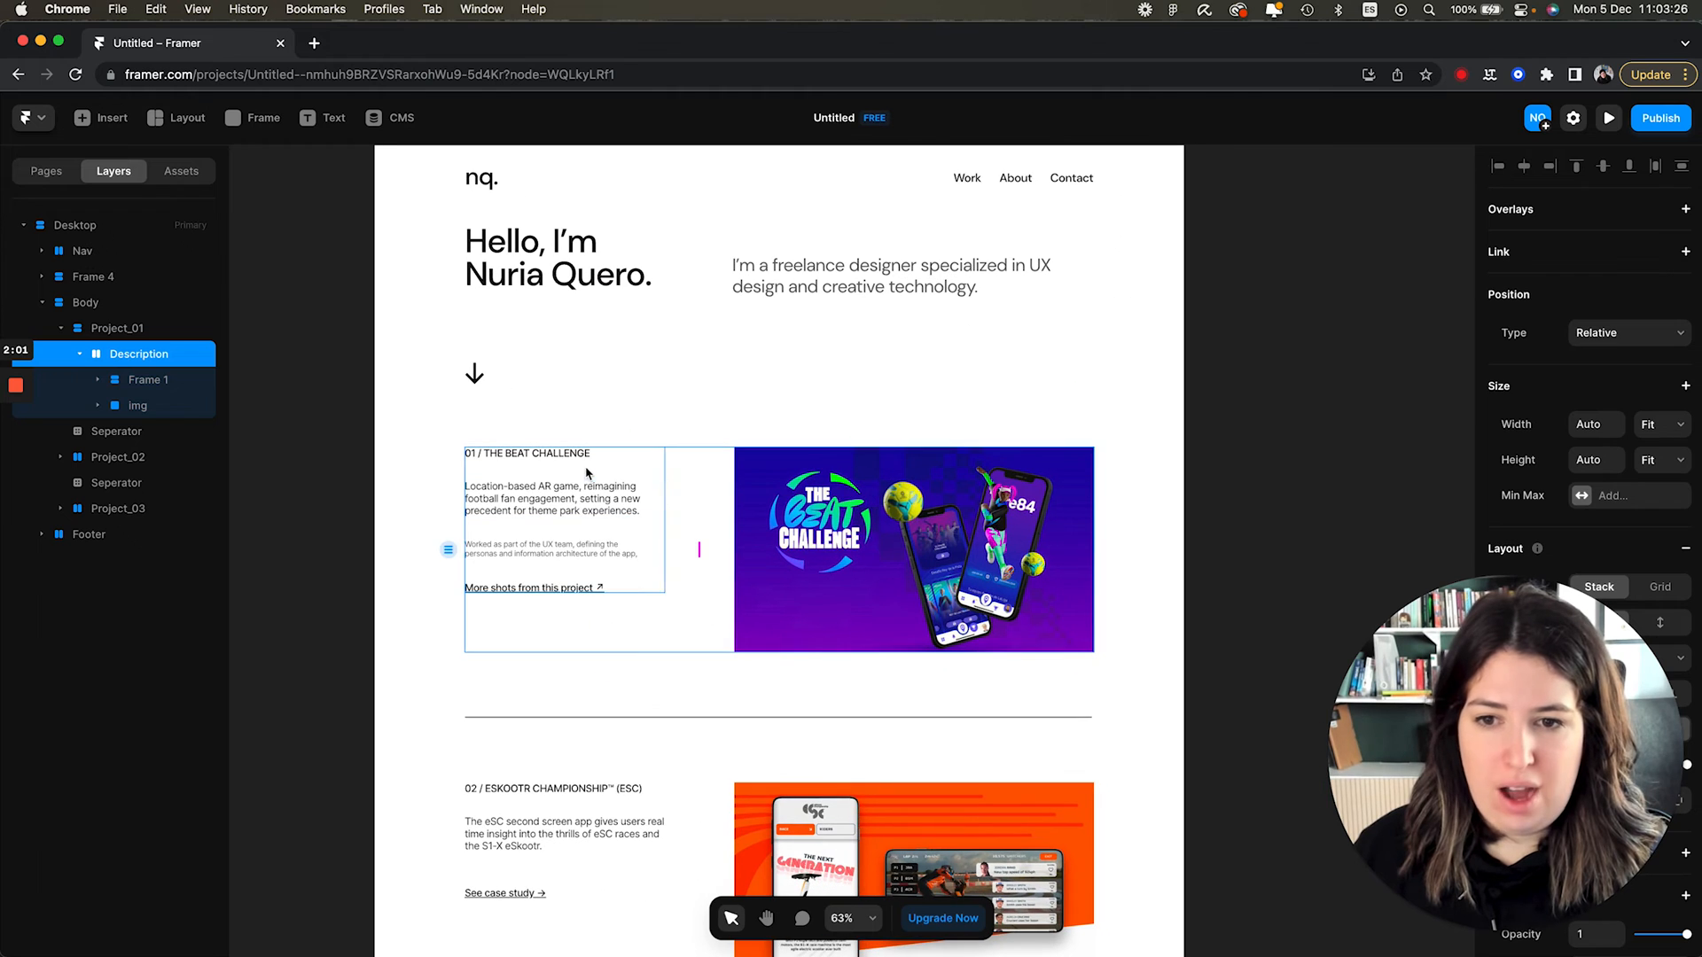
{"action": "left_click", "coordinate": [530, 453]}
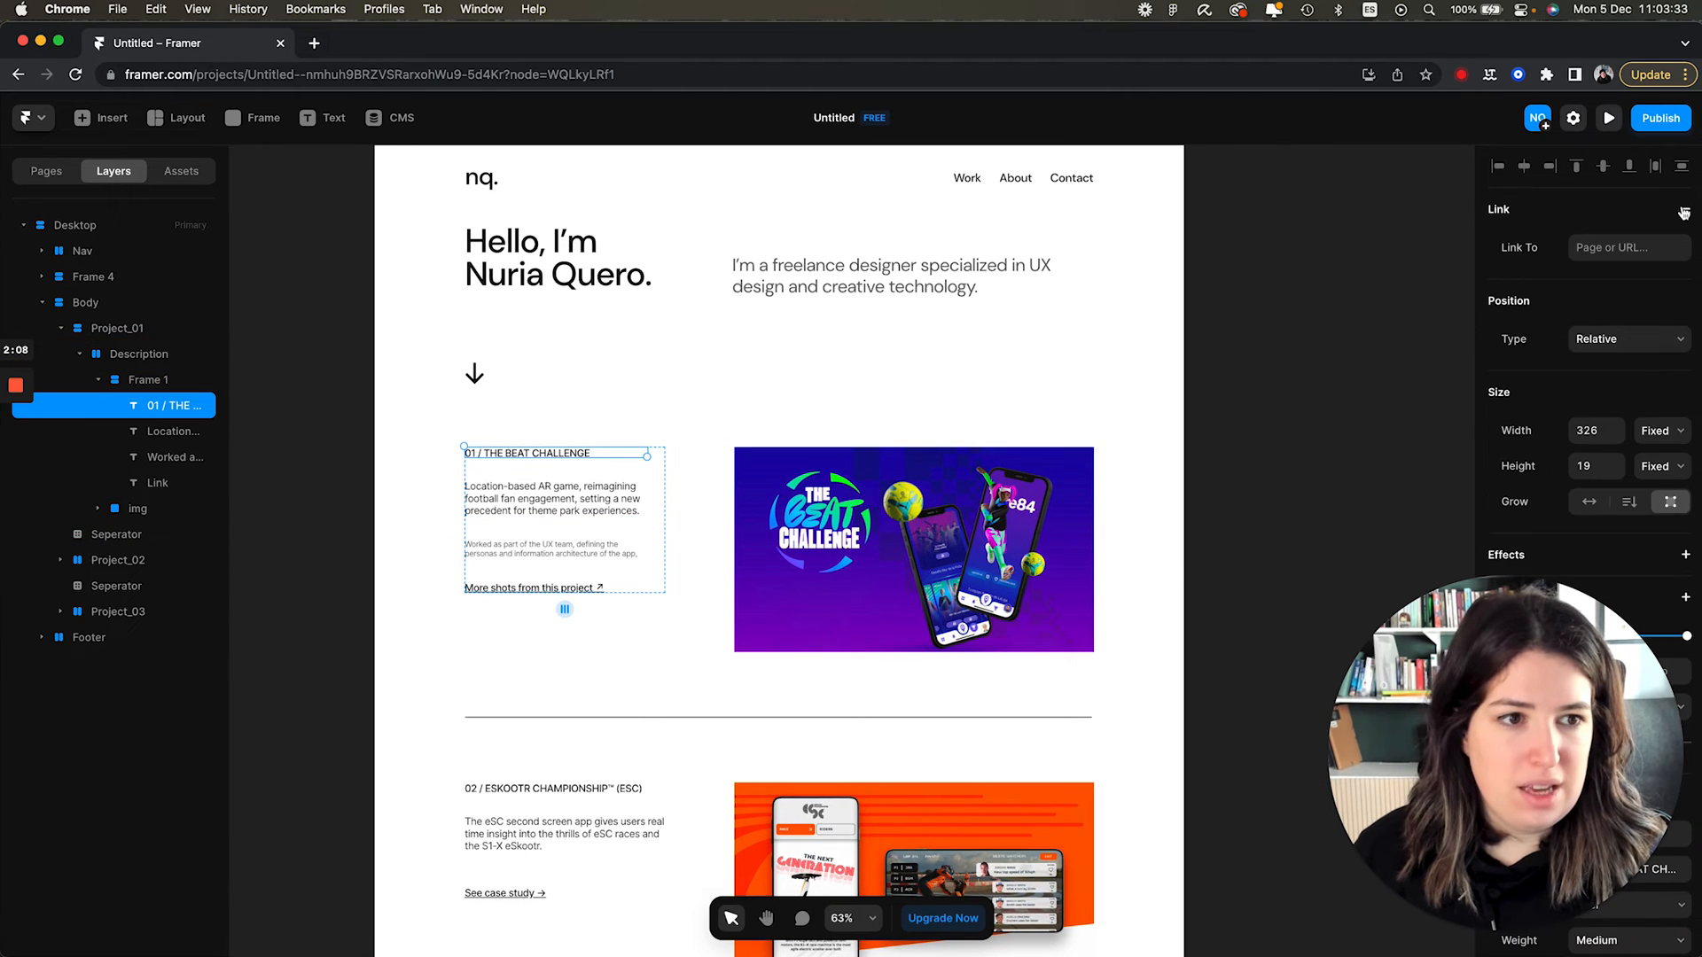
{"action": "type", "text": "/project01"}
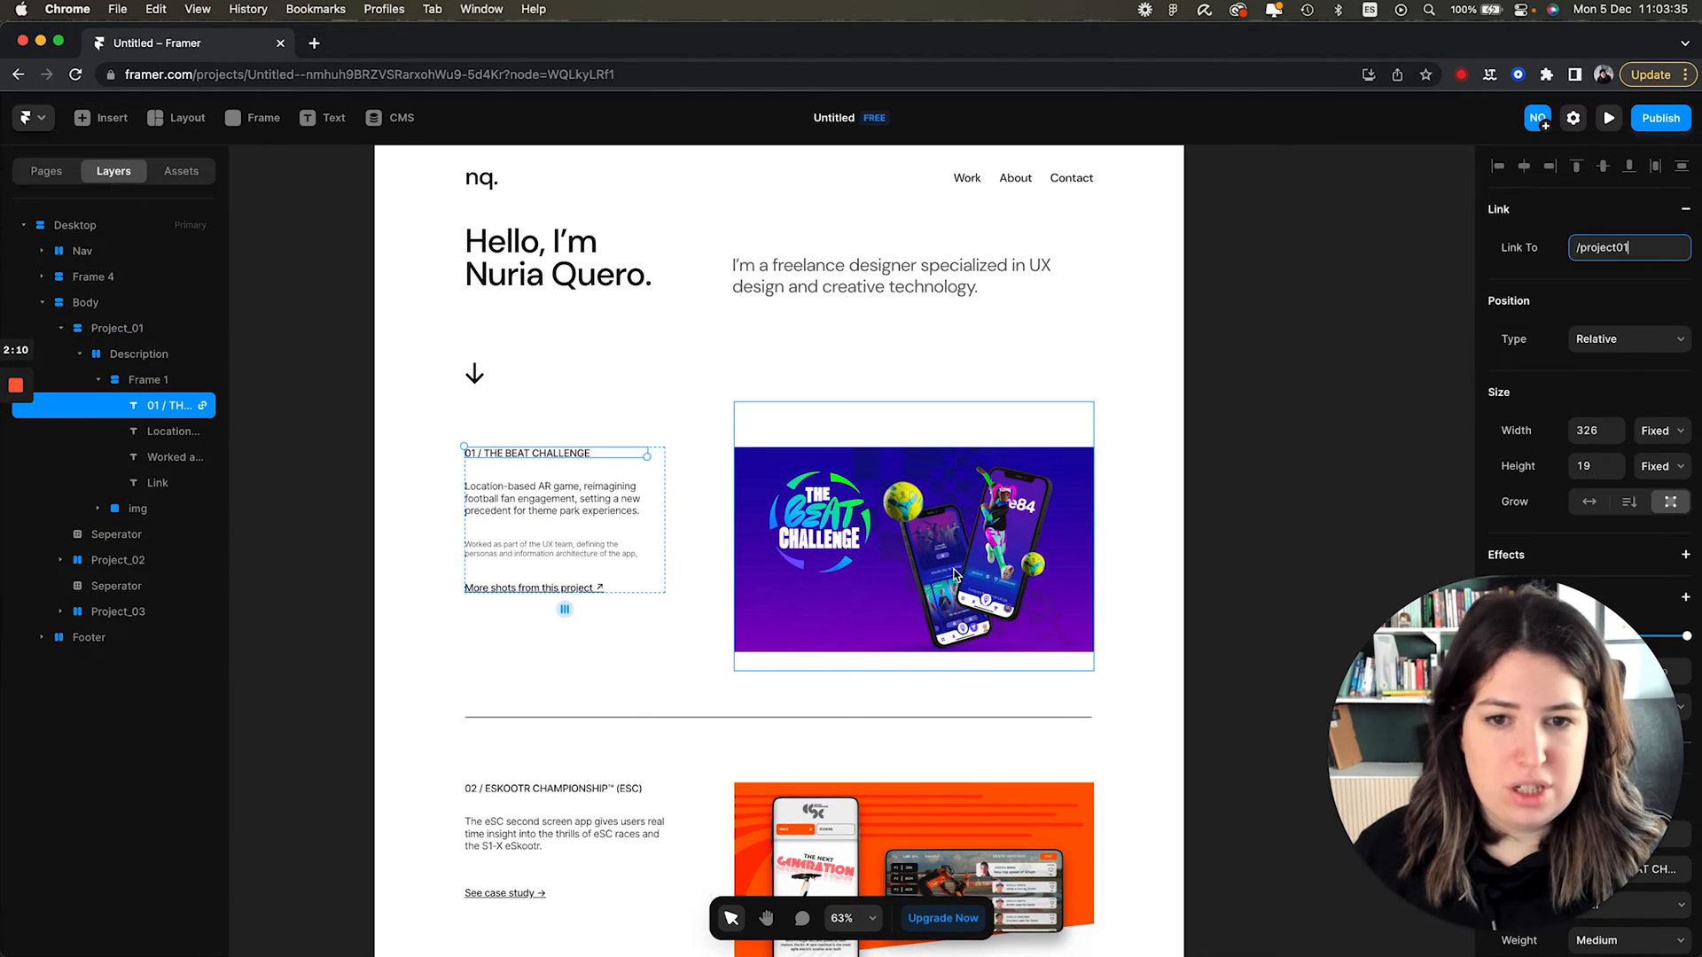
{"action": "left_click", "coordinate": [913, 536]}
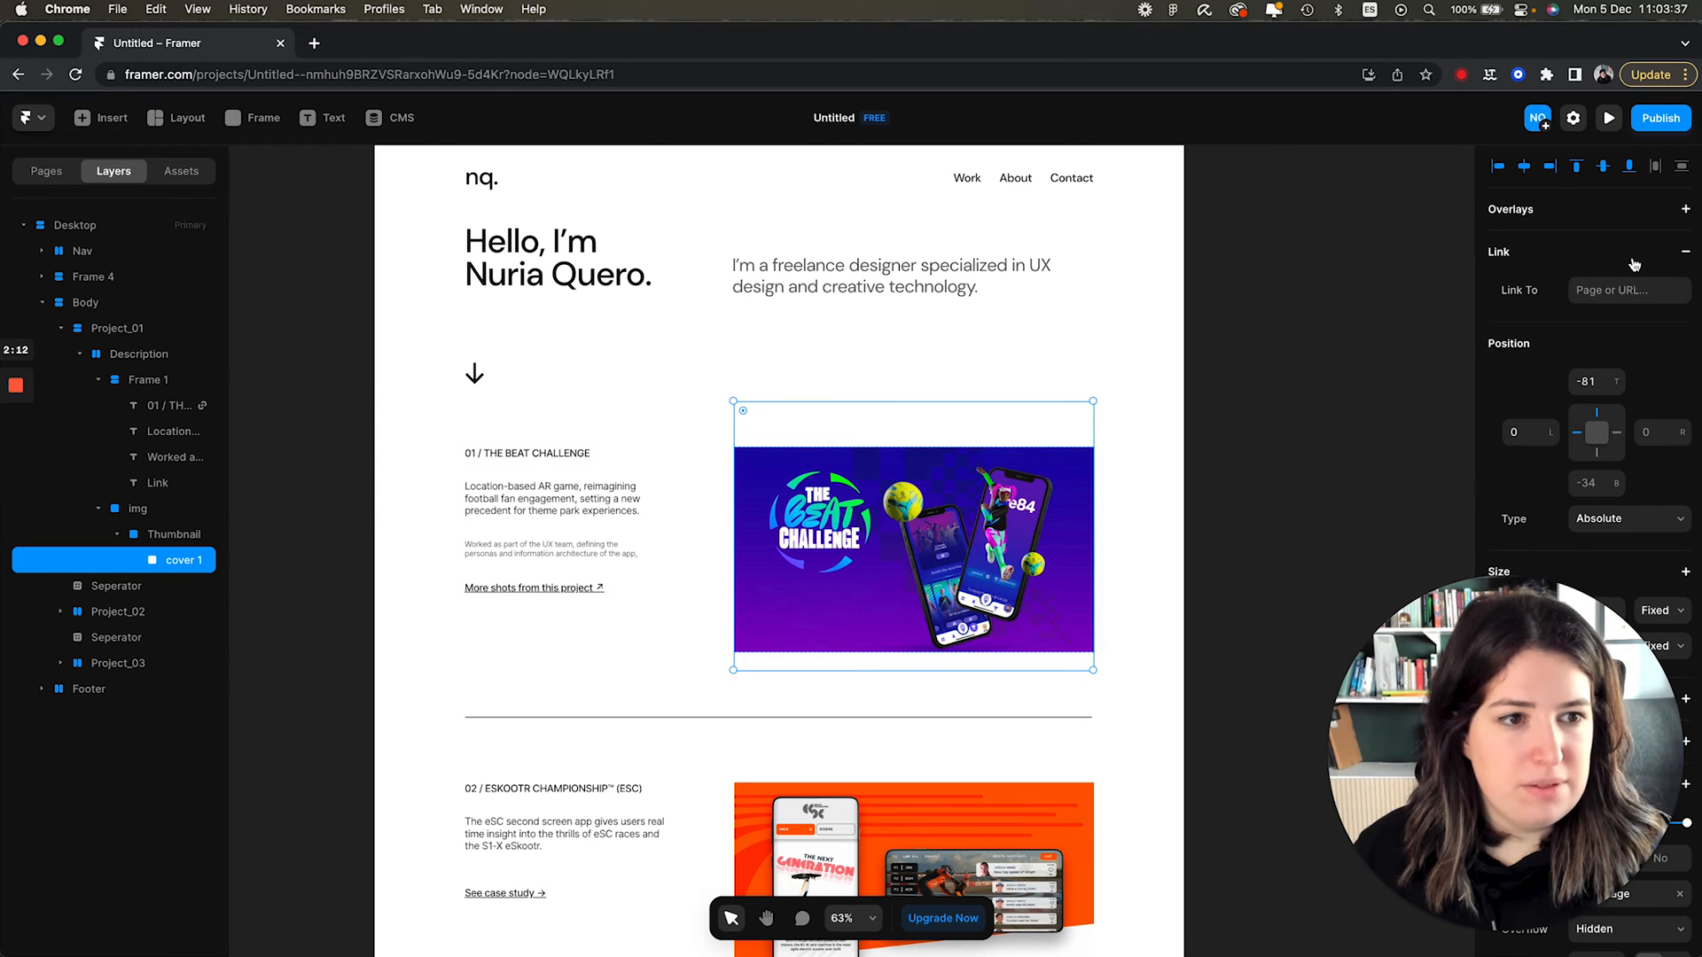
{"action": "type", "text": "/project01"}
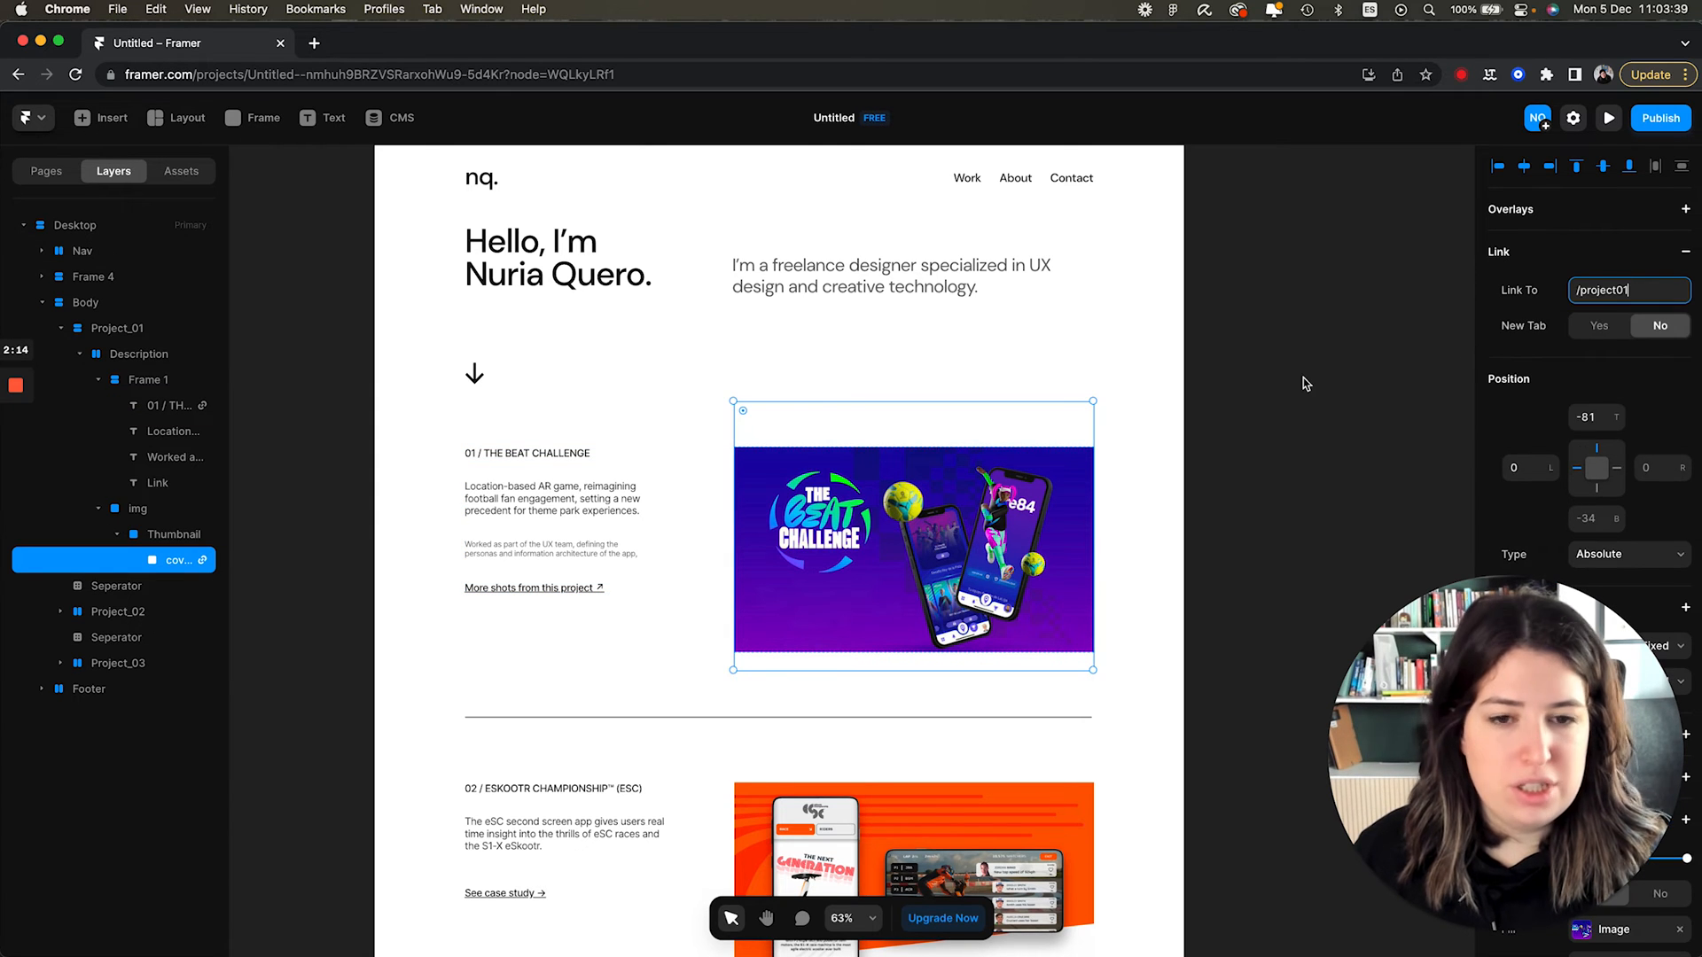
On the /about page, link the Work nav item to Home.
{"action": "left_click", "coordinate": [46, 170]}
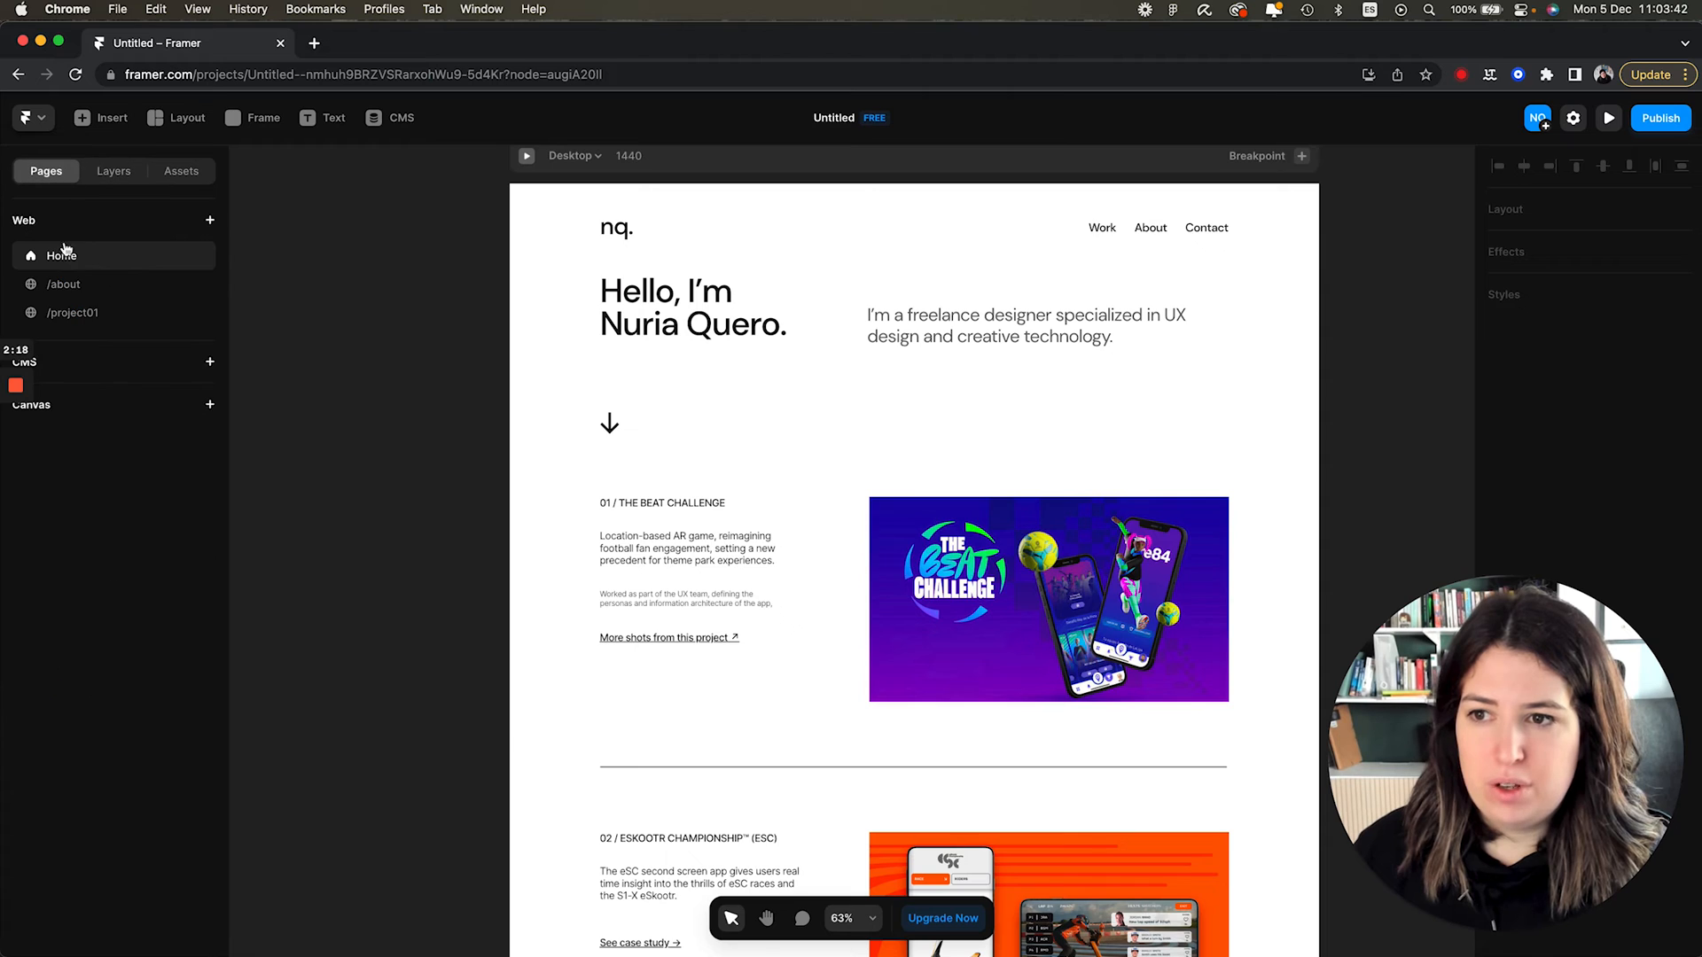
{"action": "left_click", "coordinate": [64, 284]}
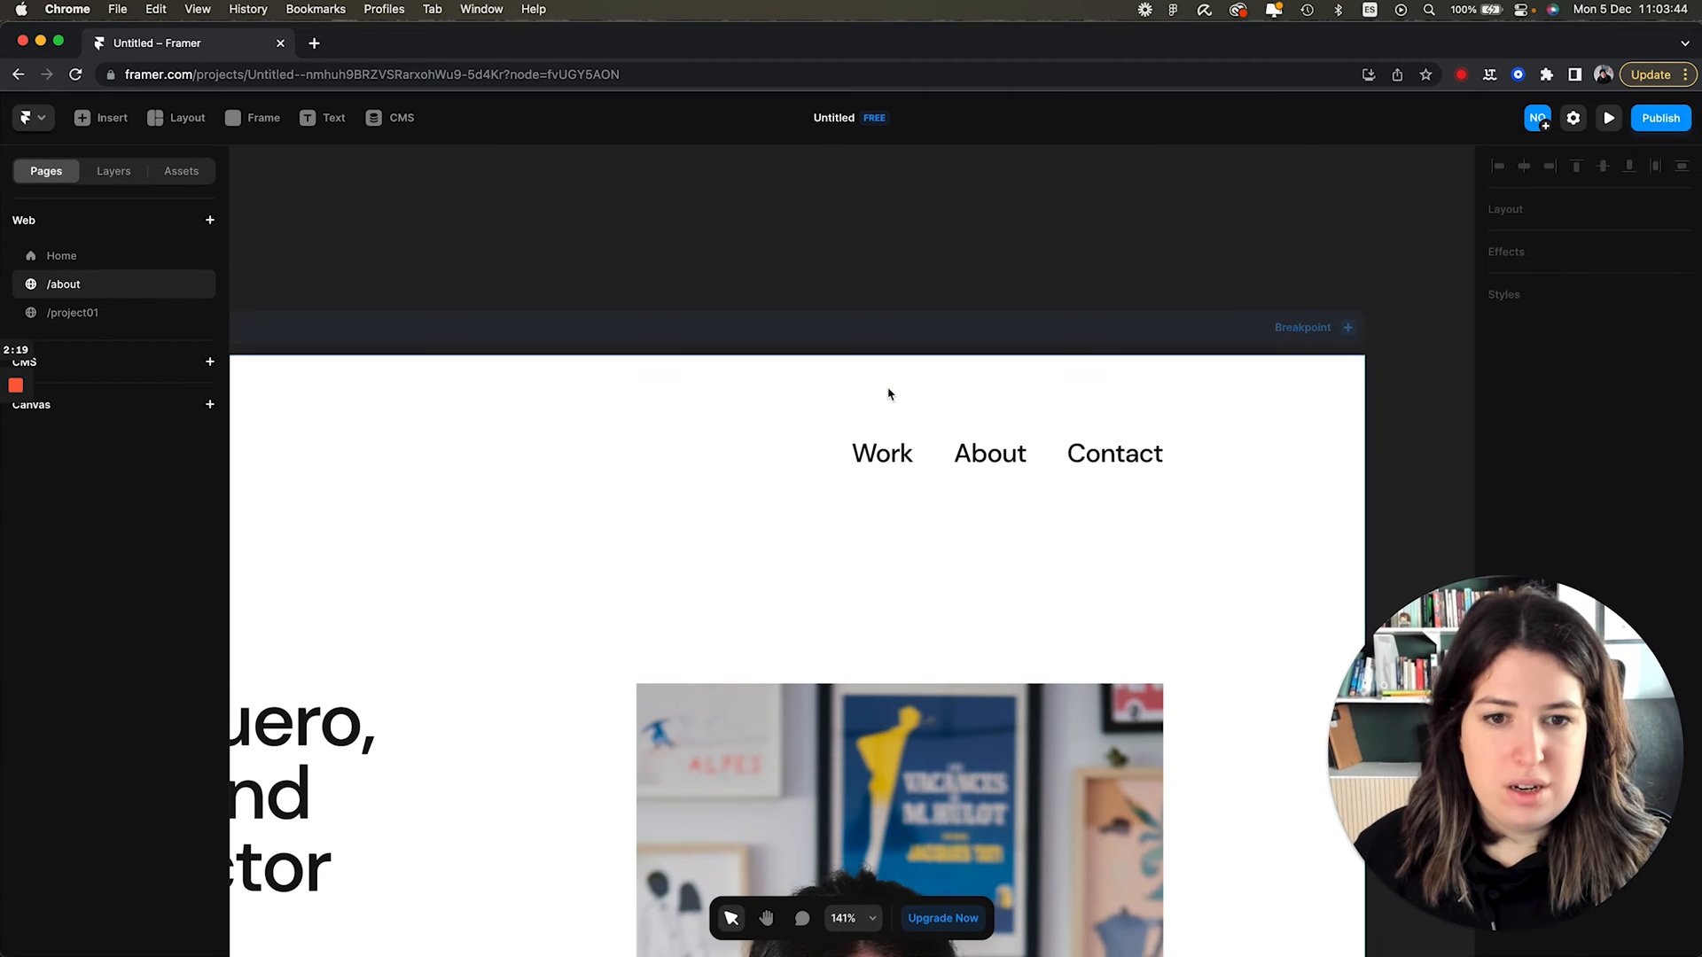
{"action": "left_click", "coordinate": [881, 453]}
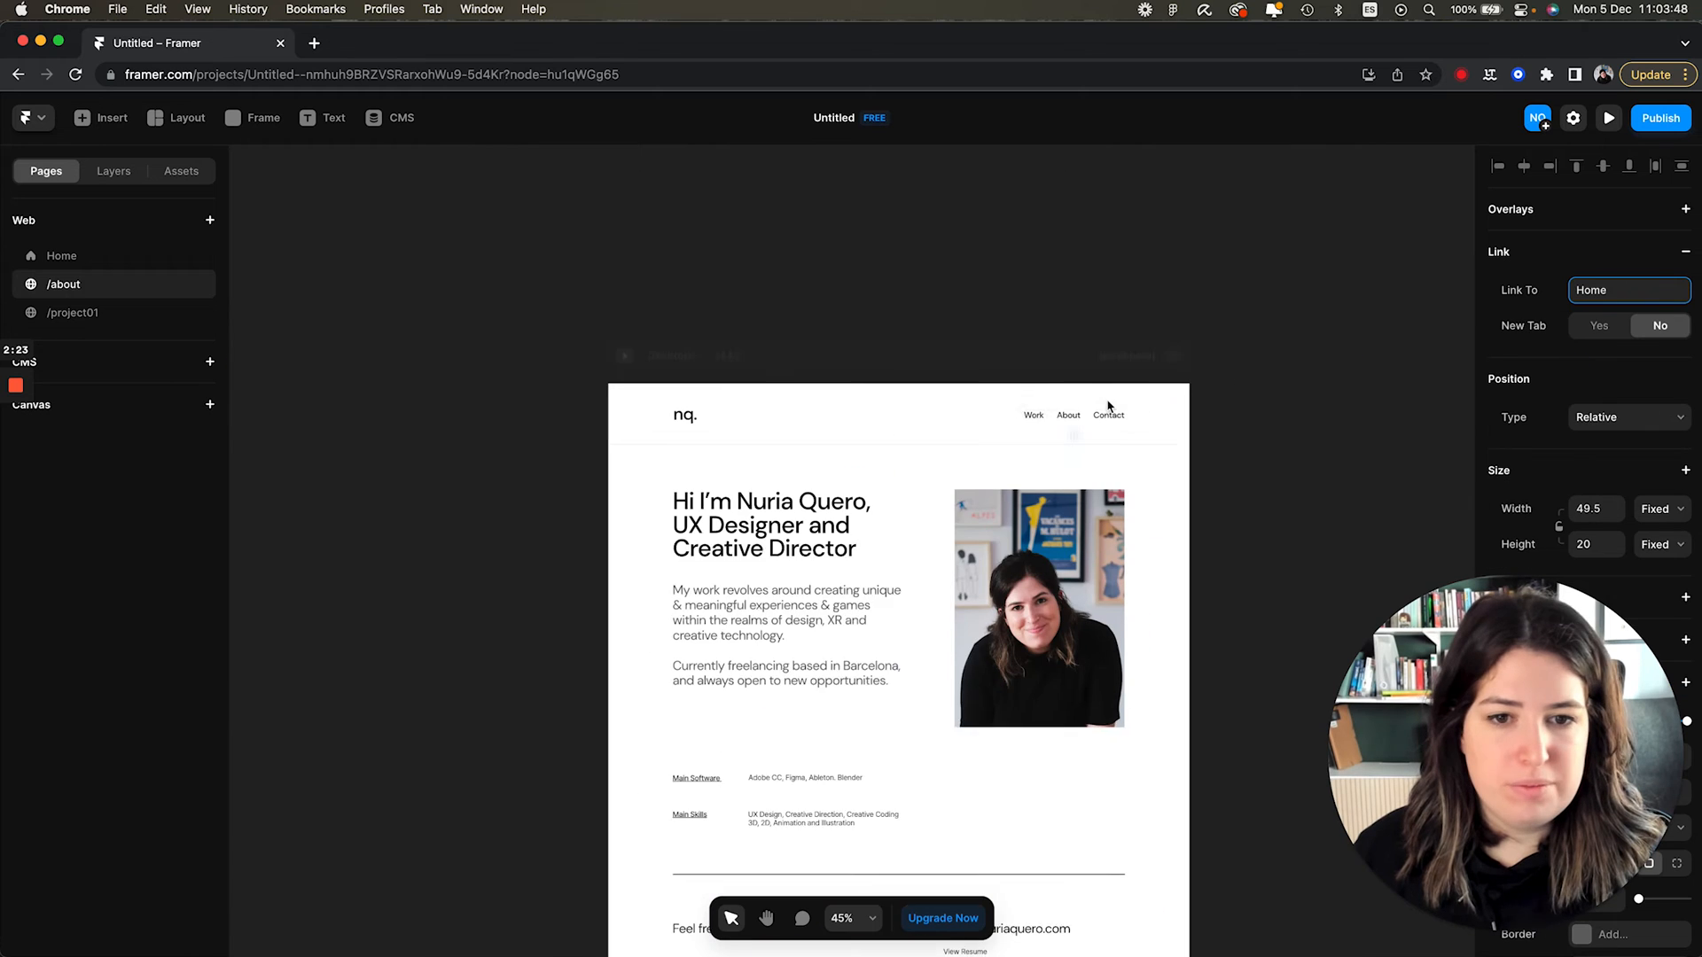
On /project01, link Work to Home and About to /about.
{"action": "left_click", "coordinate": [73, 313]}
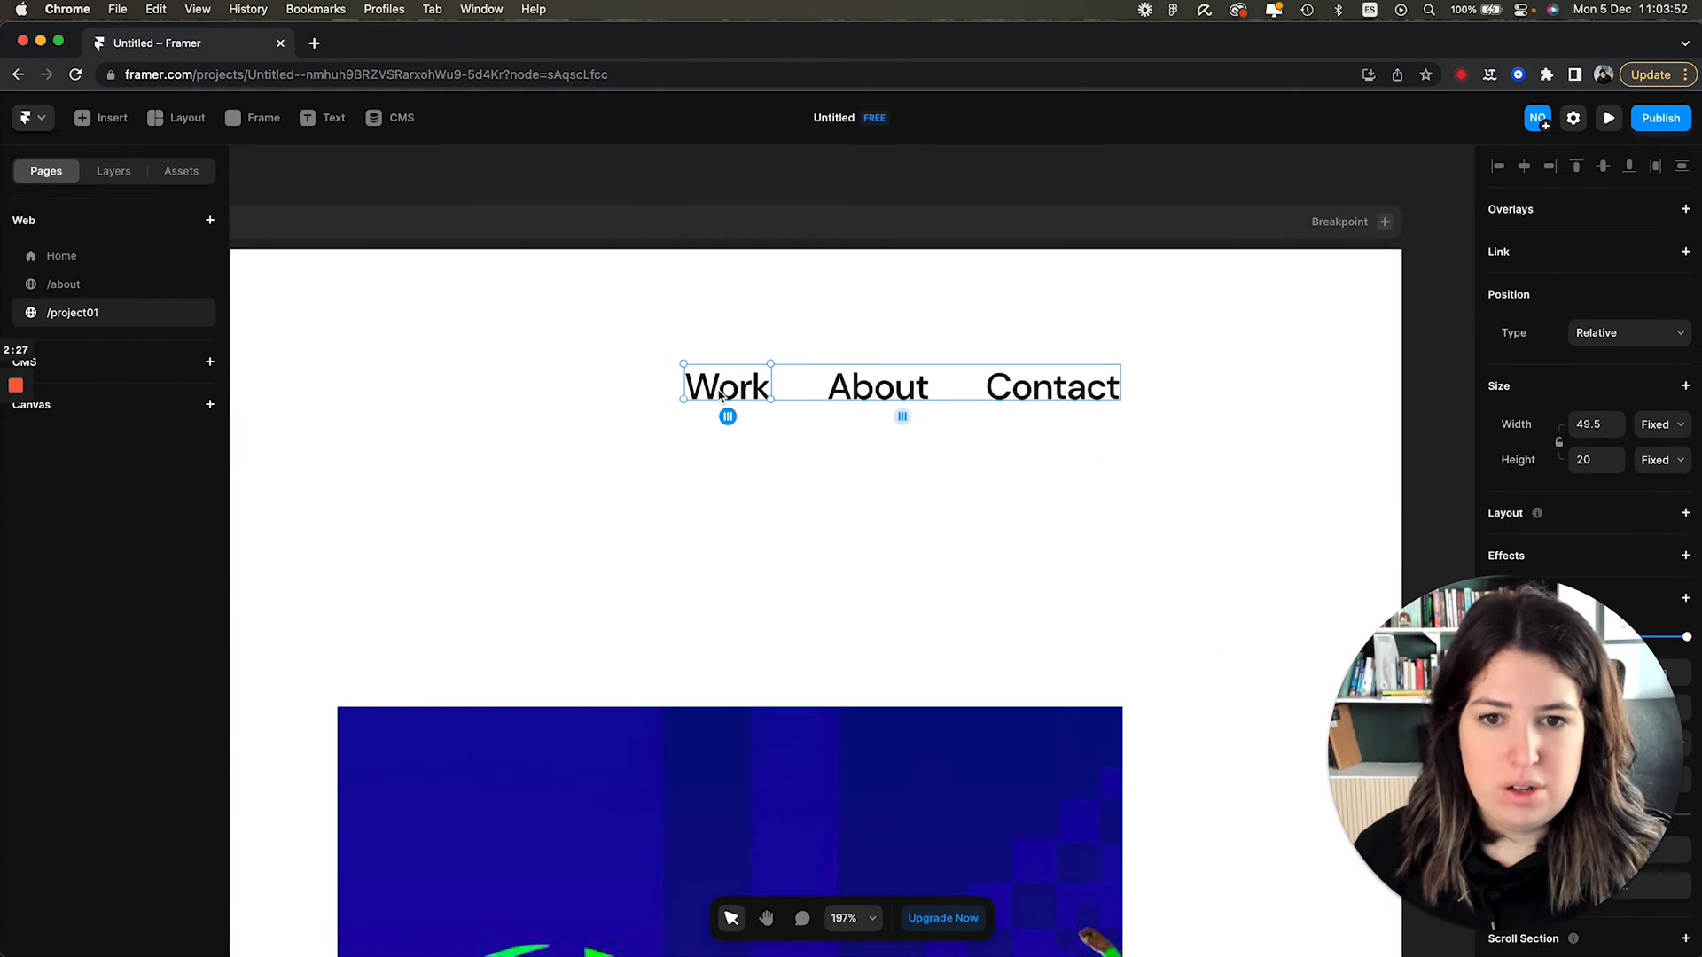
{"action": "left_click", "coordinate": [1684, 252]}
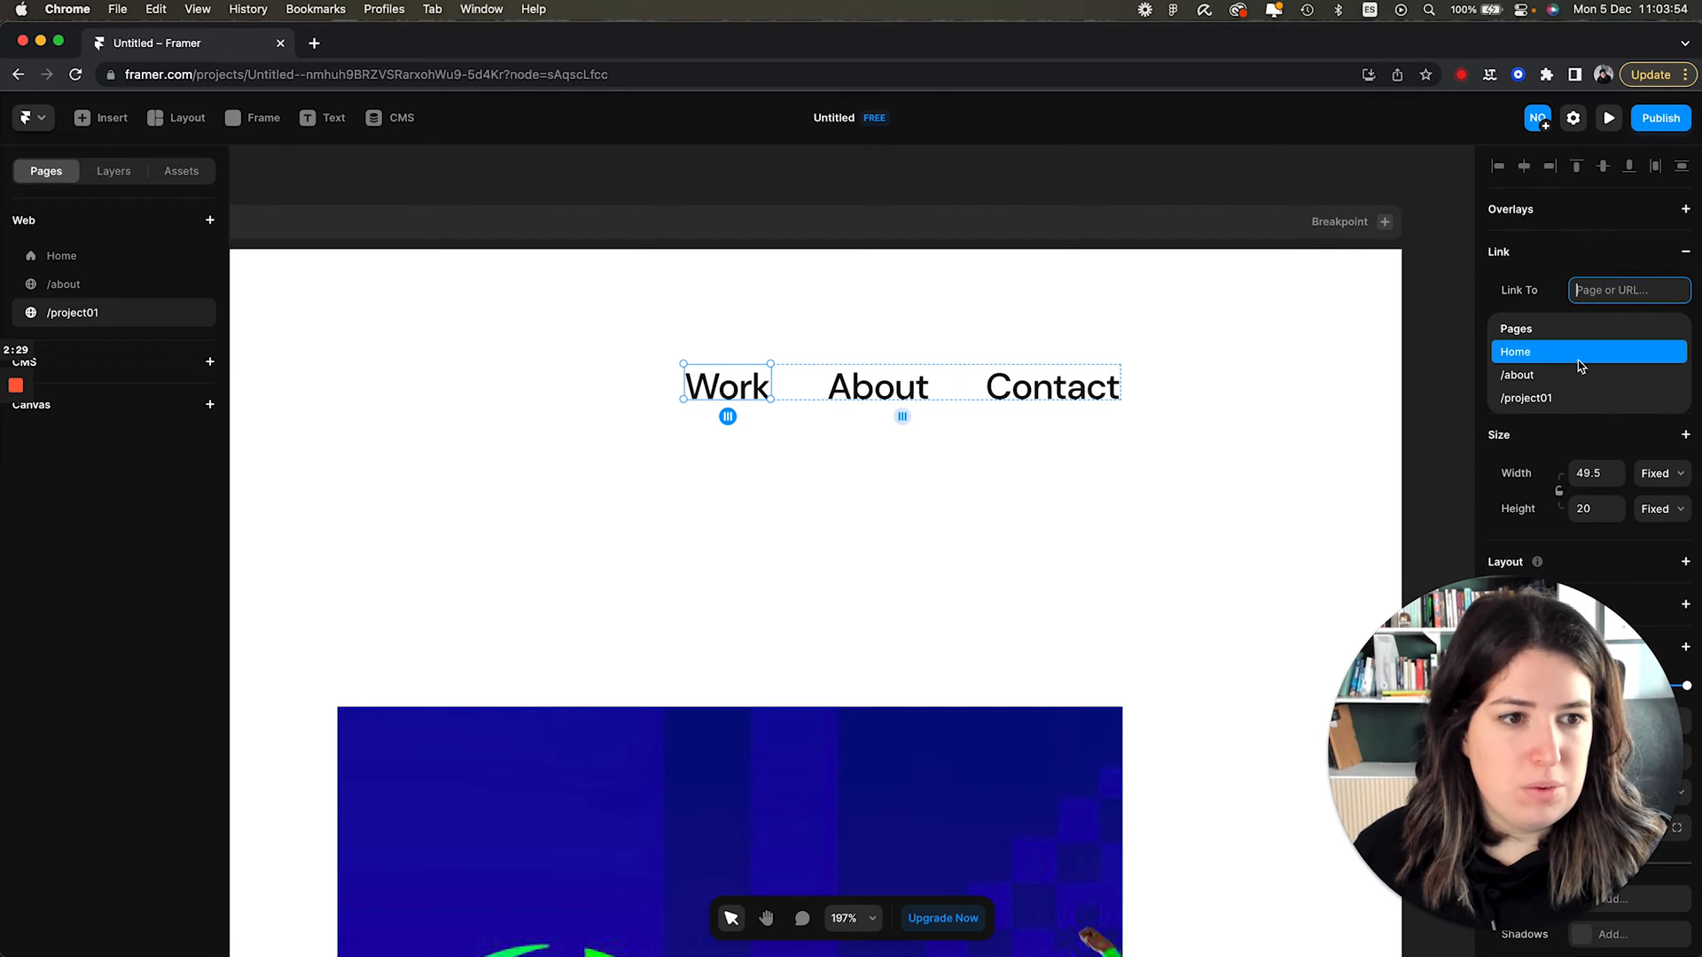
{"action": "left_click", "coordinate": [876, 387]}
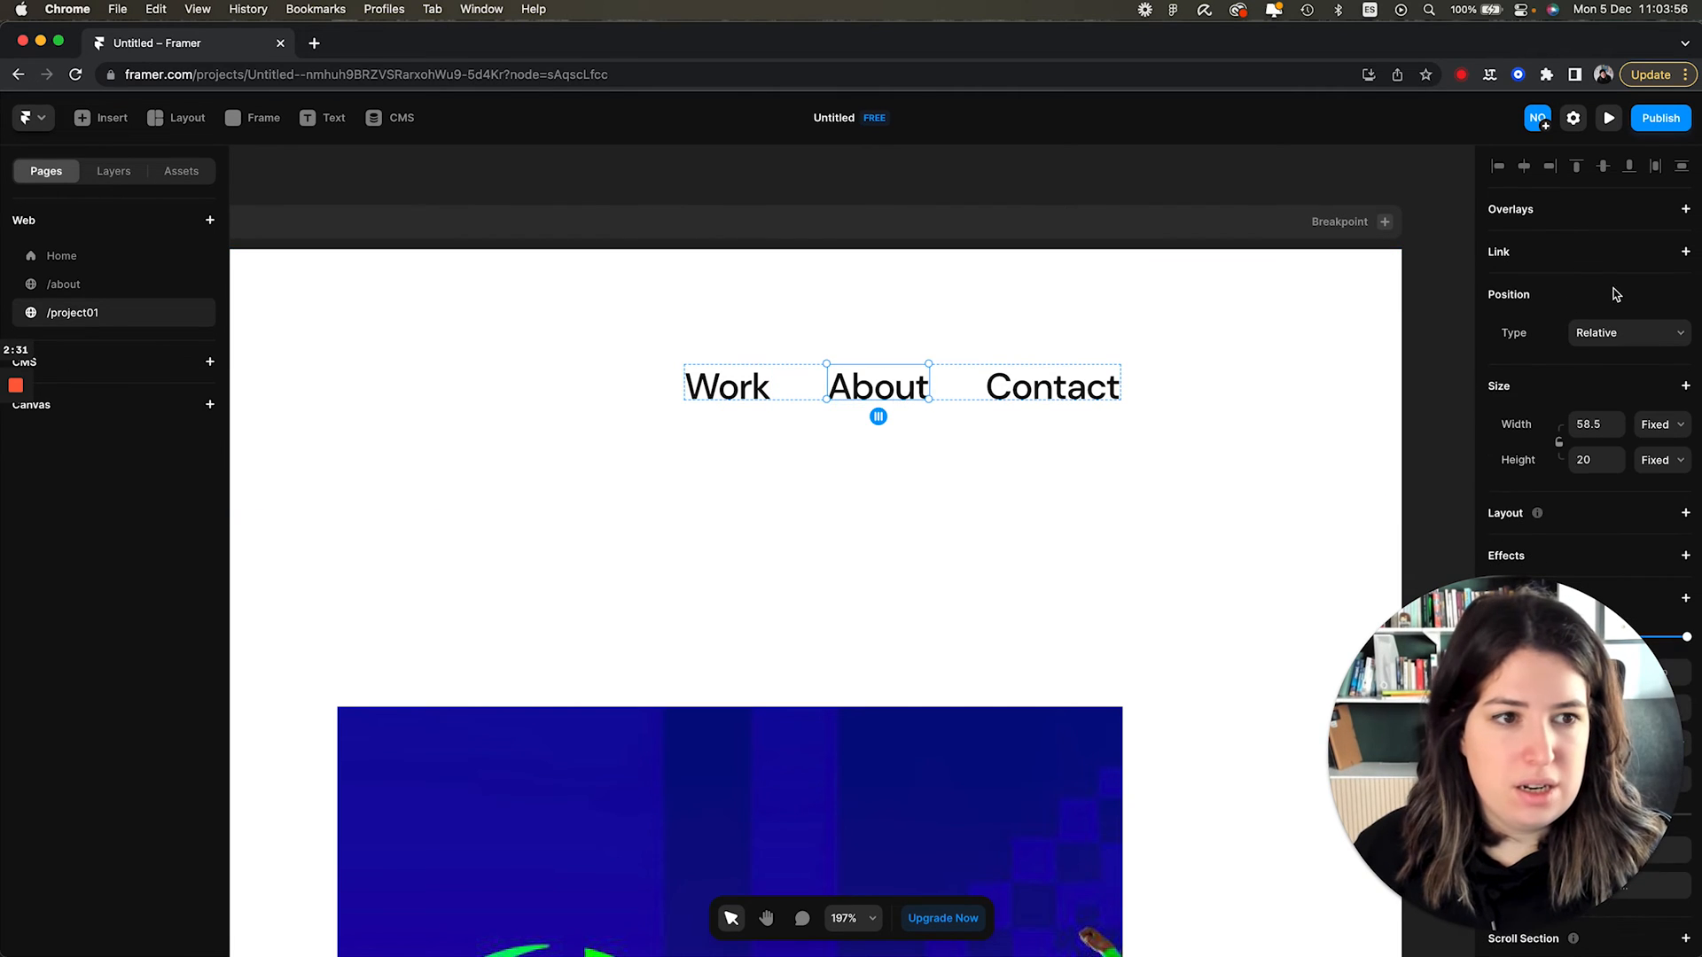
{"action": "left_click", "coordinate": [1686, 251]}
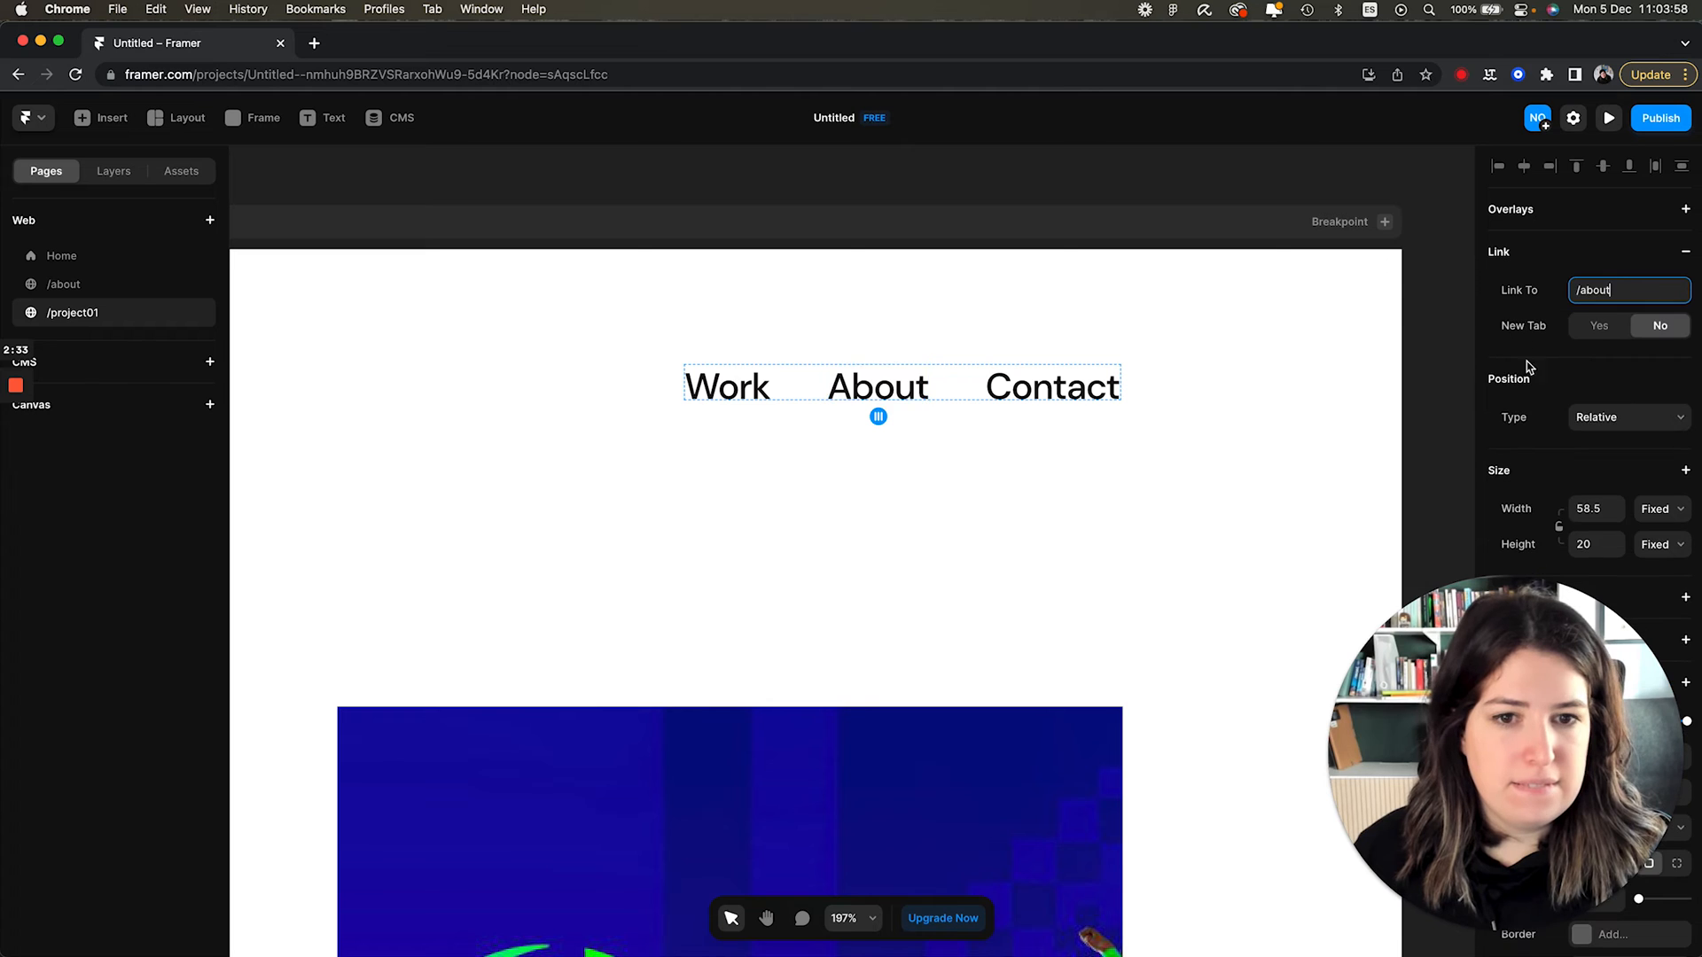
{"action": "left_click", "coordinate": [73, 313]}
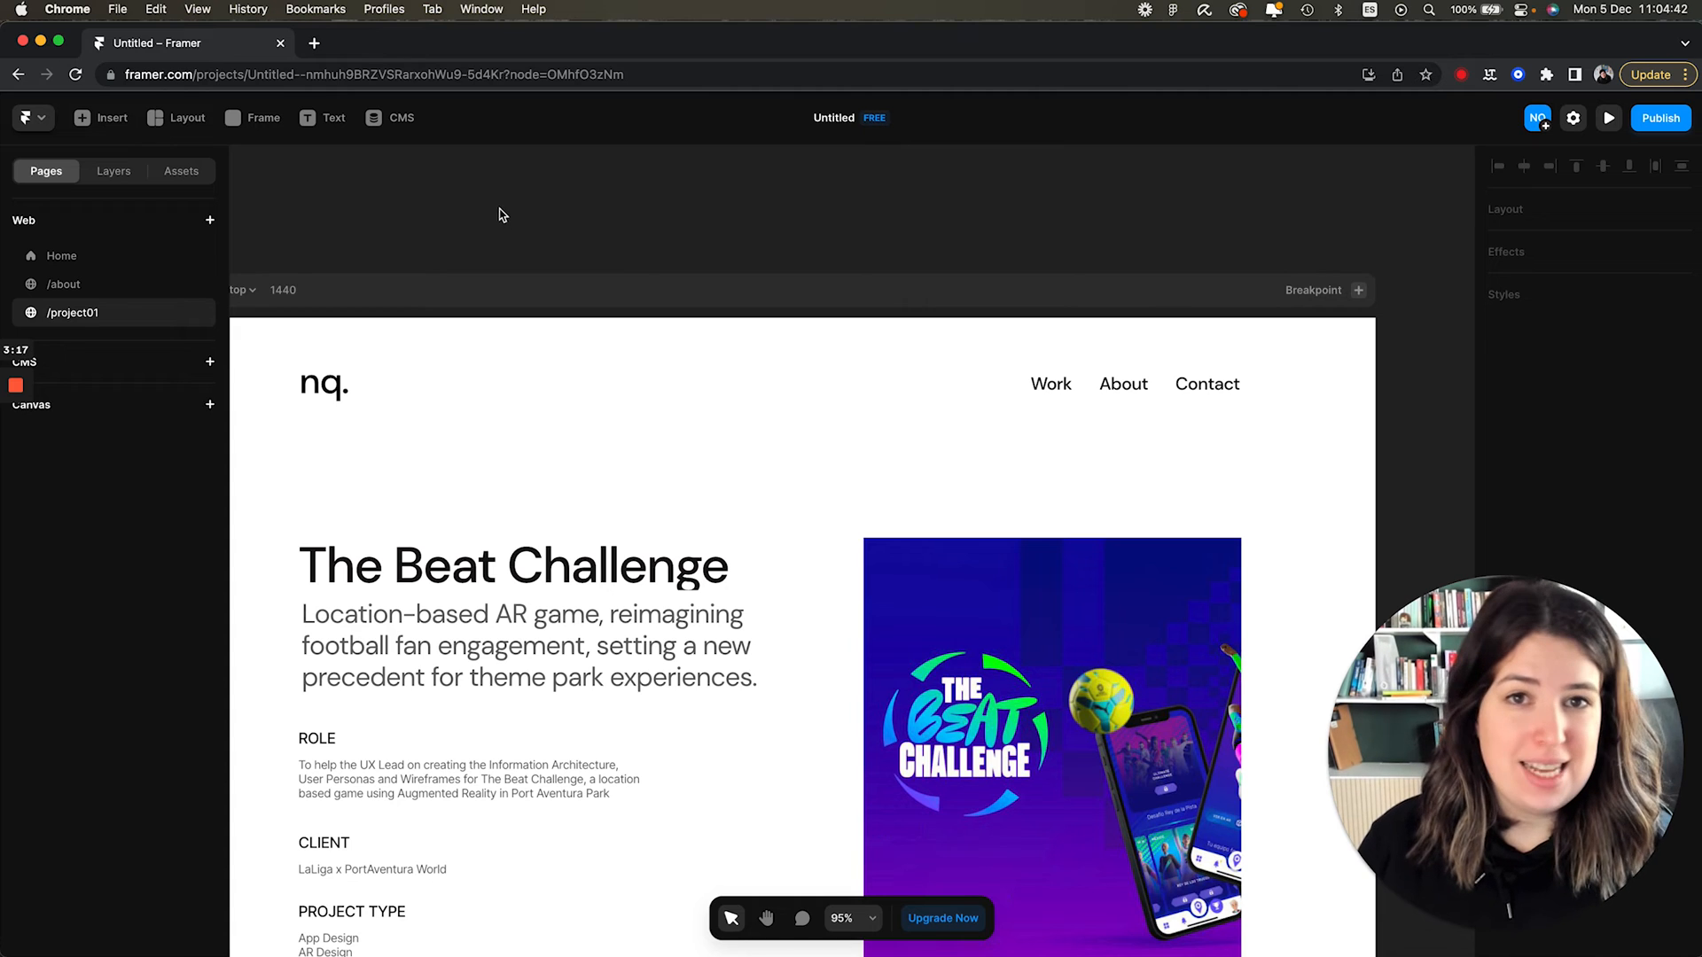
Preview the site from Home, testing the Beat Challenge, Work and About links.
{"action": "left_click", "coordinate": [62, 256]}
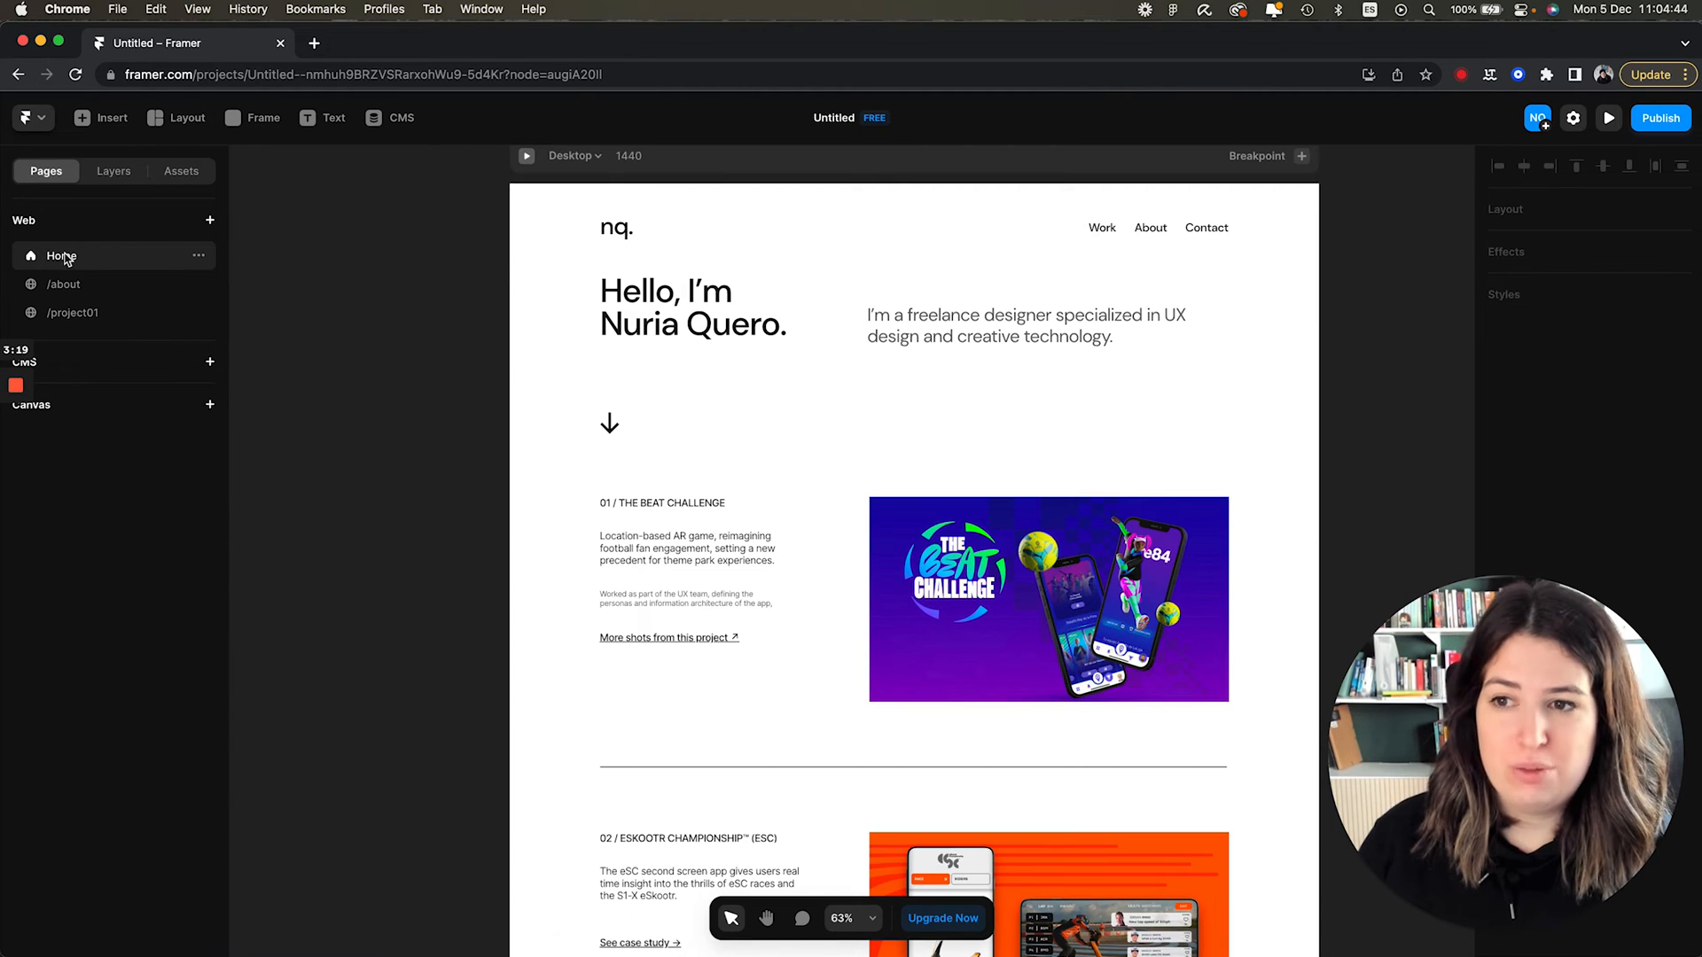
{"action": "left_click", "coordinate": [1609, 117]}
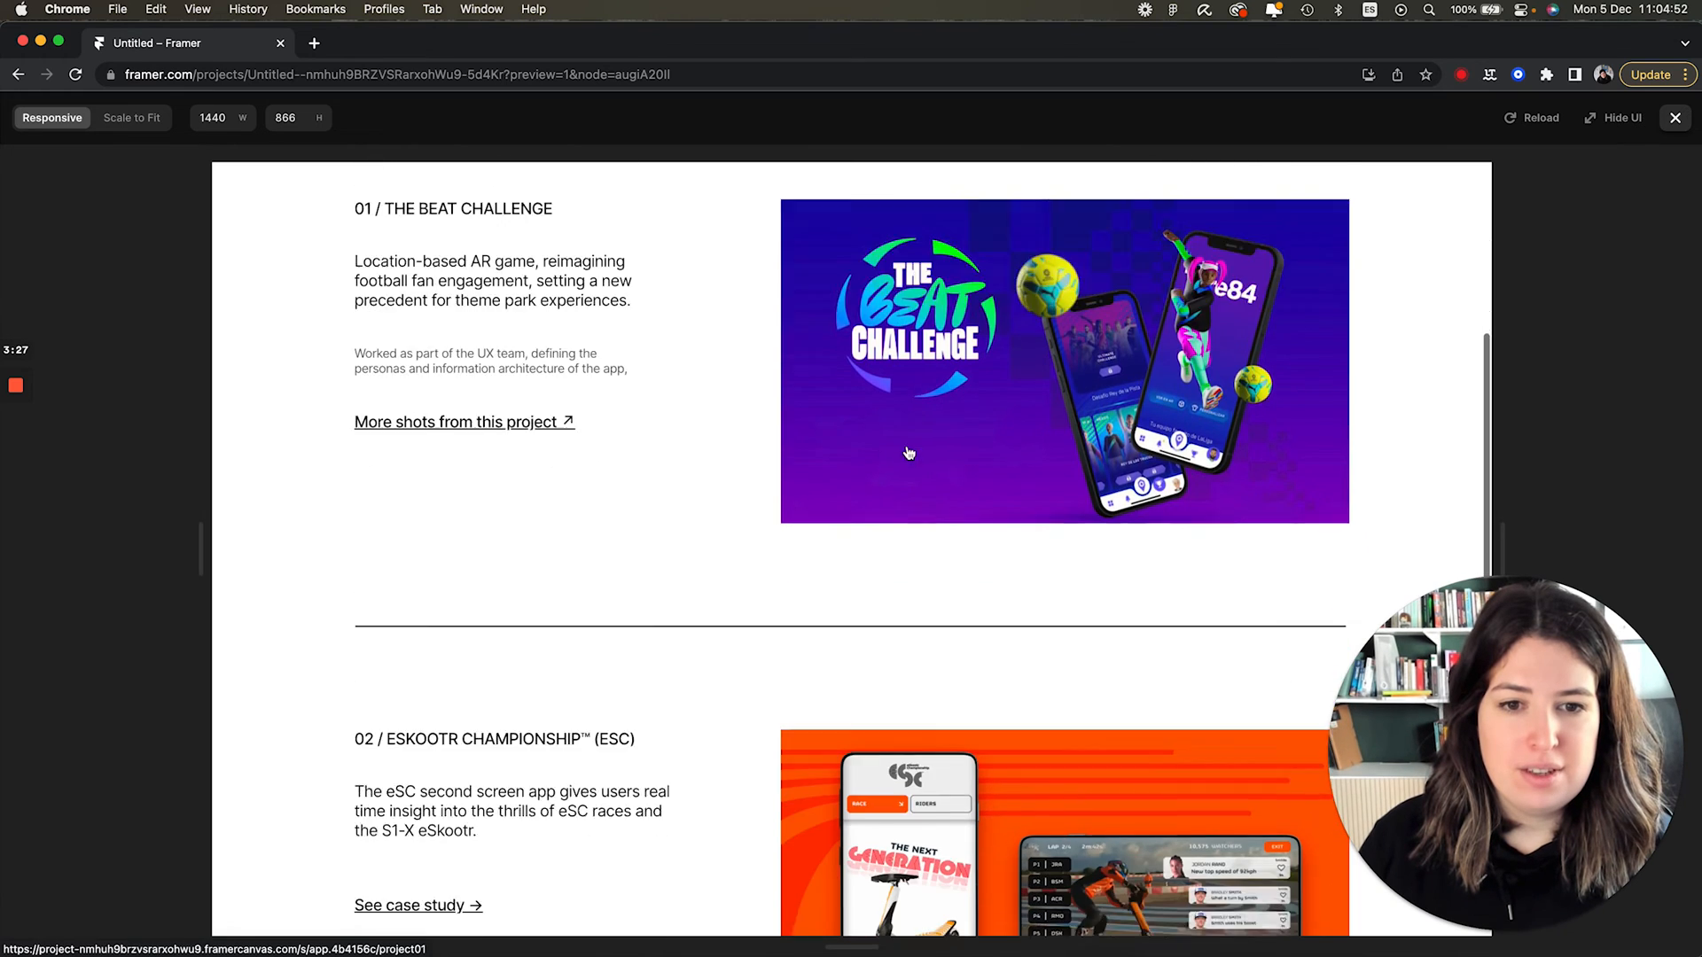
{"action": "scroll", "scroll_direction": "down", "scroll_amount": 3}
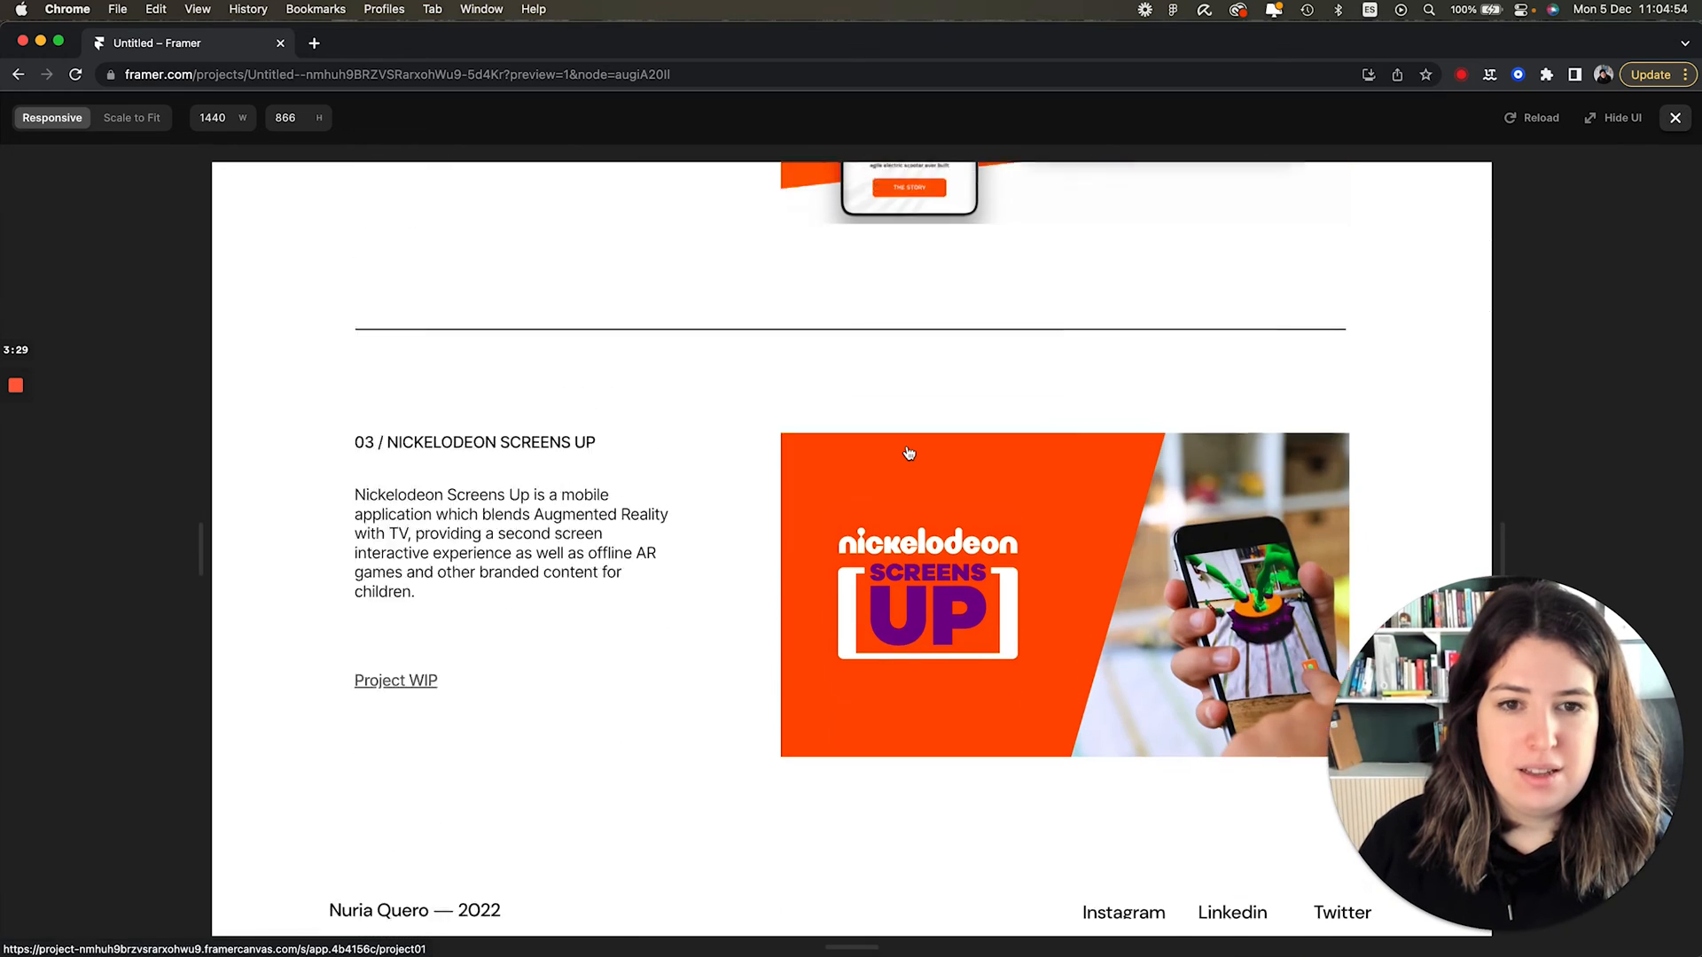
{"action": "left_click", "coordinate": [1224, 231]}
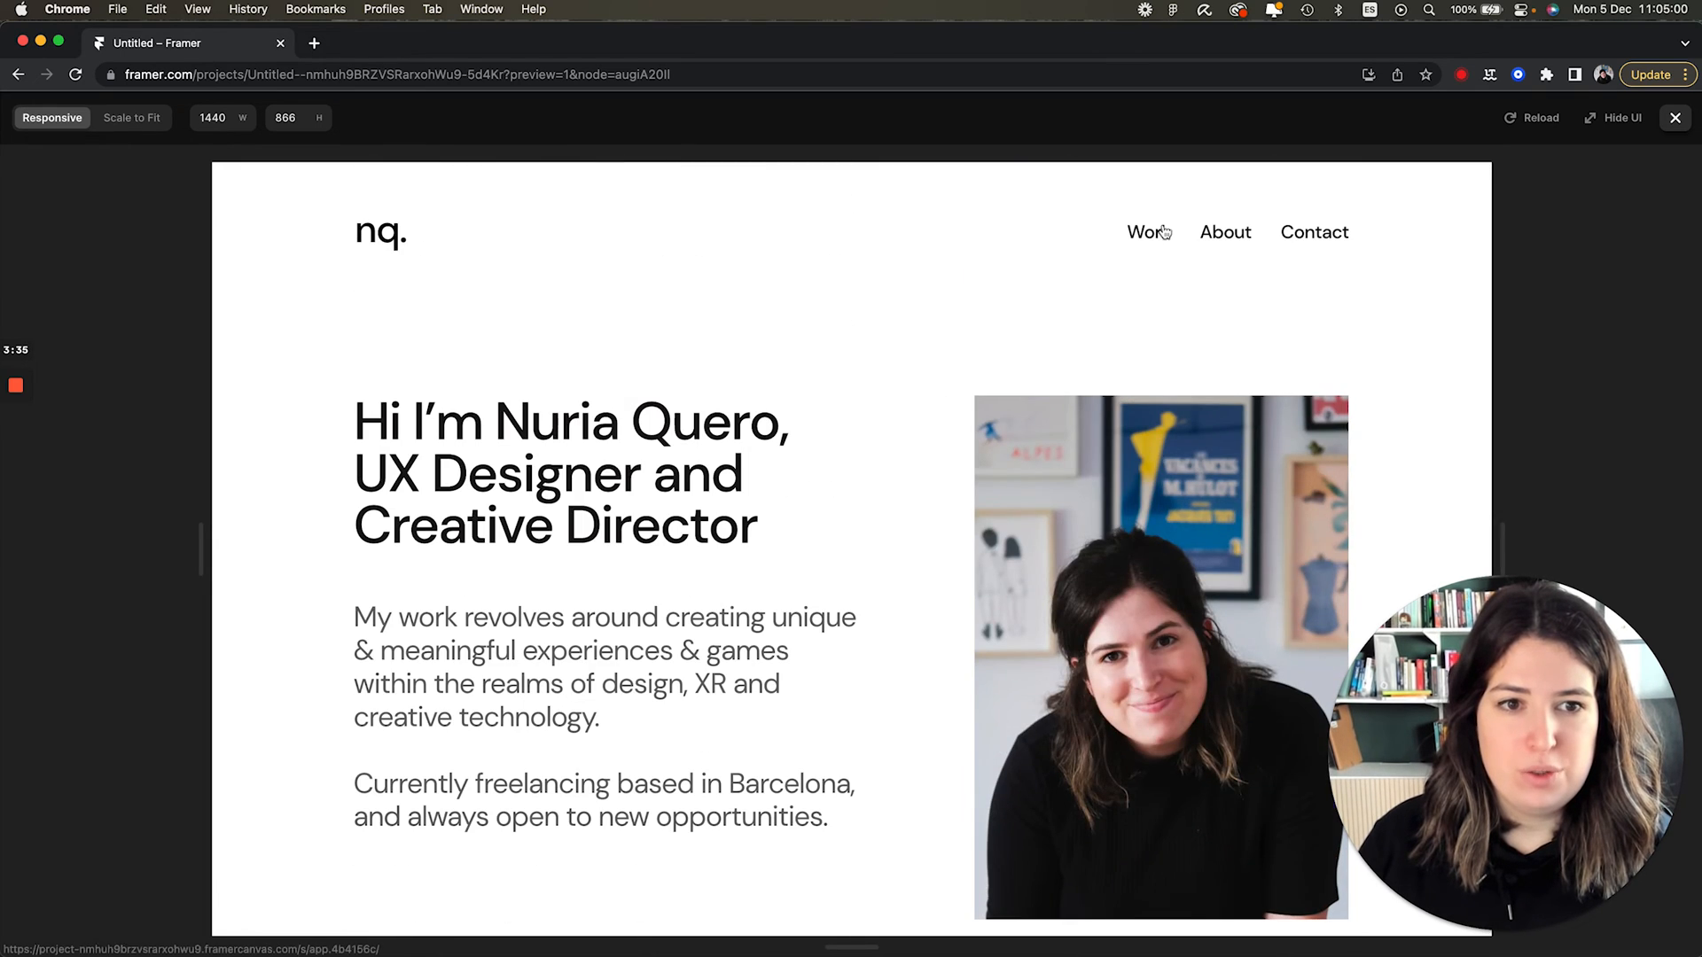
{"action": "left_click", "coordinate": [1146, 231]}
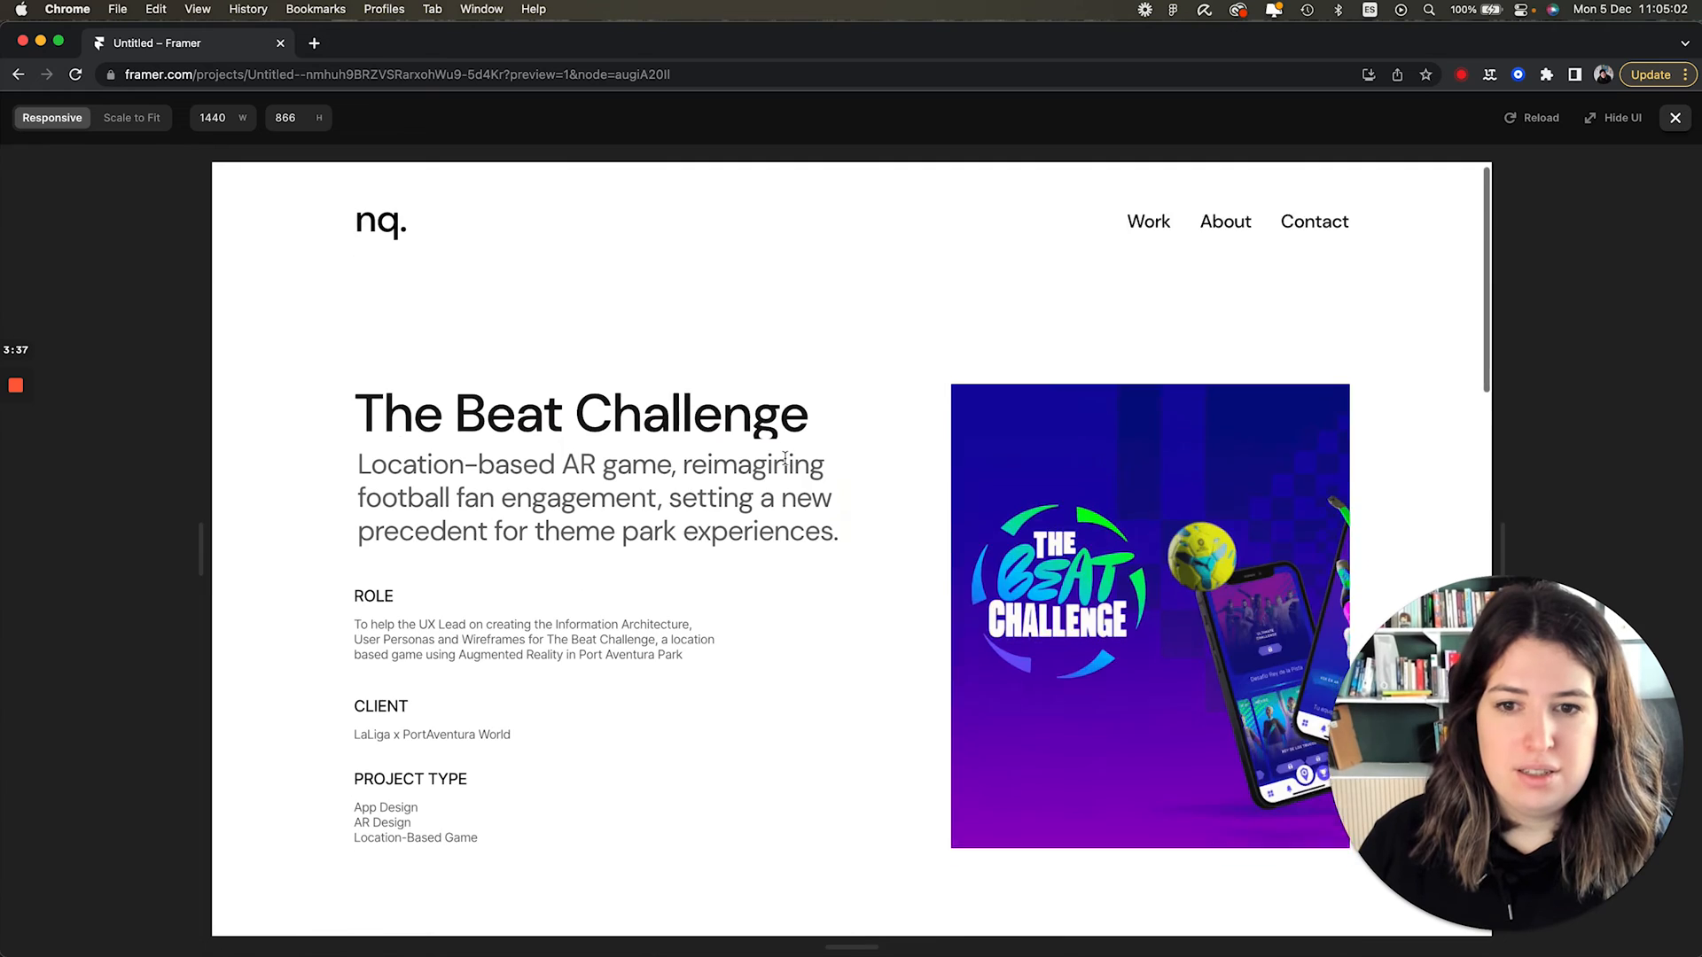
{"action": "left_click", "coordinate": [1224, 221]}
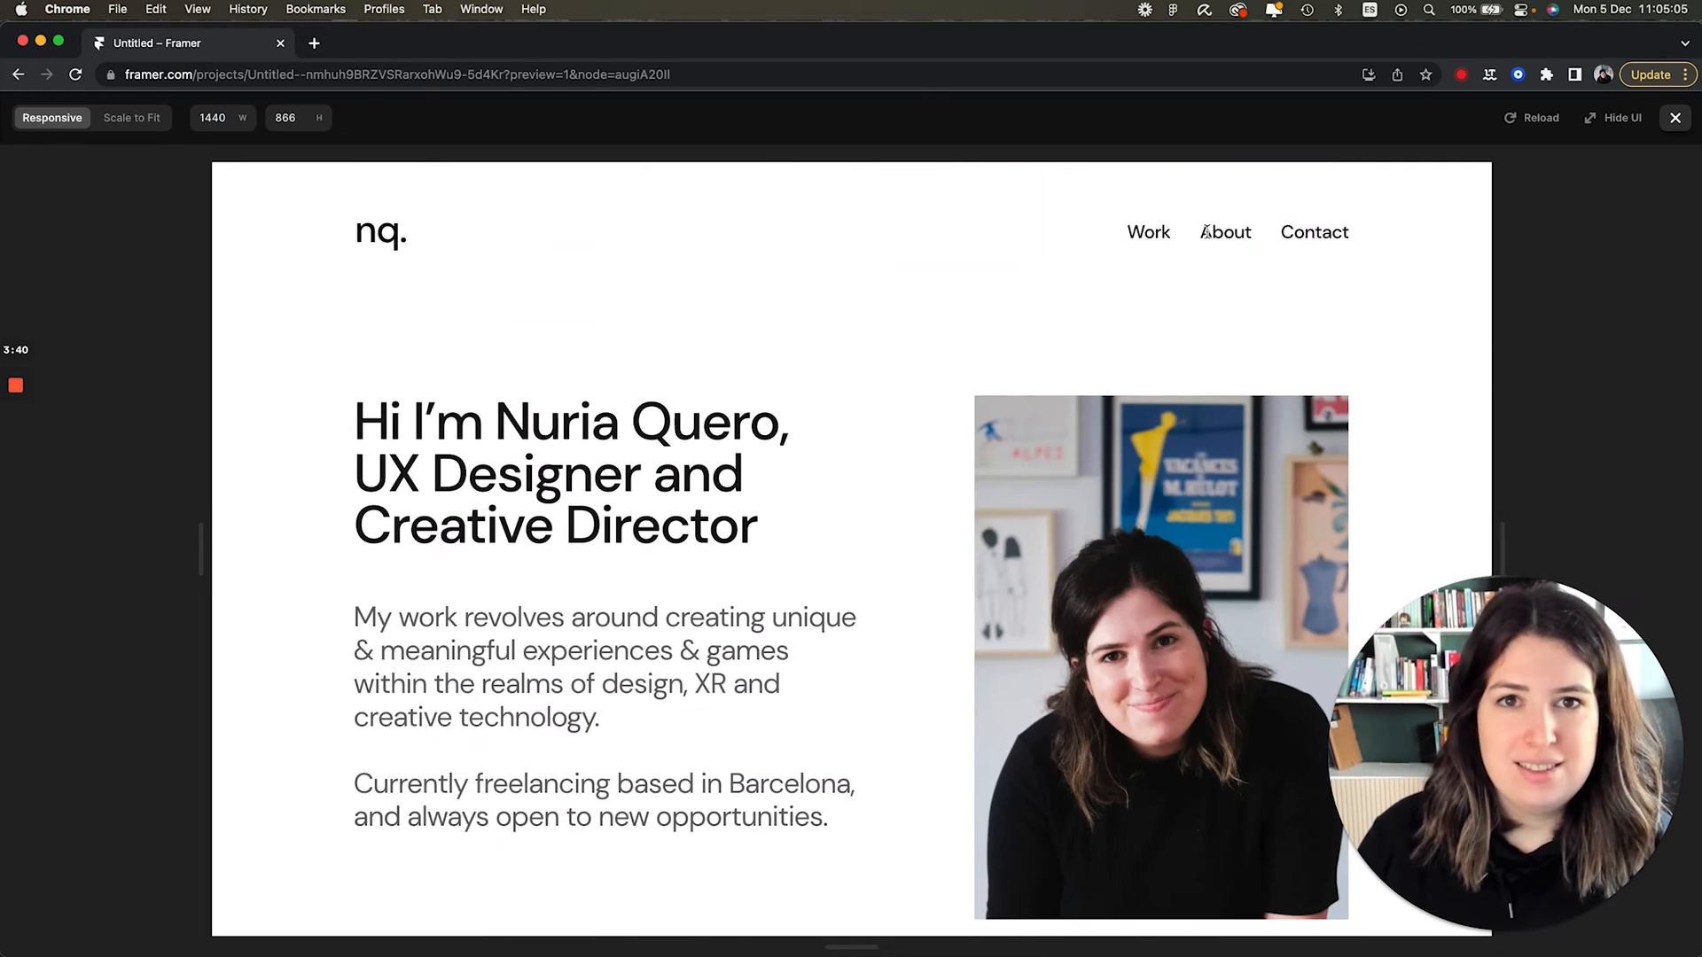
{"action": "left_click", "coordinate": [1675, 117]}
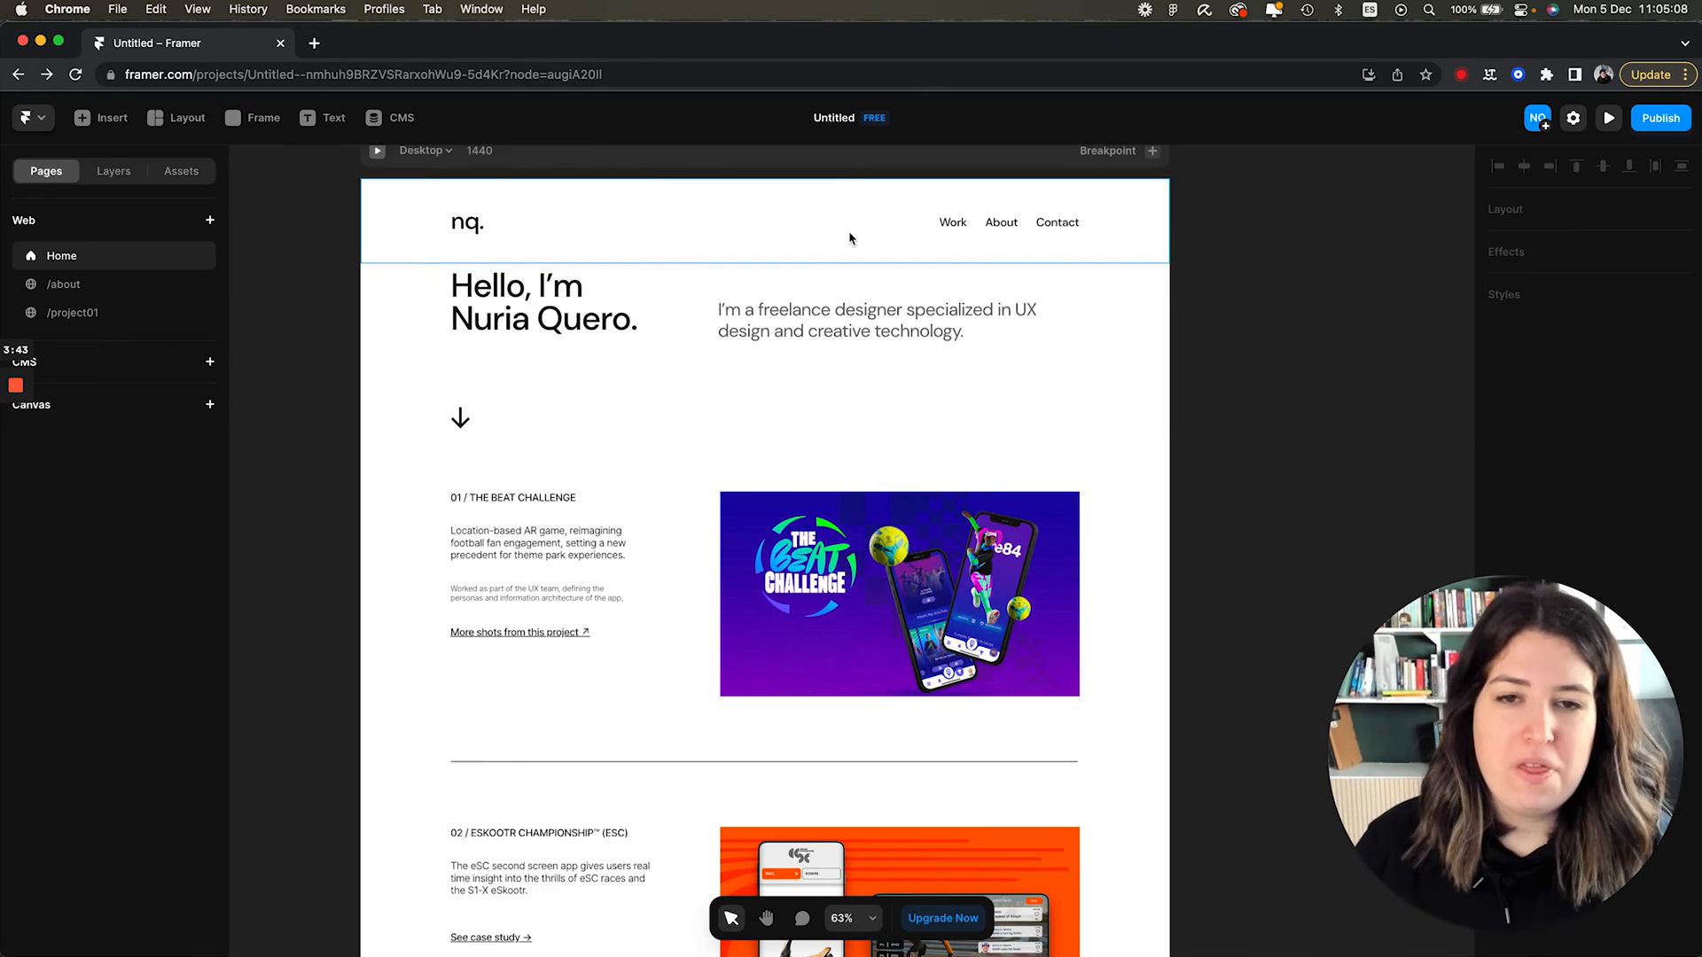
Give the hero section an On Appear Scale In animation with an Ease transition.
{"action": "left_click", "coordinate": [640, 348]}
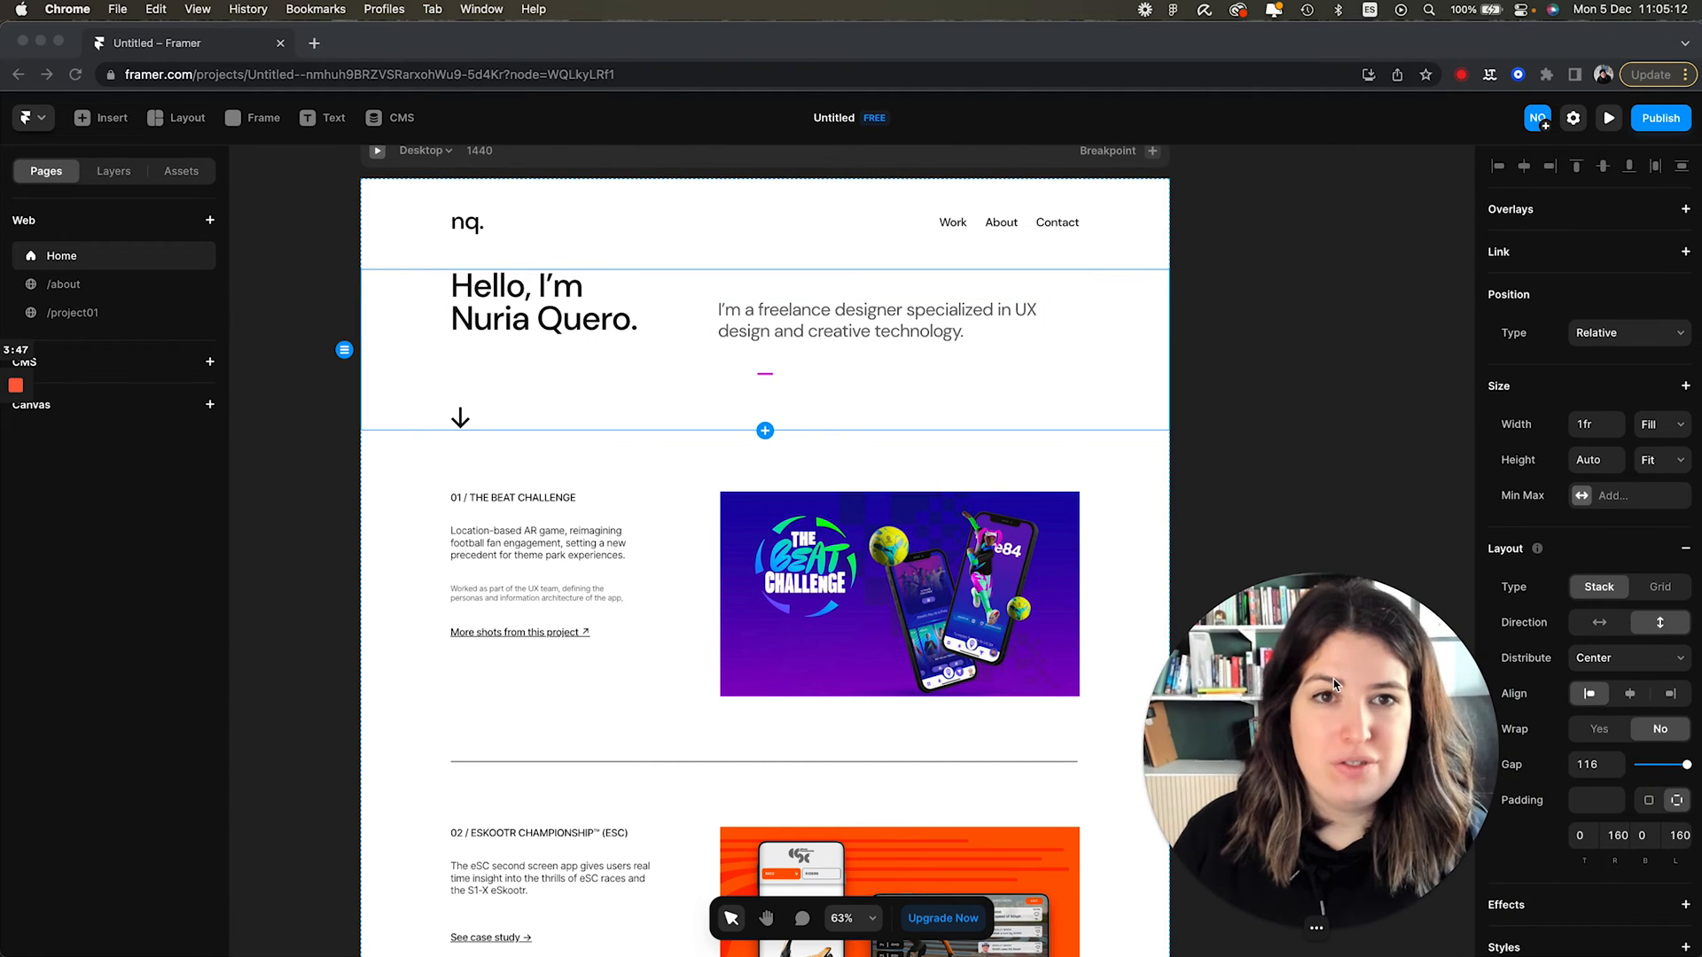
{"action": "scroll", "scroll_direction": "down", "scroll_amount": 3}
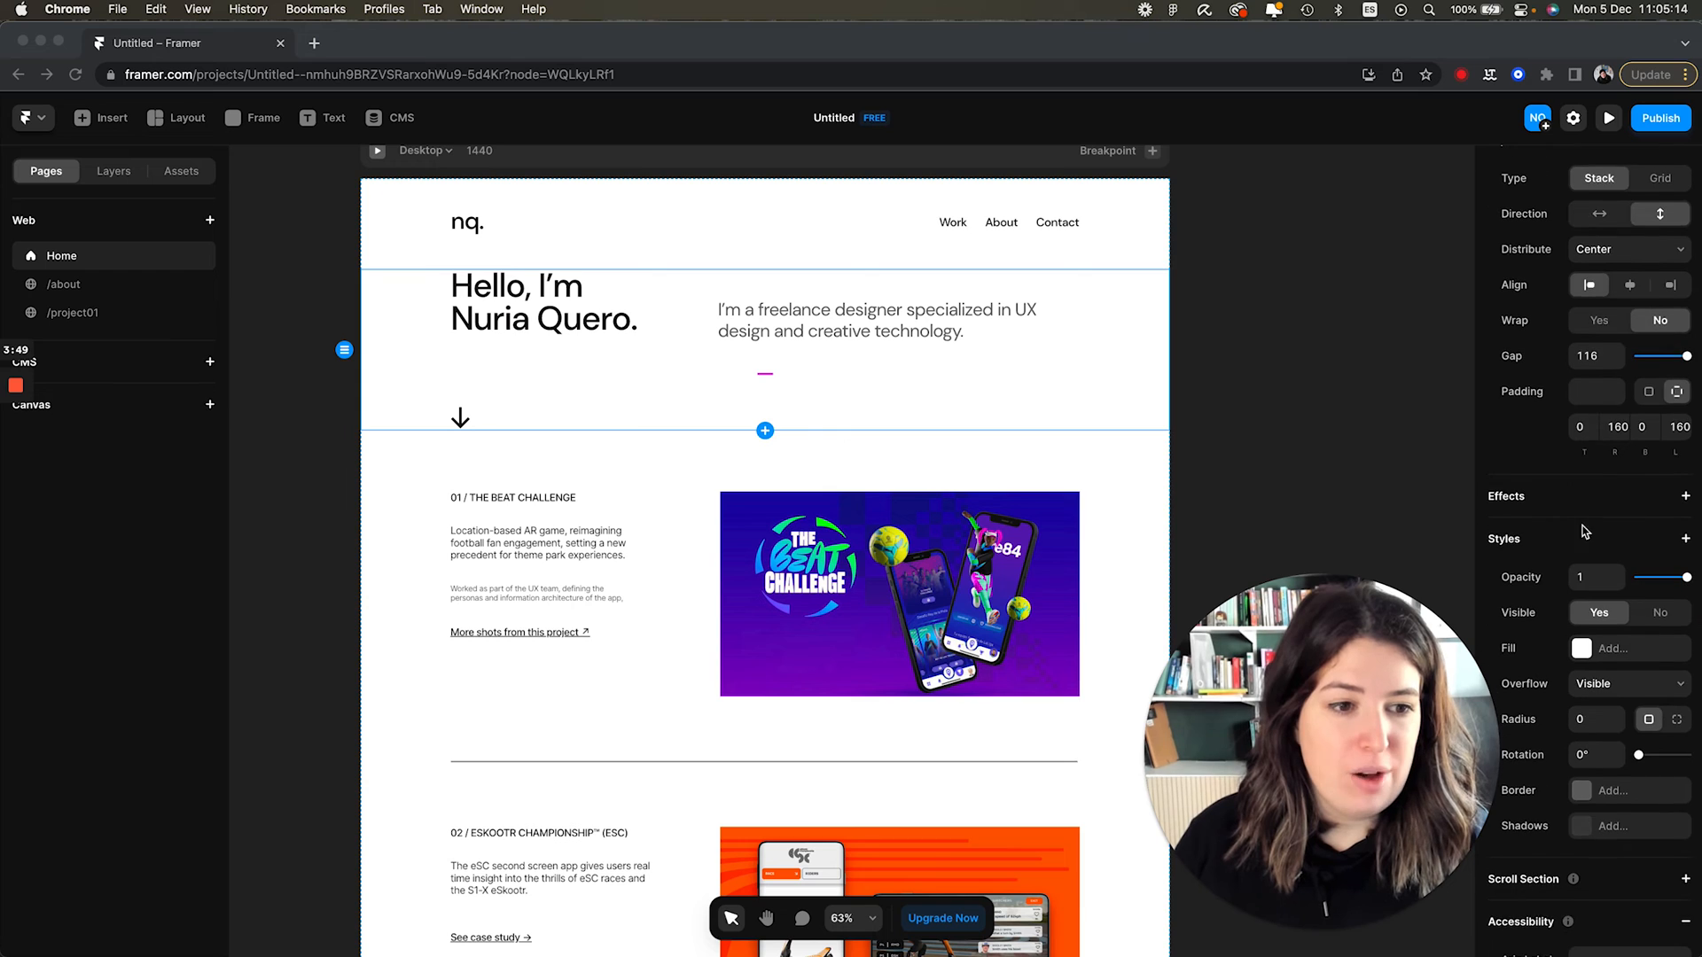
{"action": "scroll", "scroll_direction": "down", "scroll_amount": 3}
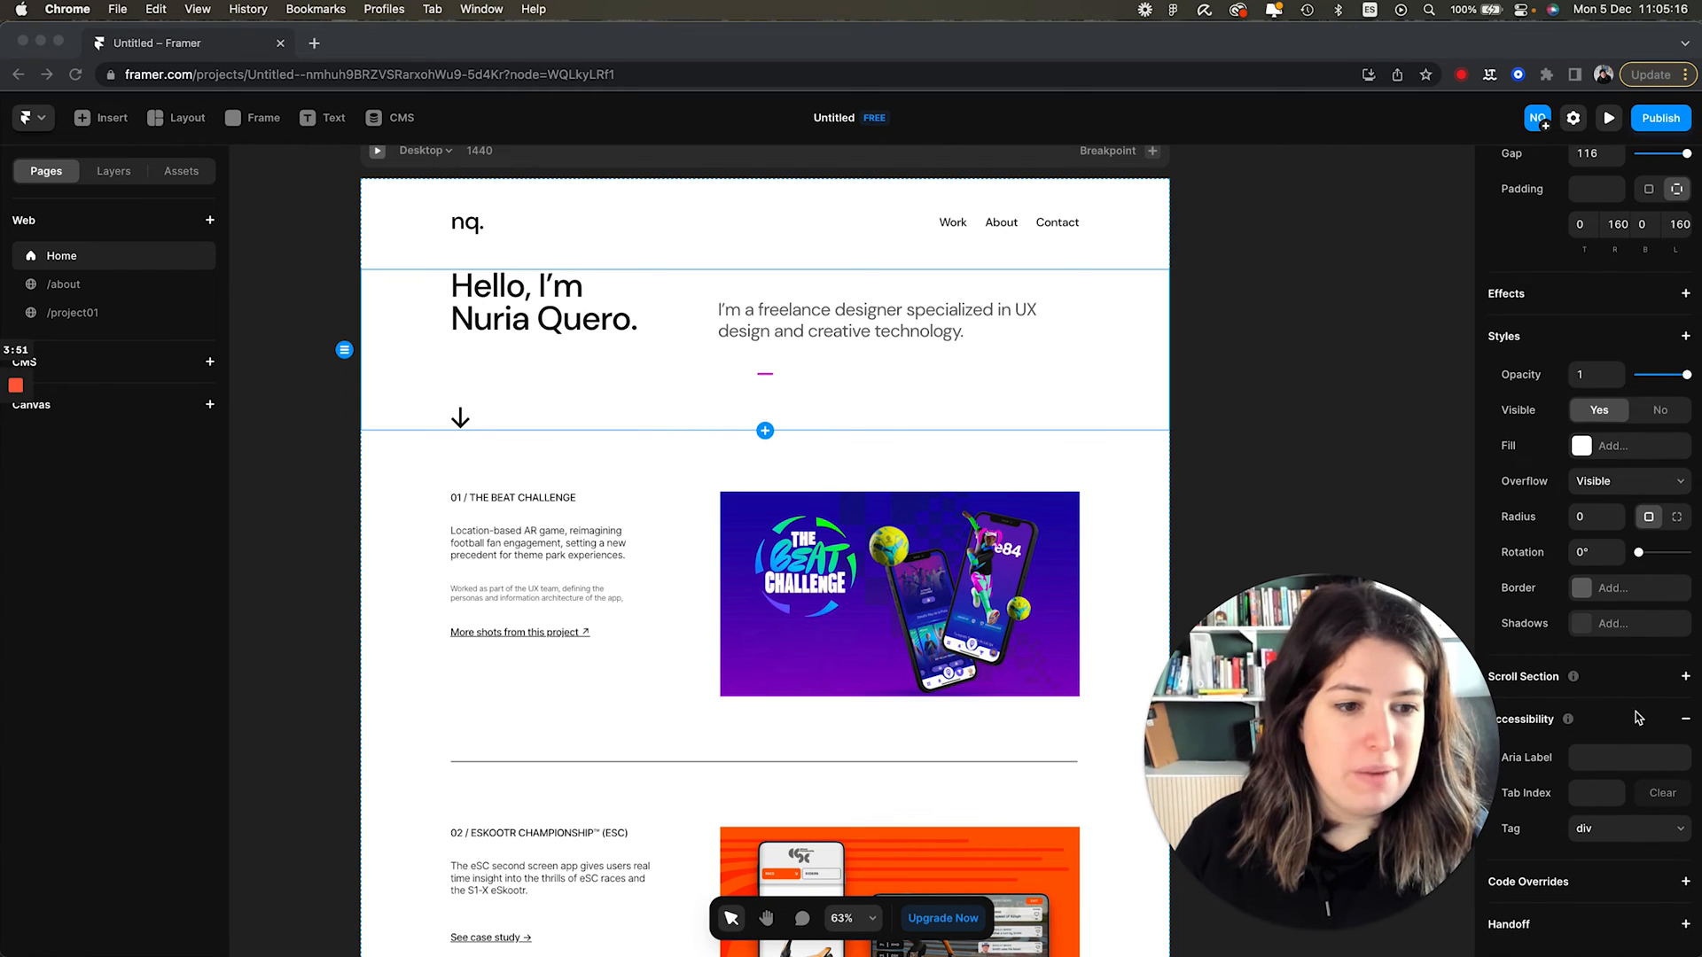
{"action": "scroll", "scroll_direction": "up", "scroll_amount": 3}
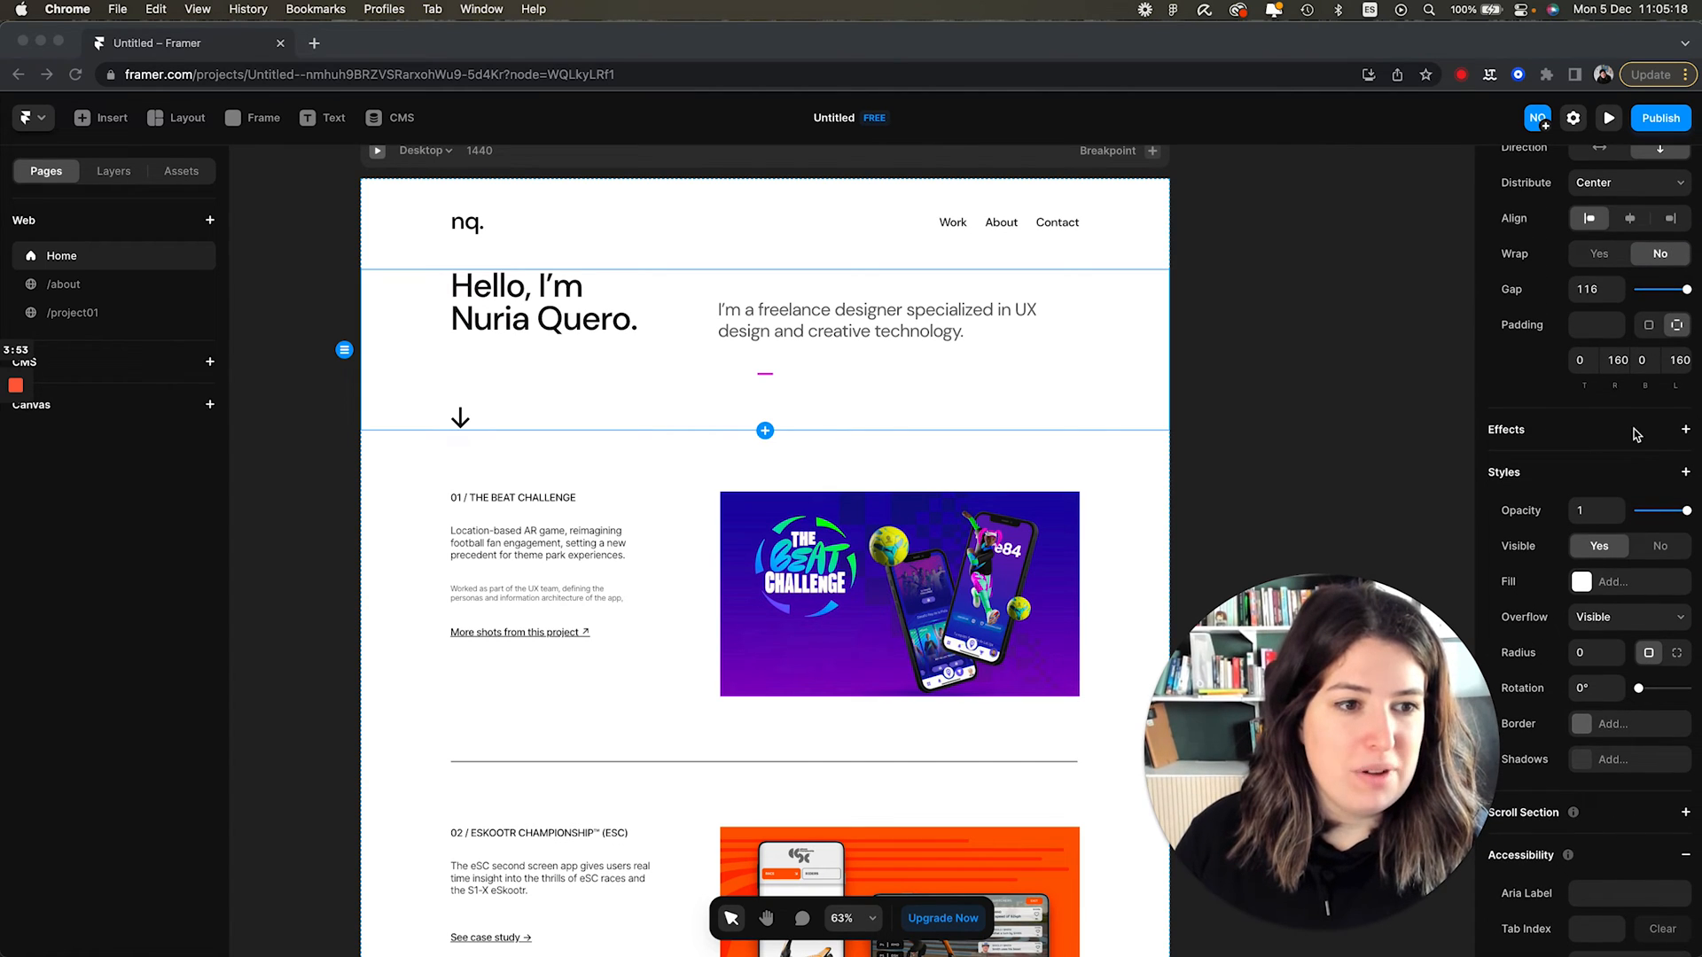
{"action": "left_click", "coordinate": [1686, 429]}
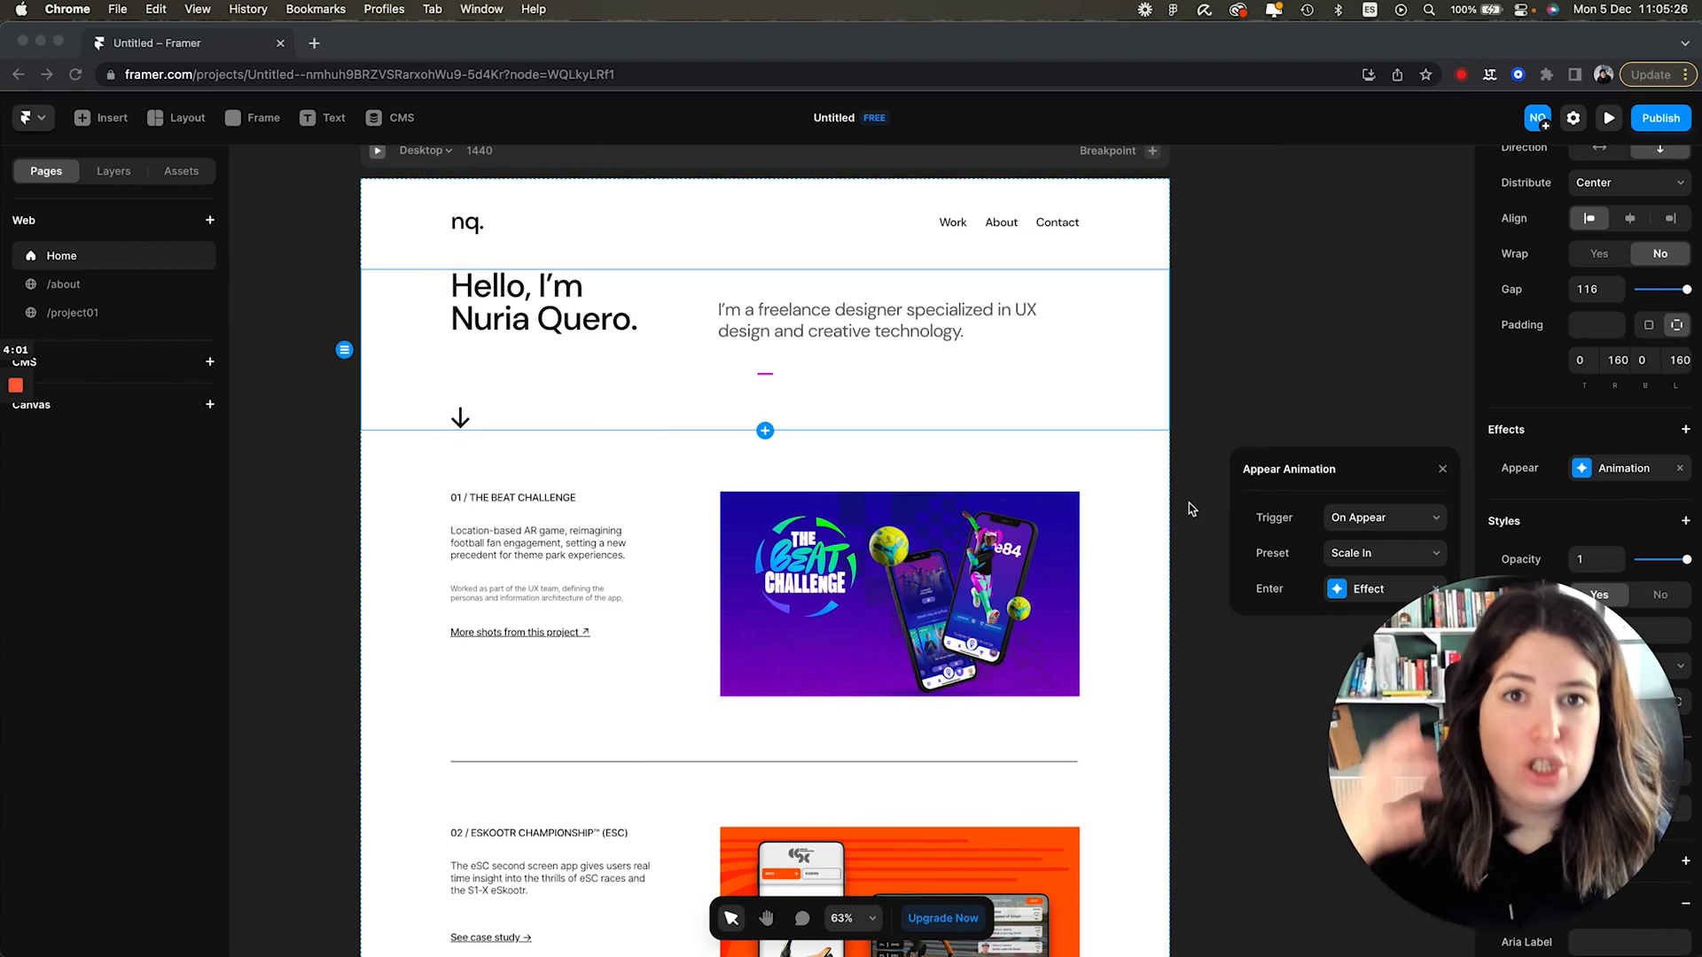
{"action": "mouse_move", "coordinate": [1321, 527]}
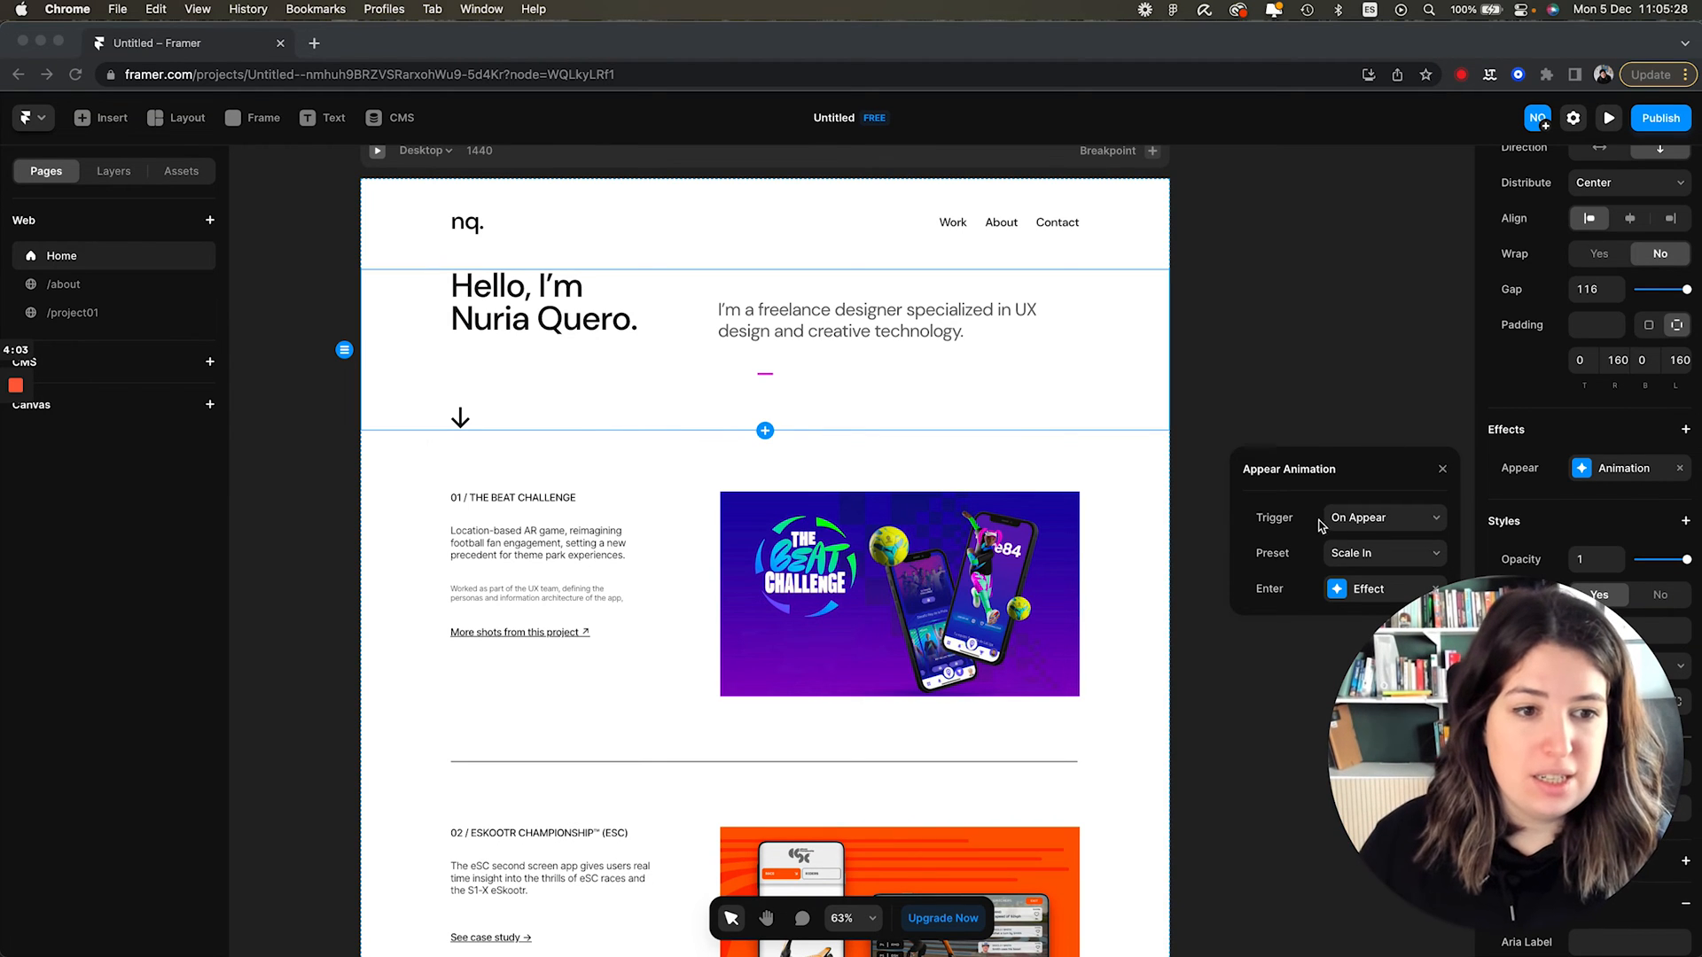
{"action": "left_click", "coordinate": [1382, 517]}
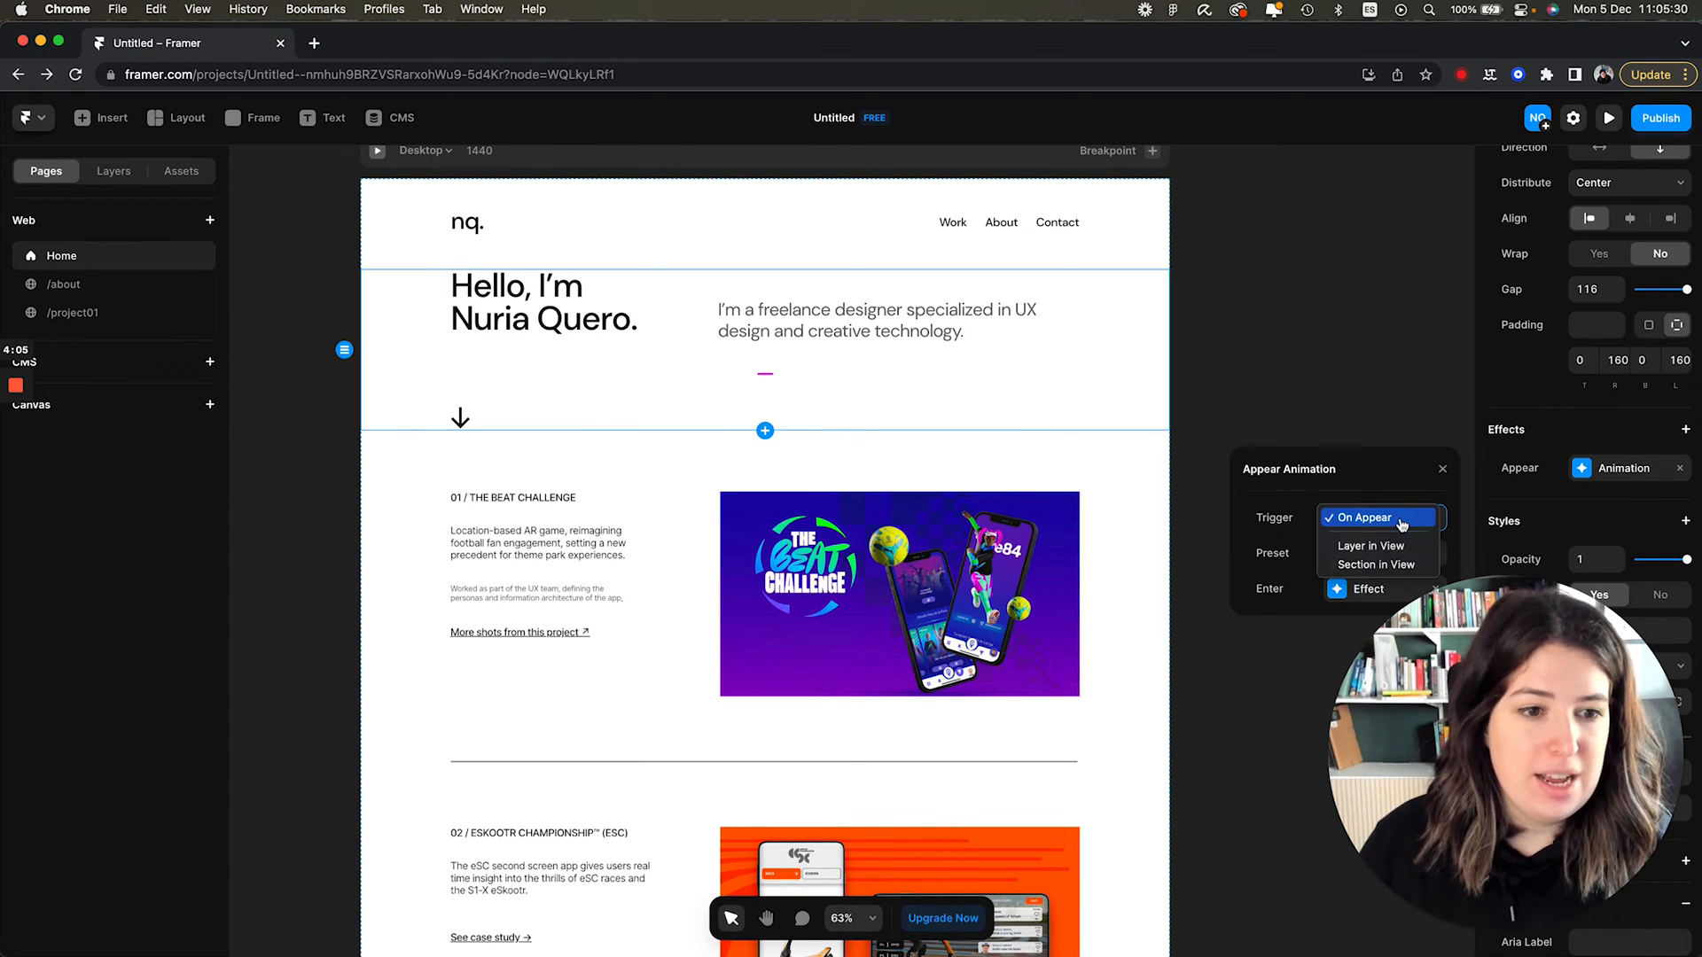
{"action": "left_click", "coordinate": [1379, 552]}
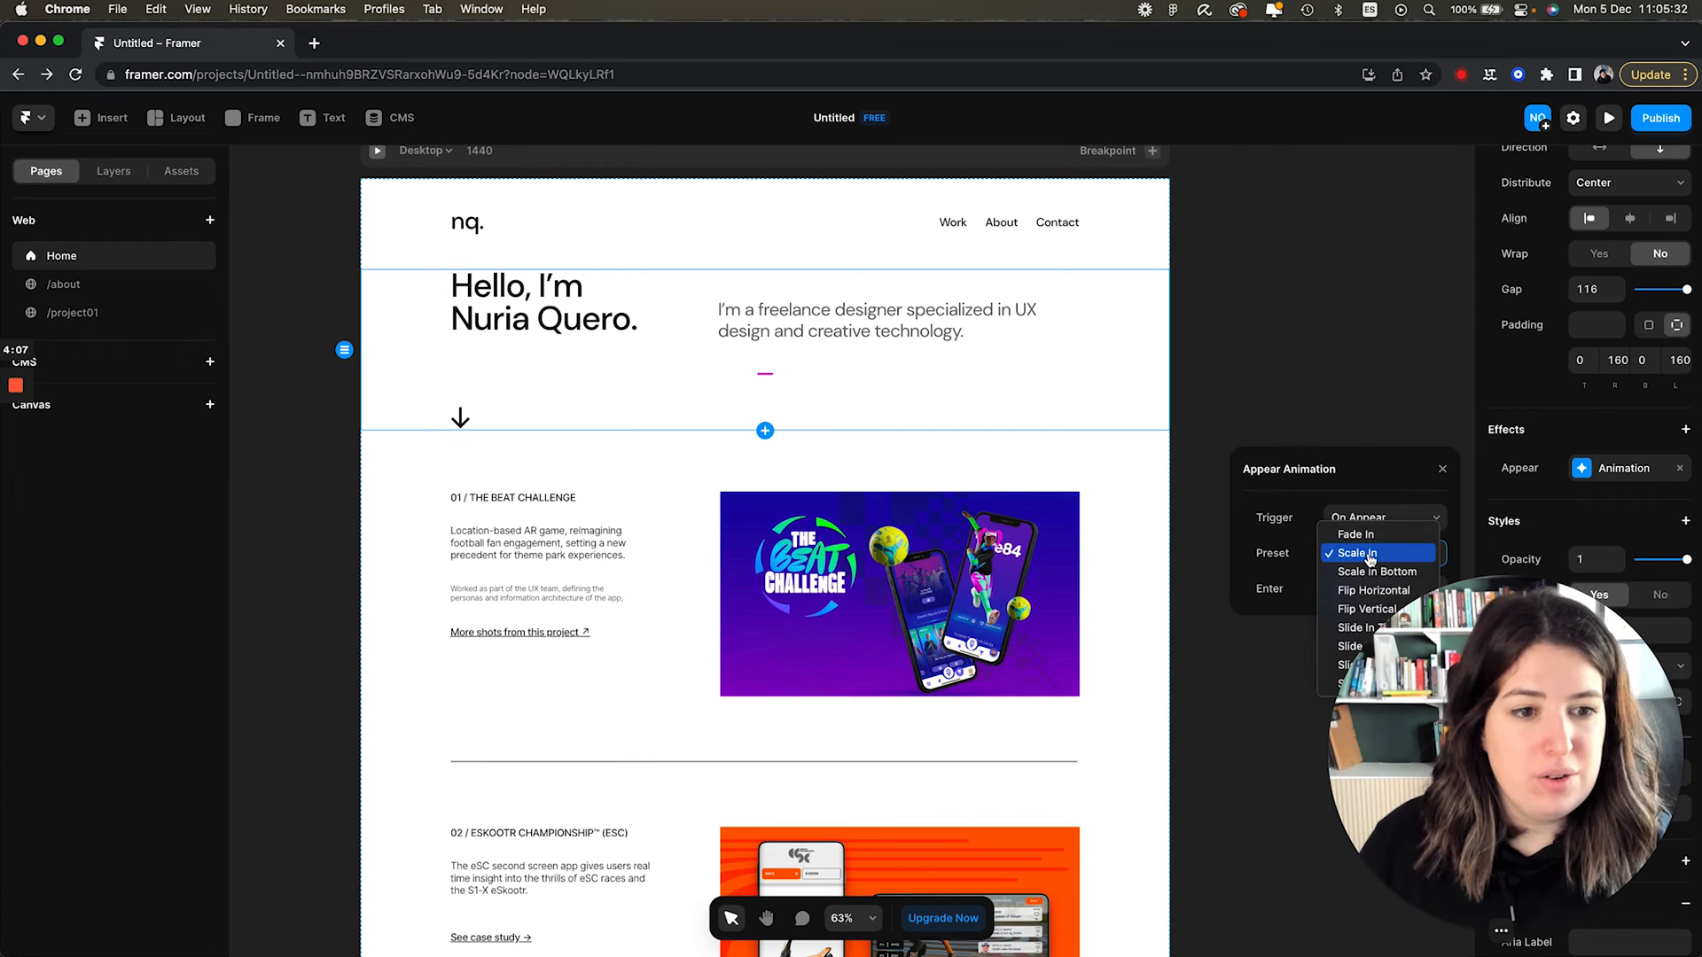
{"action": "left_click", "coordinate": [1357, 552]}
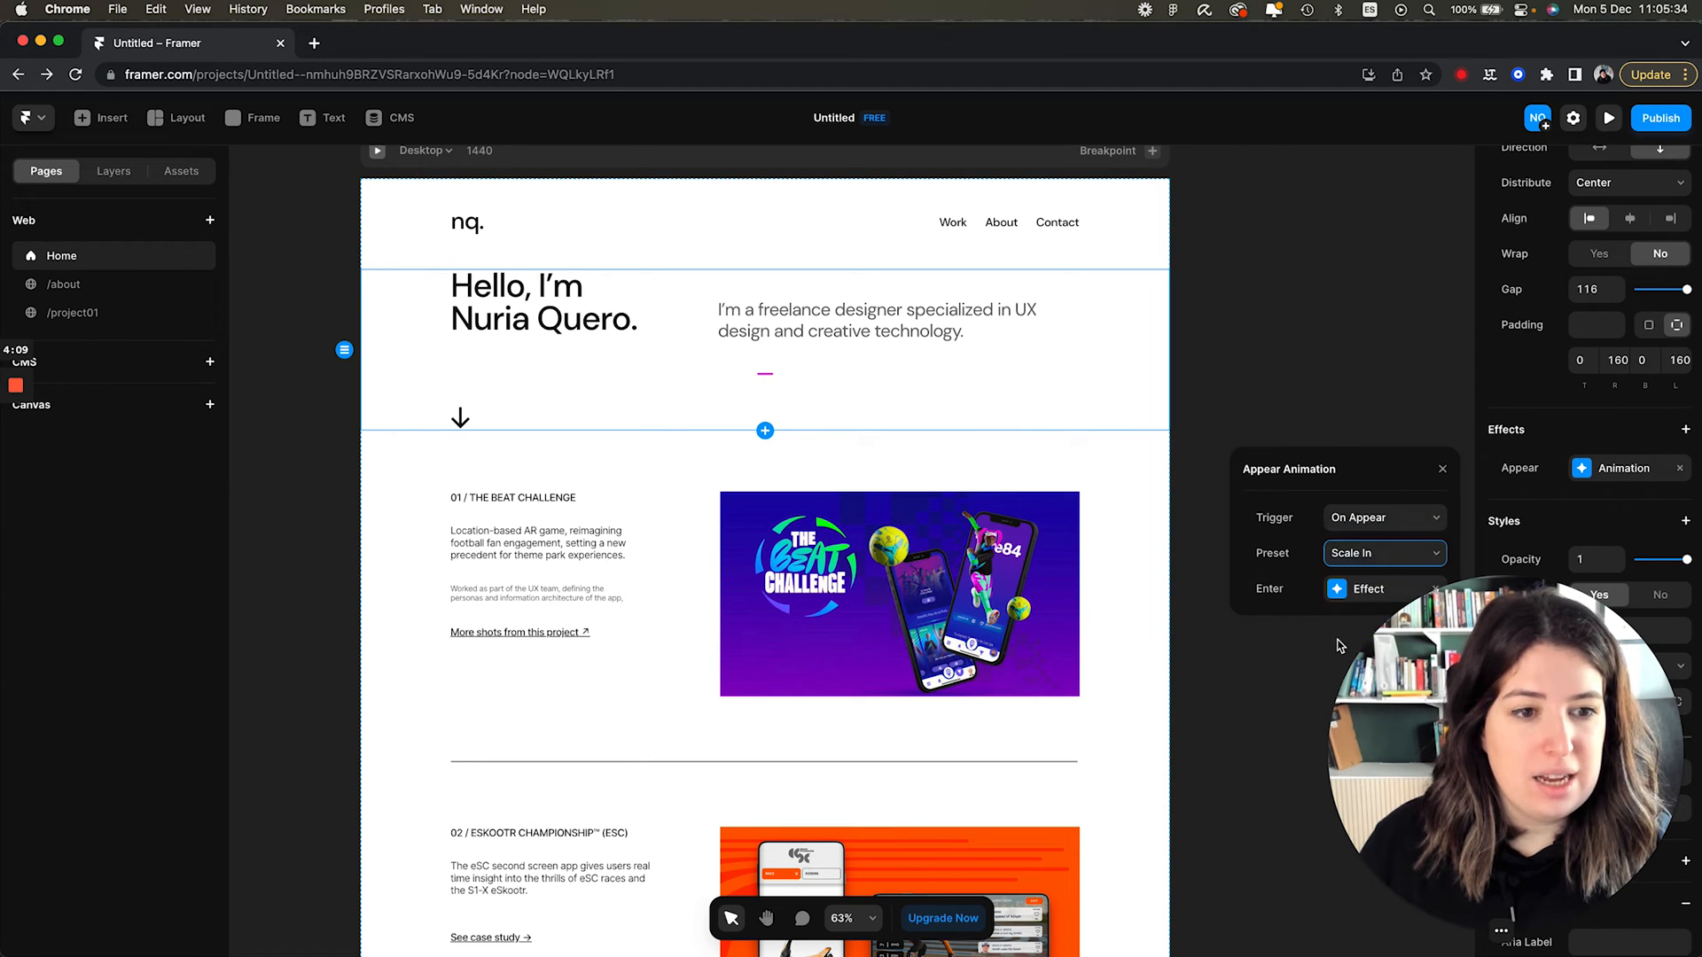
{"action": "left_click", "coordinate": [1367, 588]}
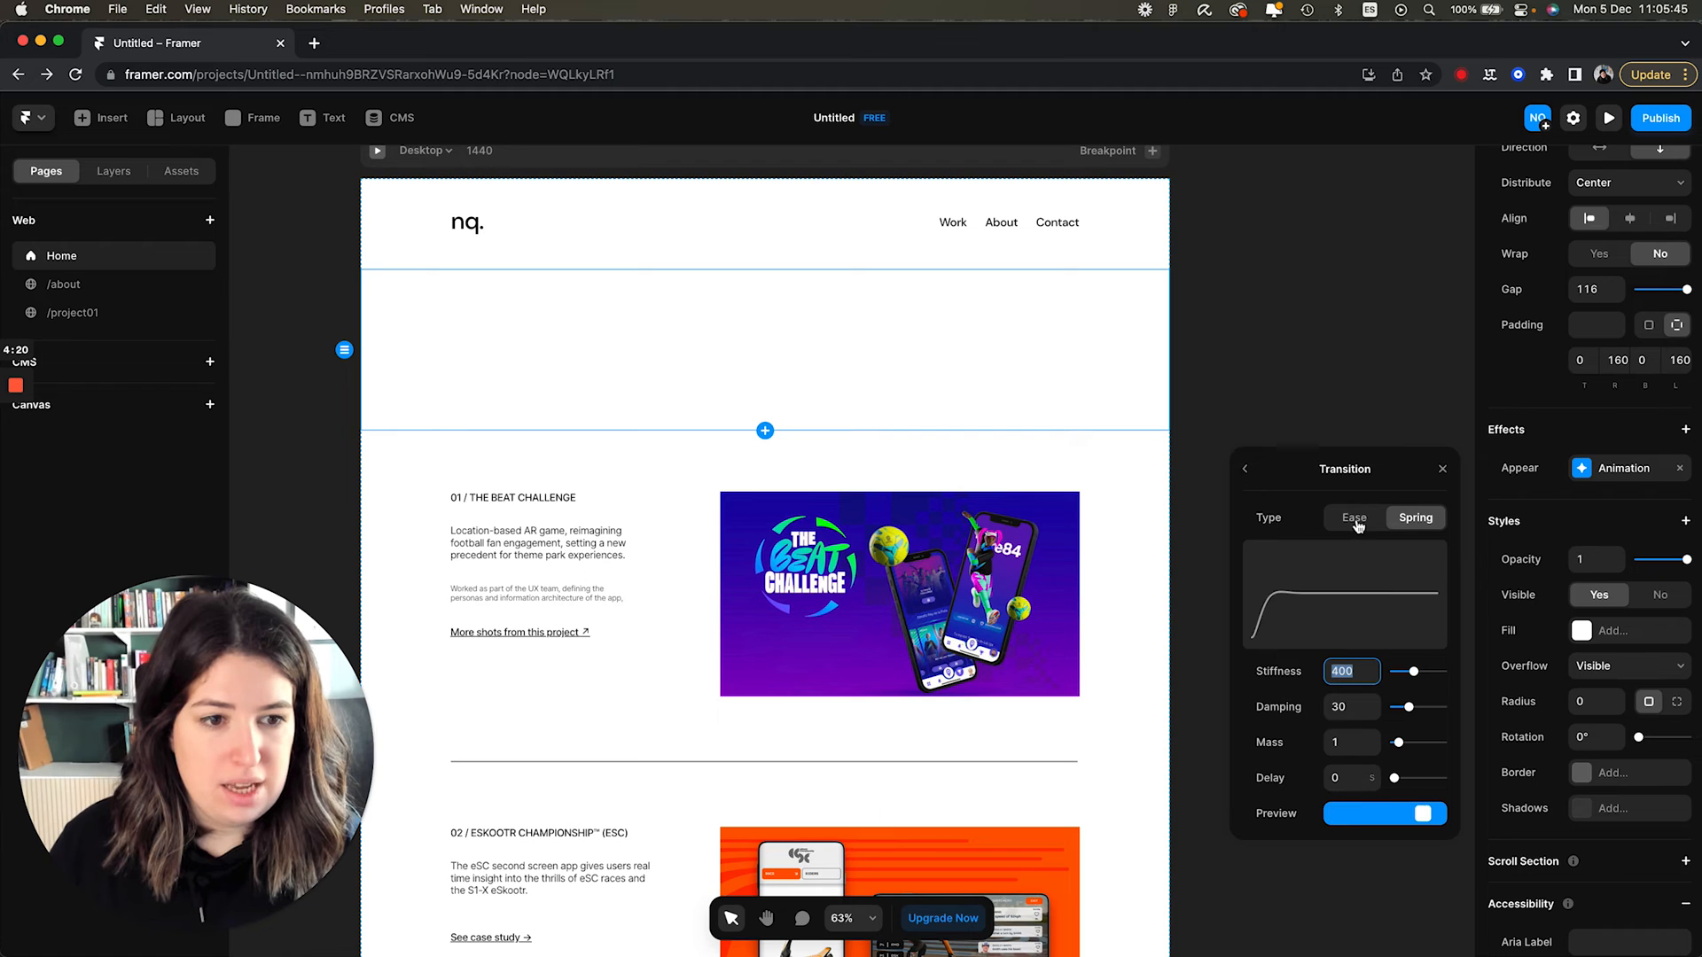
{"action": "left_click", "coordinate": [1354, 517]}
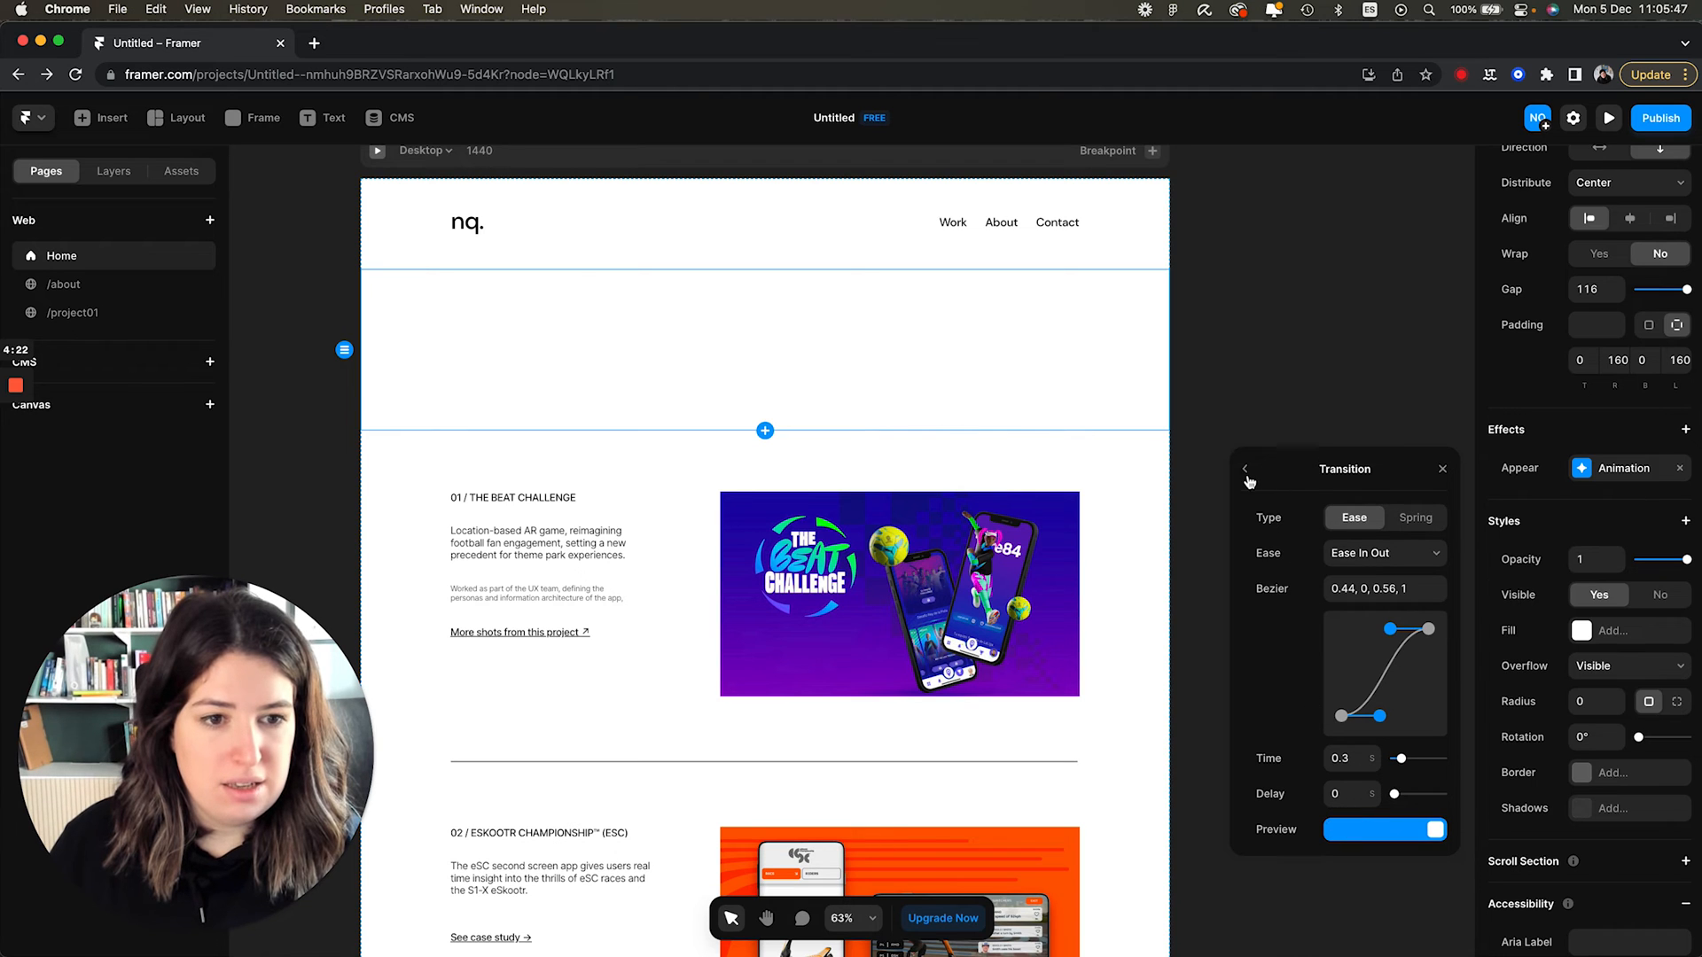
{"action": "left_click", "coordinate": [1442, 469]}
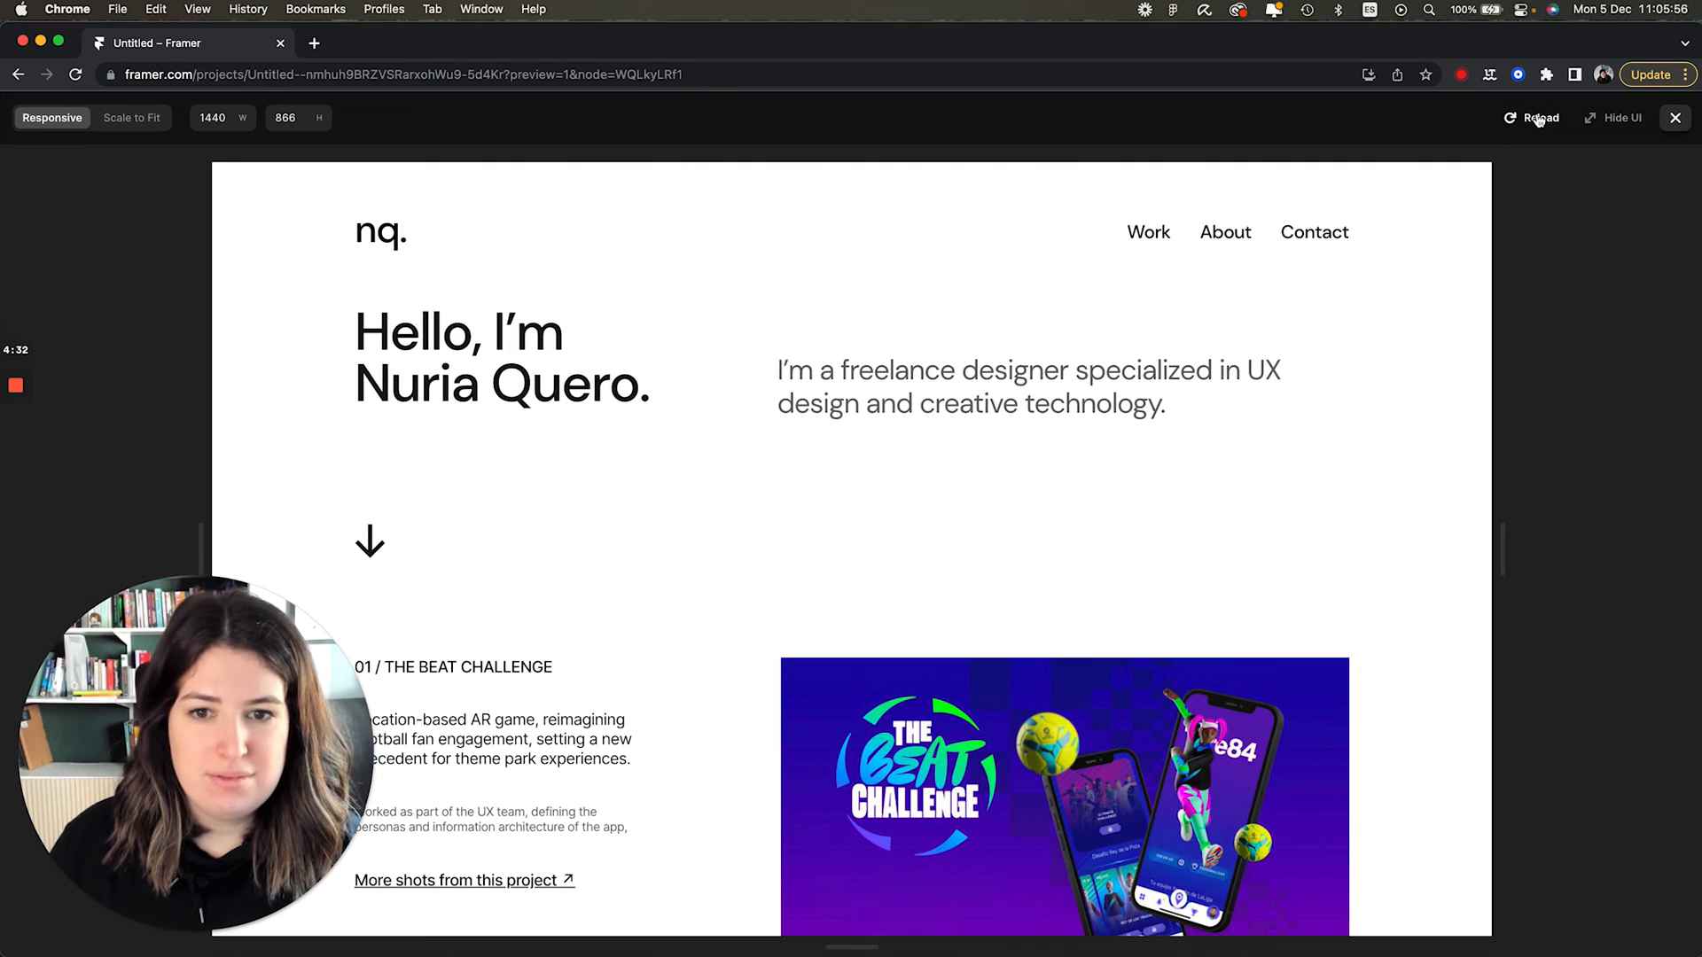
Add Scale In scroll animations to the Beat Challenge and Nickelodeon Screens Up rows.
{"action": "left_click", "coordinate": [1539, 117]}
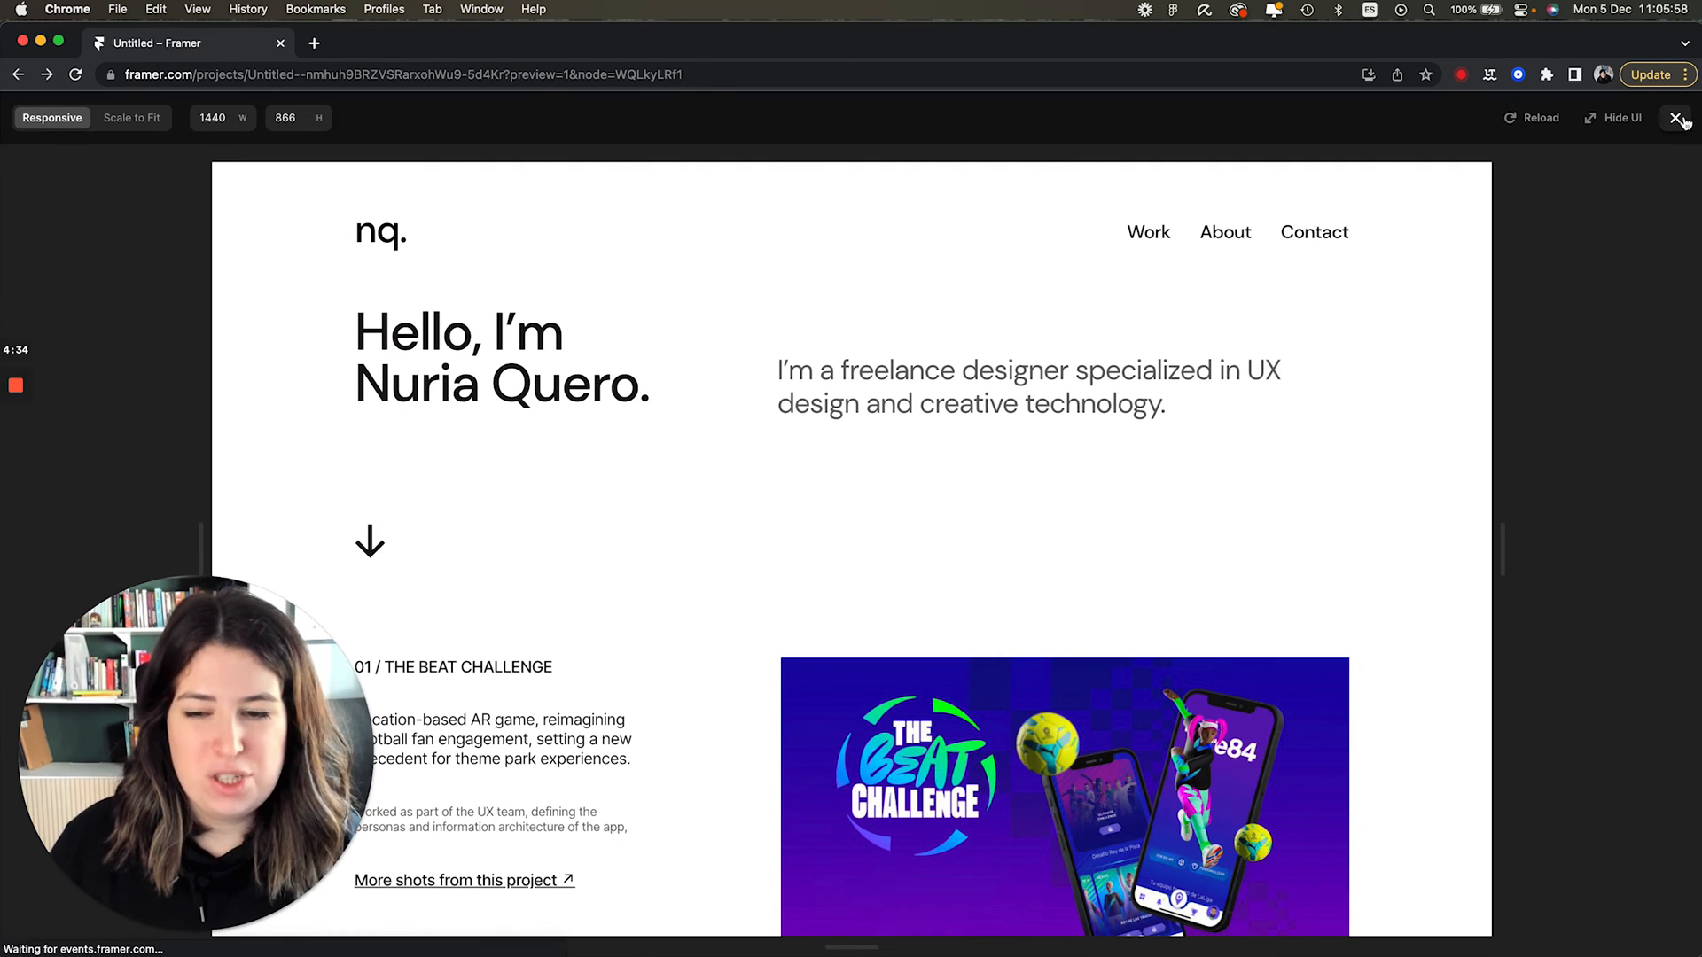
{"action": "left_click", "coordinate": [1674, 117]}
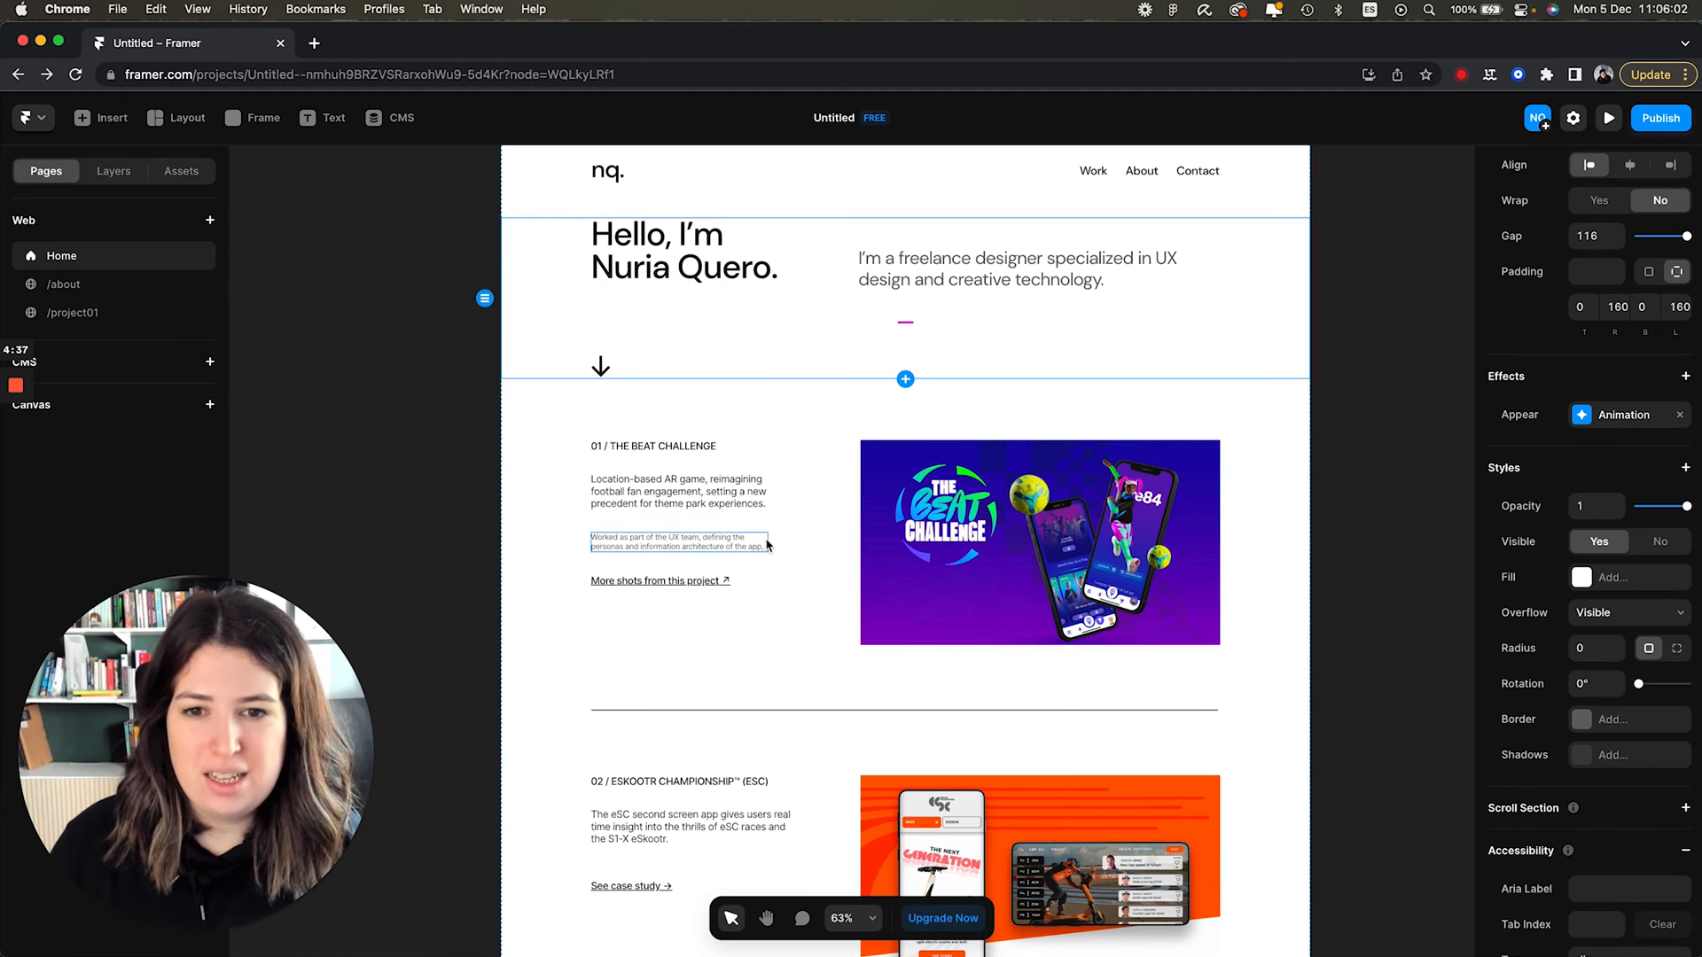
{"action": "left_click", "coordinate": [1039, 541]}
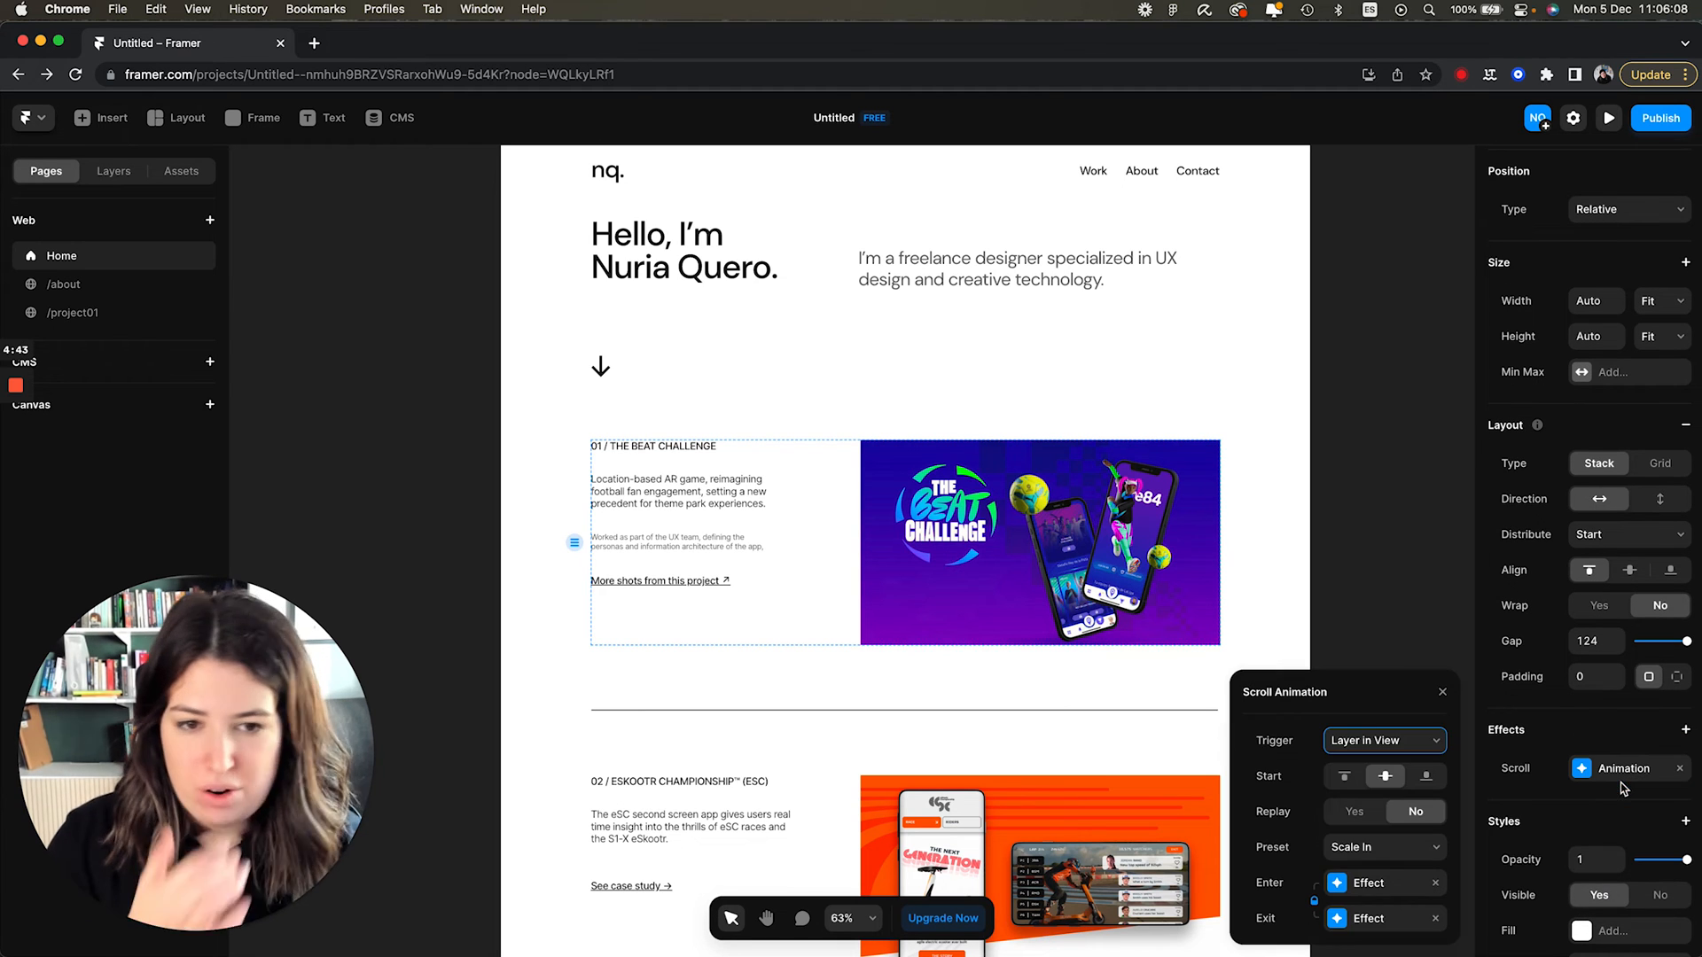
{"action": "left_click", "coordinate": [1621, 767]}
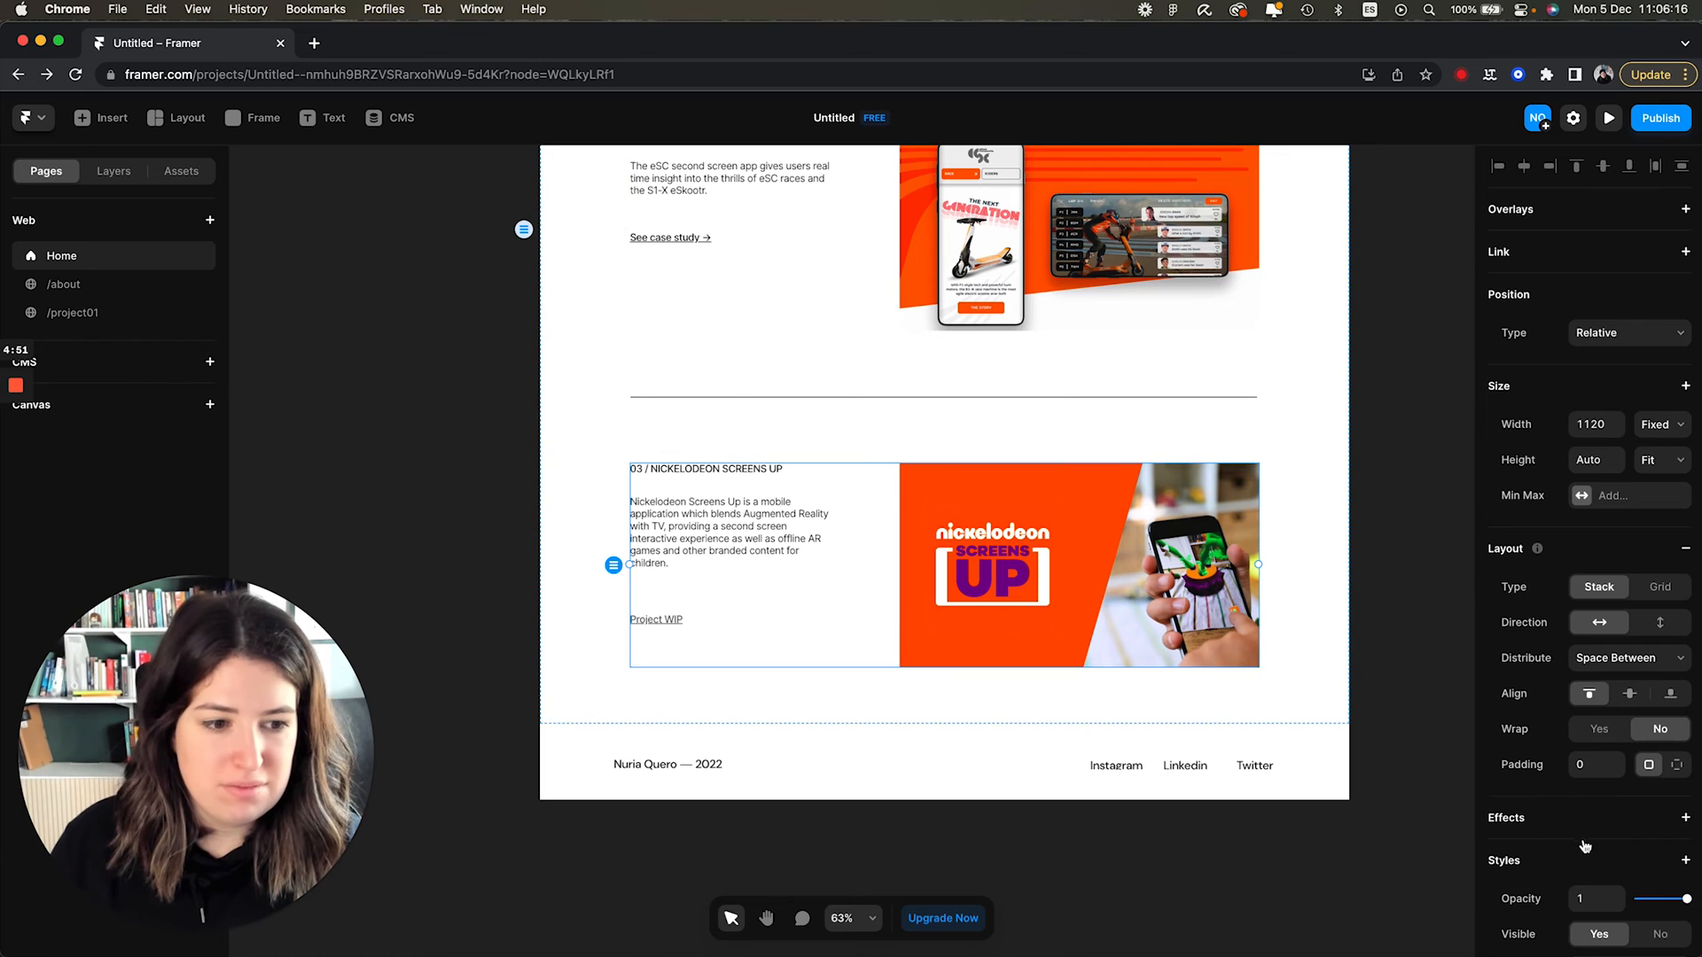
{"action": "left_click", "coordinate": [1686, 817]}
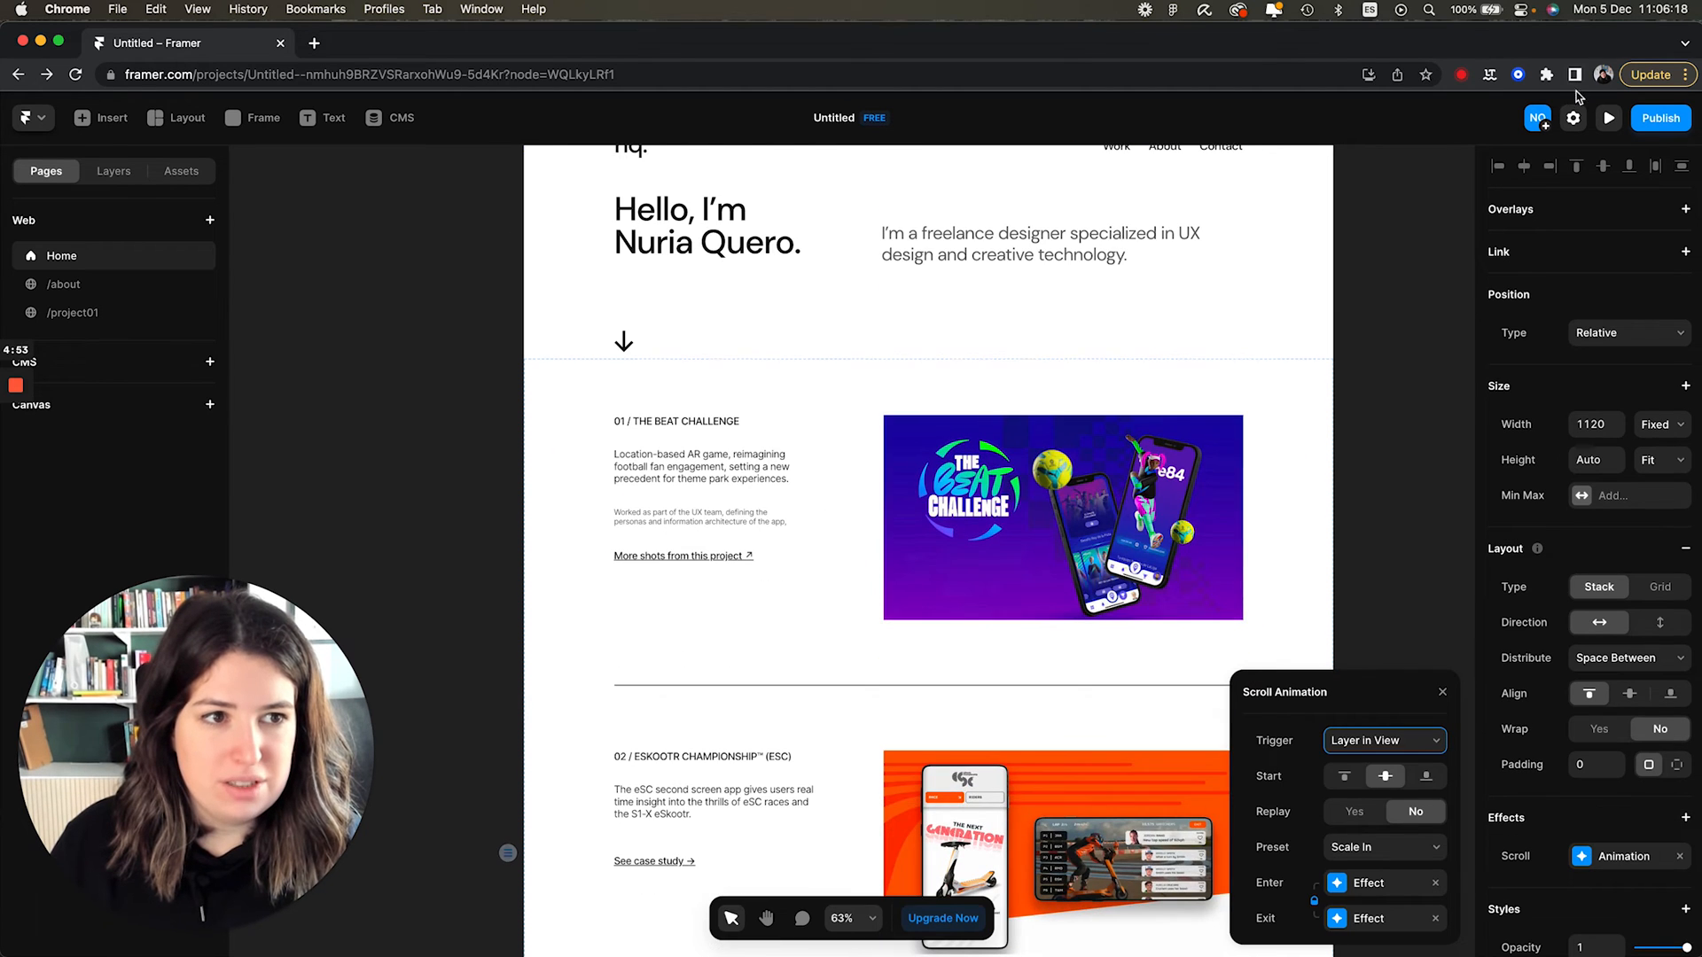
Preview the site and scroll to check the project row animations.
{"action": "left_click", "coordinate": [1608, 117]}
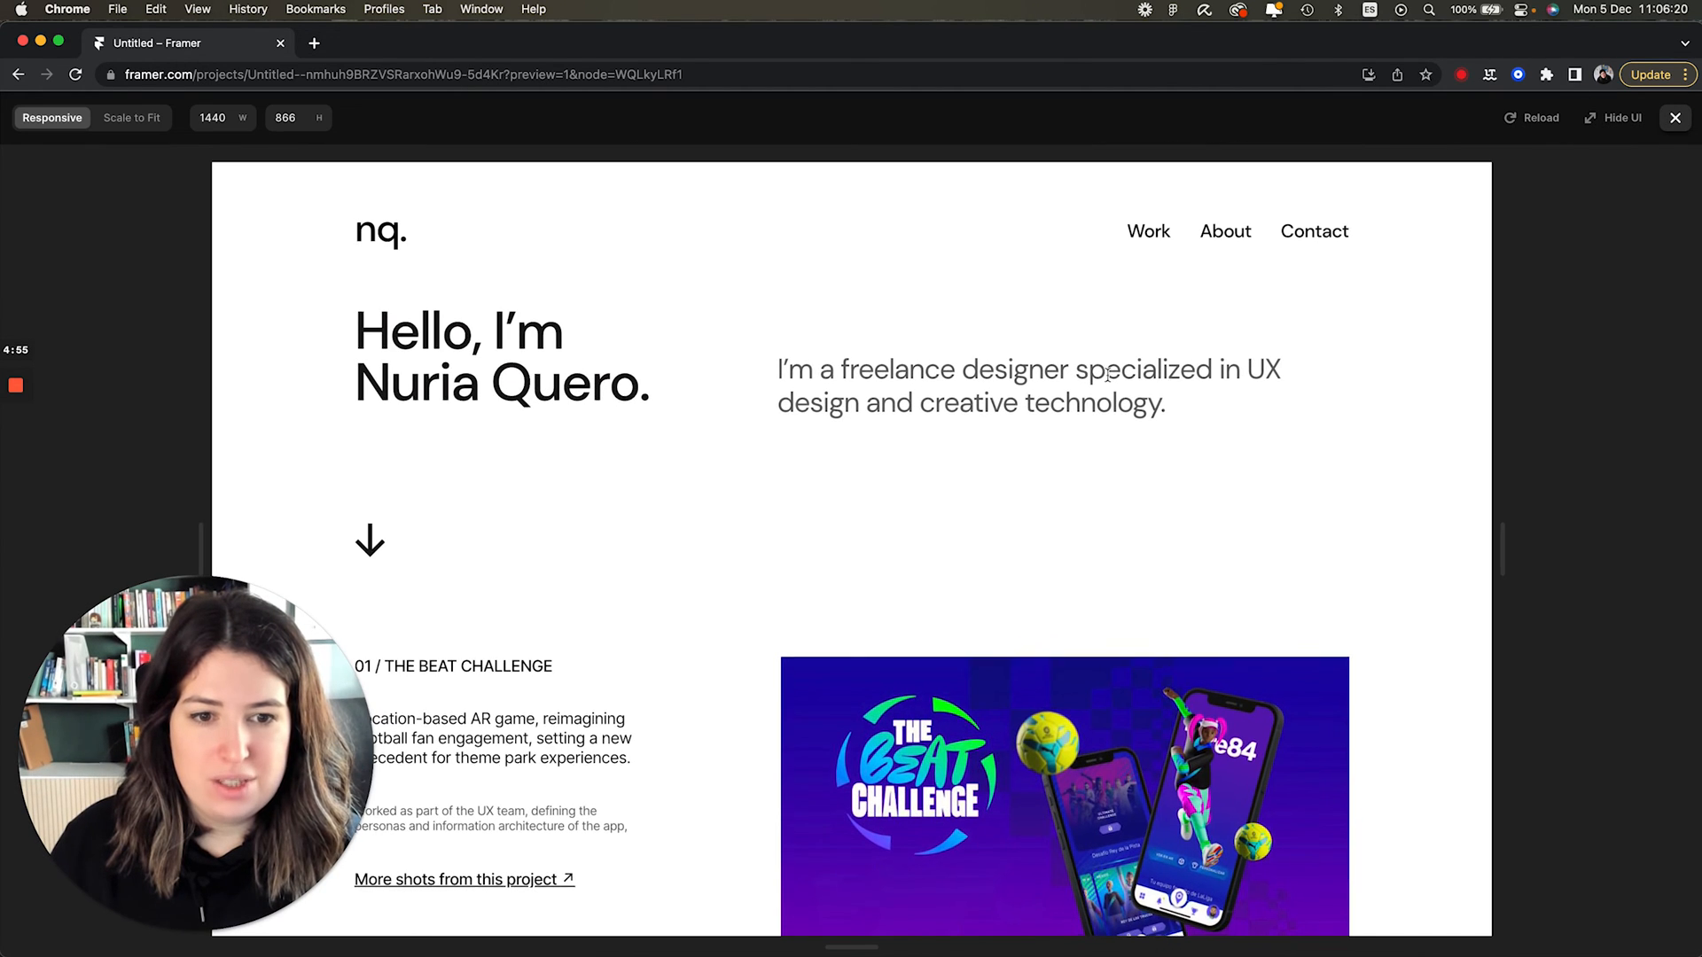
{"action": "scroll", "scroll_direction": "down", "scroll_amount": 3}
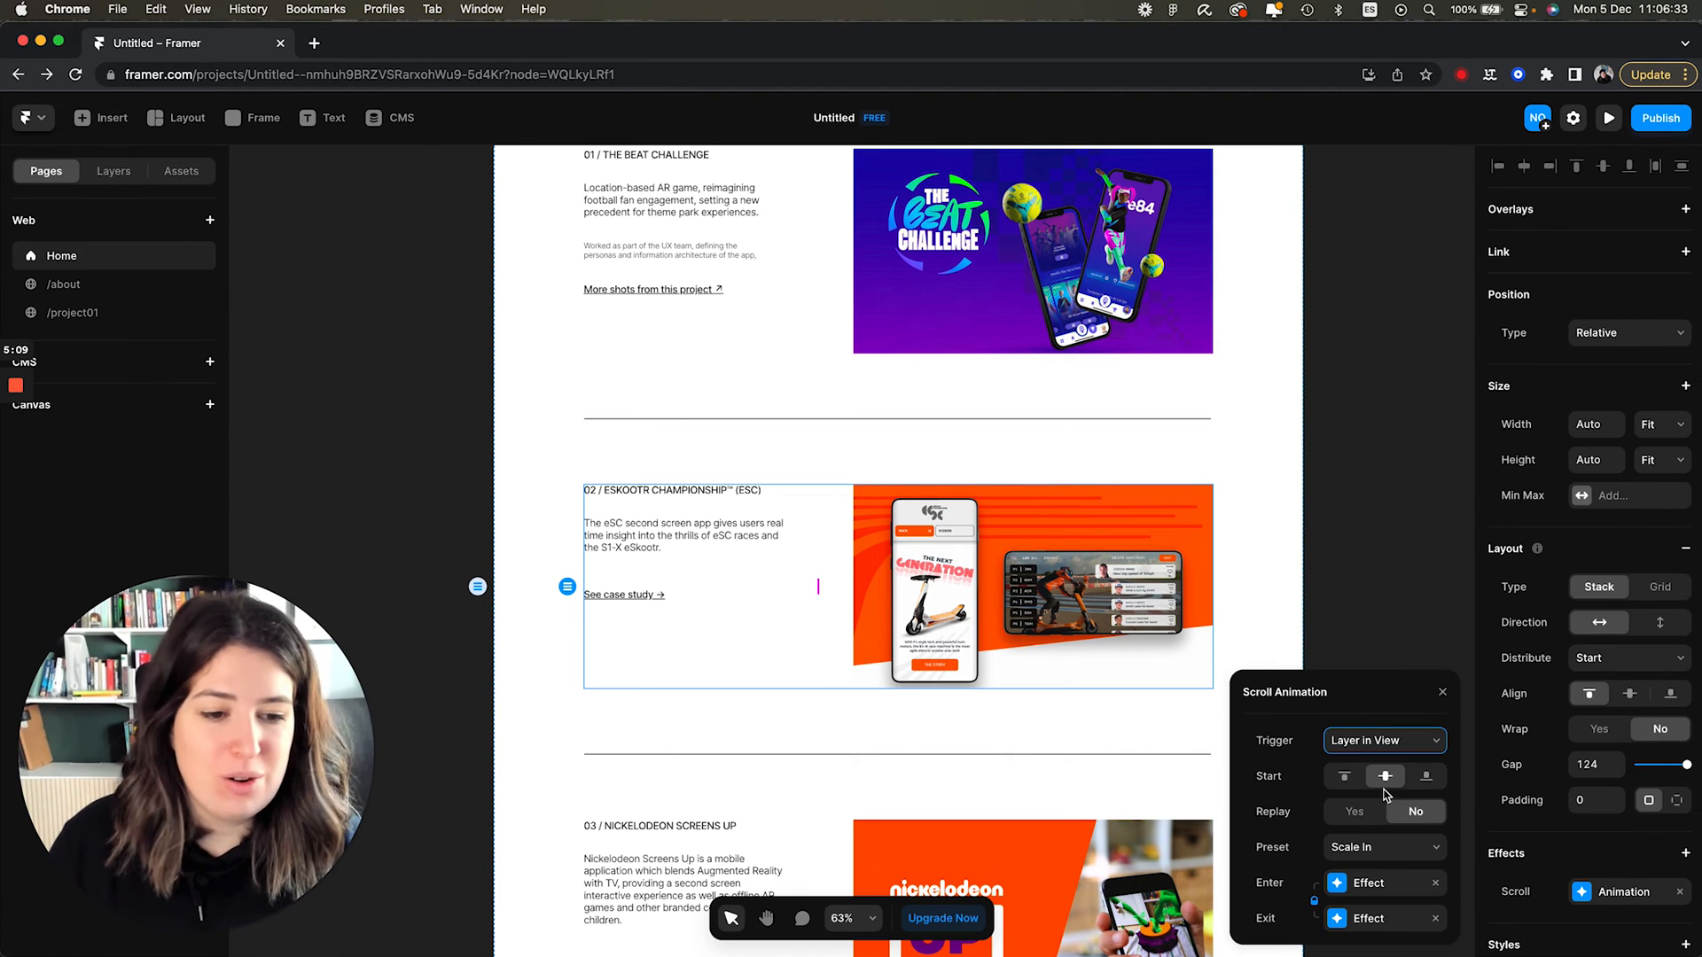
{"action": "left_click", "coordinate": [1382, 847]}
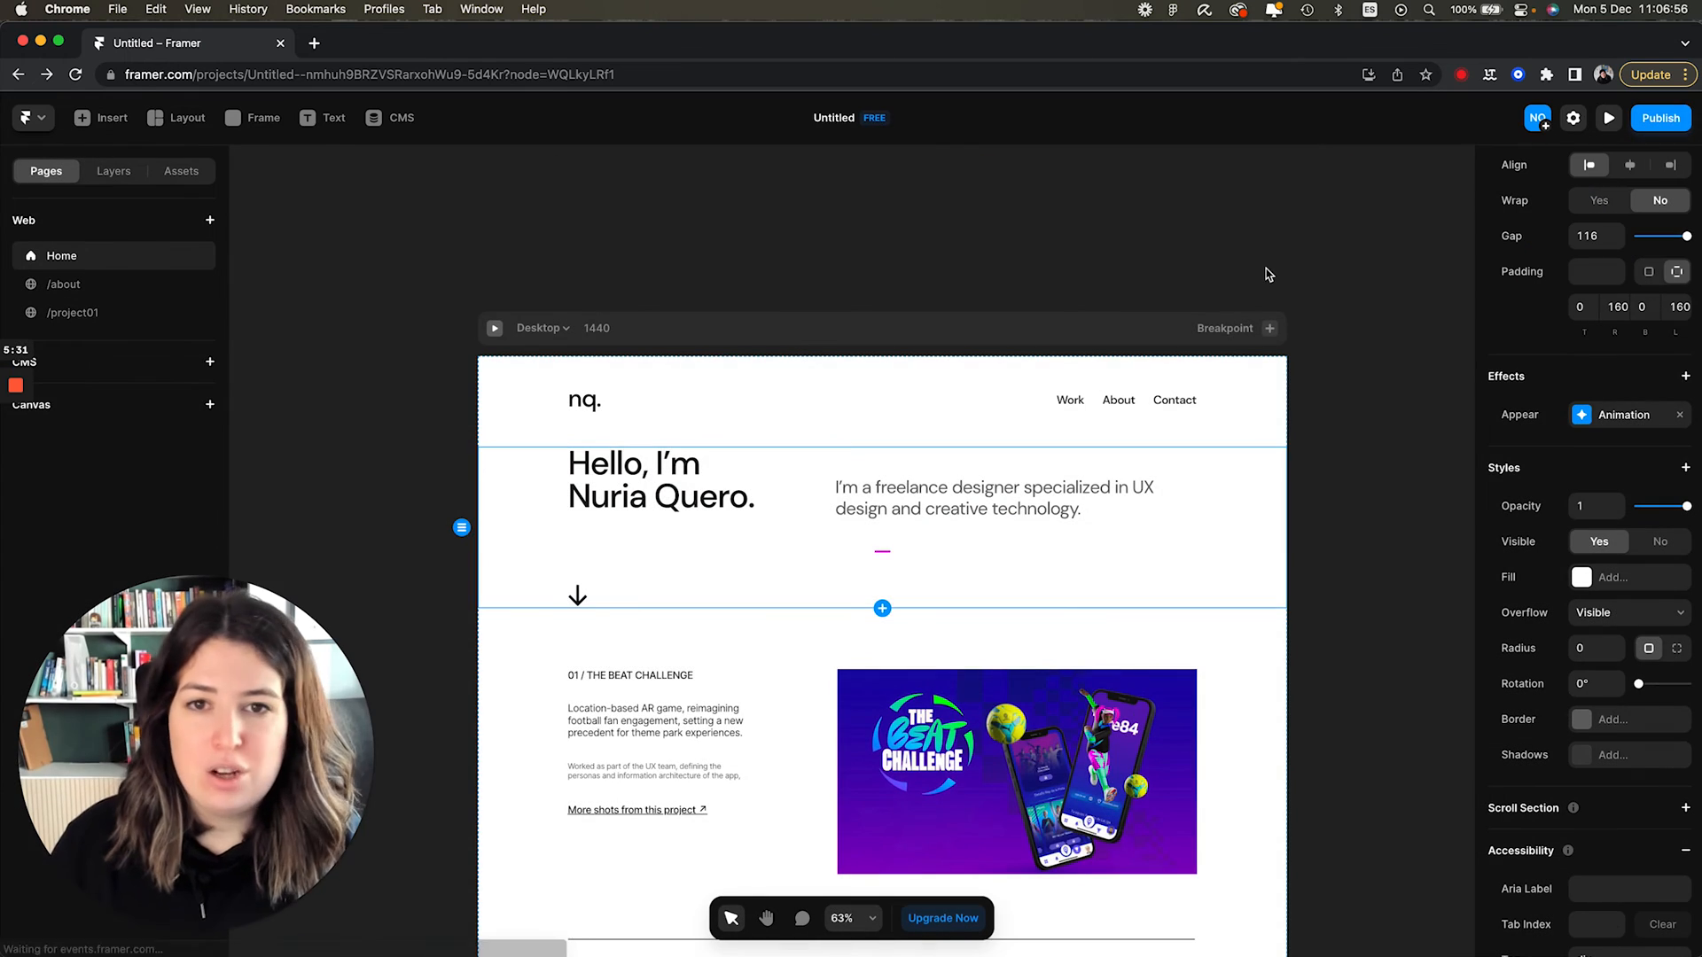
Bring up Framer's Publish prompt for putting the portfolio site live.
{"action": "scroll", "scroll_direction": "down", "scroll_amount": 3}
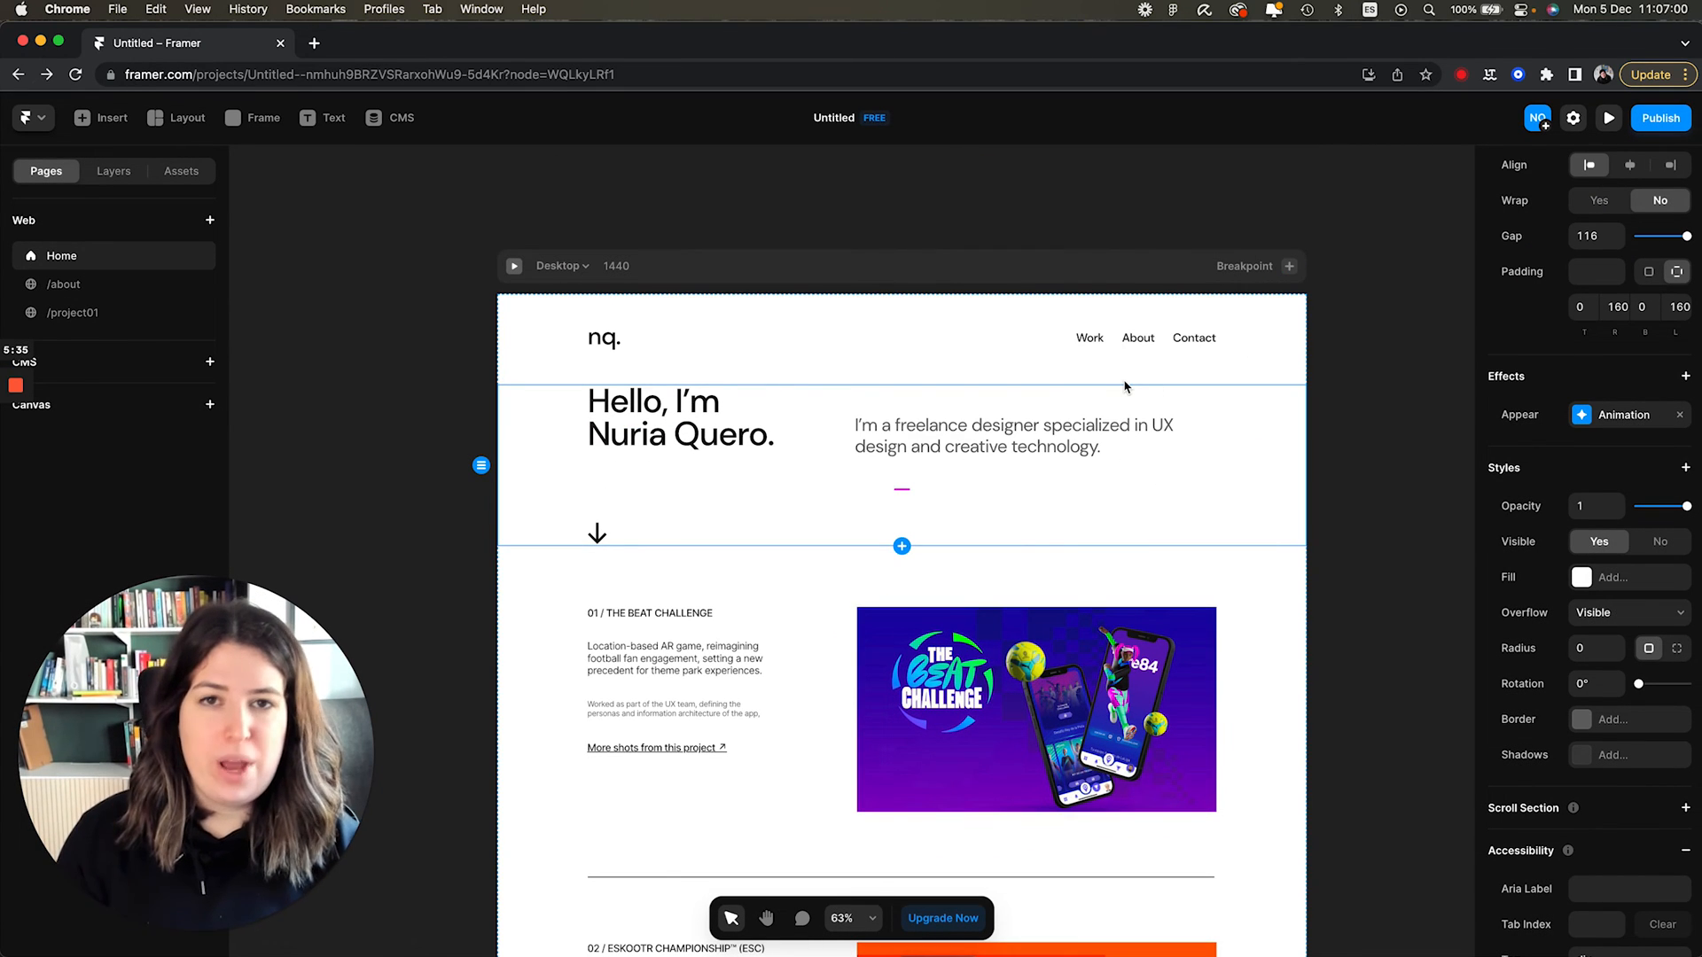
{"action": "mouse_move", "coordinate": [1258, 421]}
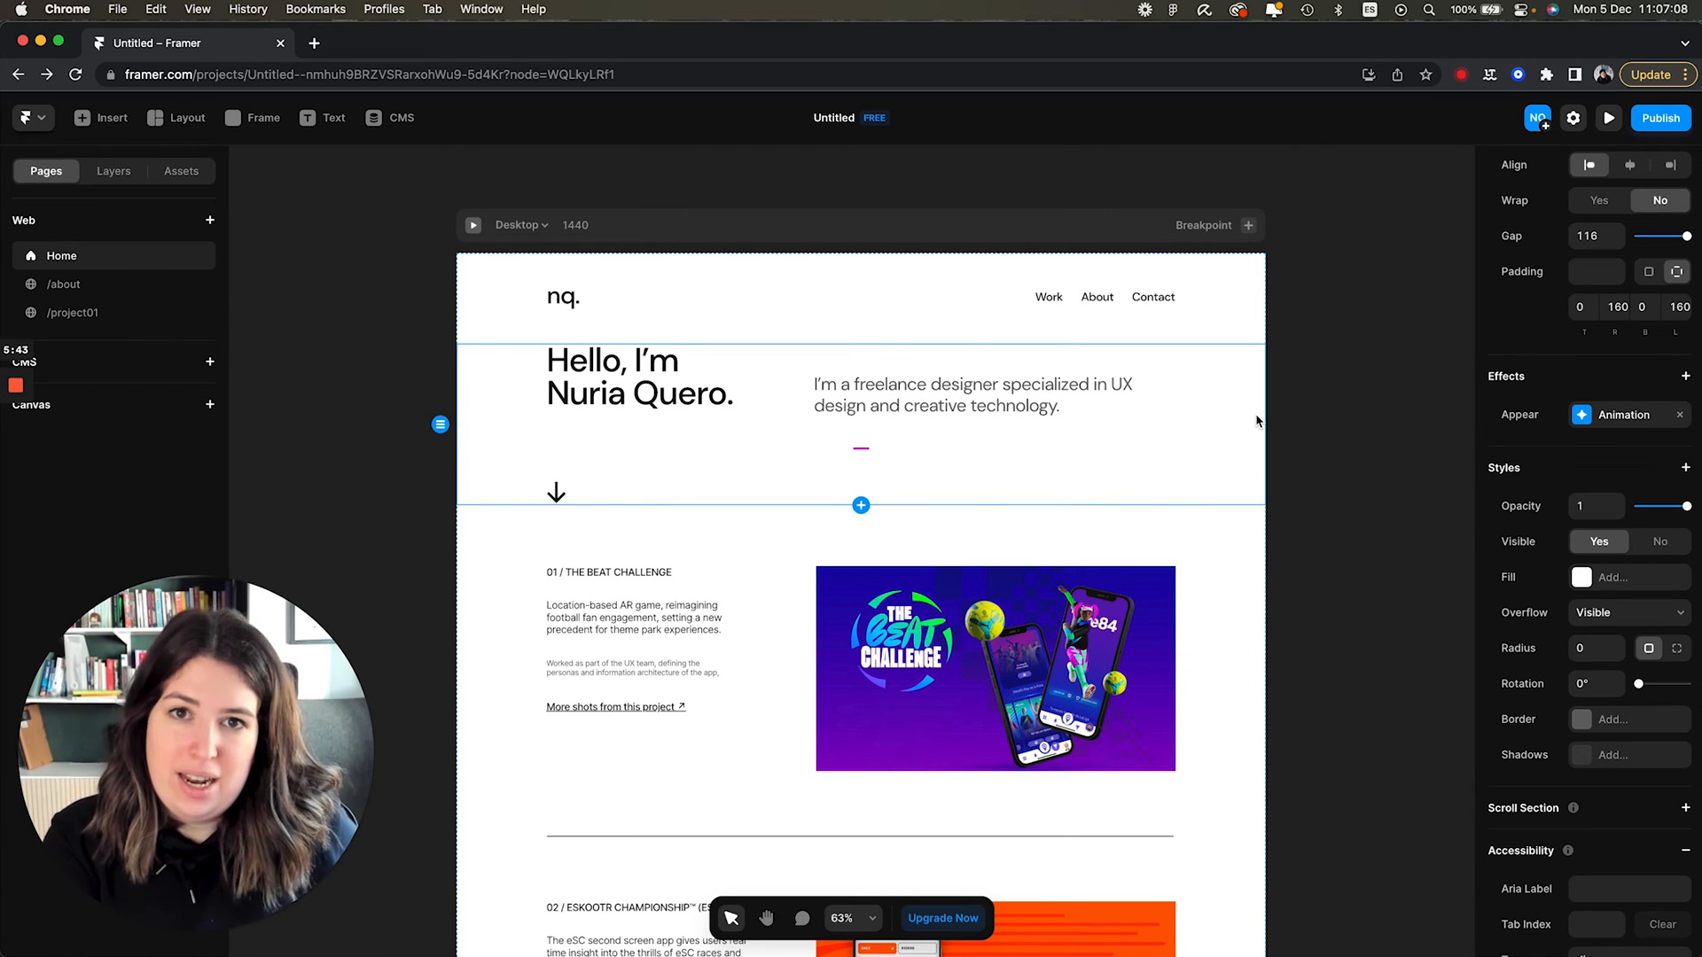
{"action": "left_click", "coordinate": [1659, 117]}
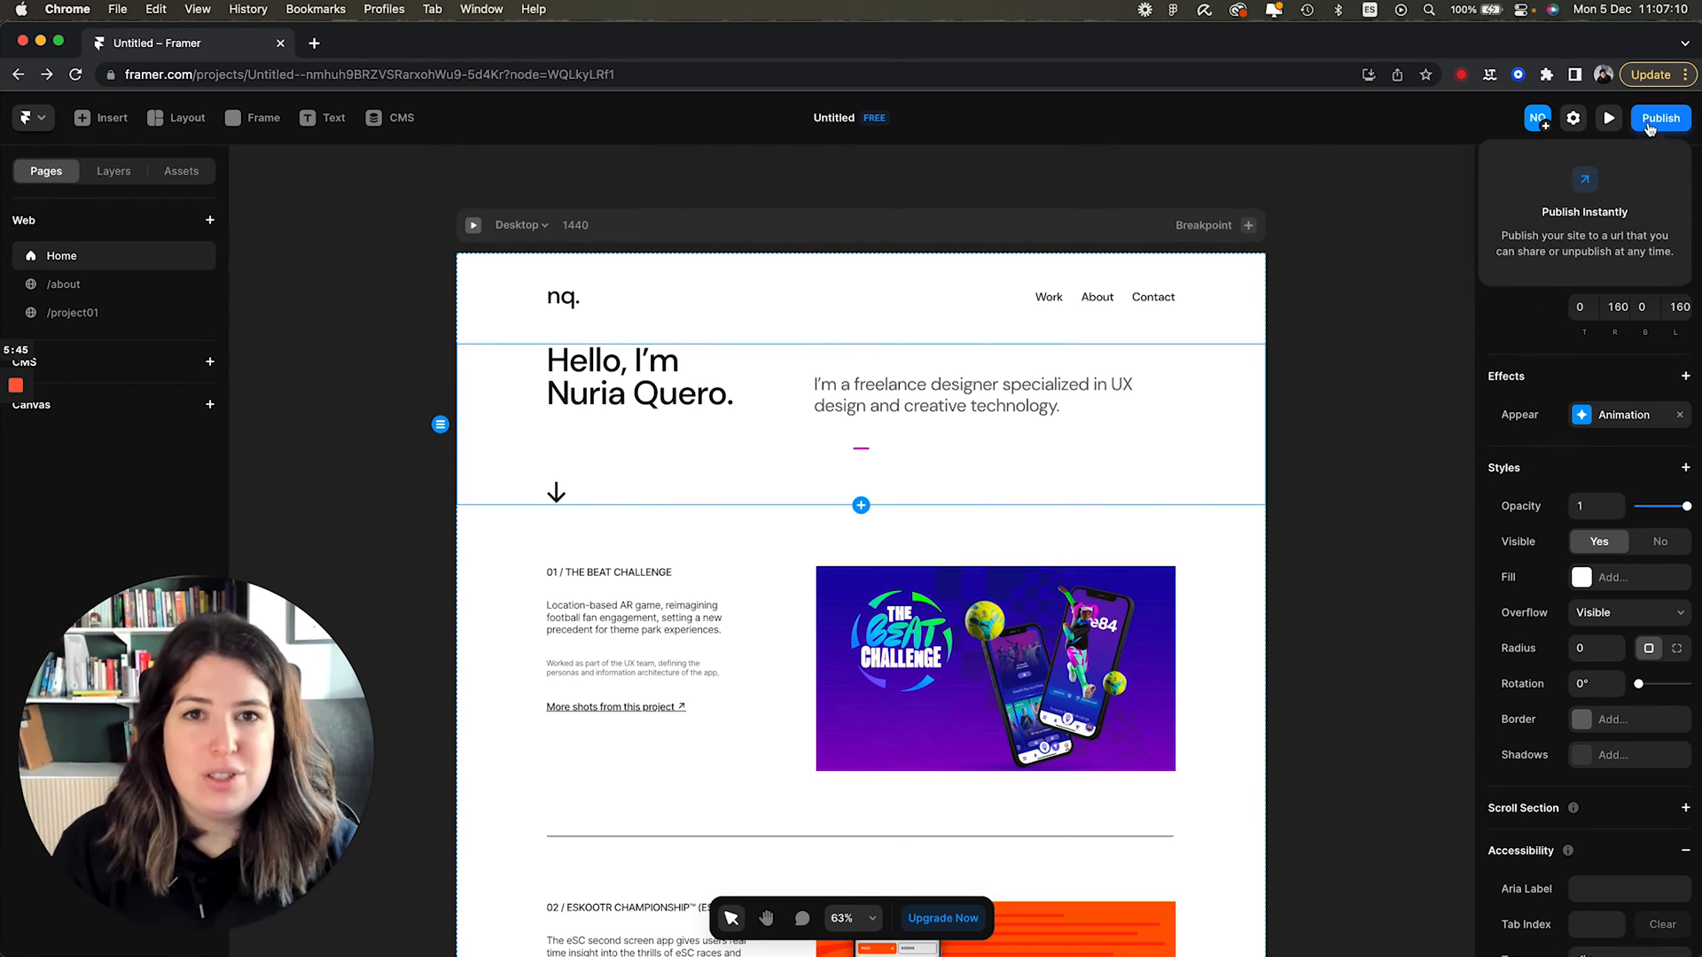
Publish the site and open the live action-send-090046.framer.app page in a new tab.
{"action": "left_click", "coordinate": [1659, 117]}
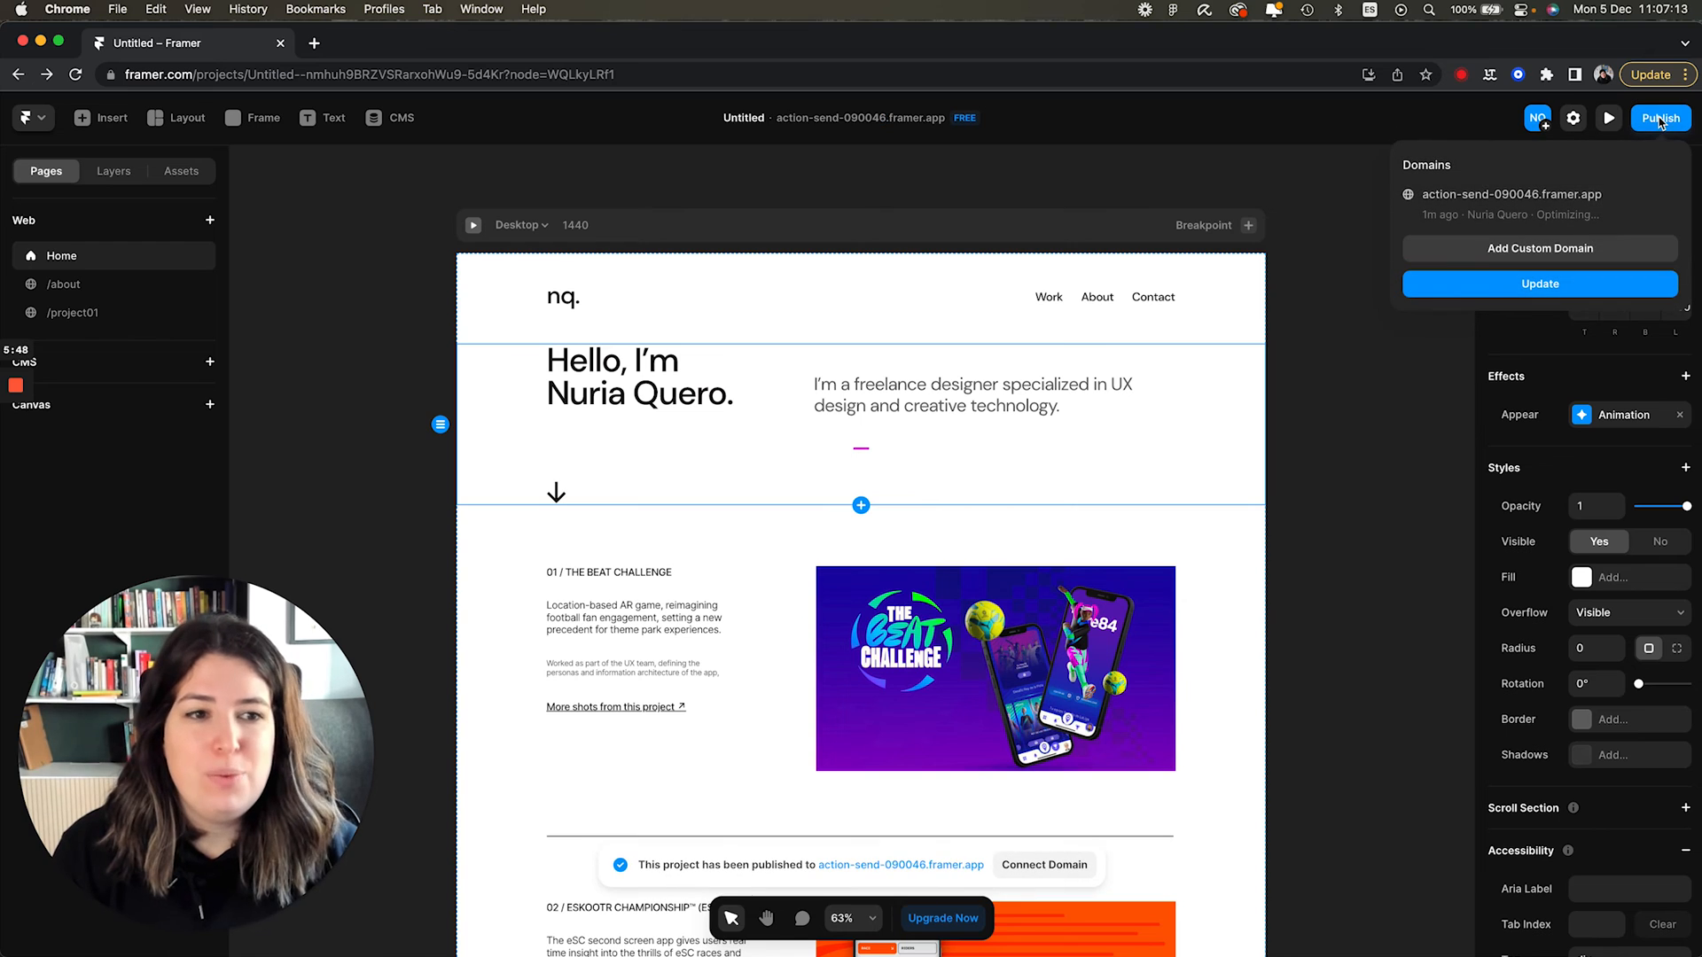
{"action": "mouse_move", "coordinate": [1510, 194]}
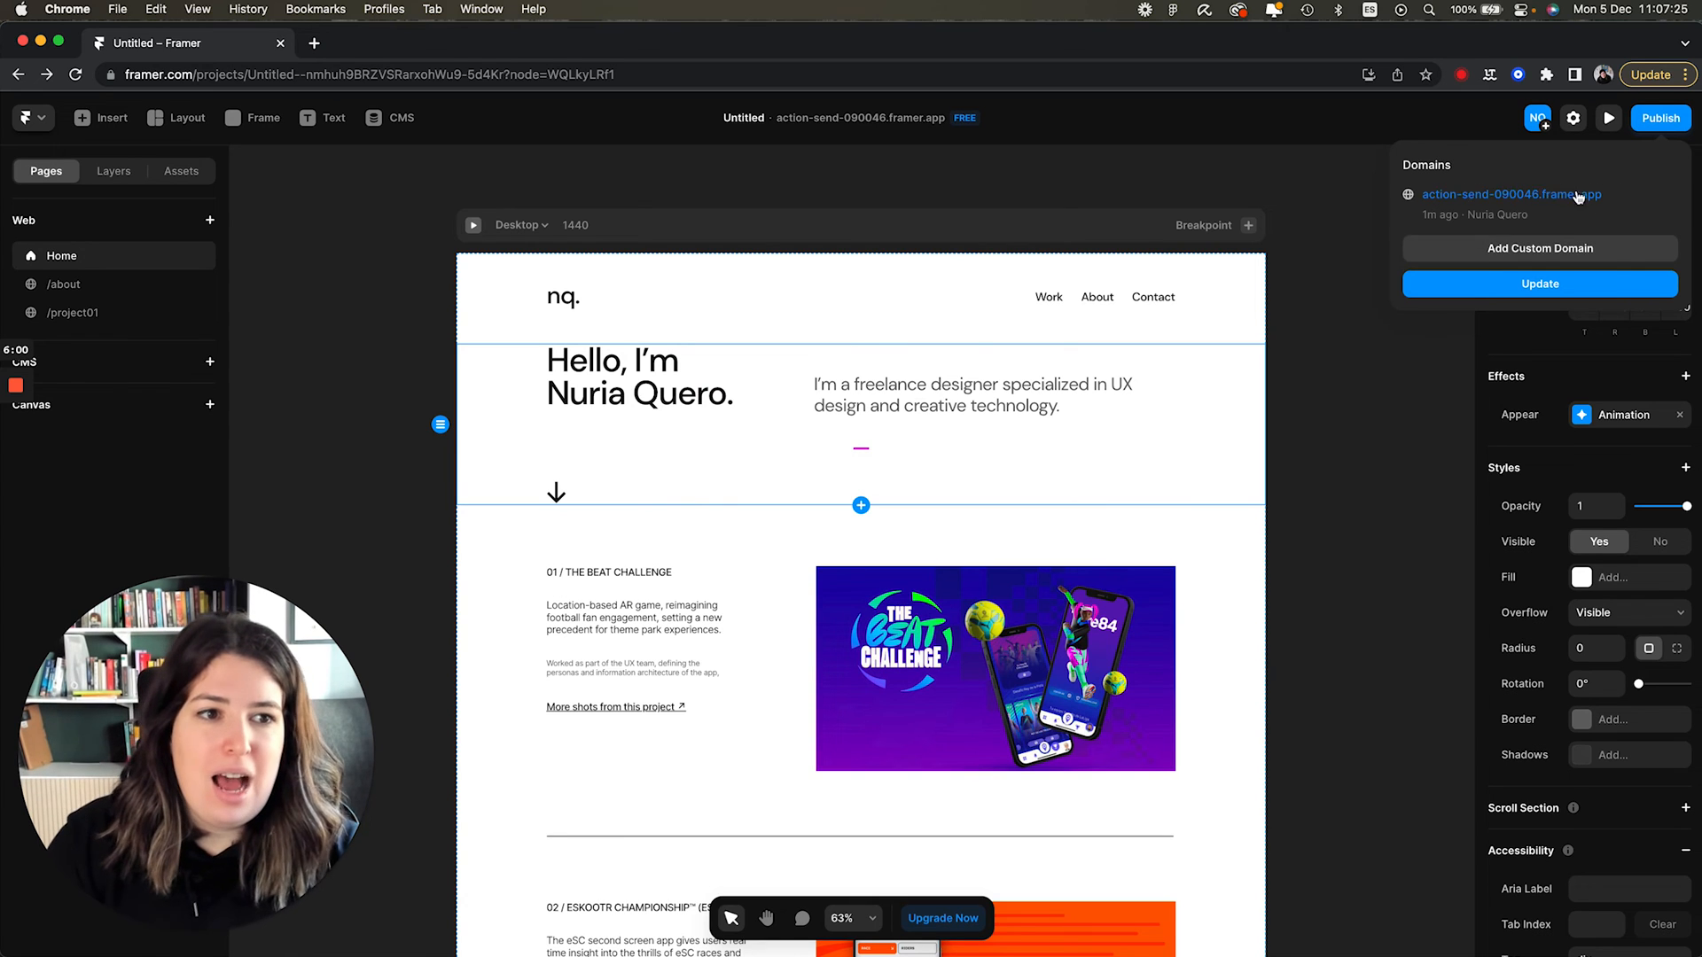
{"action": "mouse_move", "coordinate": [1511, 194]}
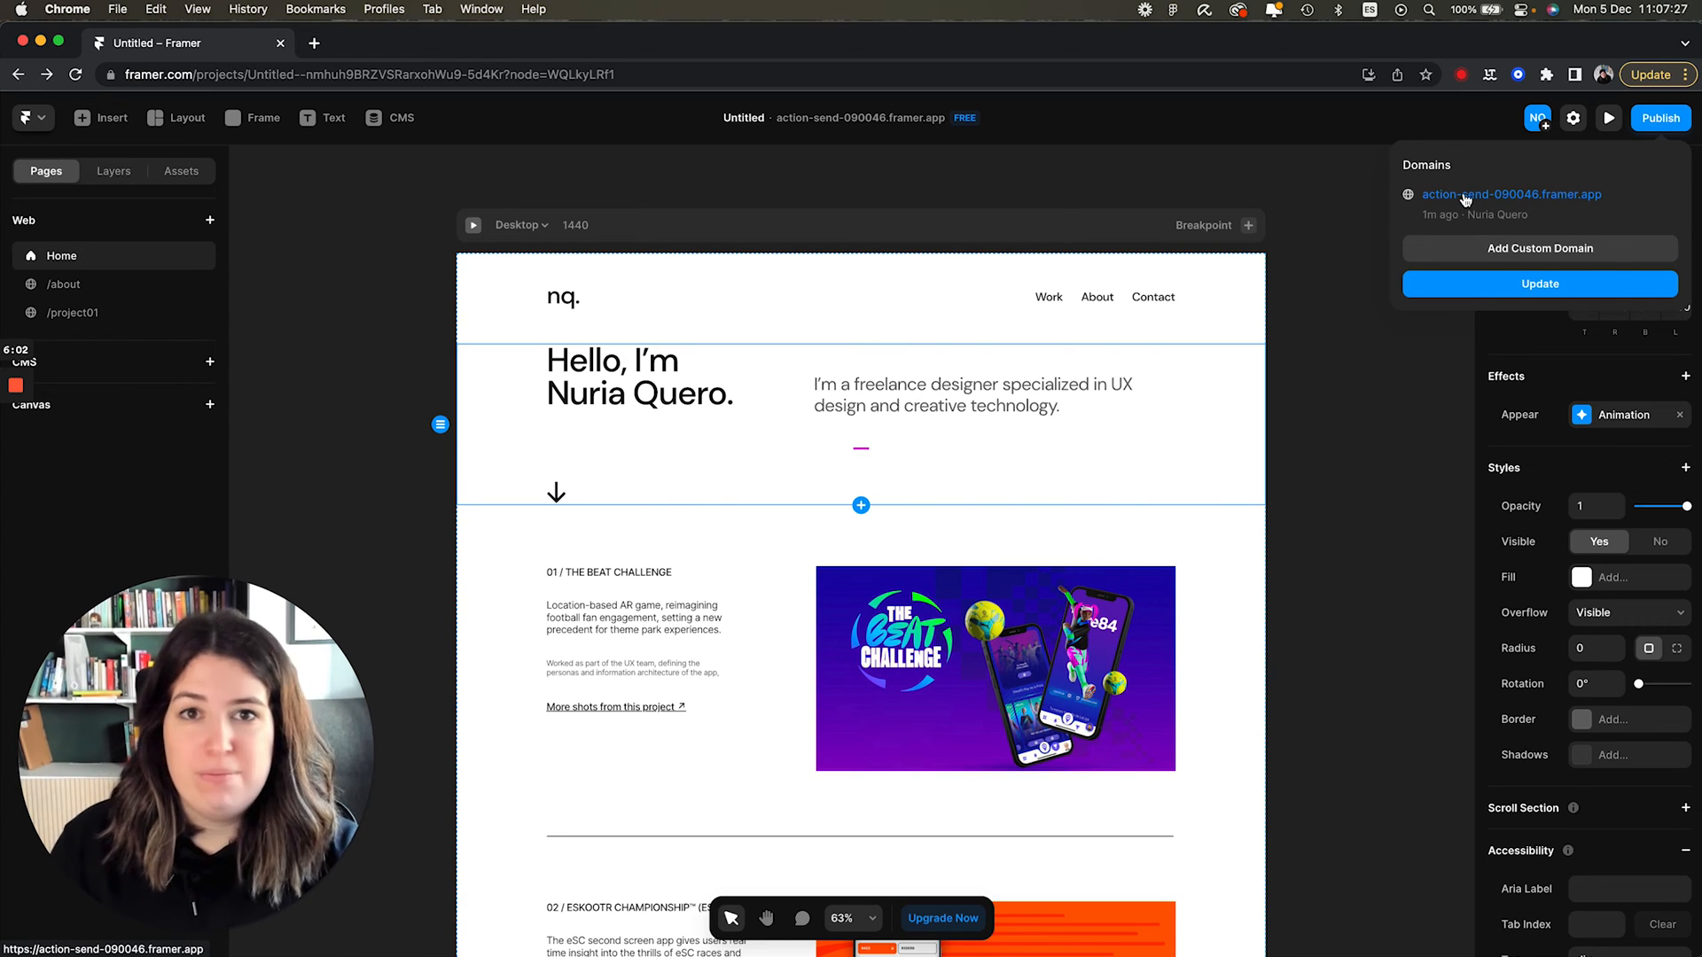
{"action": "left_click", "coordinate": [1510, 193]}
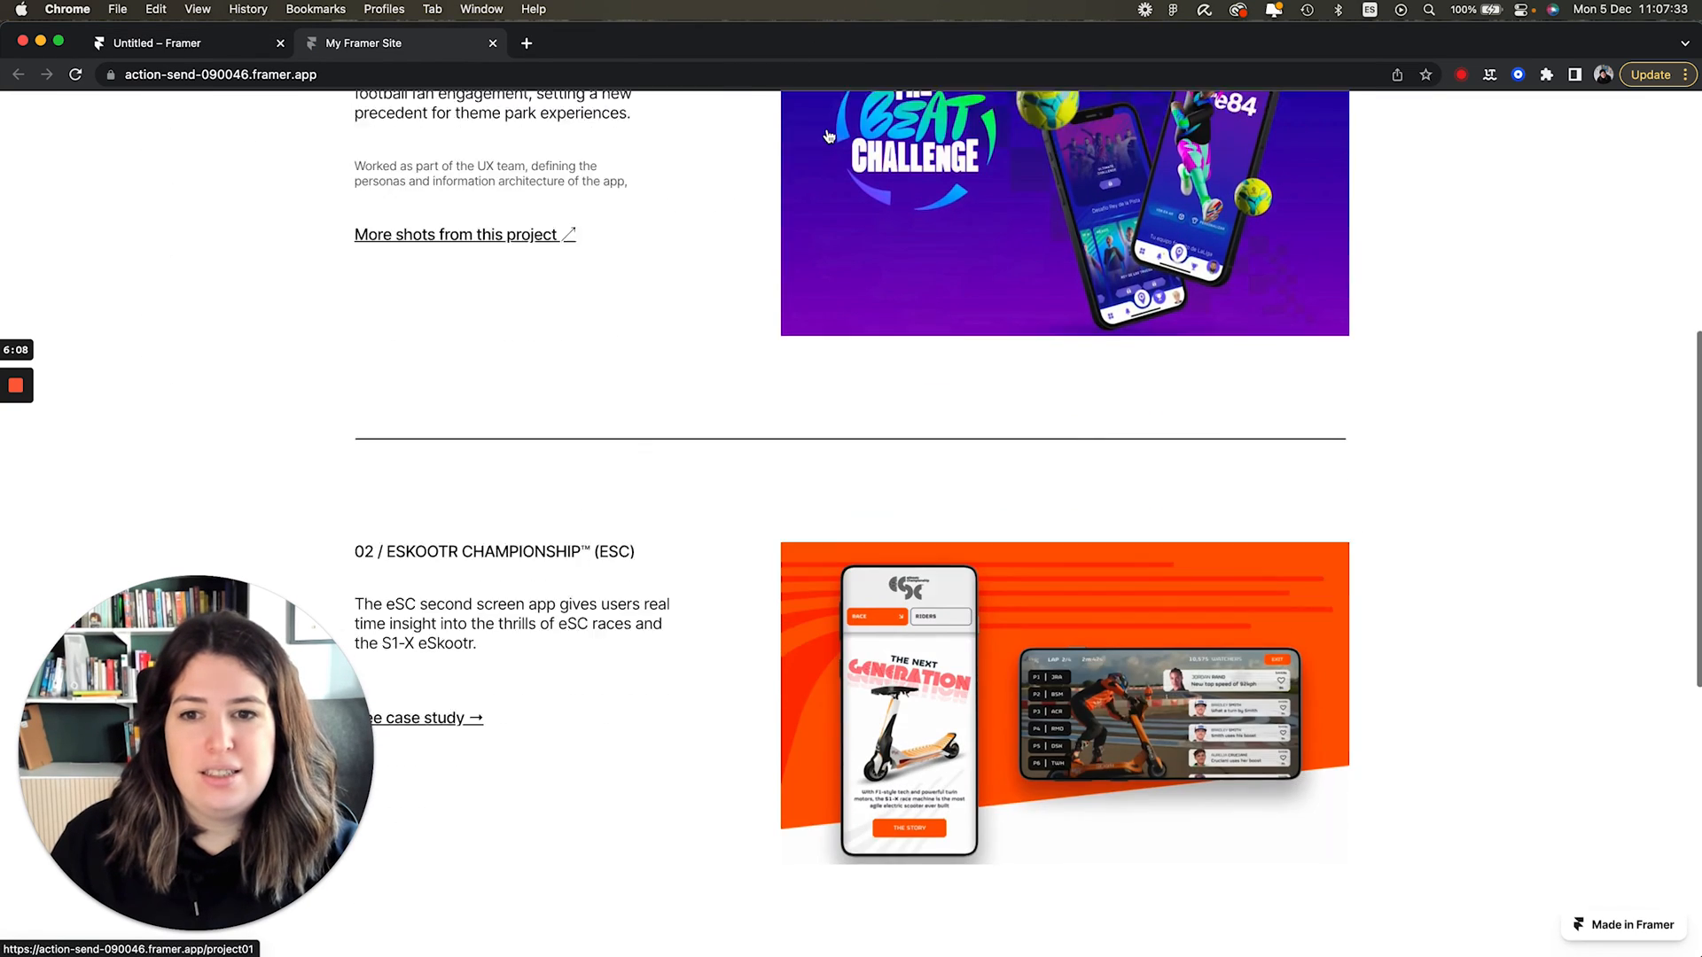
Scroll through the live Beat Challenge case study, then navigate to the About page.
{"action": "left_click", "coordinate": [455, 234]}
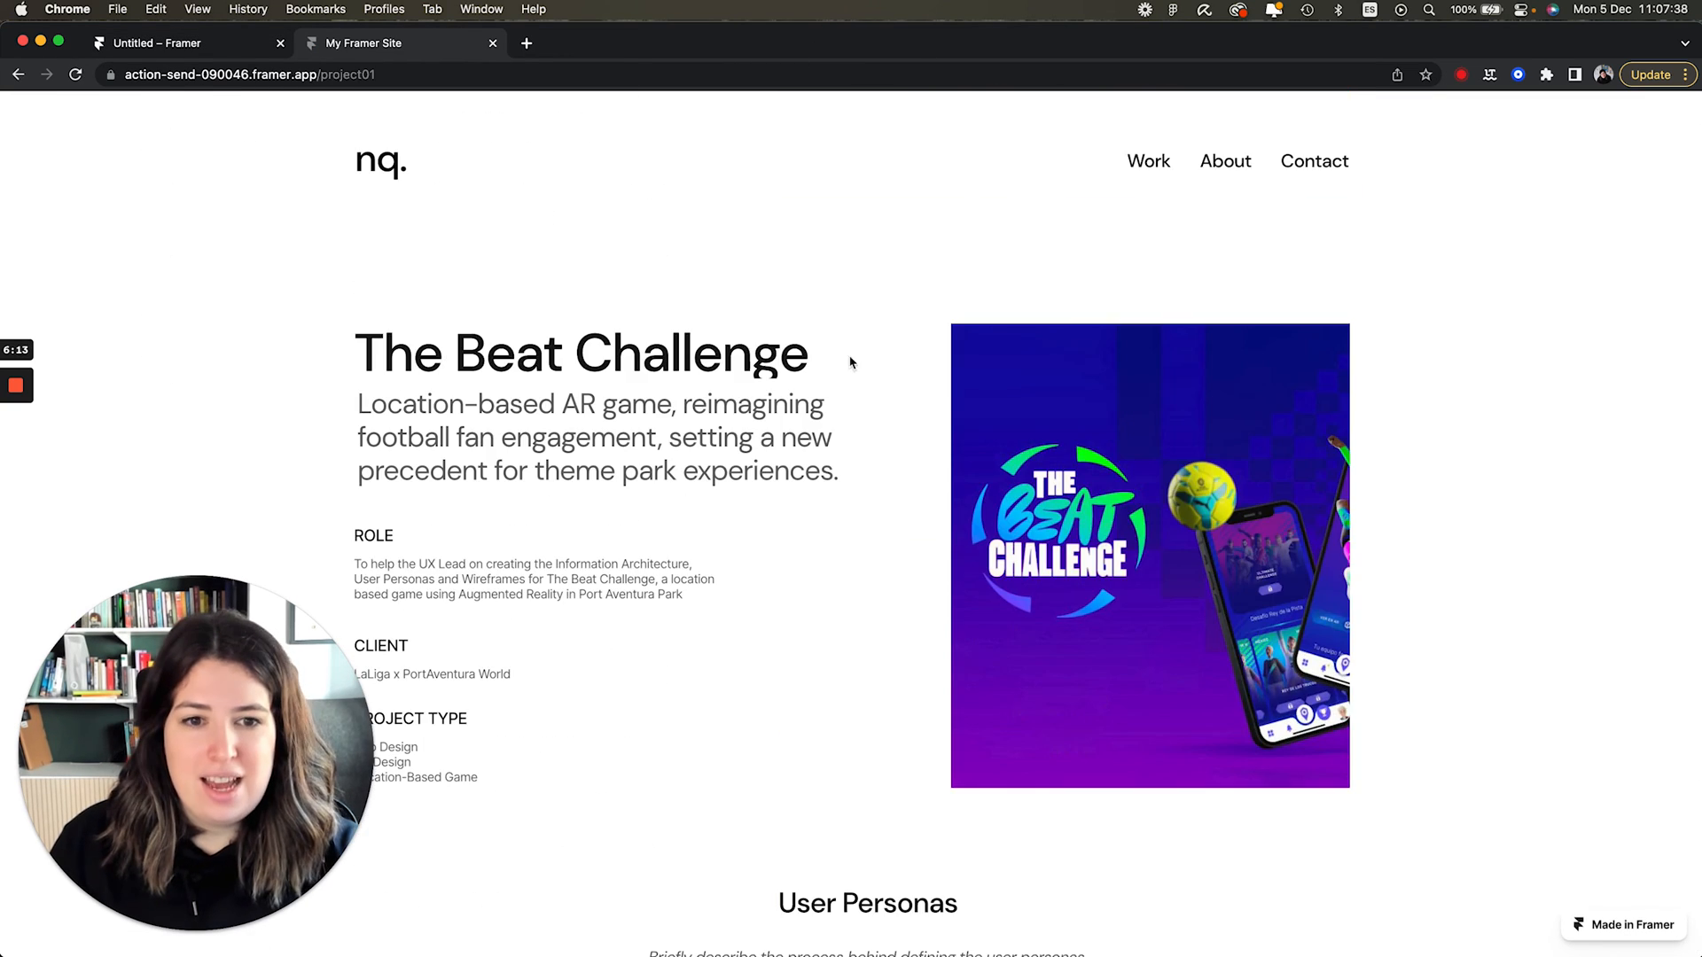
{"action": "scroll", "scroll_direction": "down", "scroll_amount": 3}
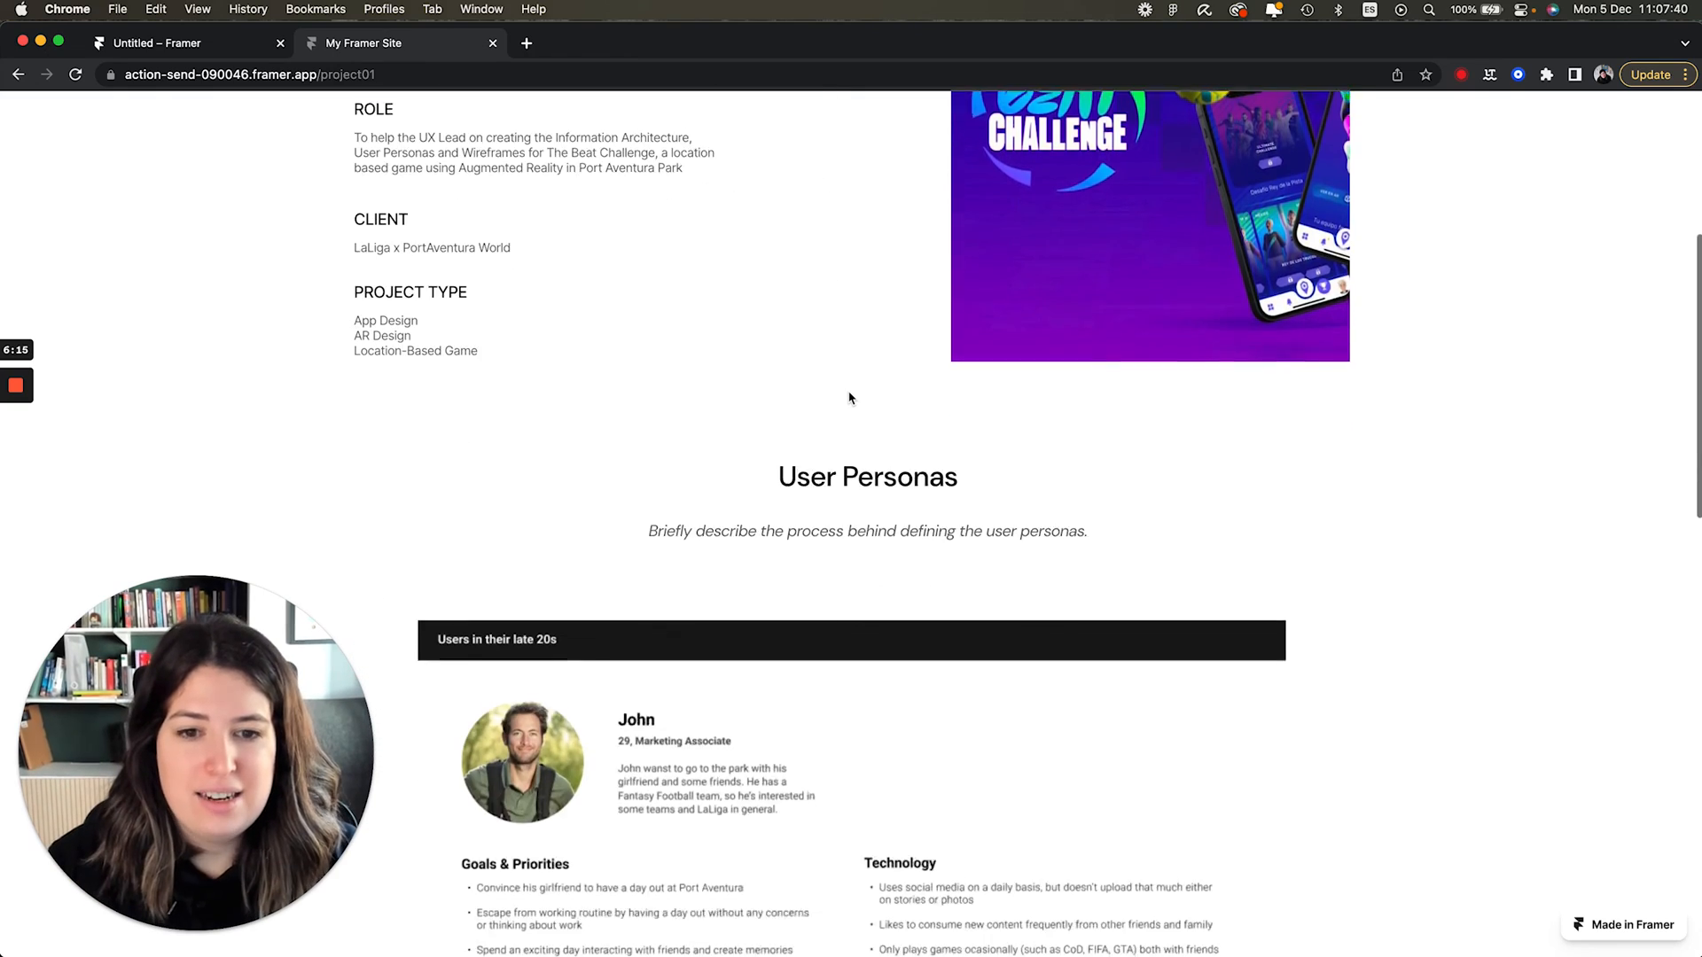
{"action": "scroll", "scroll_direction": "down", "scroll_amount": 3}
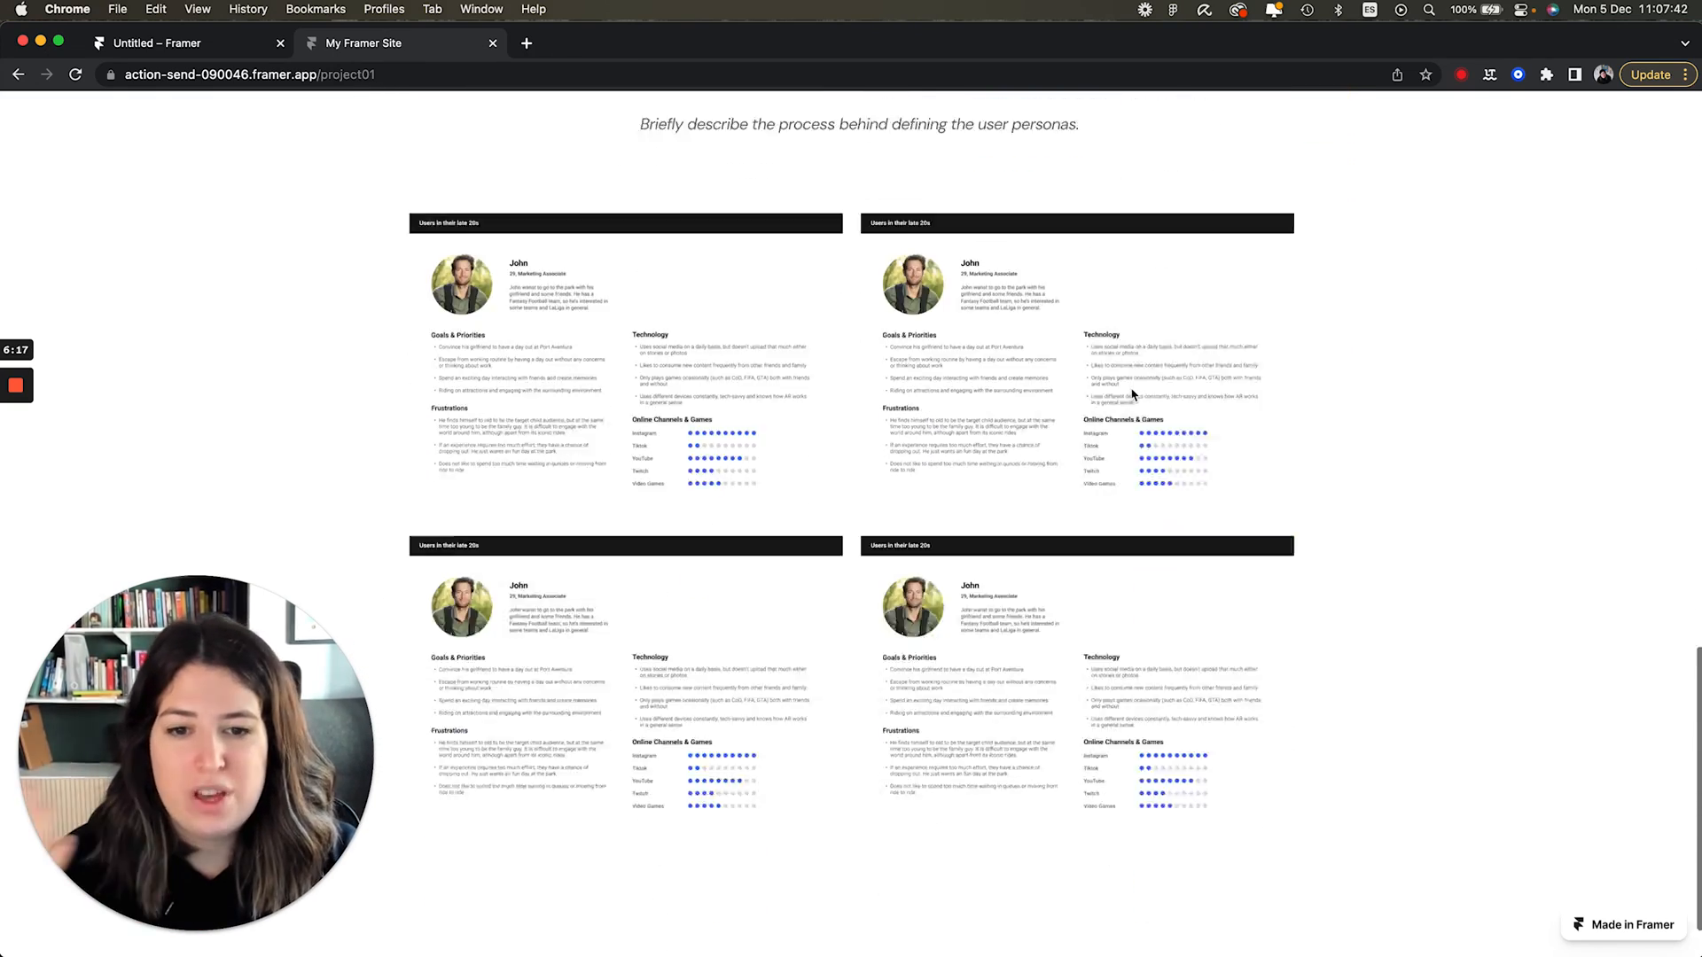
{"action": "scroll", "scroll_direction": "up", "scroll_amount": 3}
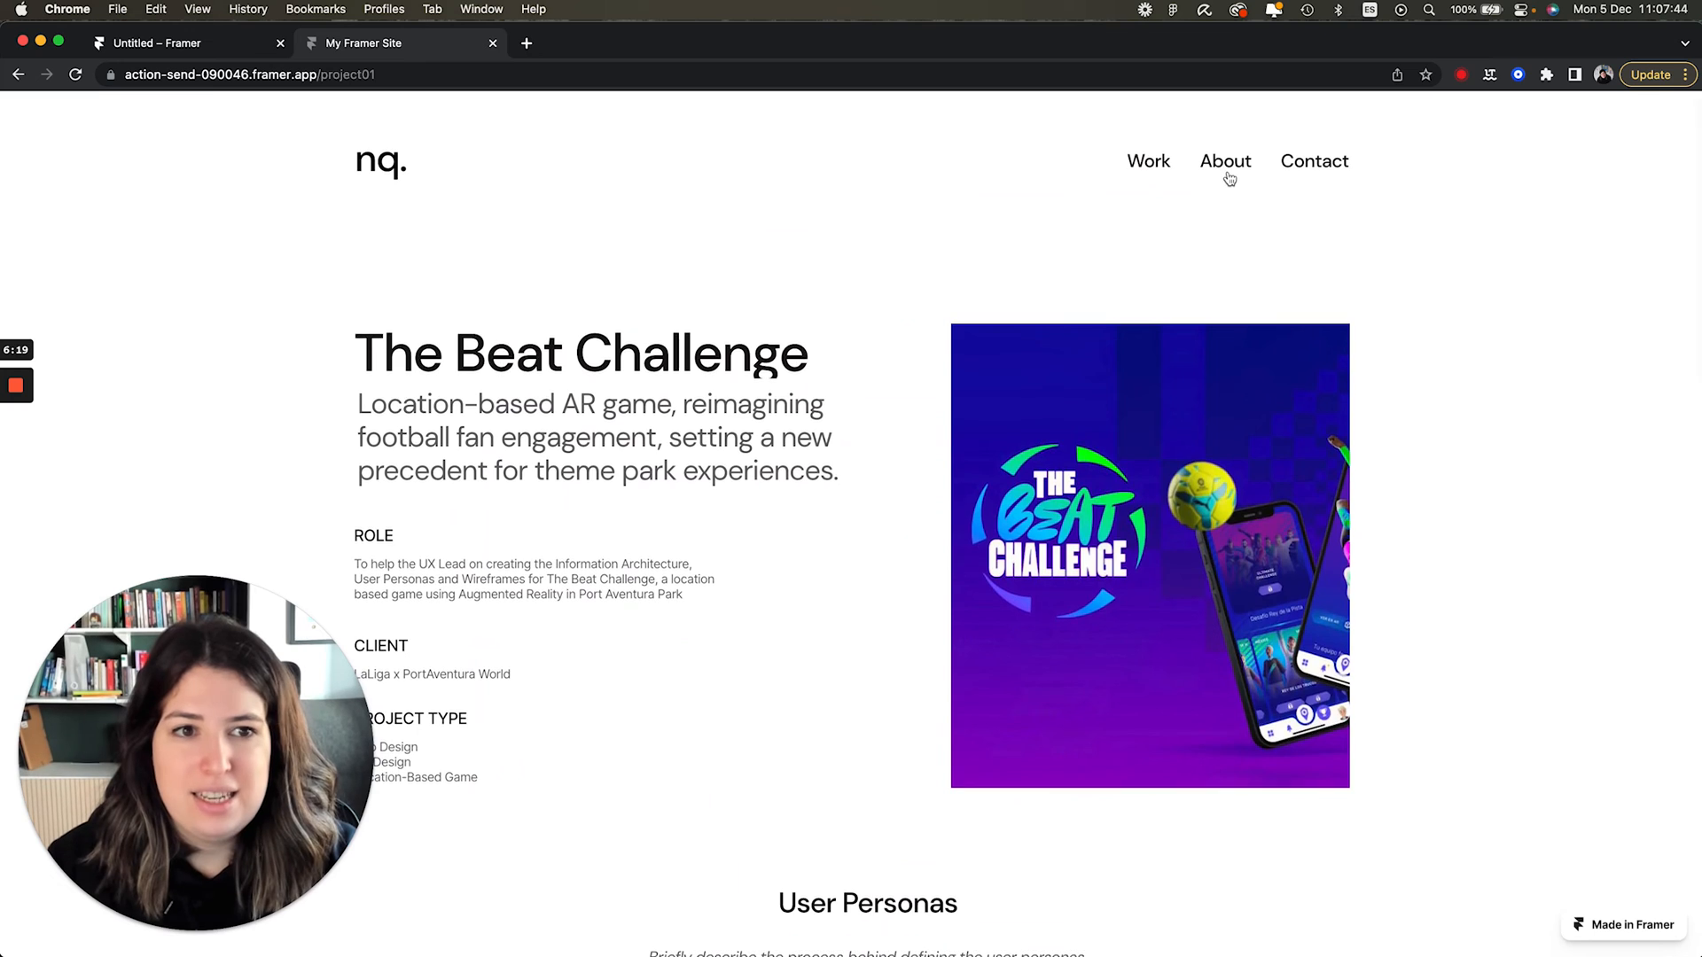
{"action": "left_click", "coordinate": [1224, 160]}
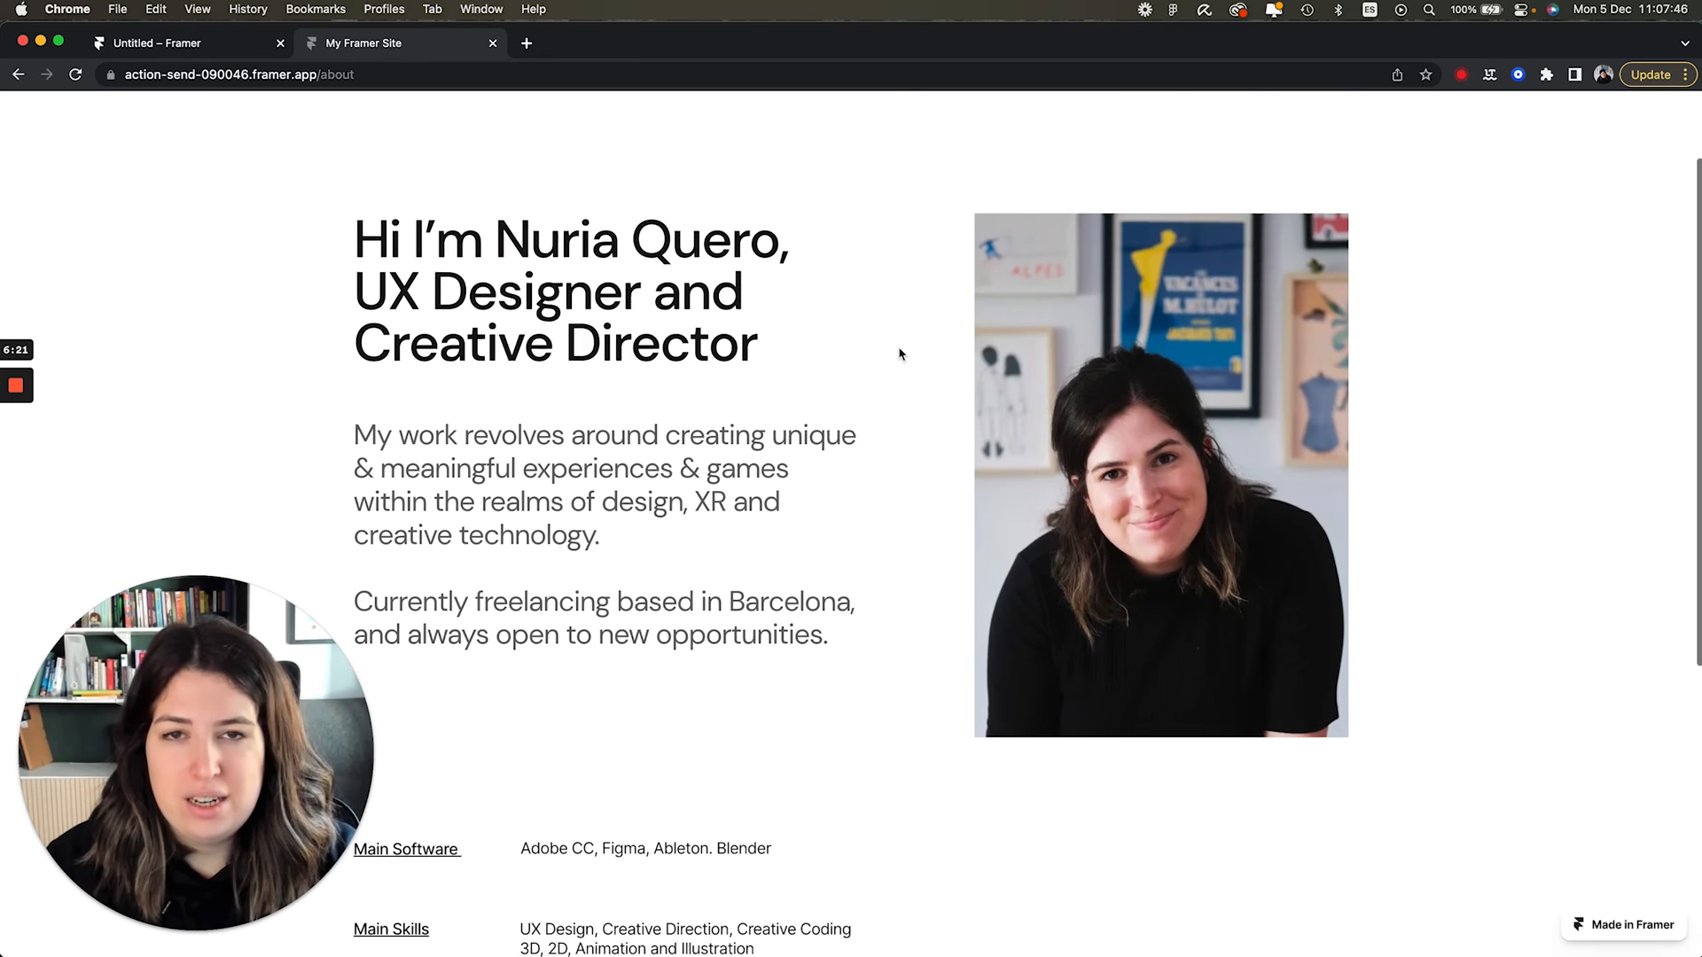
{"action": "scroll", "scroll_direction": "up", "scroll_amount": 3}
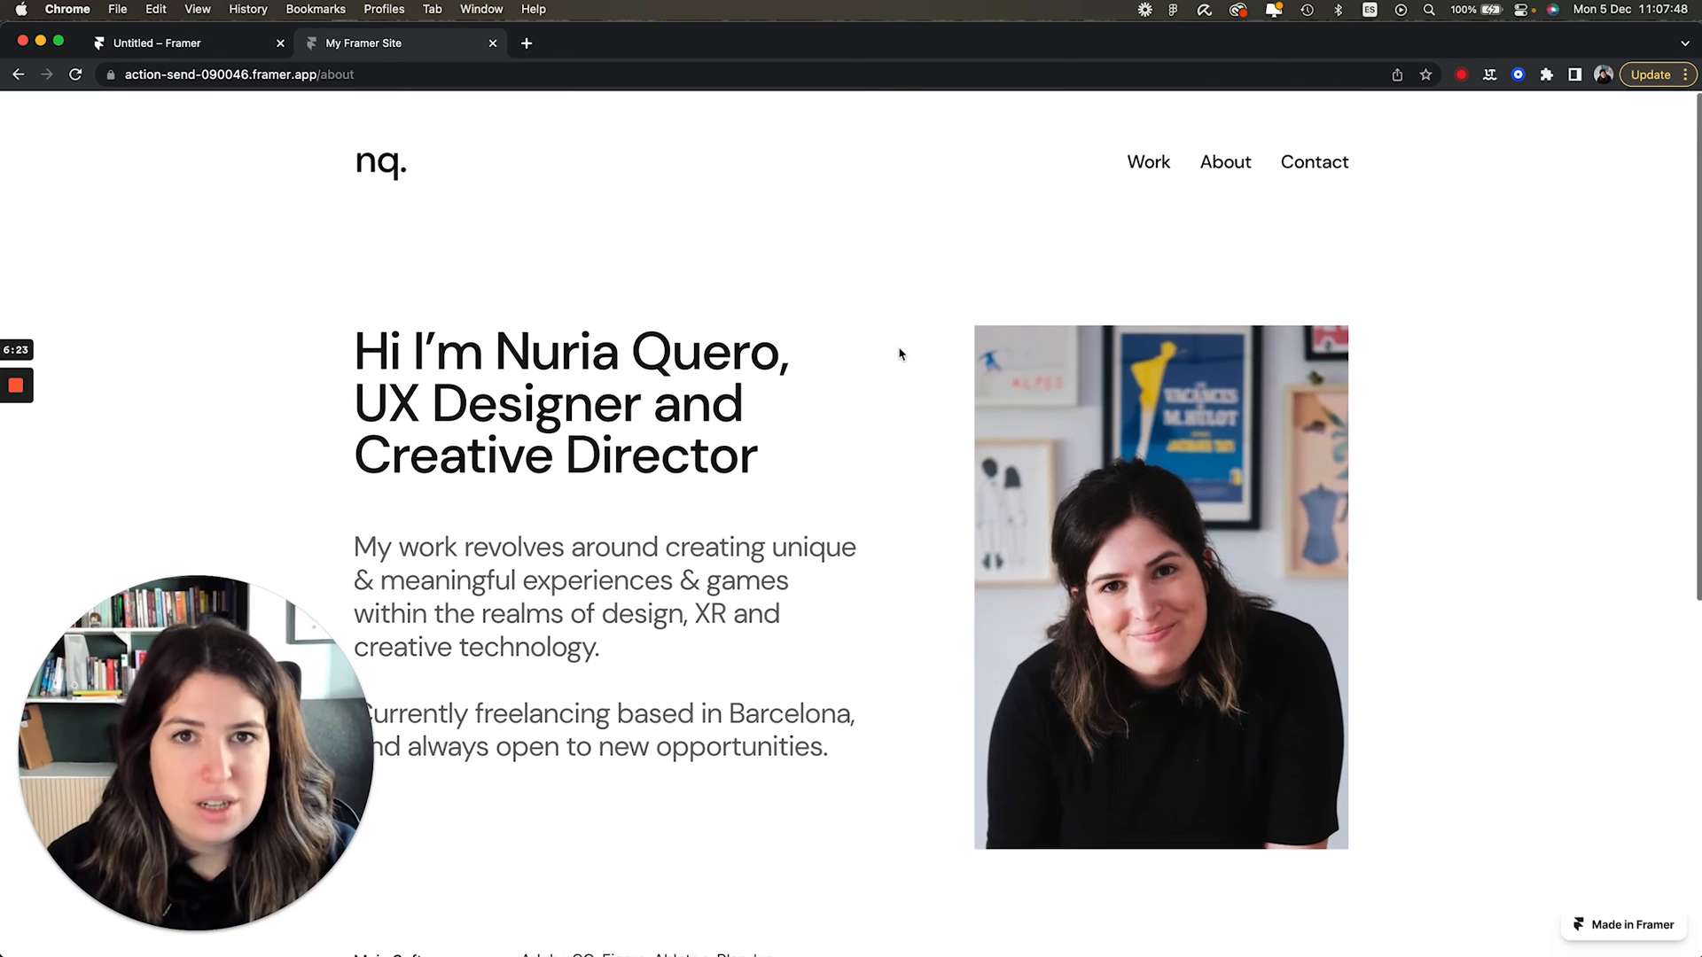